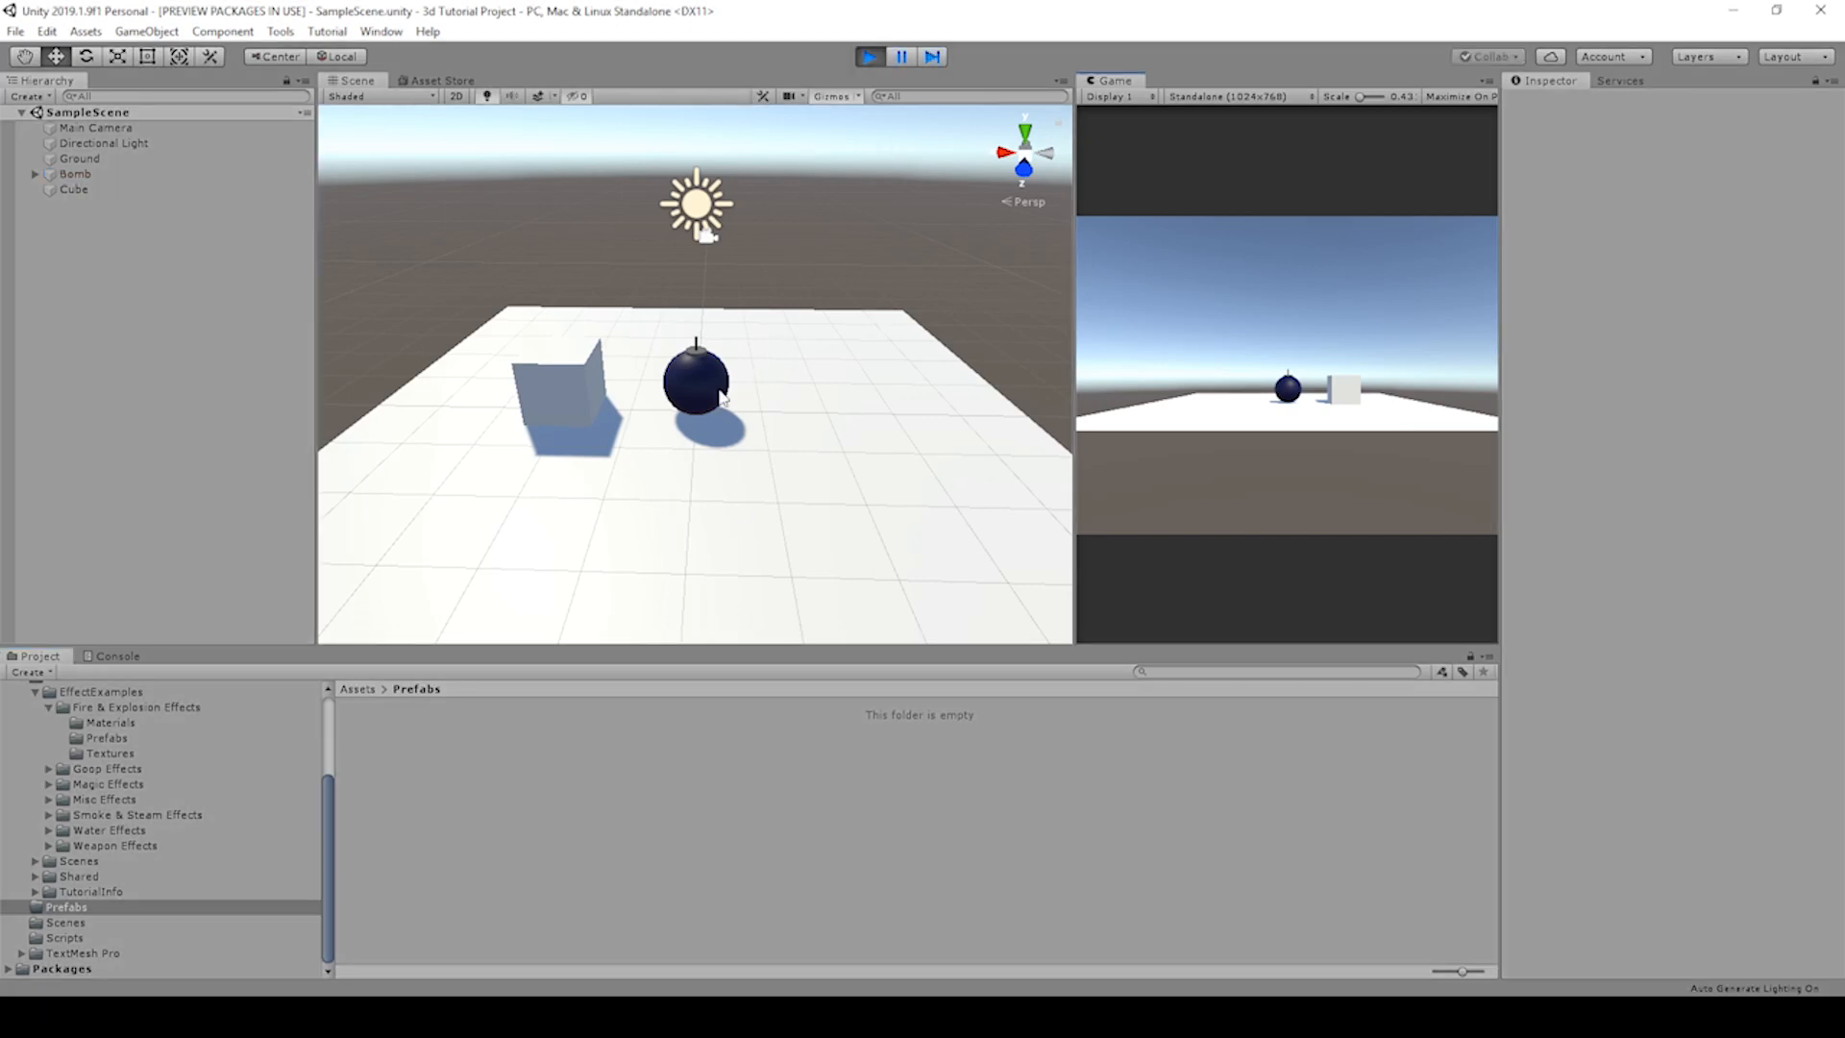
Step: Play-test the scene, stop it, and check the Bomb object's components
left_click(97, 127)
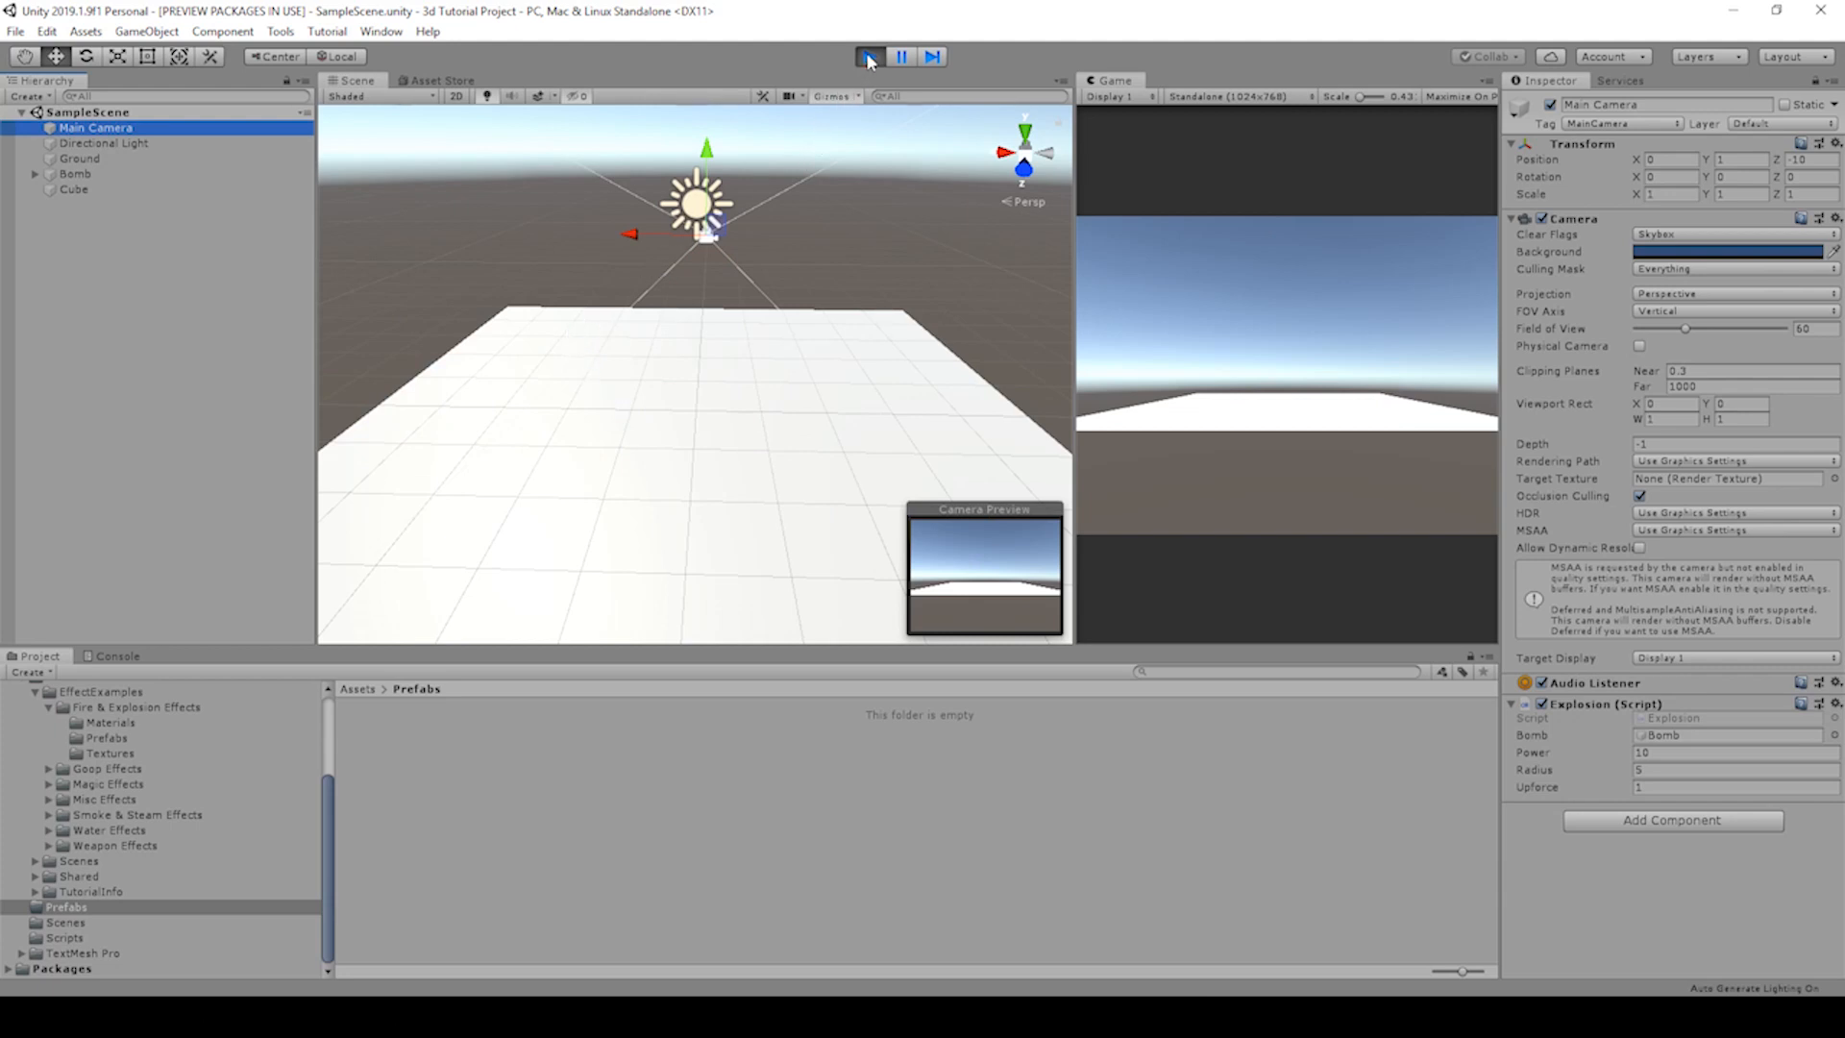
left_click(869, 56)
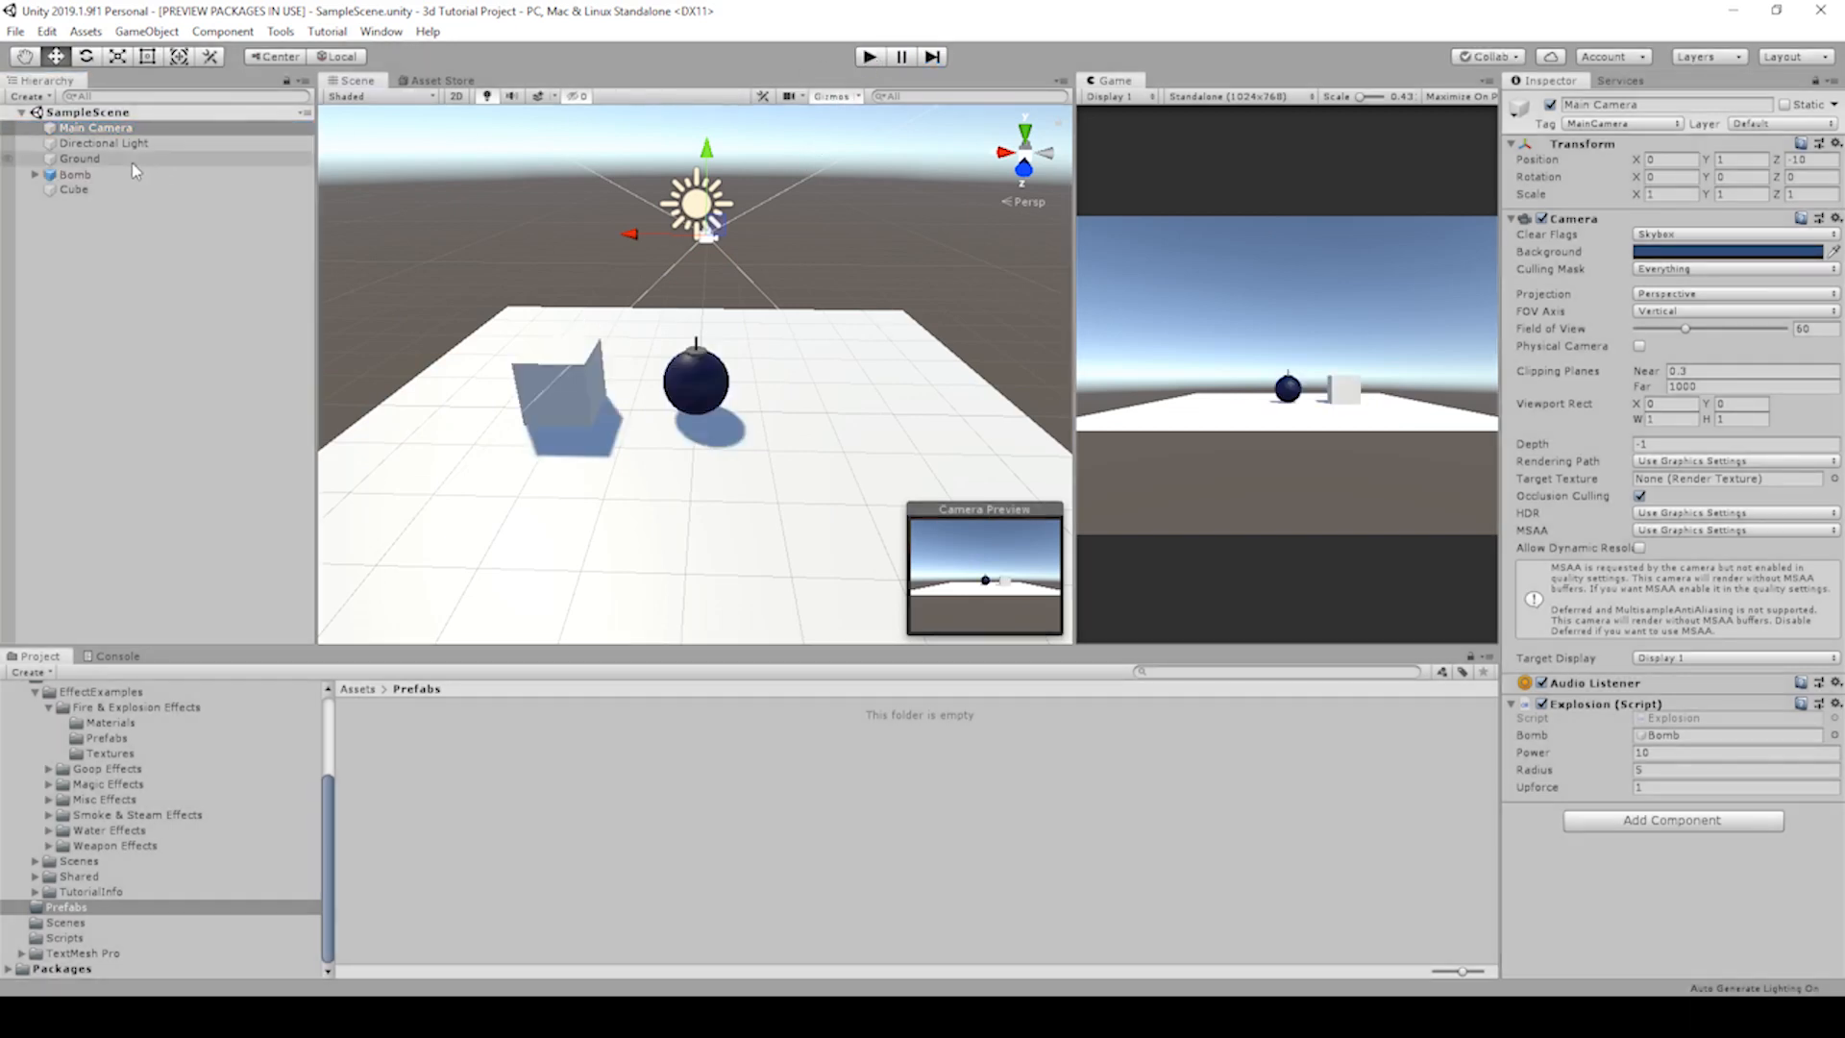
left_click(75, 175)
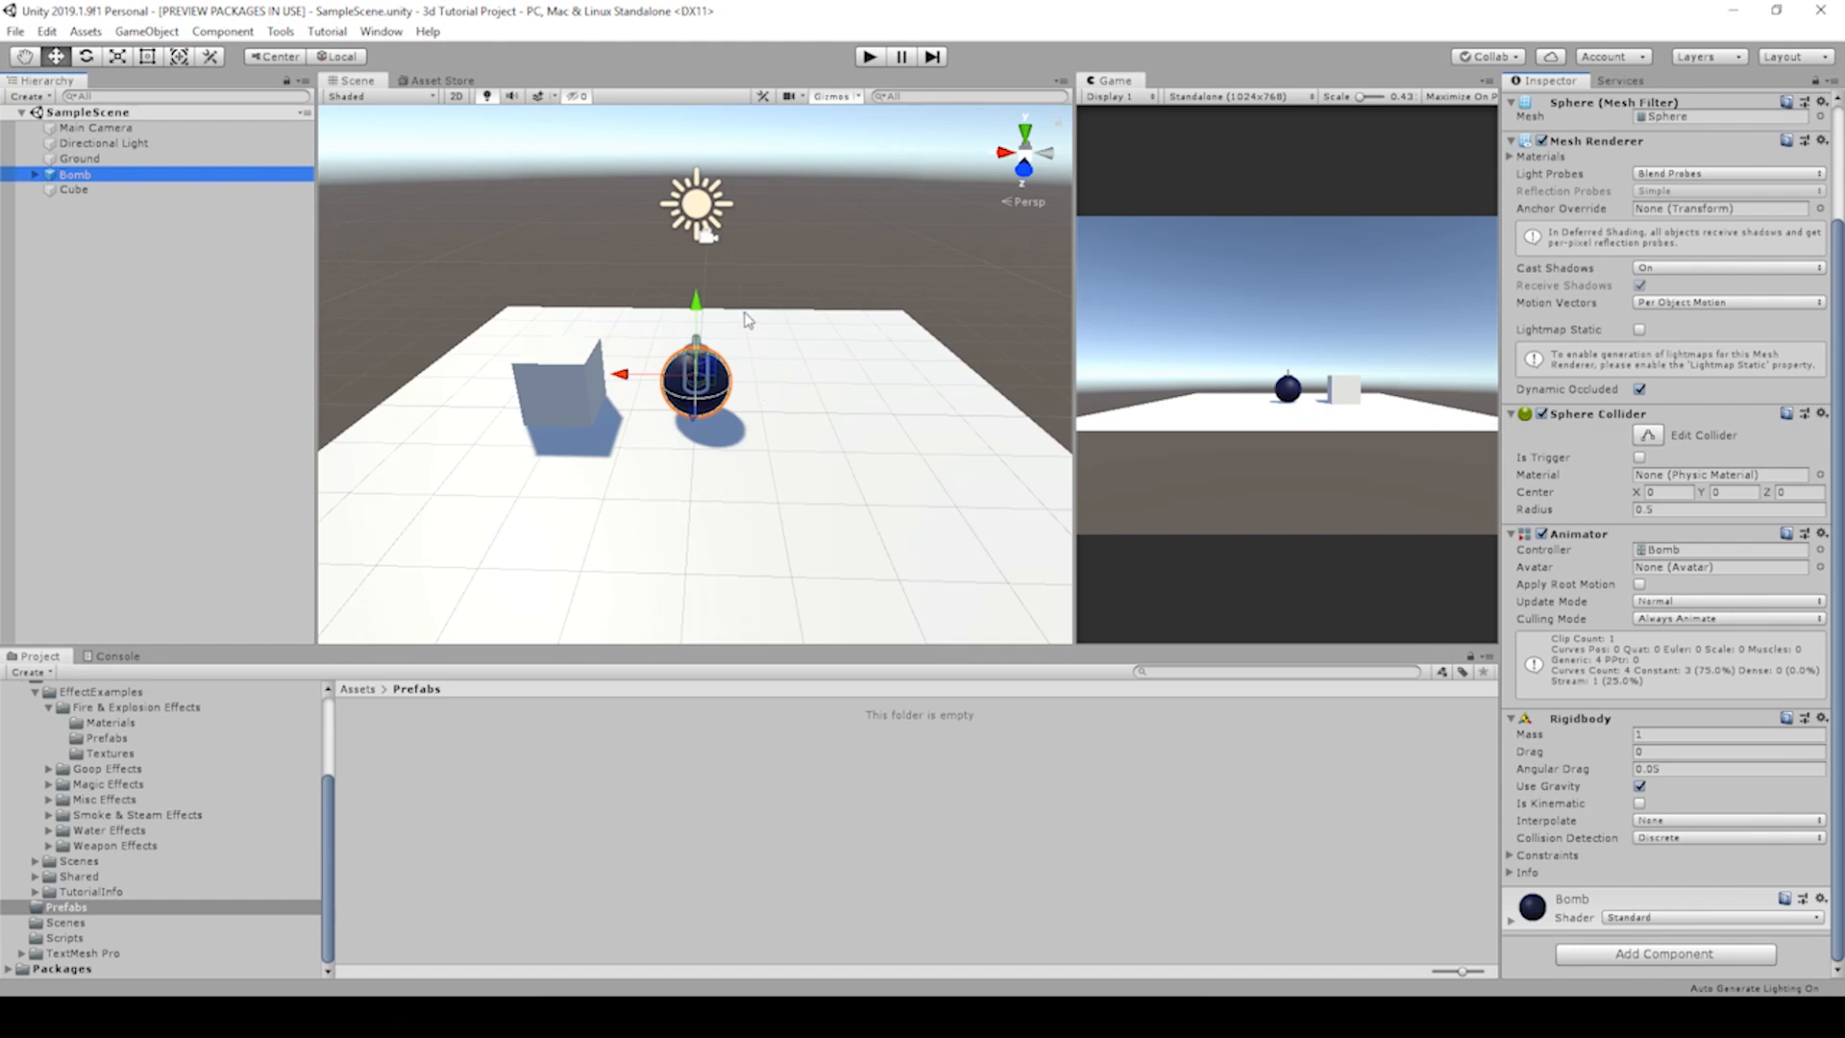
mouse_move(686, 387)
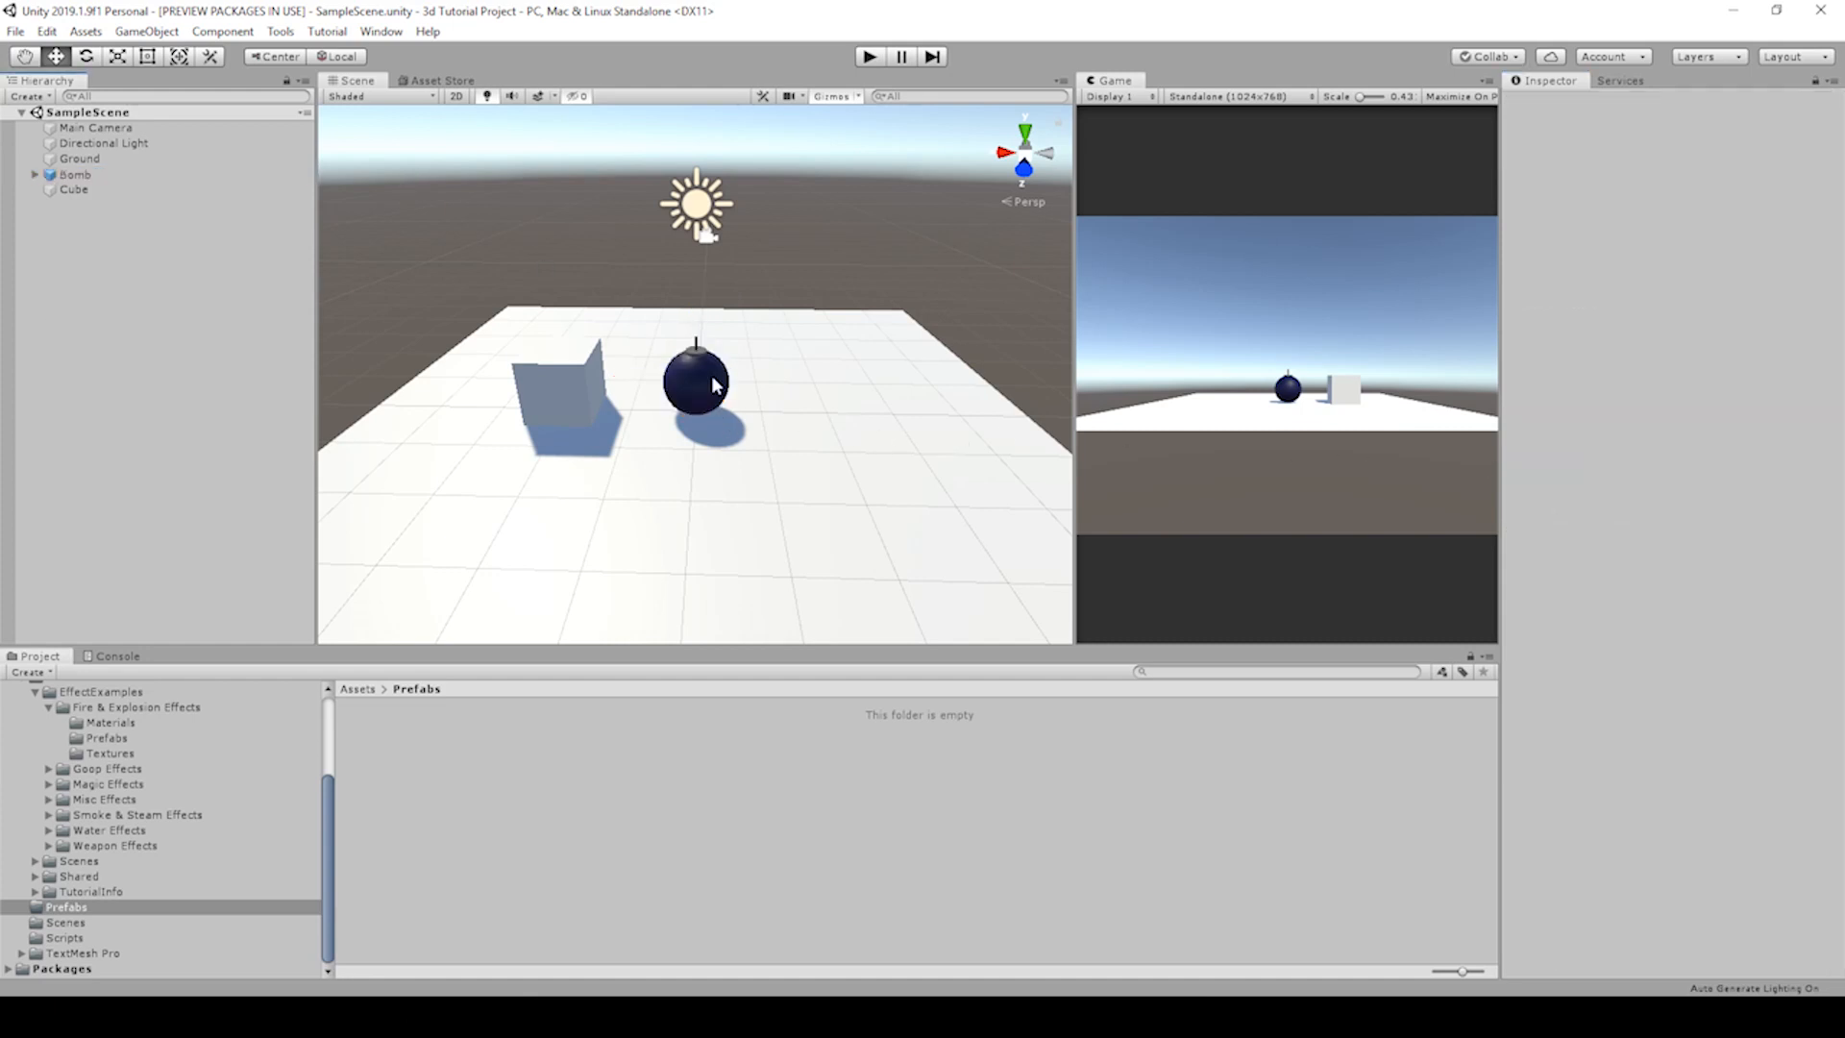
Step: Remove Explosion from Main Camera, add Explosion.cs to Bomb with Bomb as its Bomb reference
left_click(96, 127)
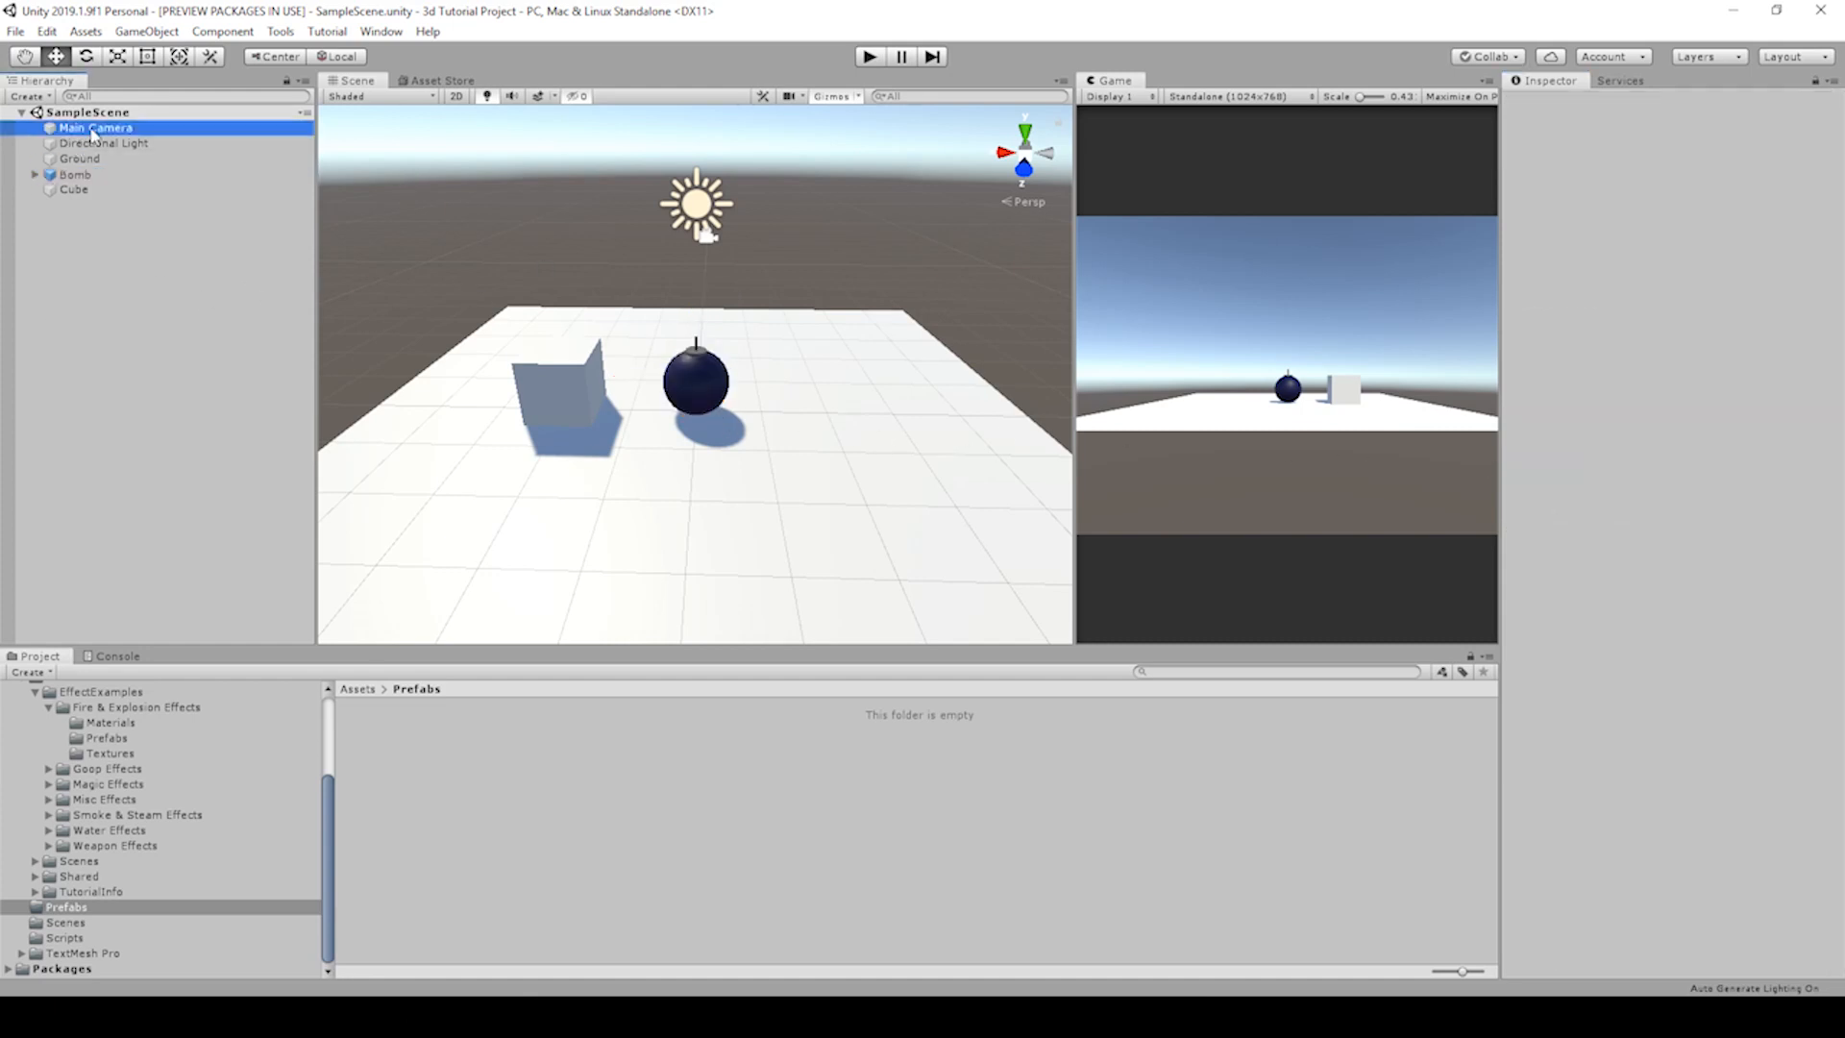
left_click(98, 127)
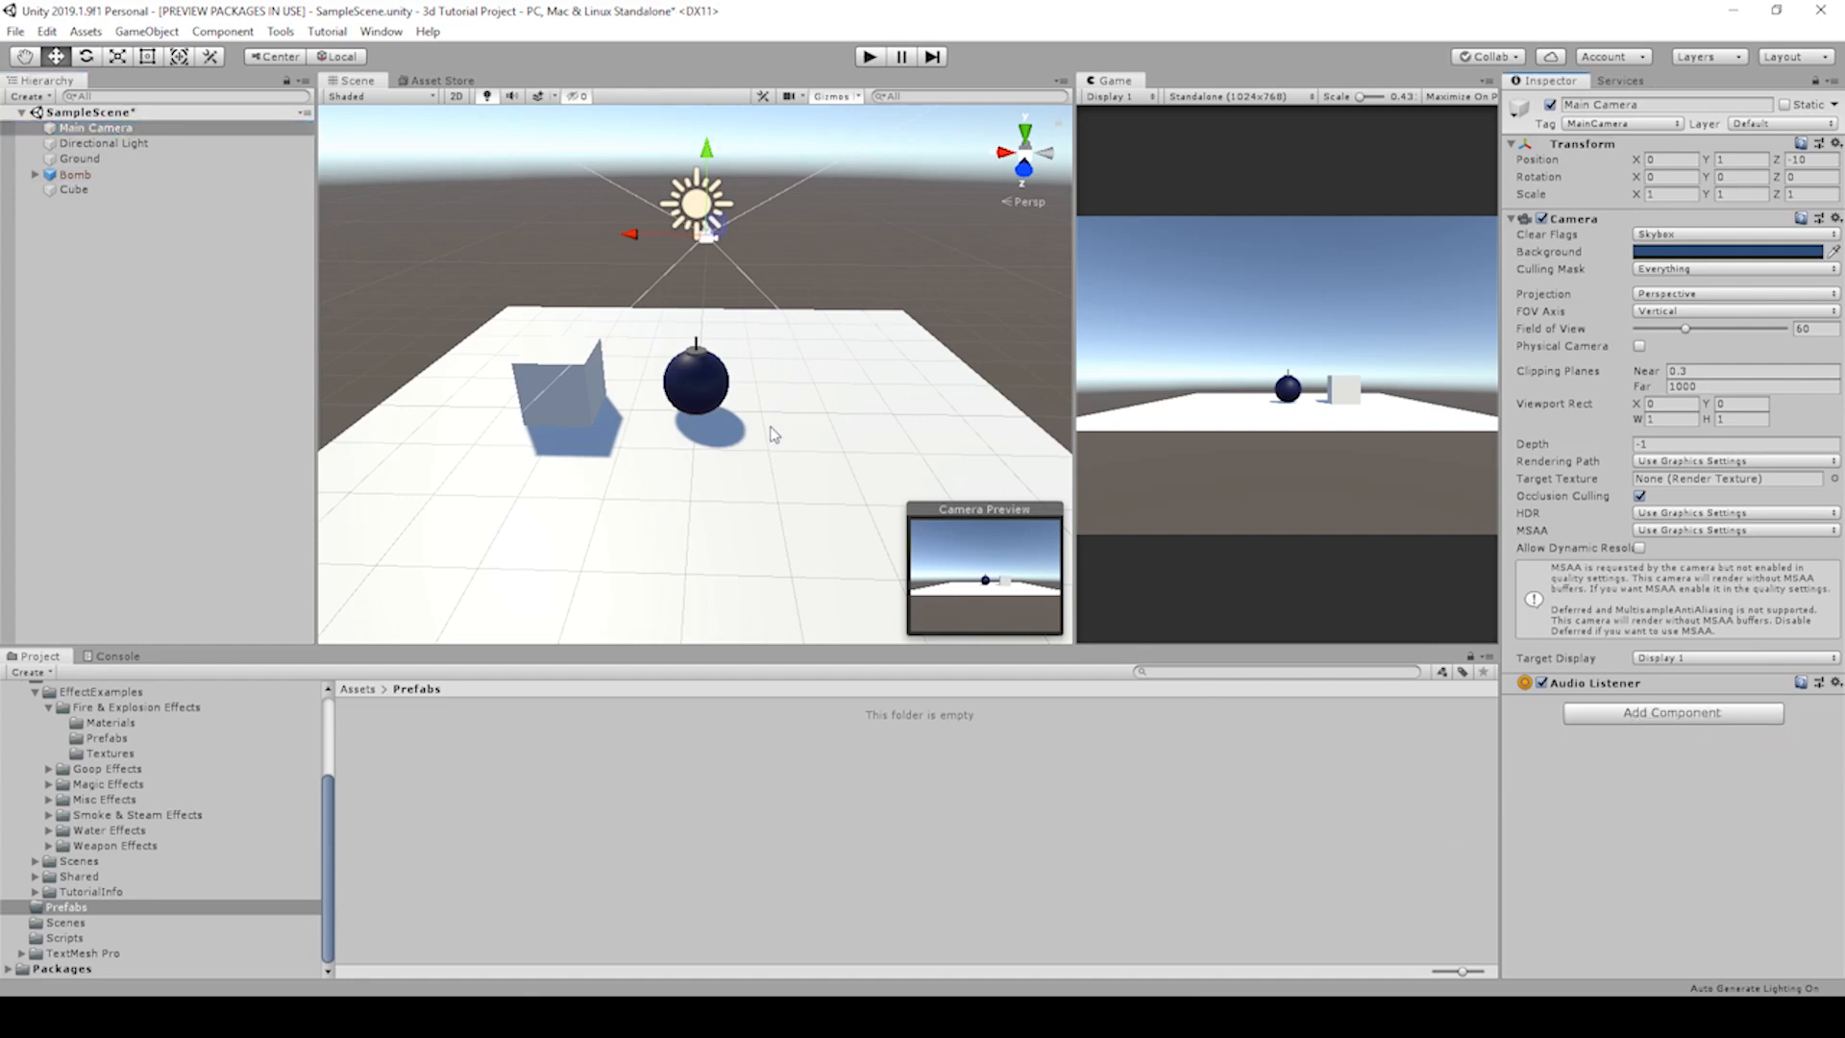
left_click(75, 175)
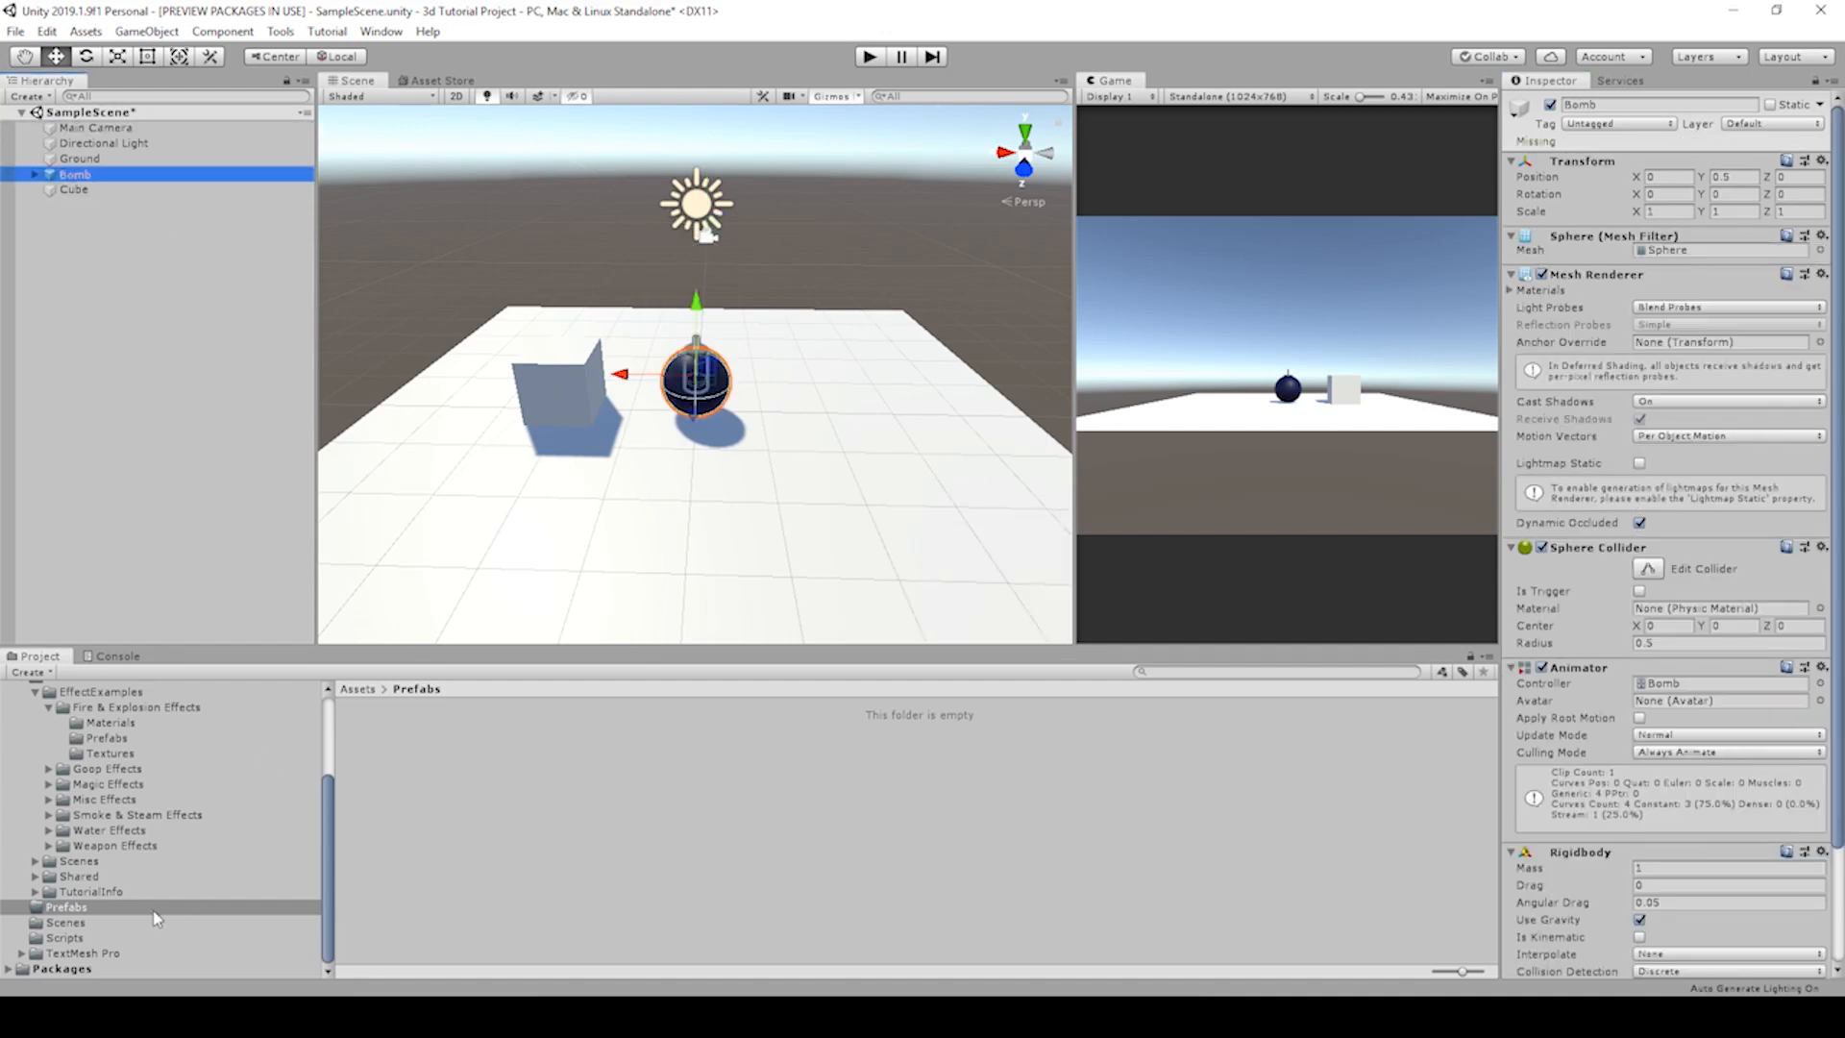
left_click(65, 938)
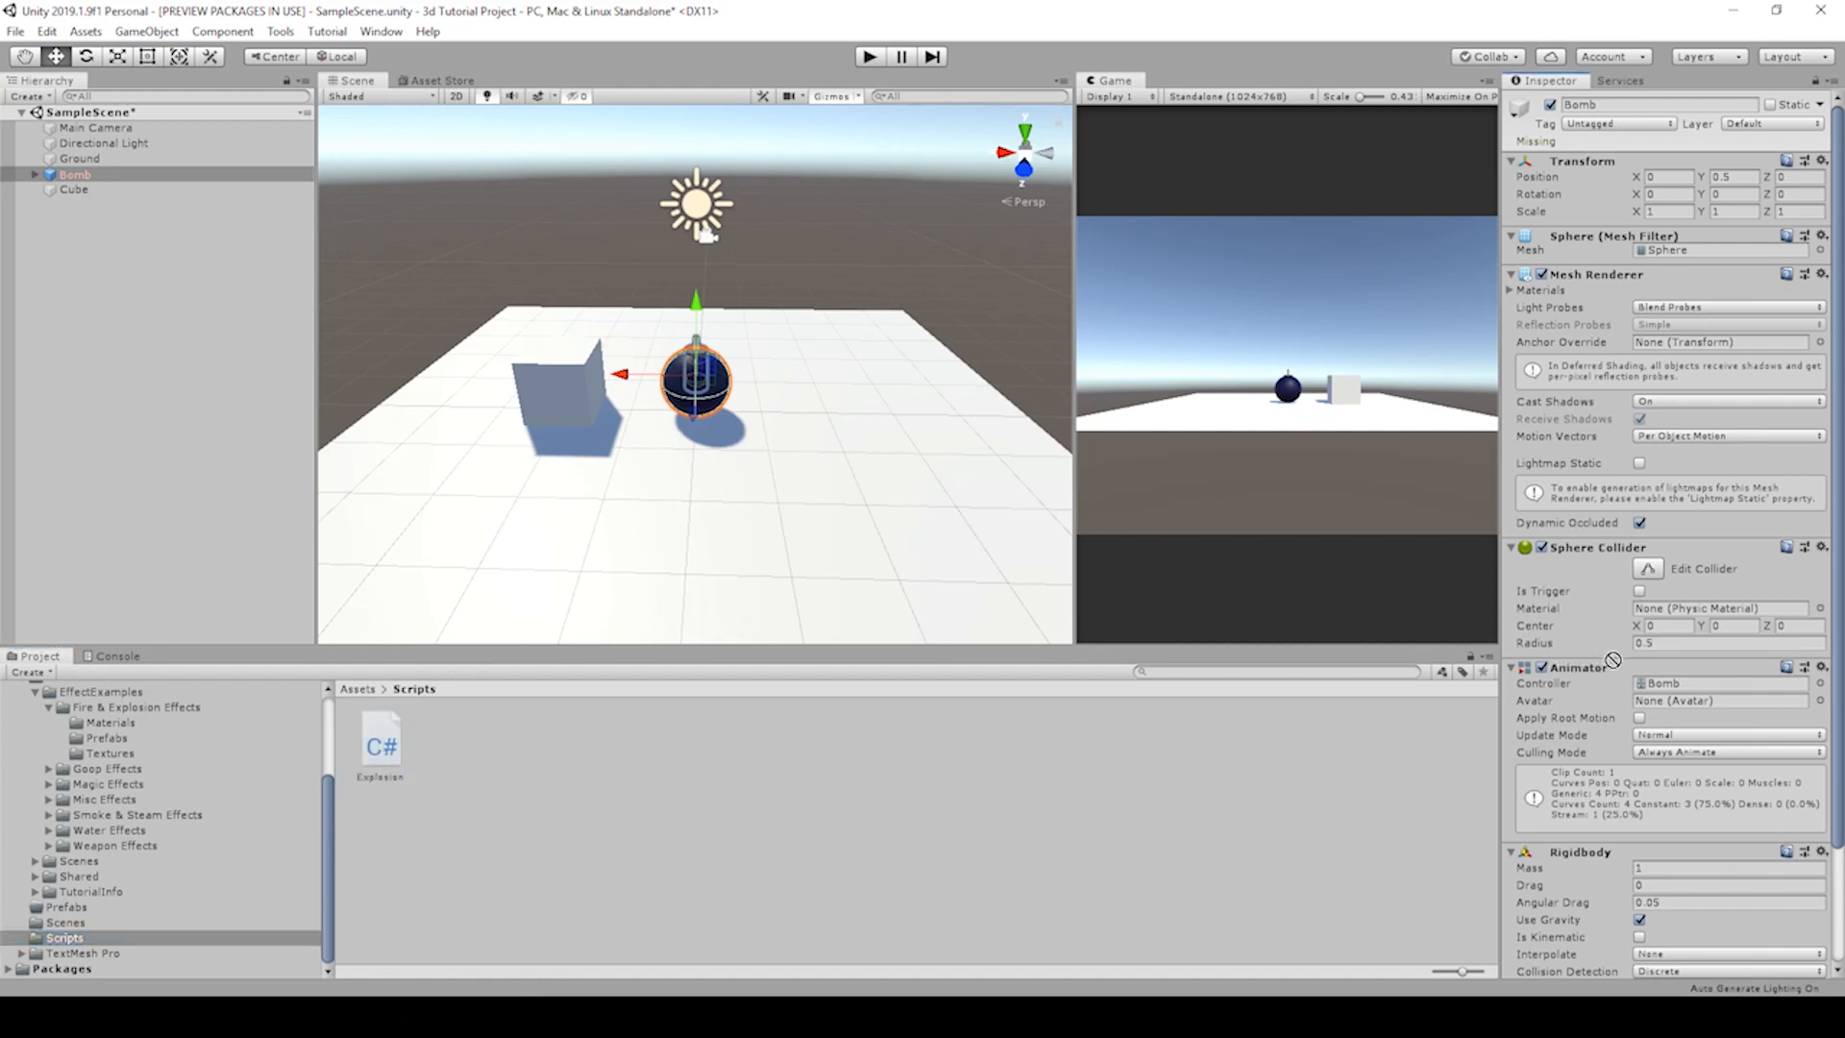
mouse_move(1614, 669)
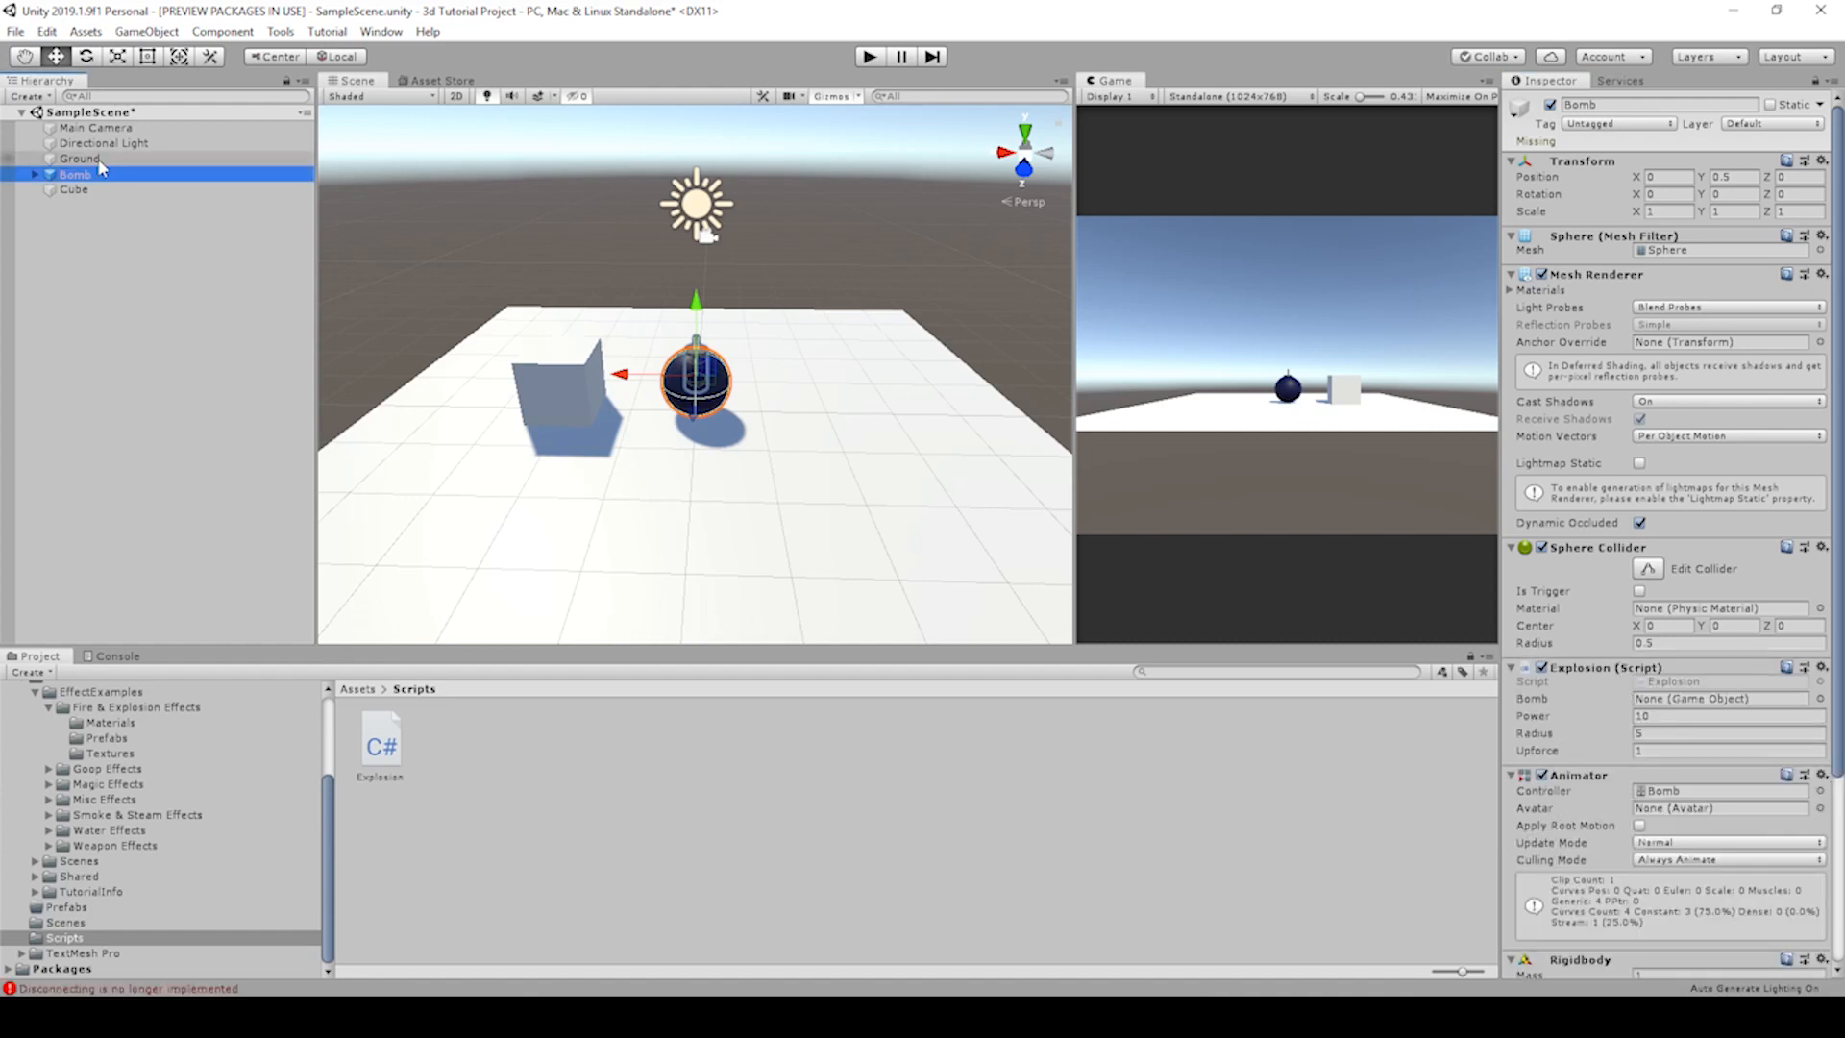
left_click(1724, 698)
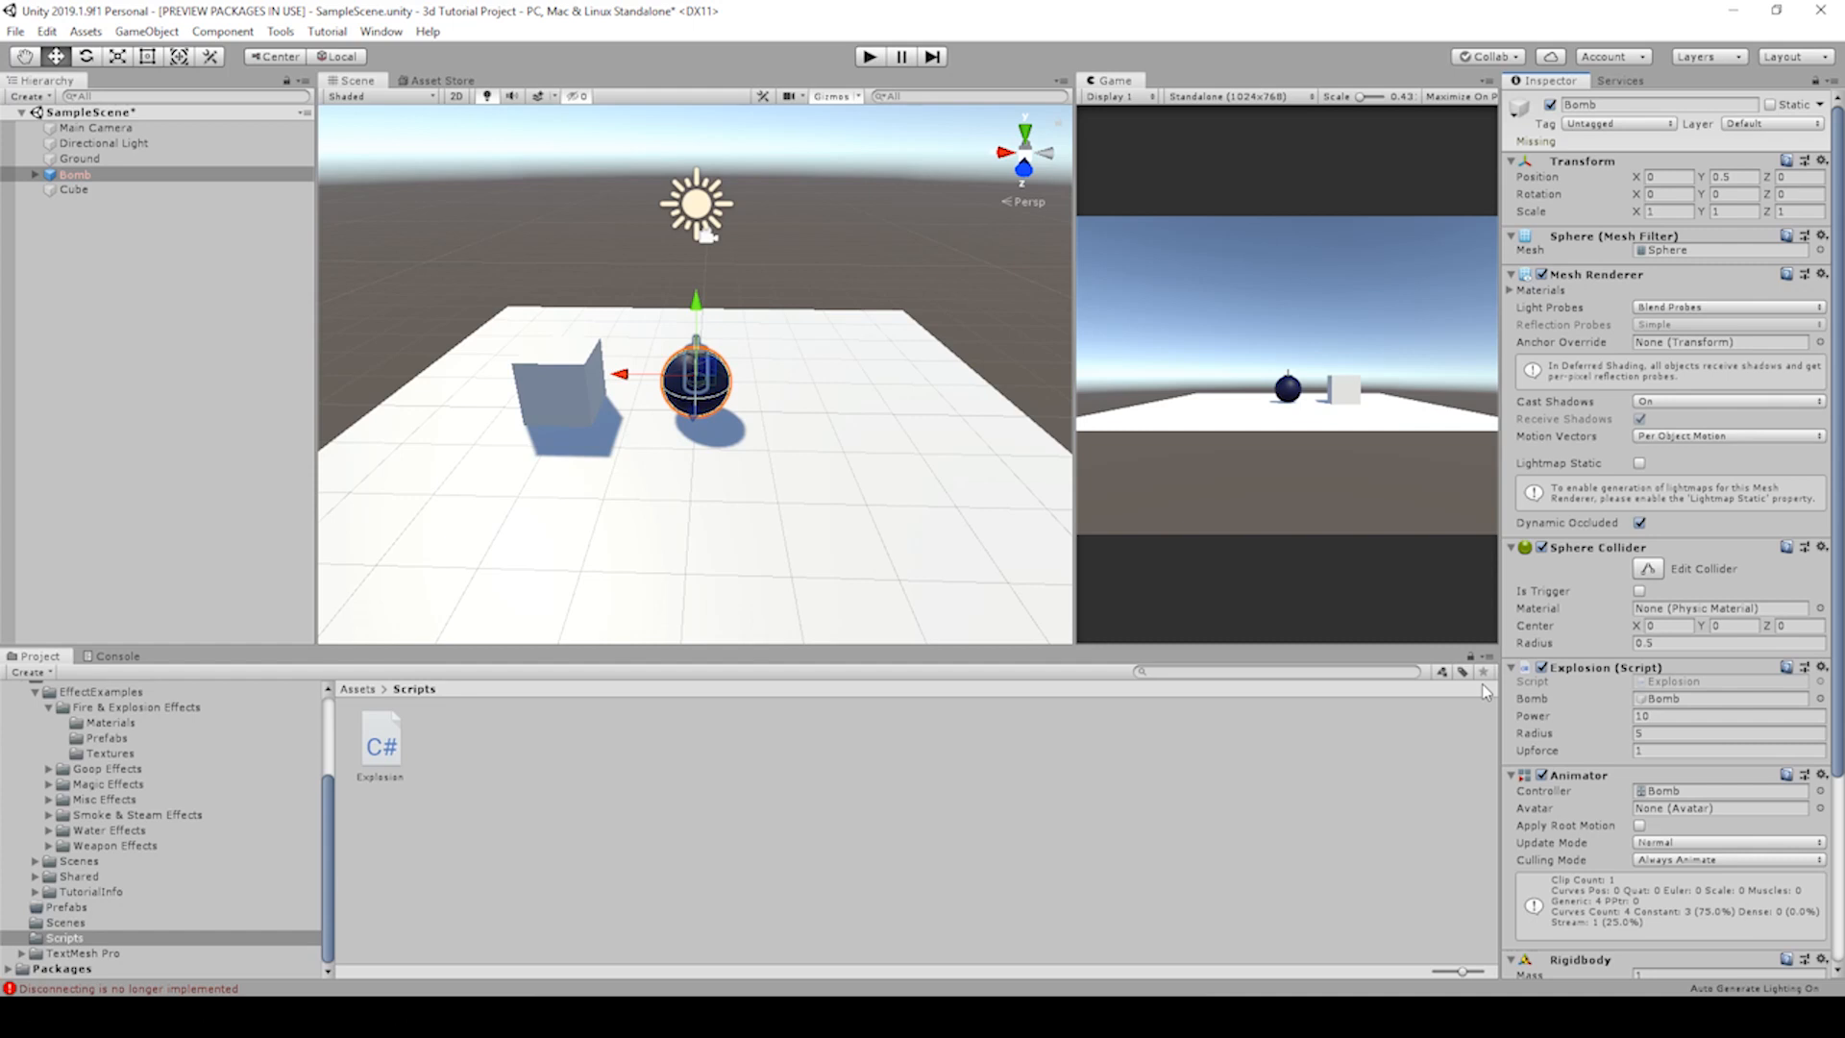
mouse_move(5, 488)
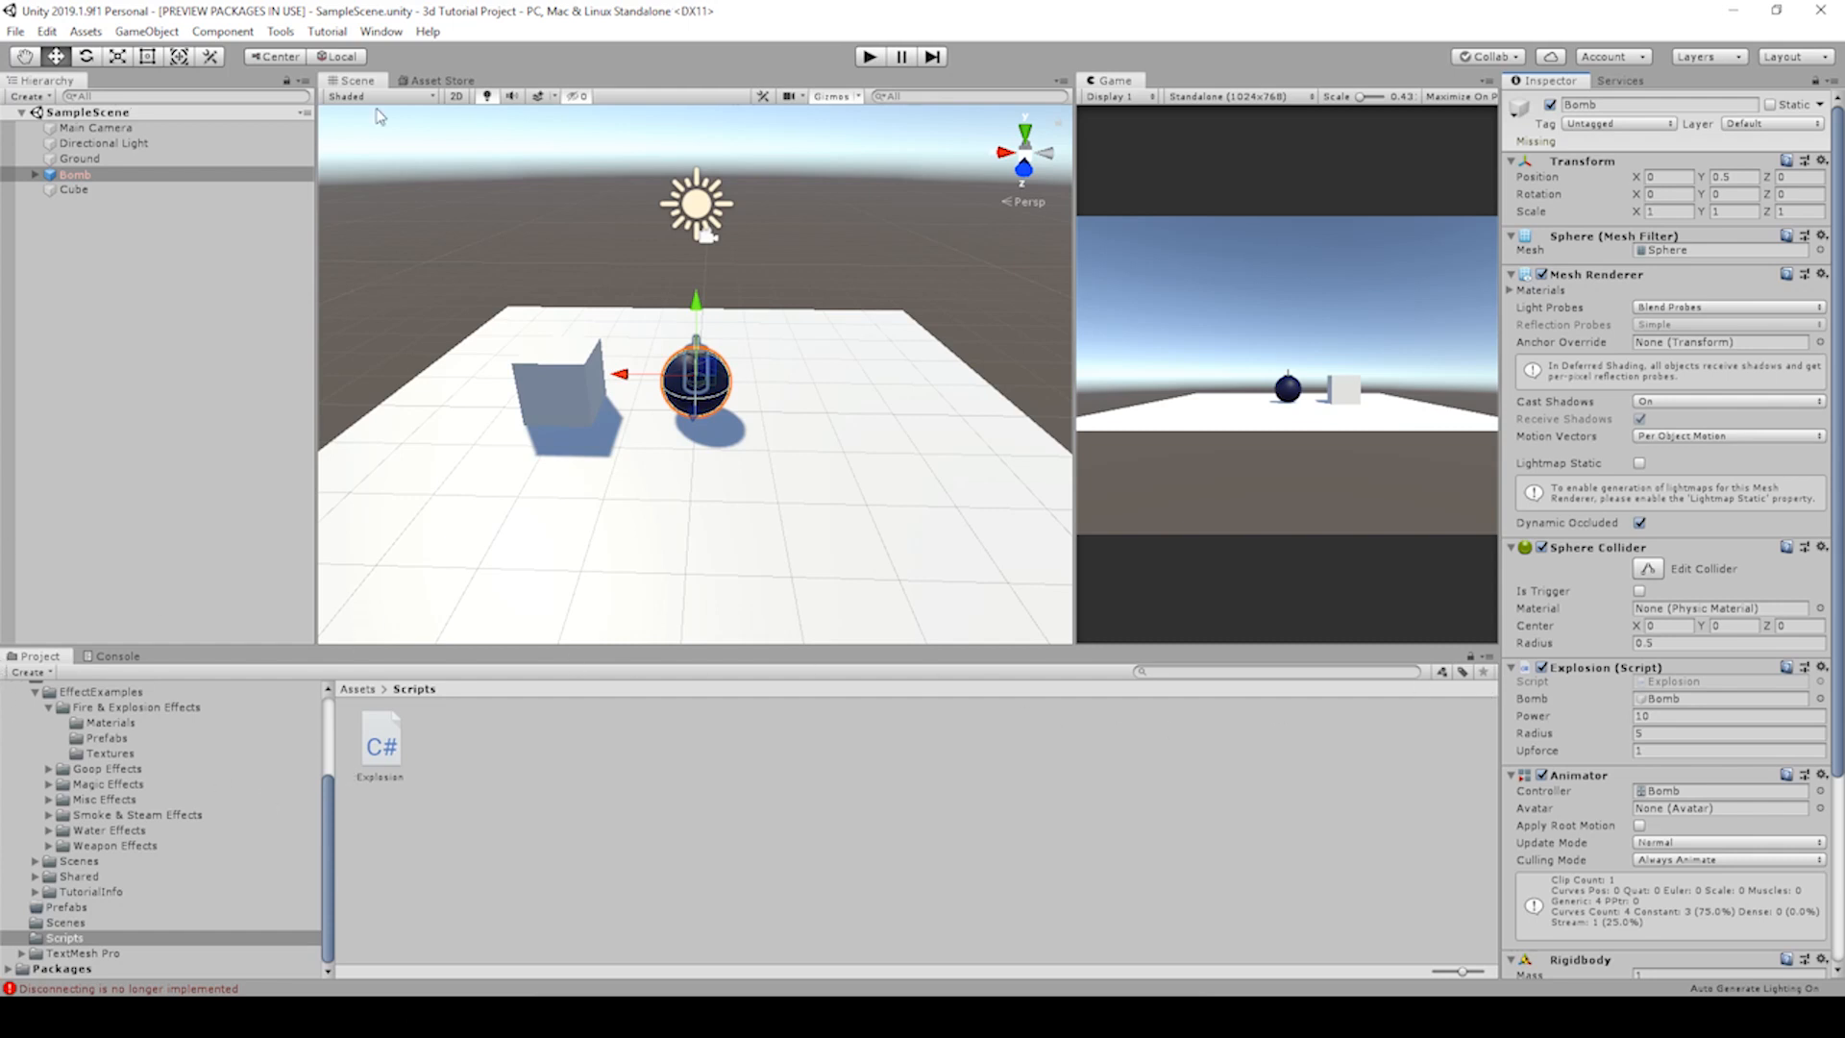
Step: Import the Unity Particle Pack from the Asset Store, accepting the settings-overwrite warning
left_click(436, 81)
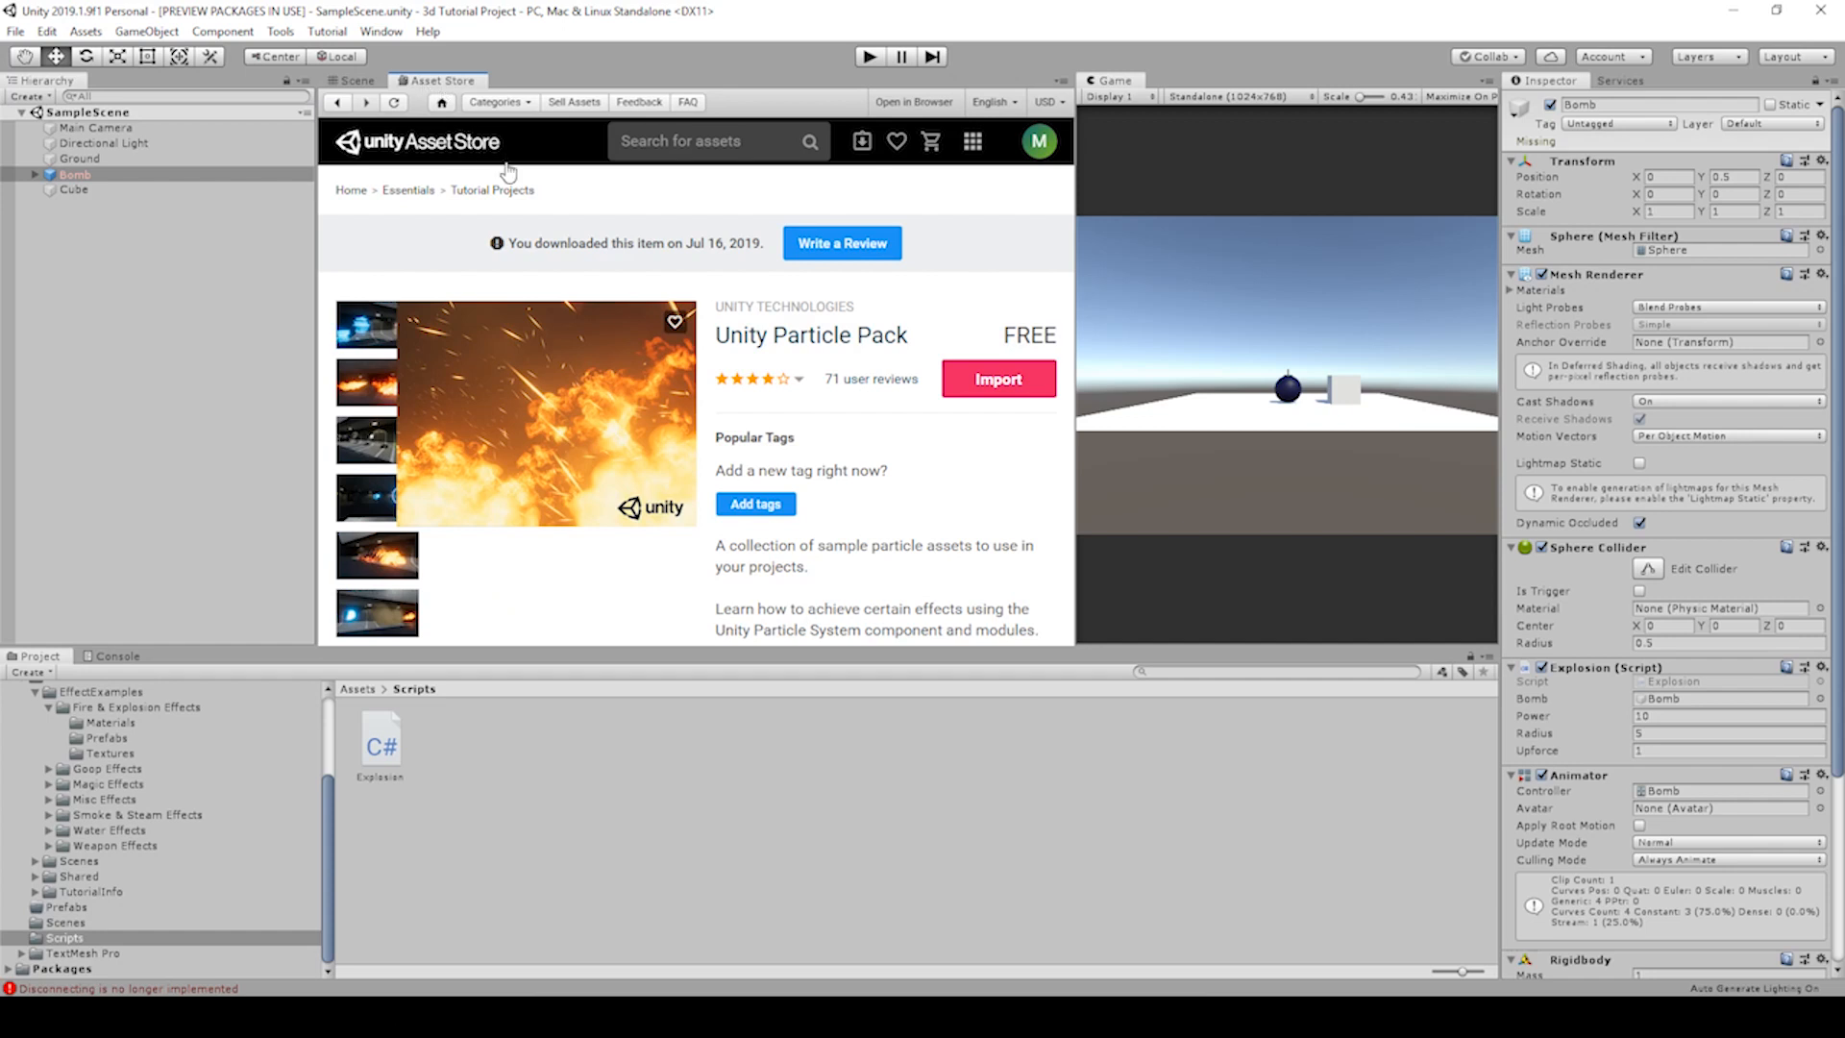
left_click(659, 141)
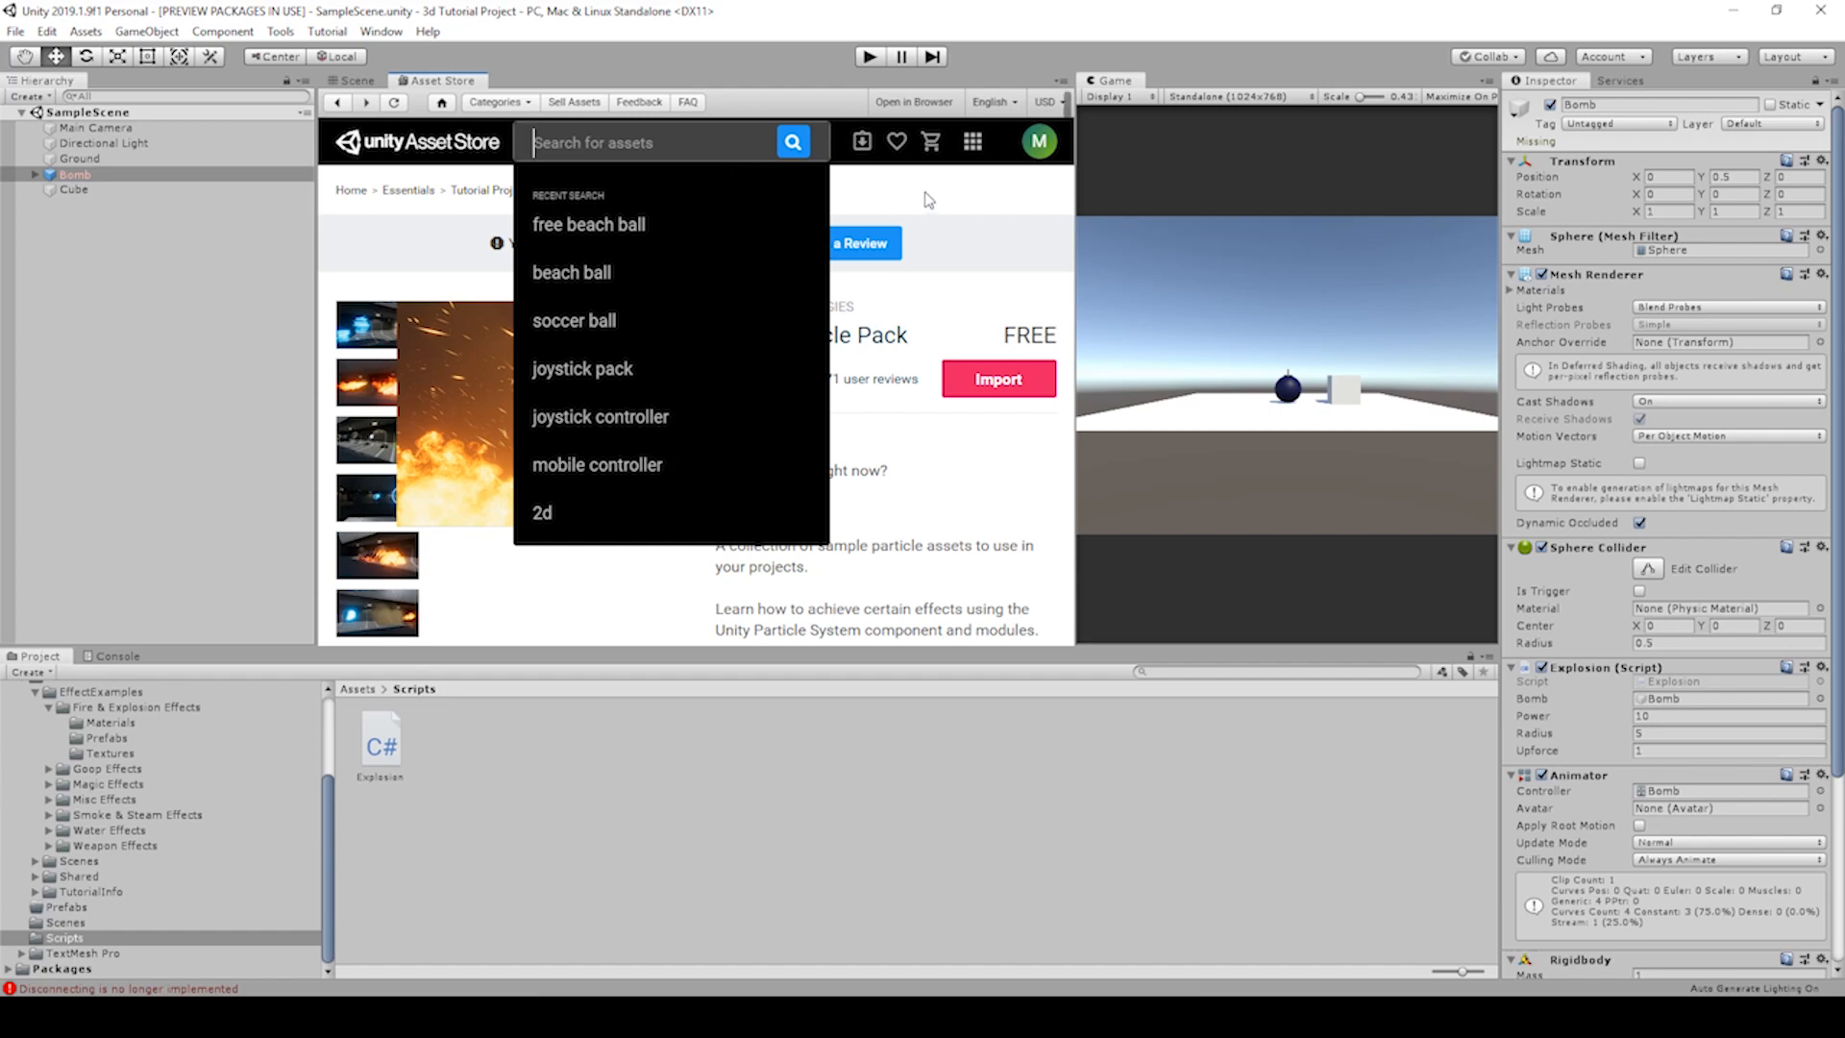
left_click(925, 198)
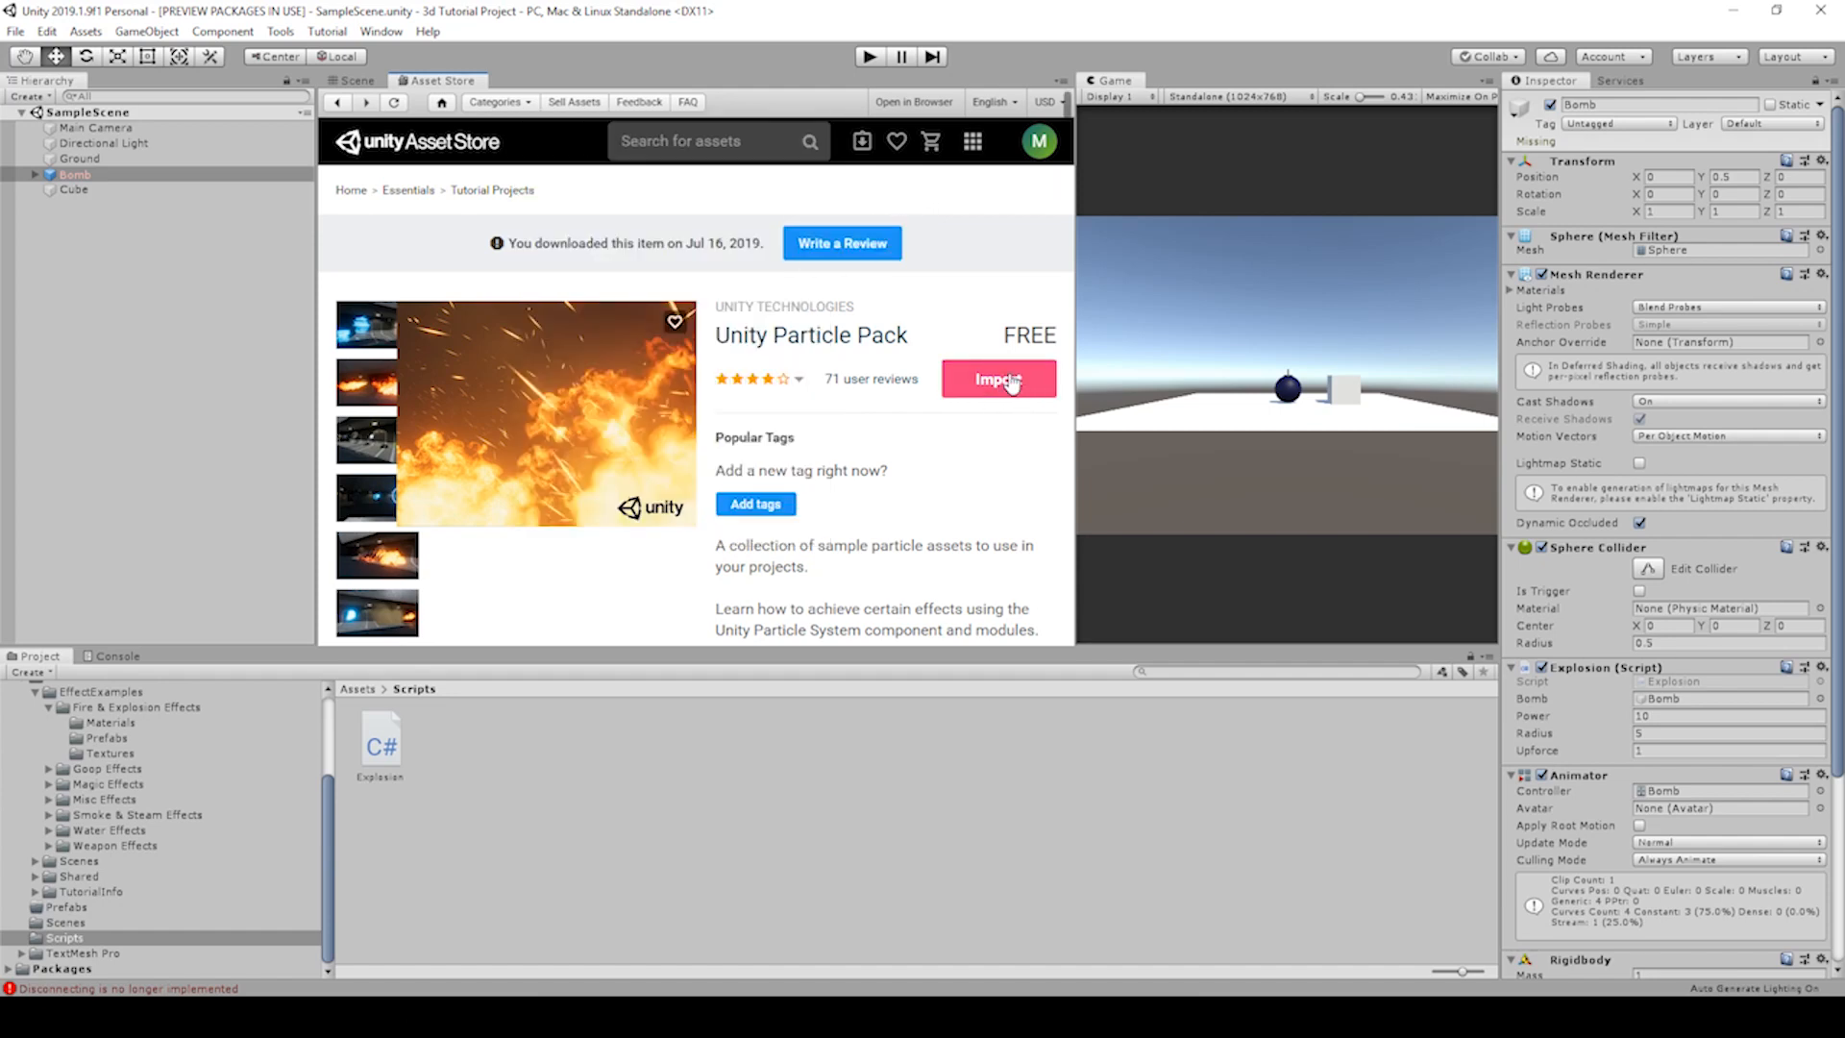
left_click(998, 379)
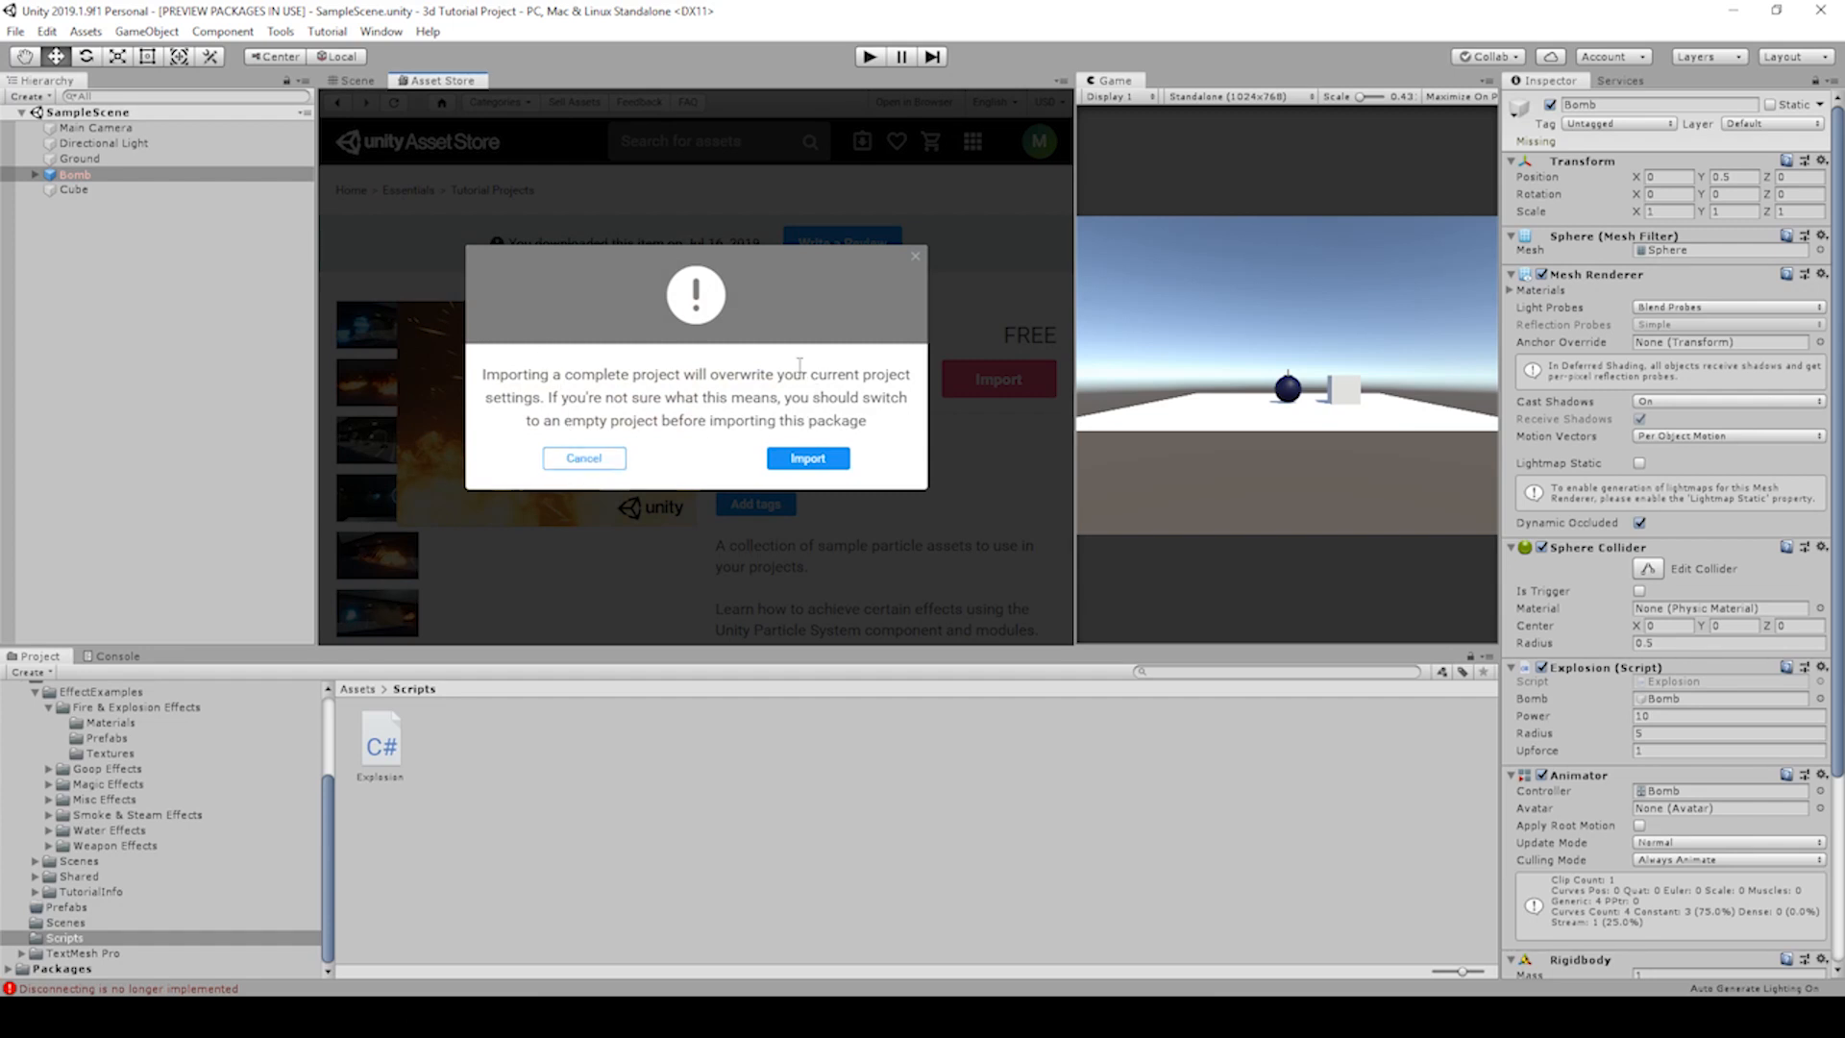
mouse_move(807, 458)
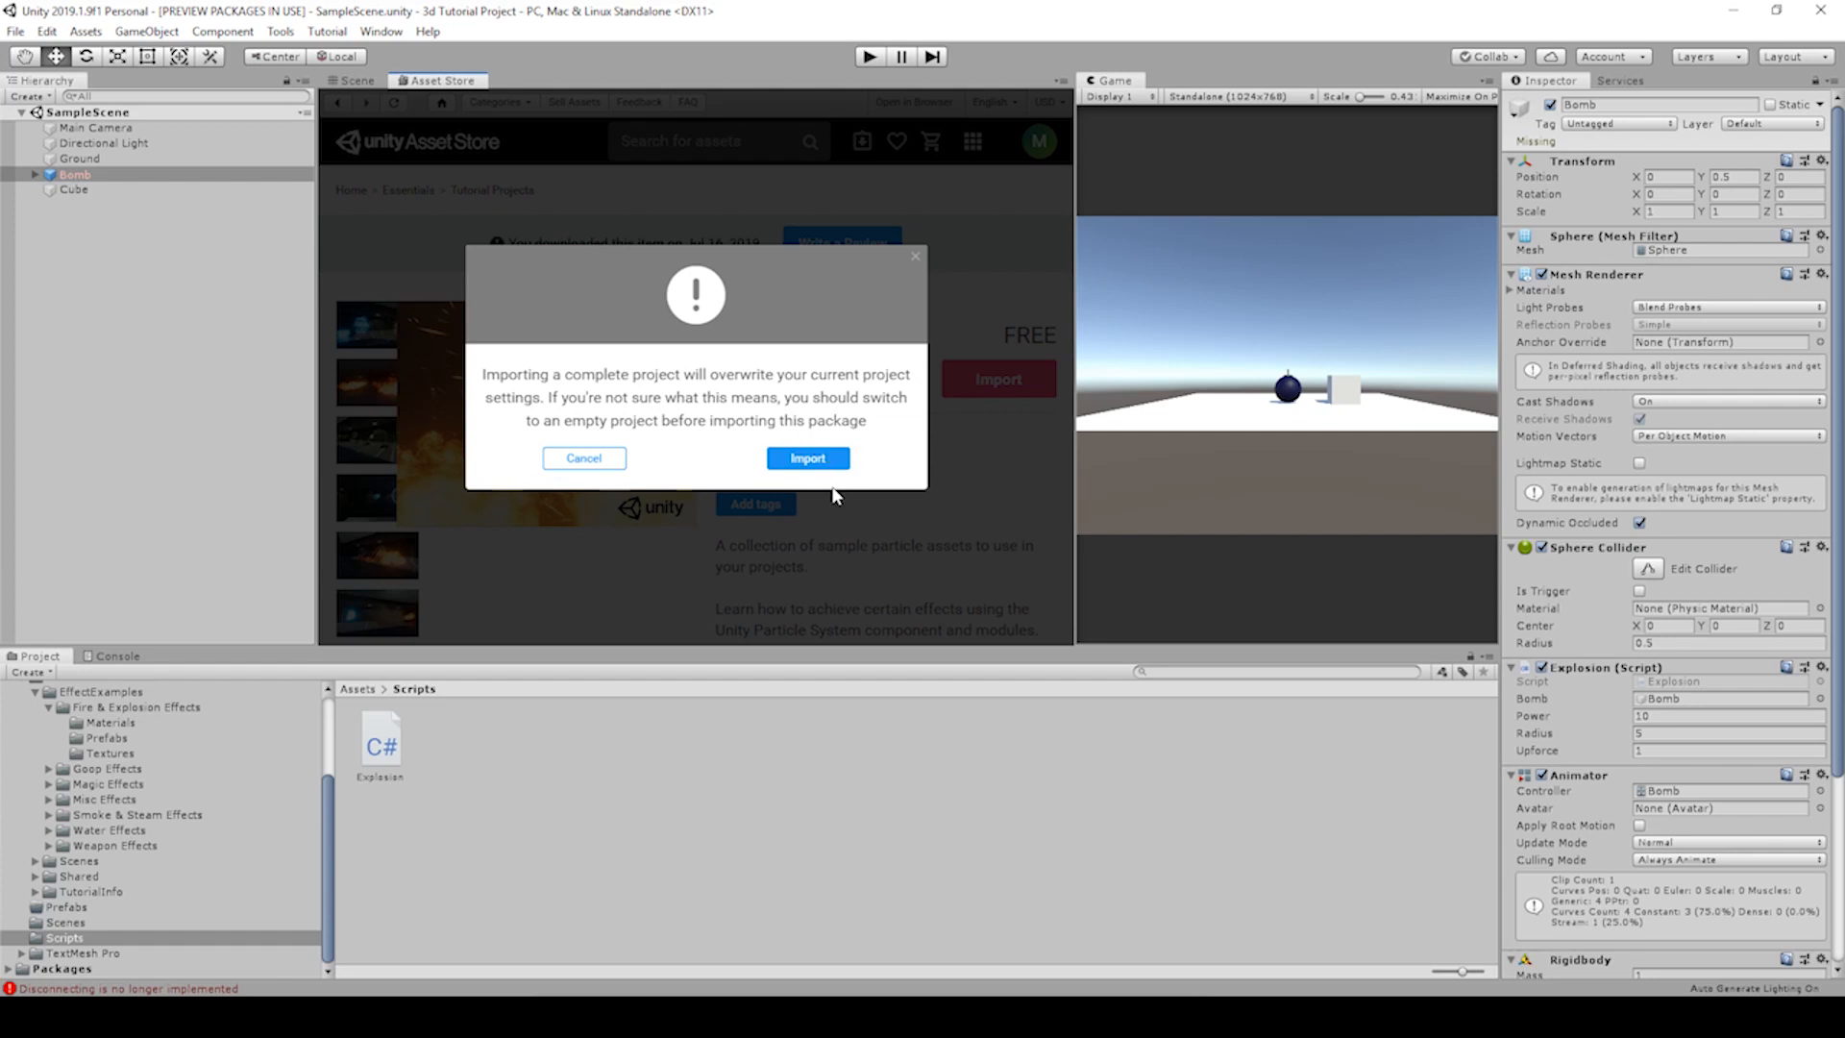
mouse_move(807, 458)
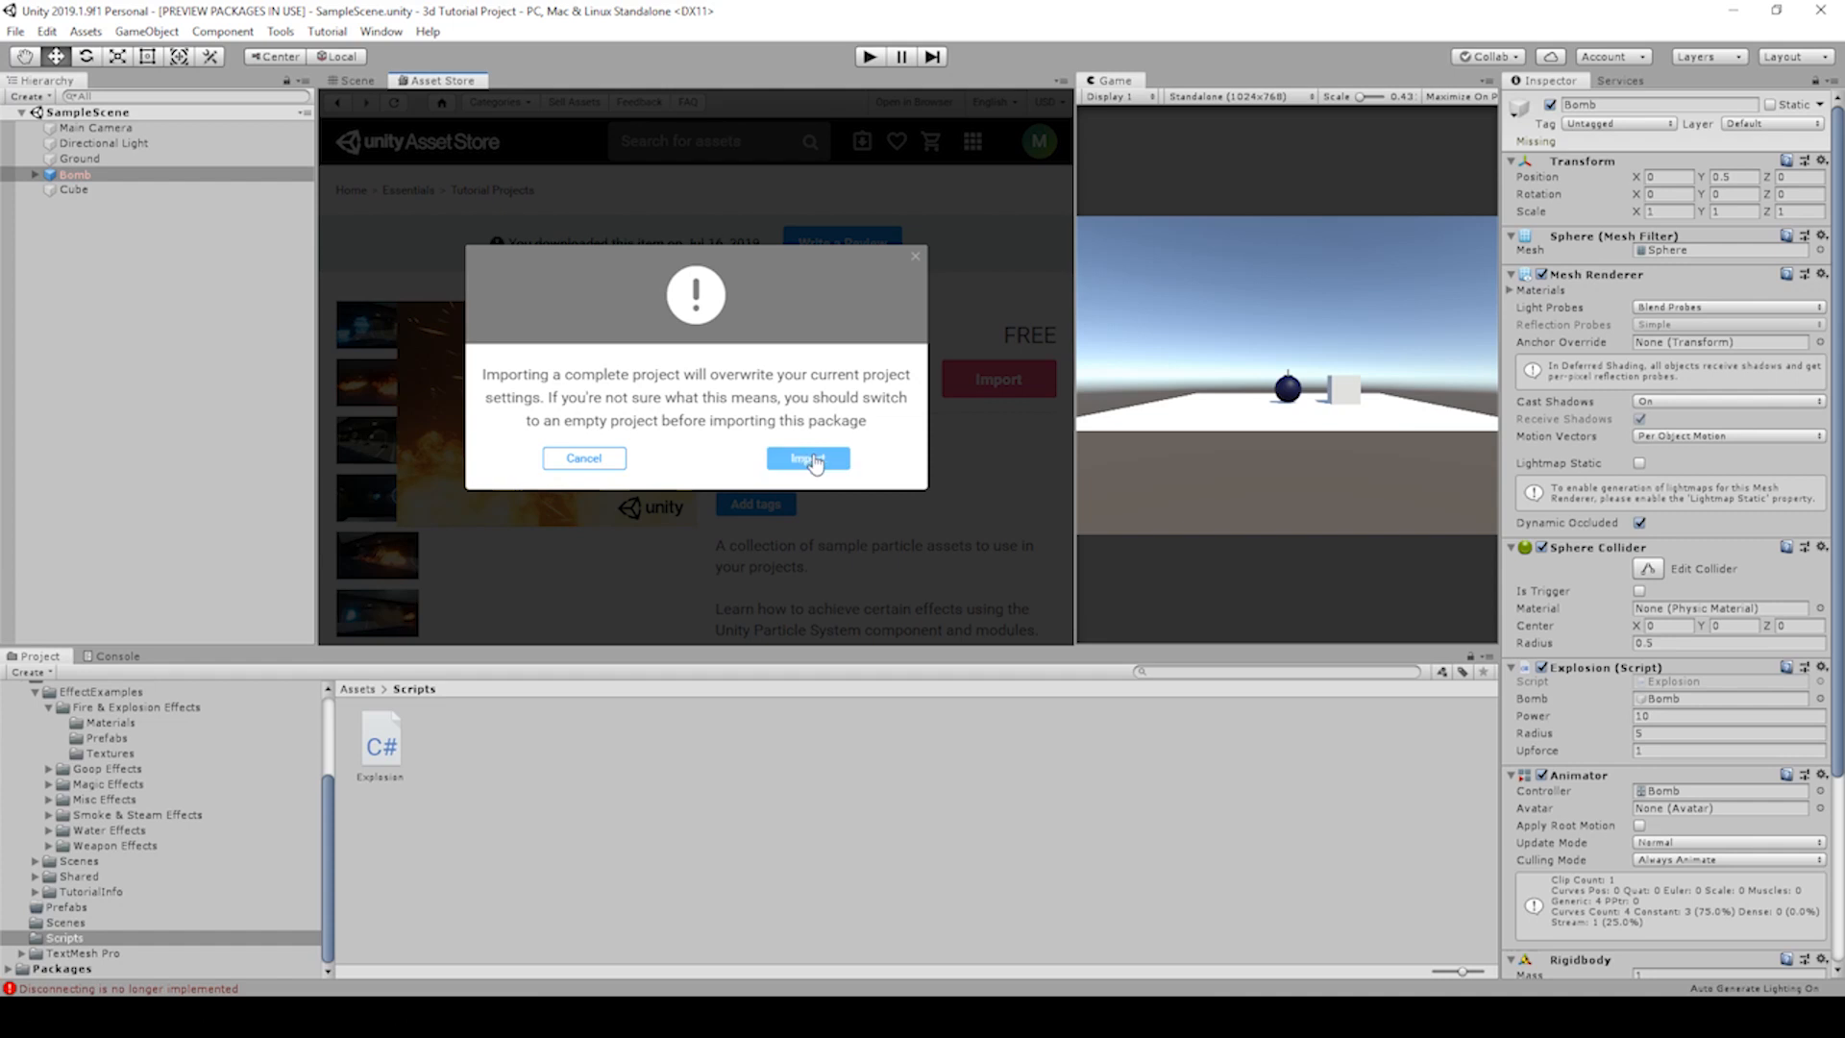
left_click(806, 458)
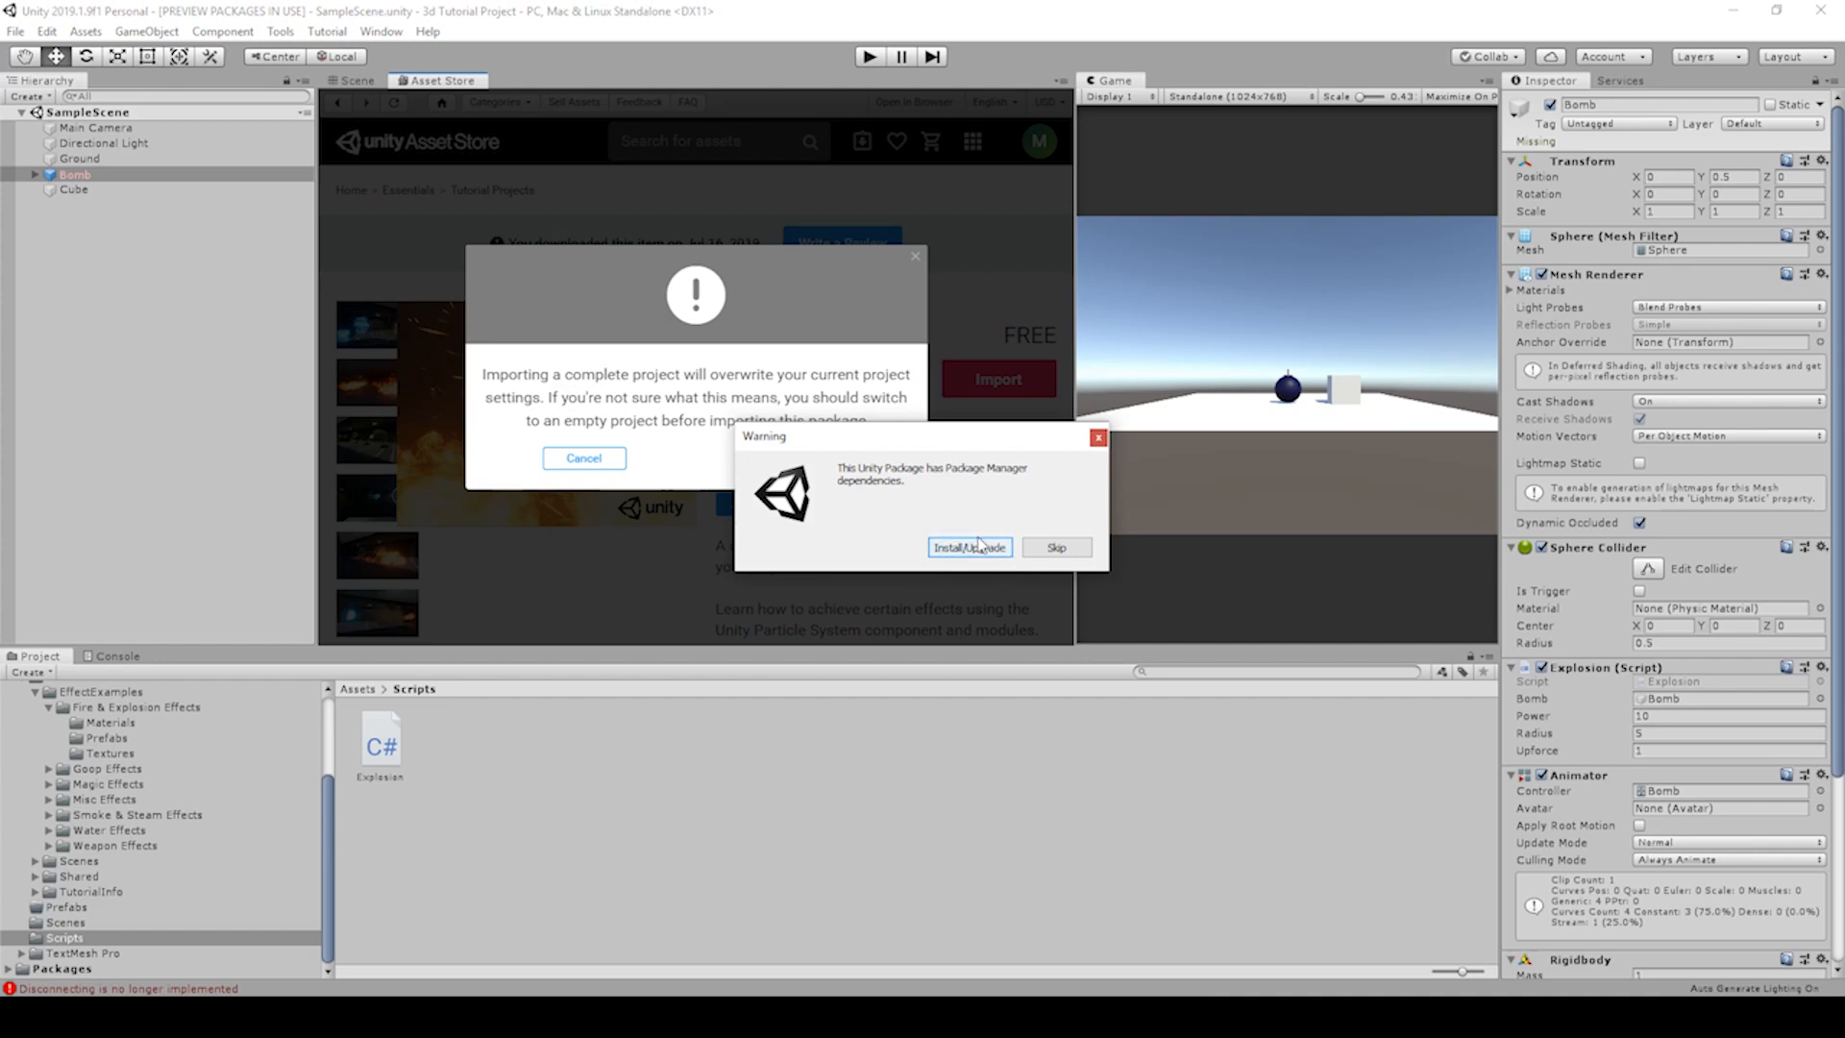
Step: Install the dependencies, review the package contents, and import so ParticlePack appears in assets
left_click(967, 546)
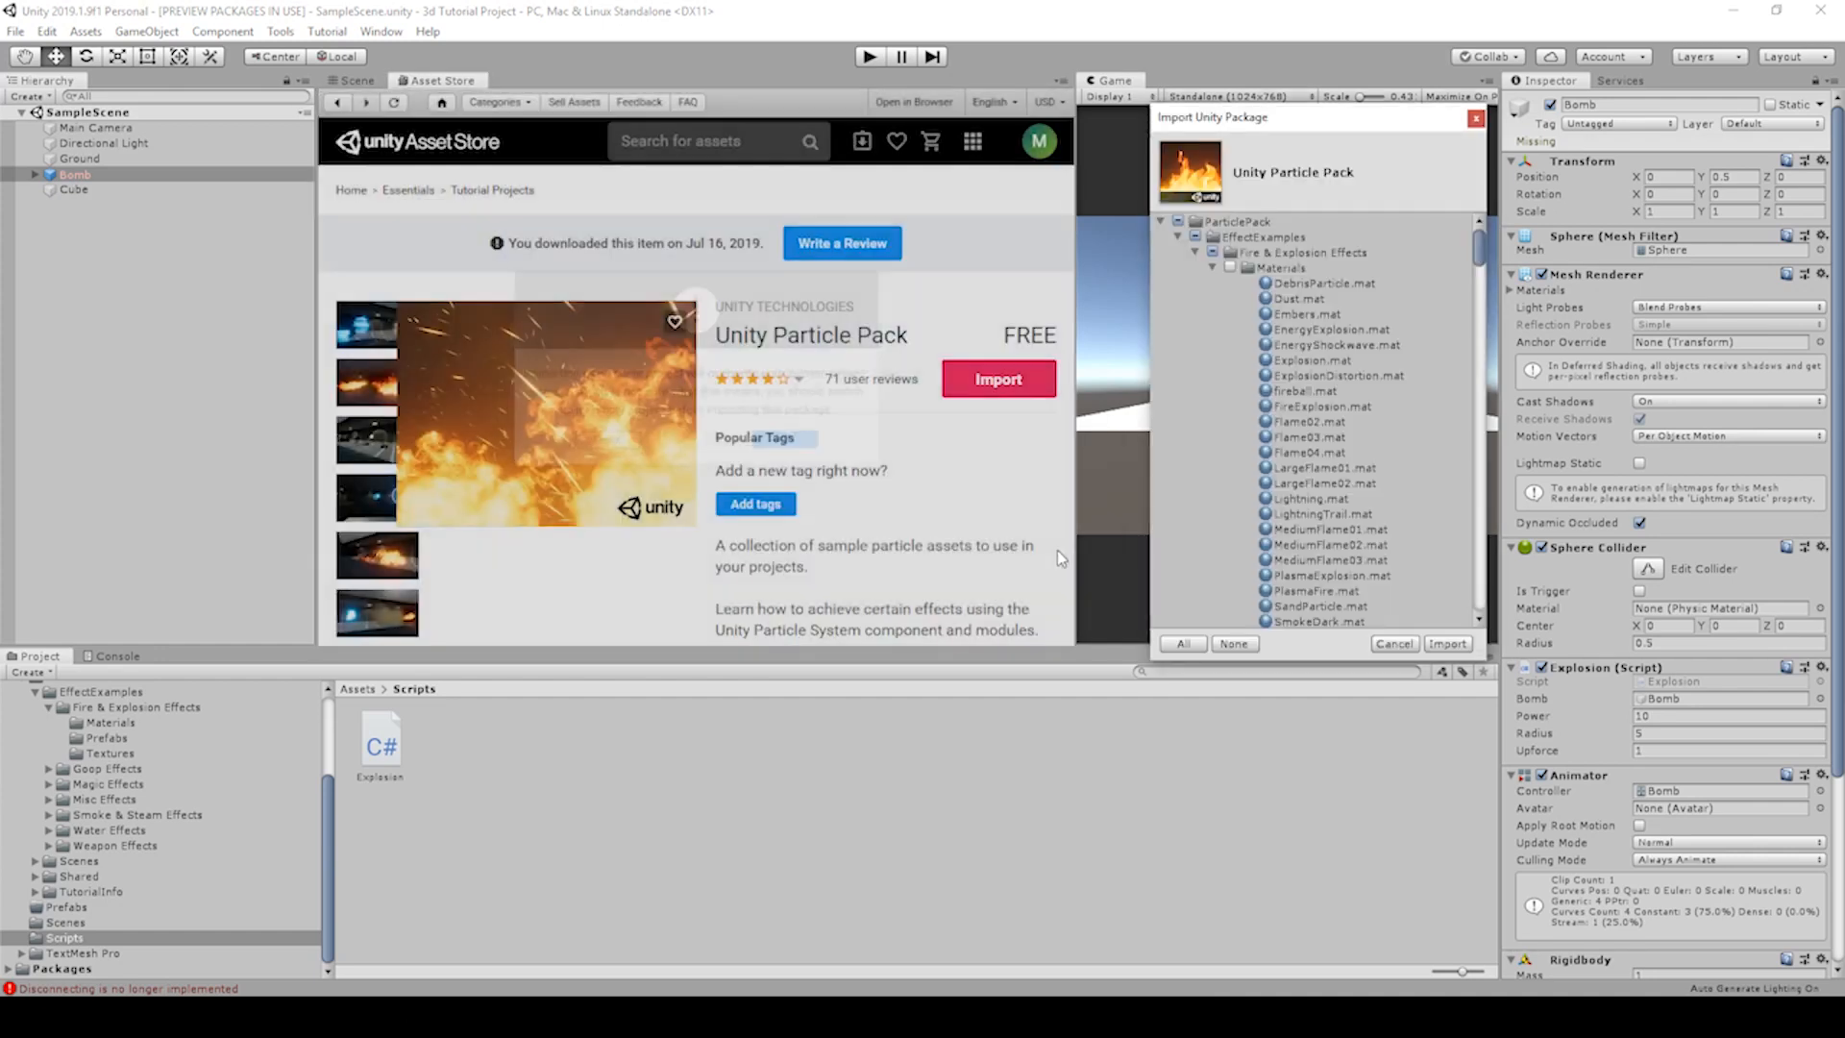
scroll("down", 3)
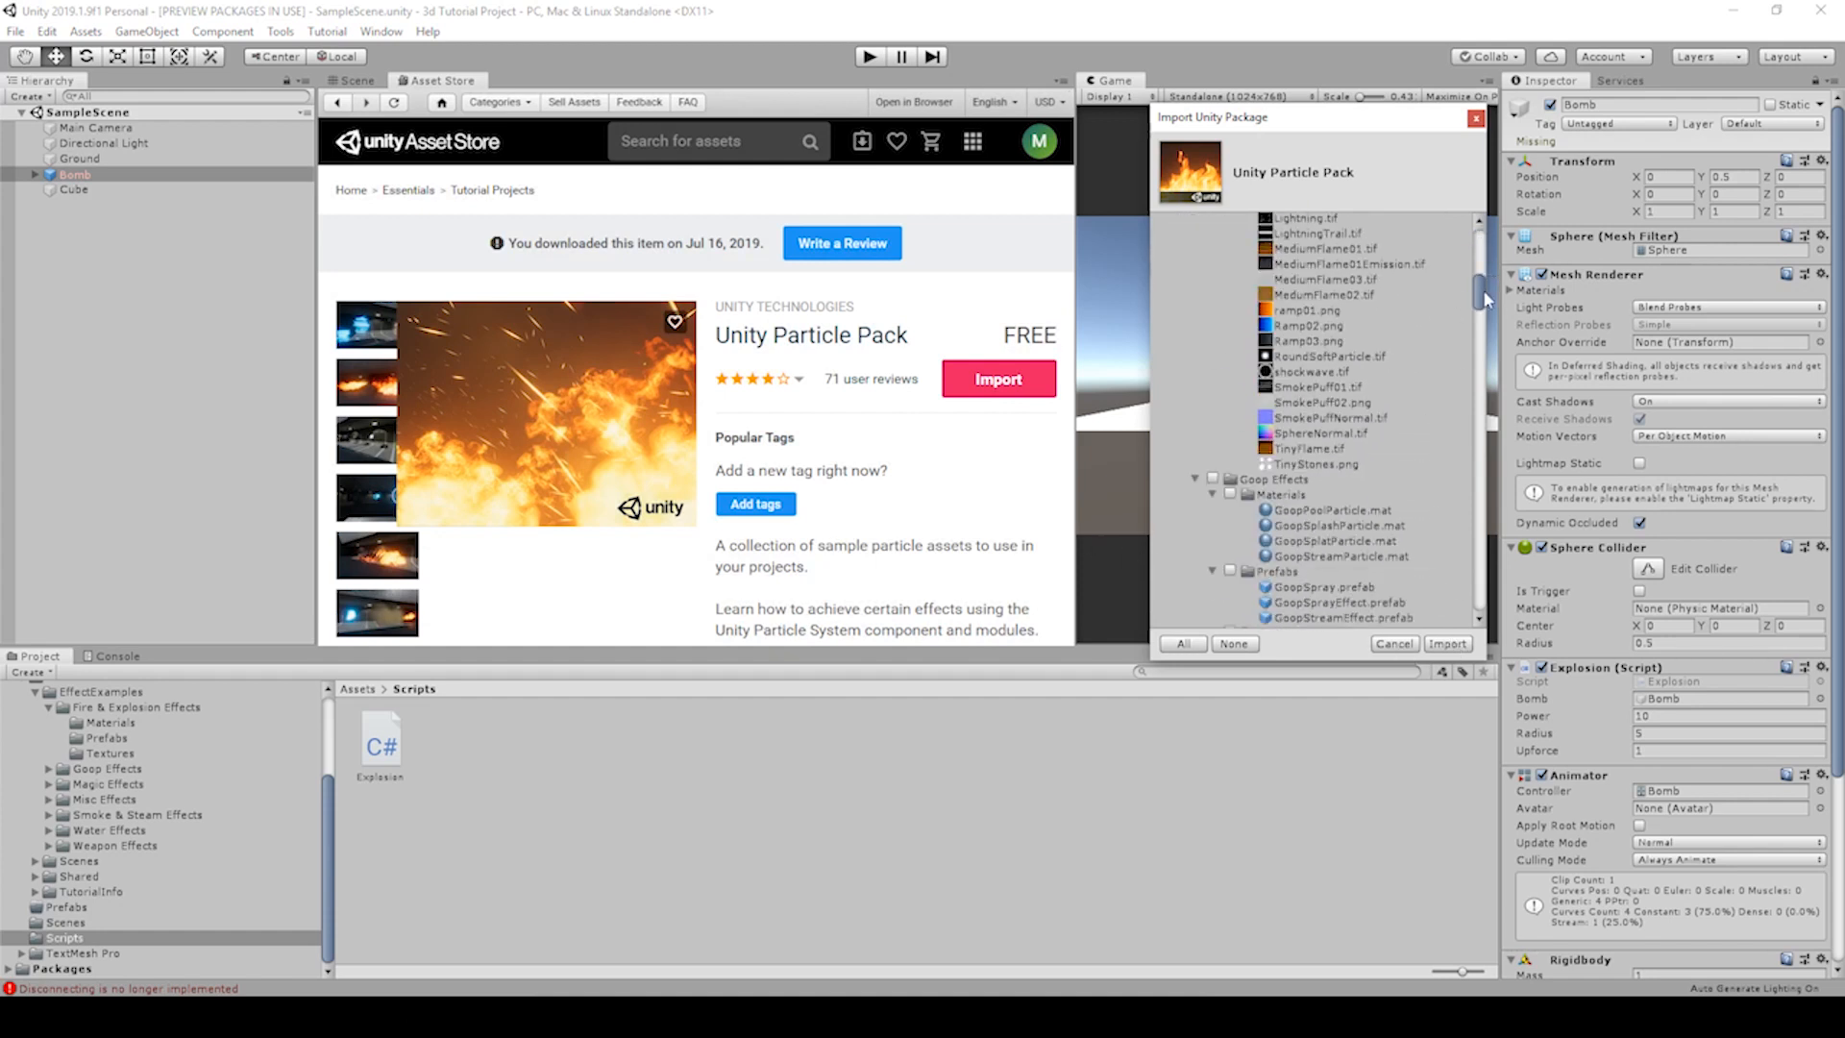
scroll("down", 3)
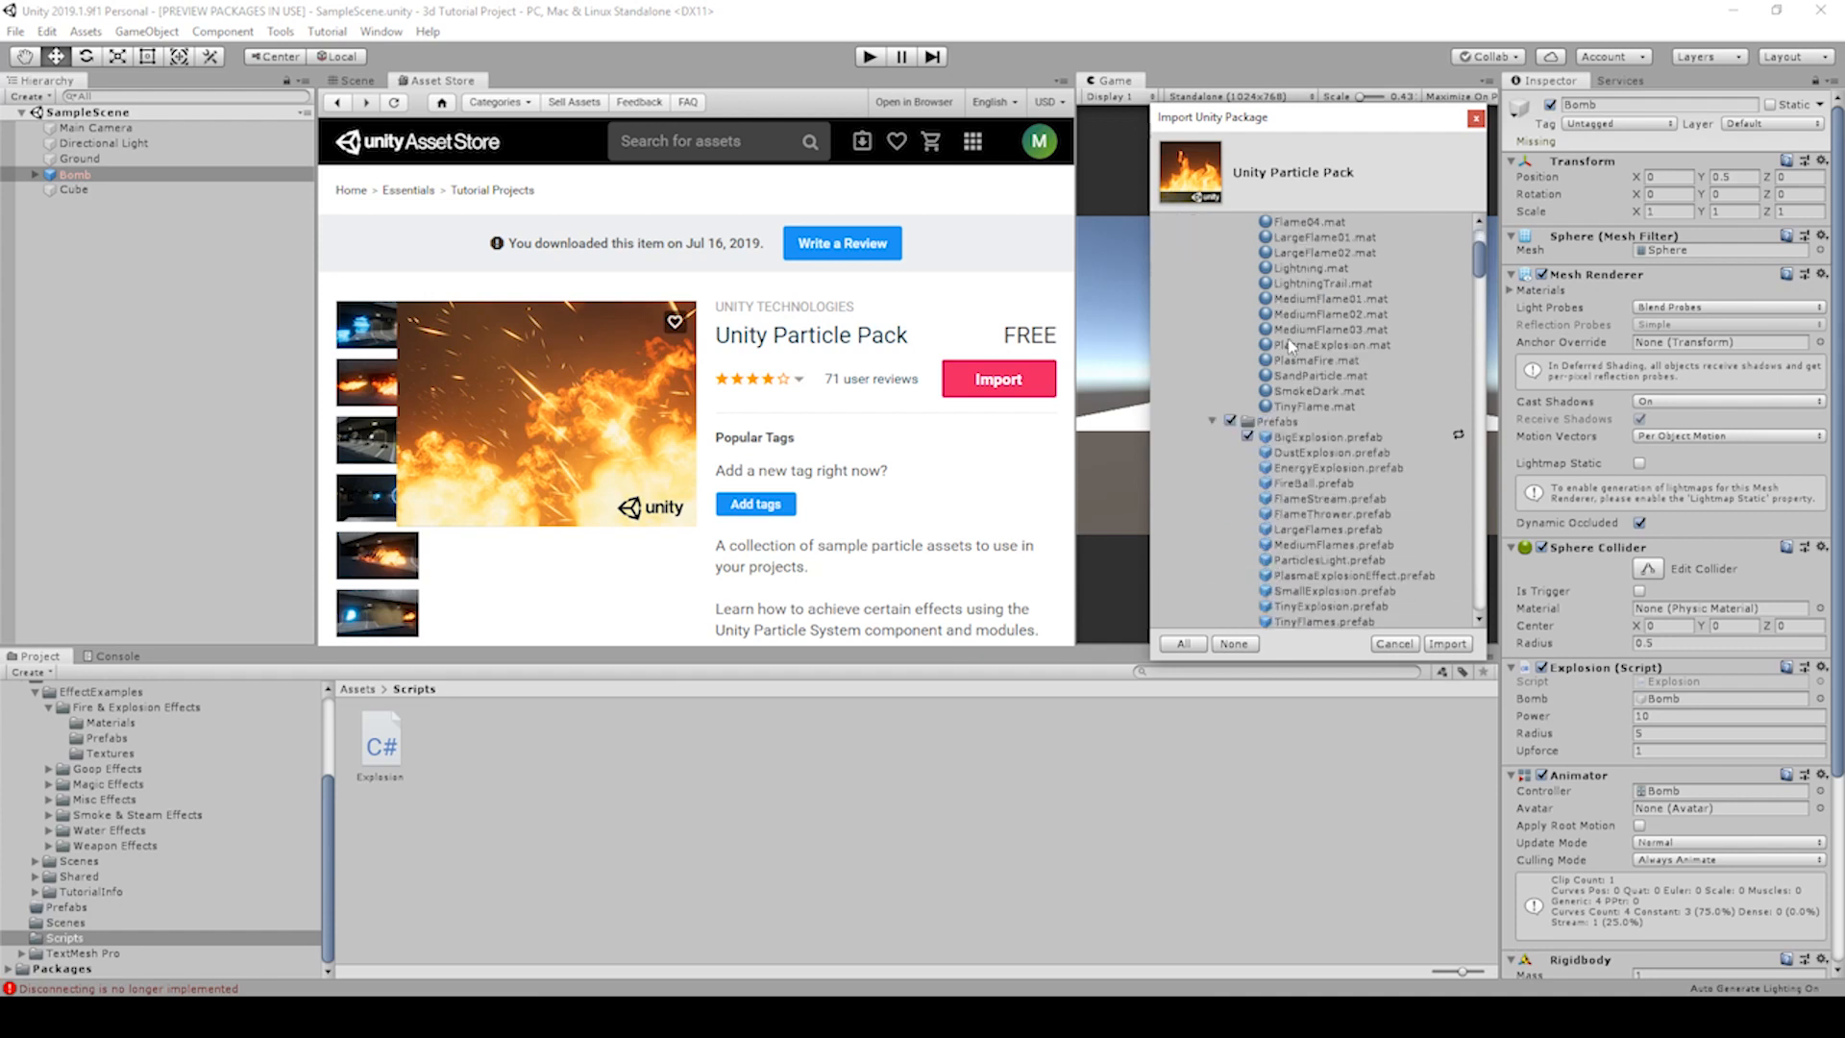
mouse_move(1292, 439)
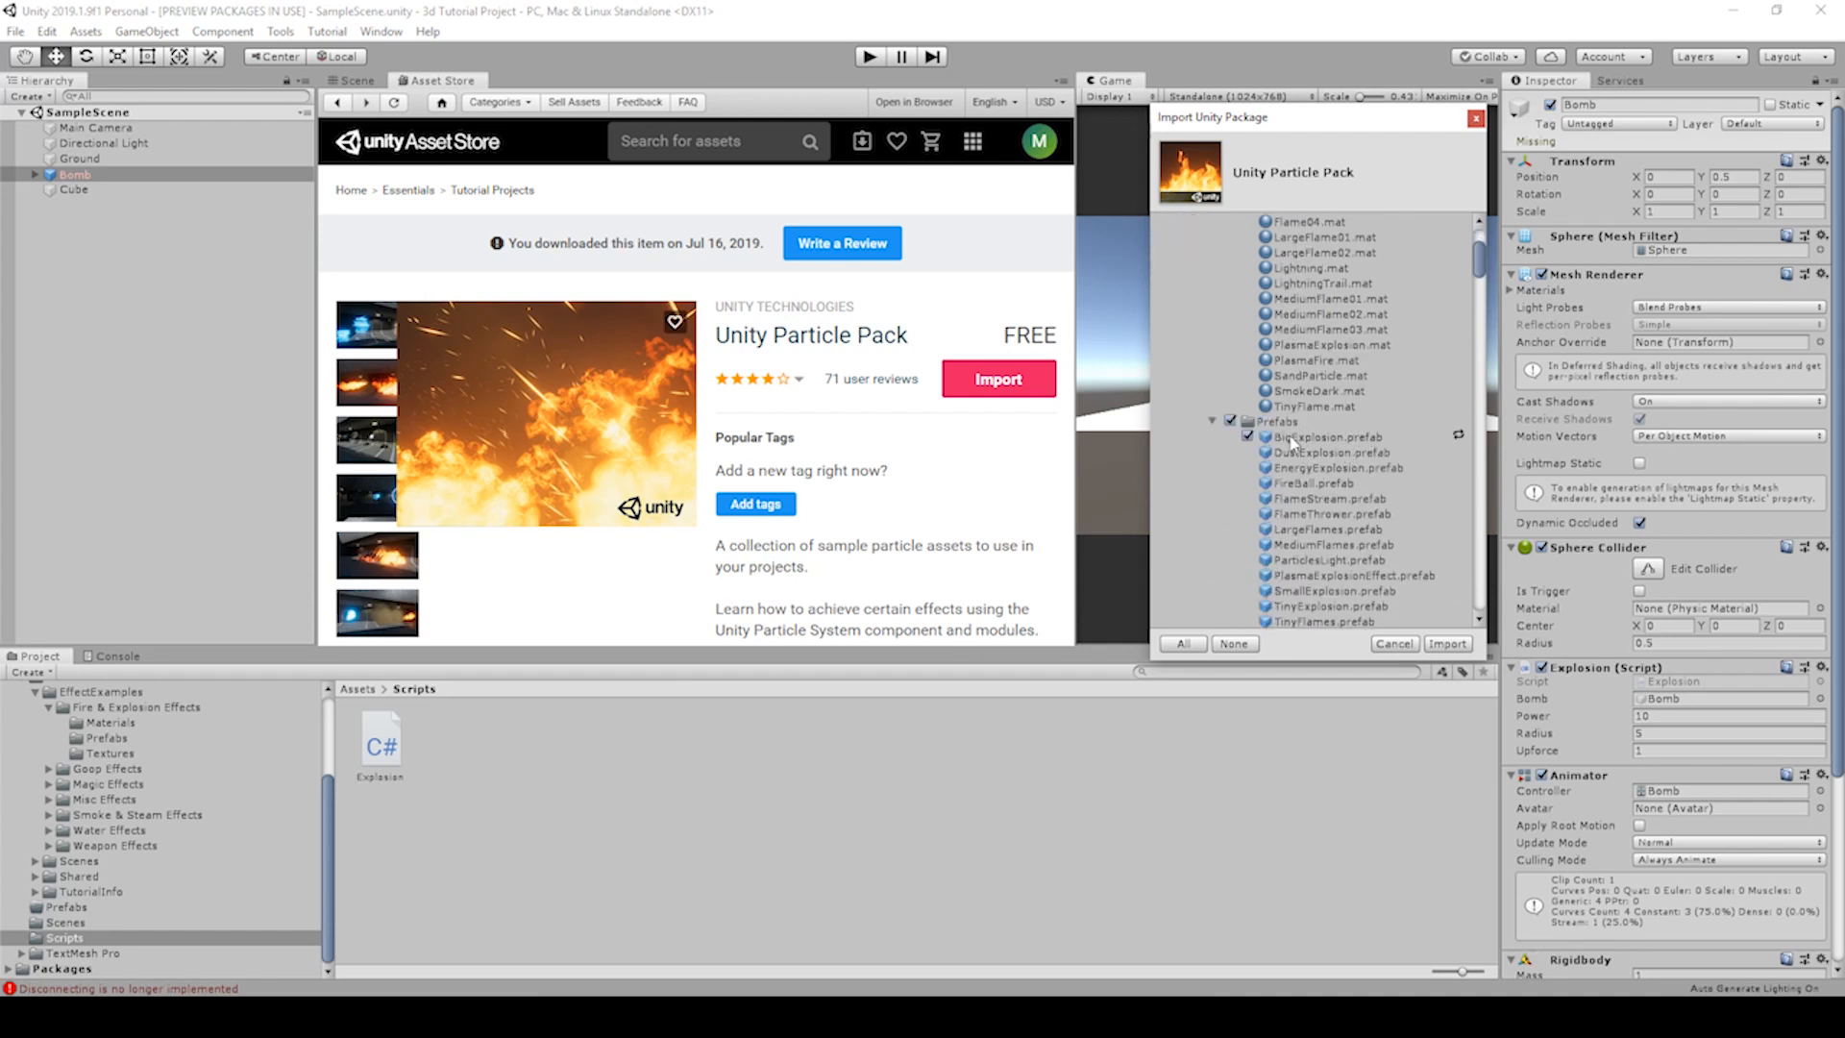
left_click(1196, 269)
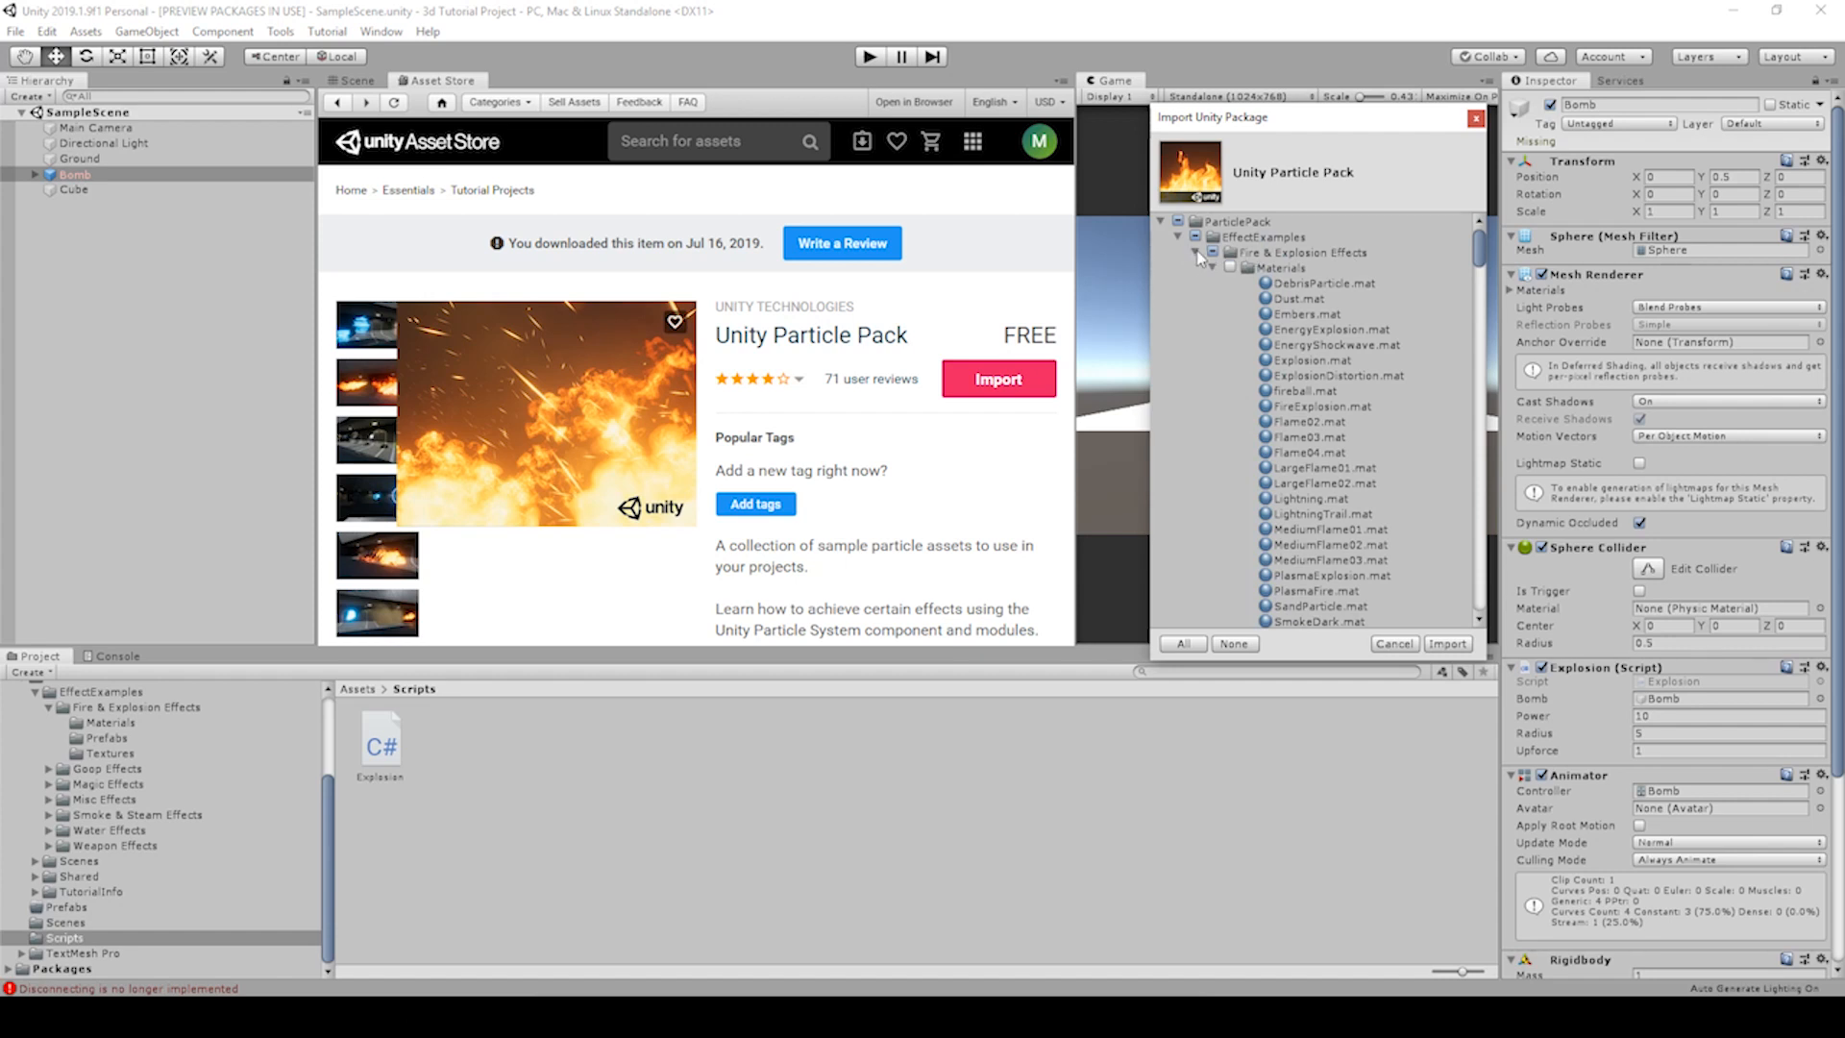
left_click(1161, 221)
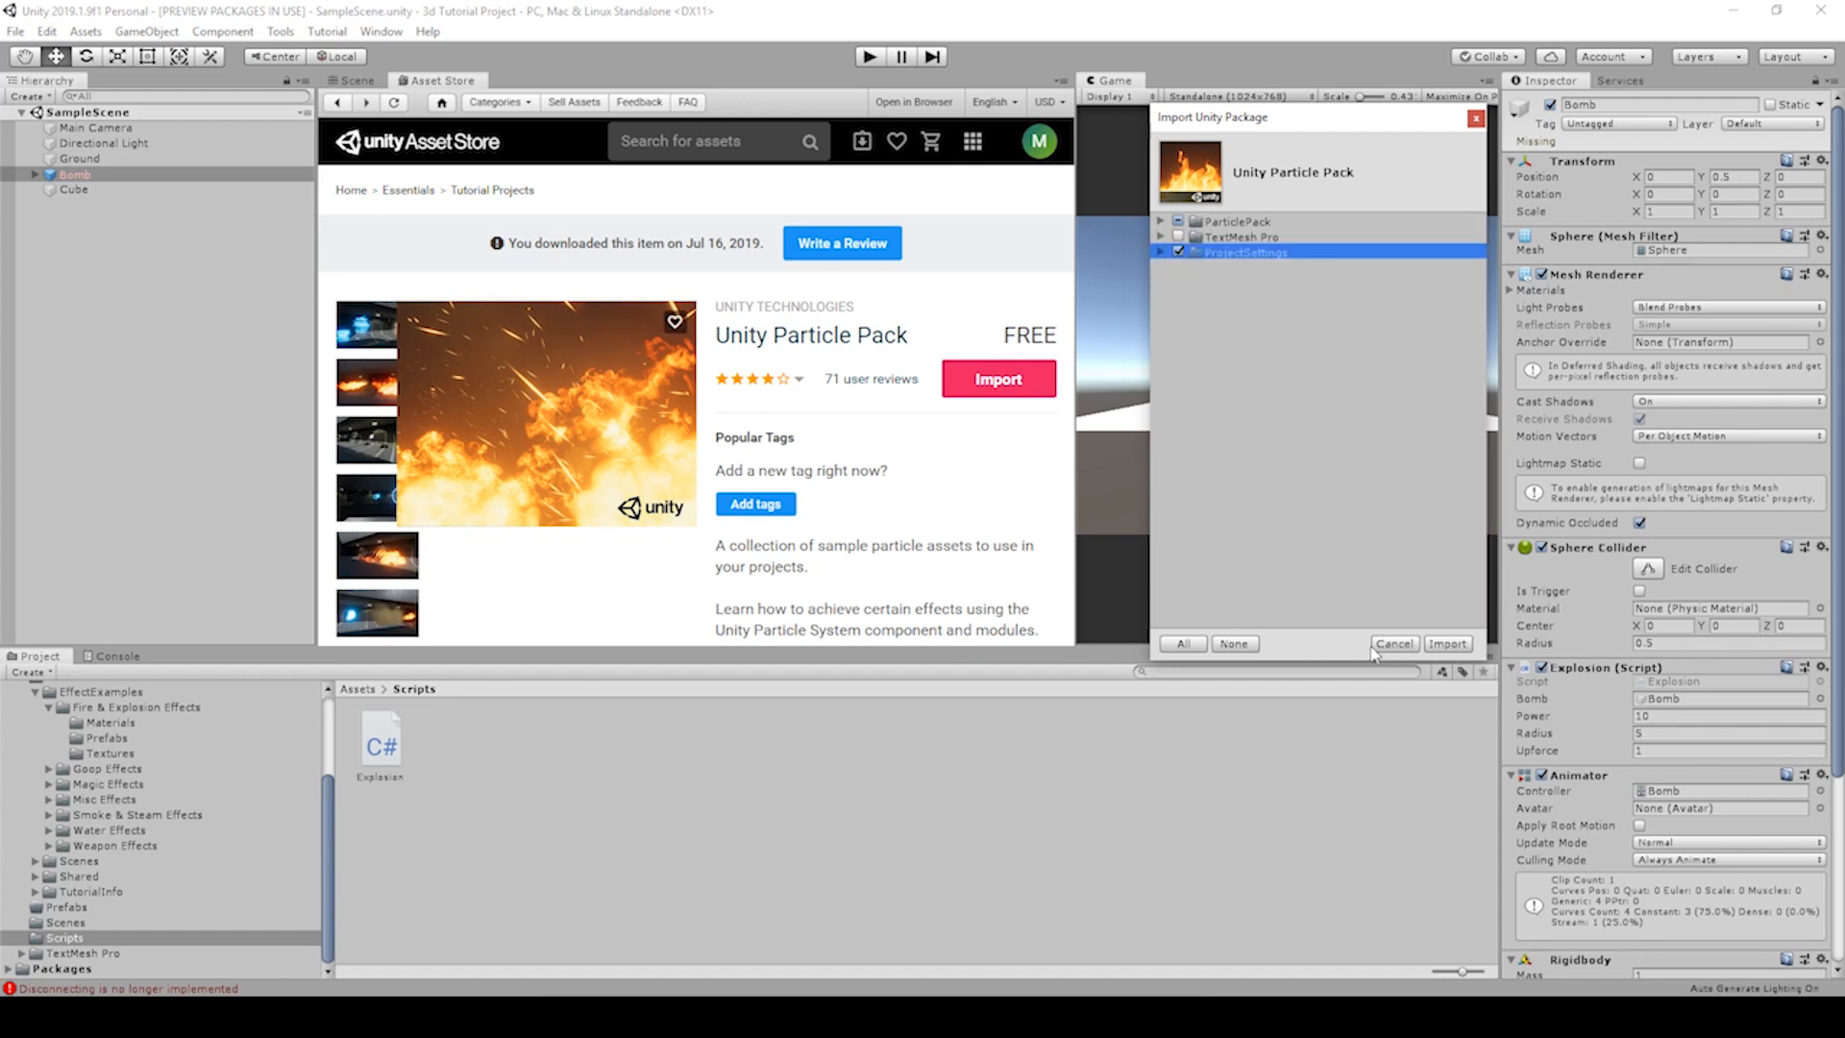
left_click(1445, 644)
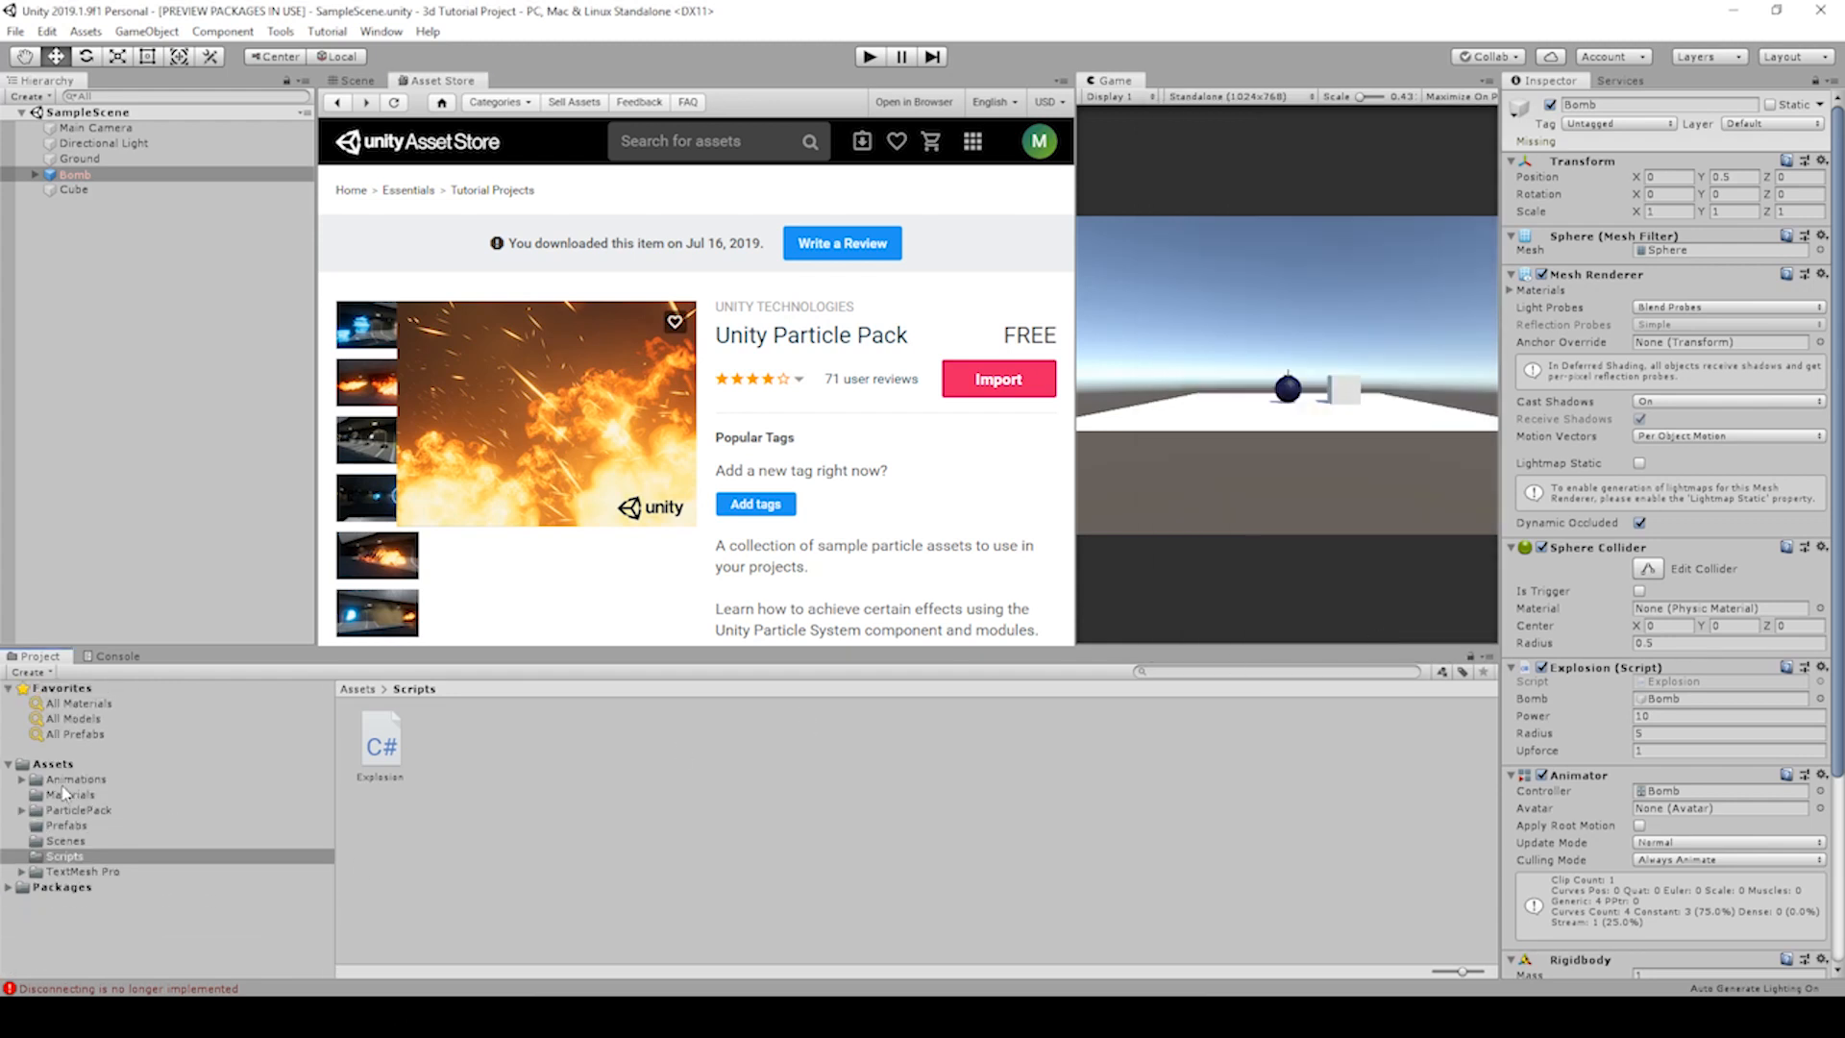
Step: Browse to ParticlePack > EffectExamples > Fire & Explosion Effects prefabs
left_click(77, 810)
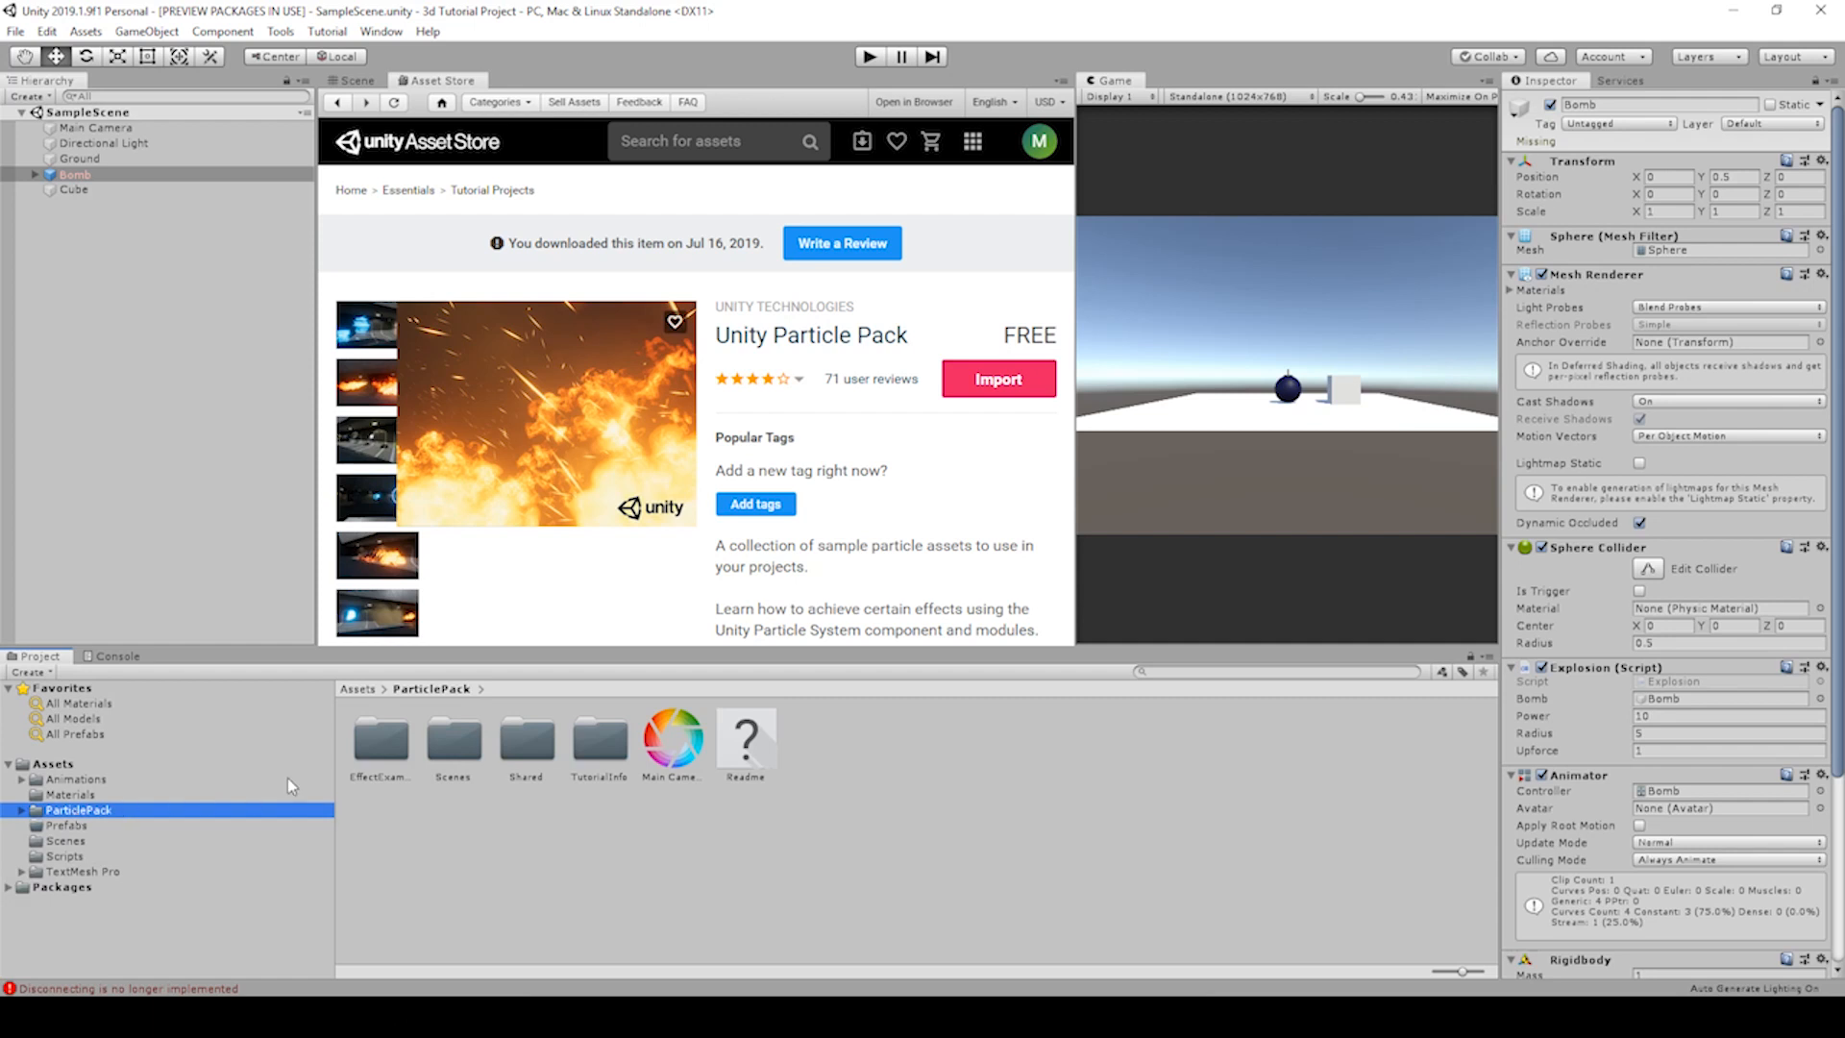
left_click(11, 809)
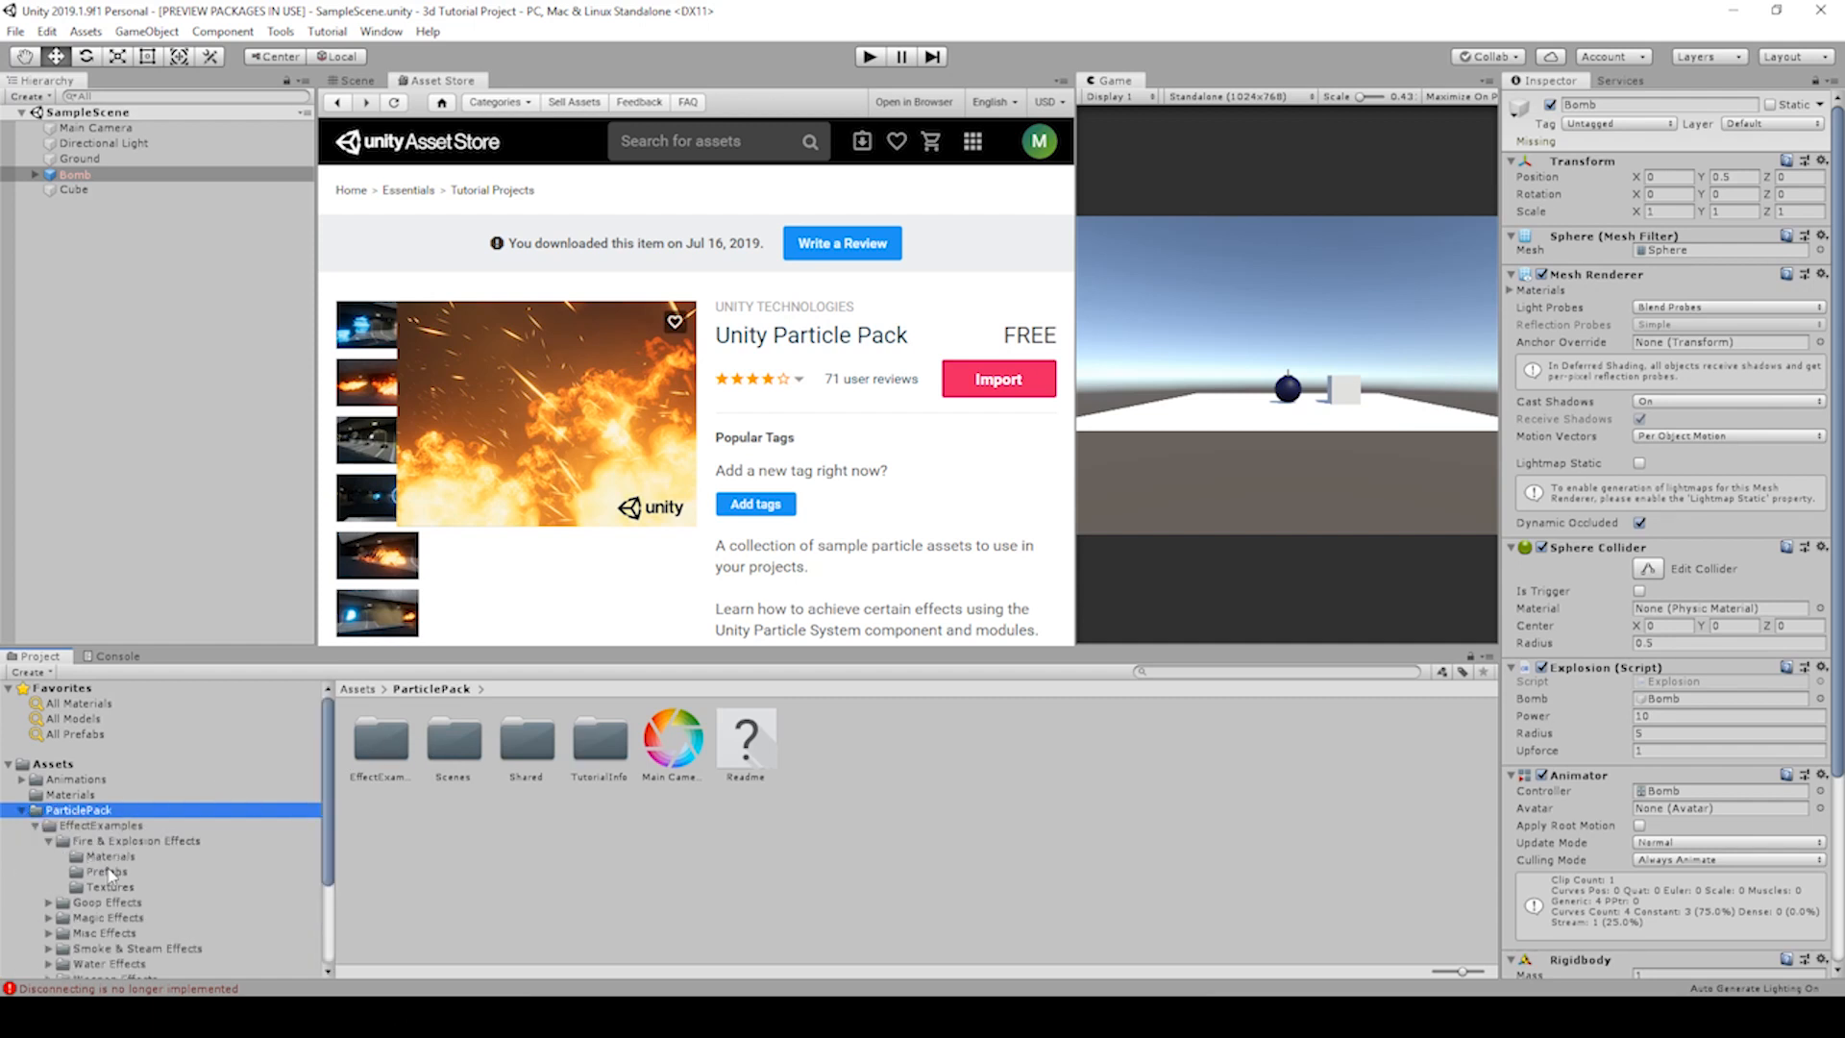
left_click(106, 871)
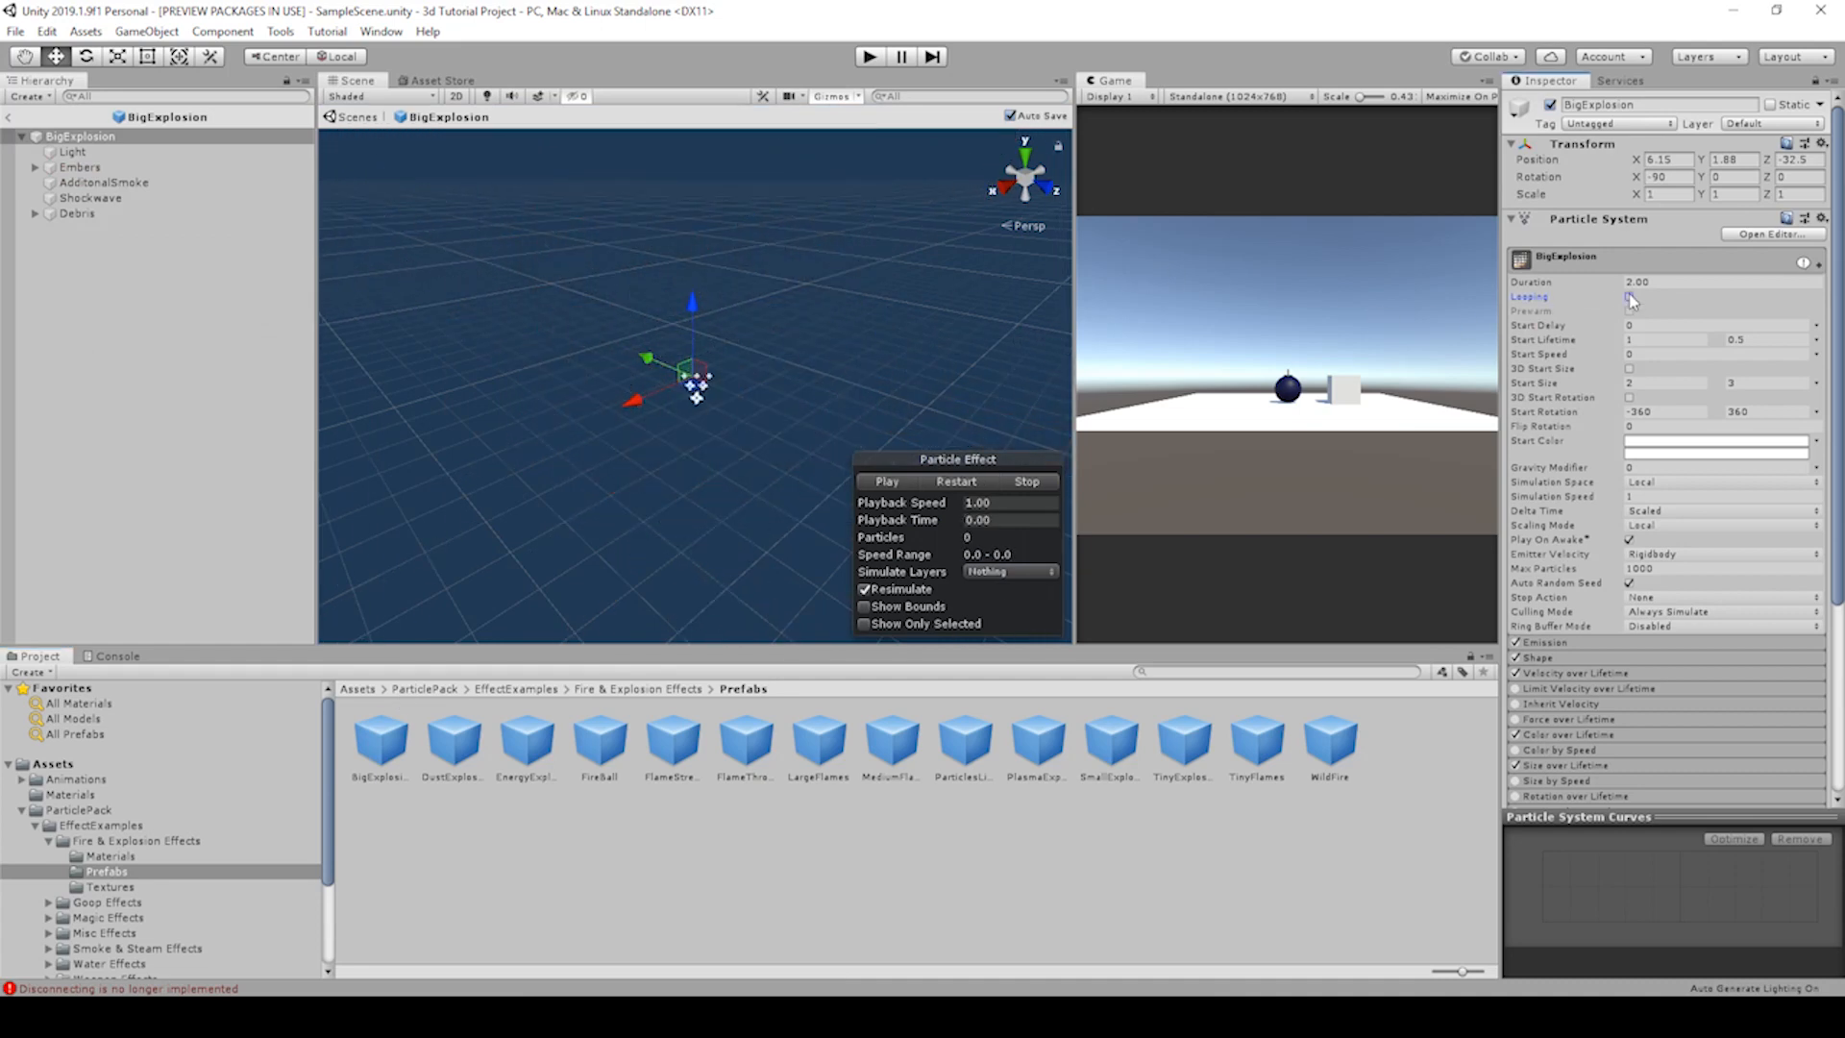
Step: Inspect BigExplosion's Light, smoke and Debris parts, then return to SampleScene
left_click(73, 150)
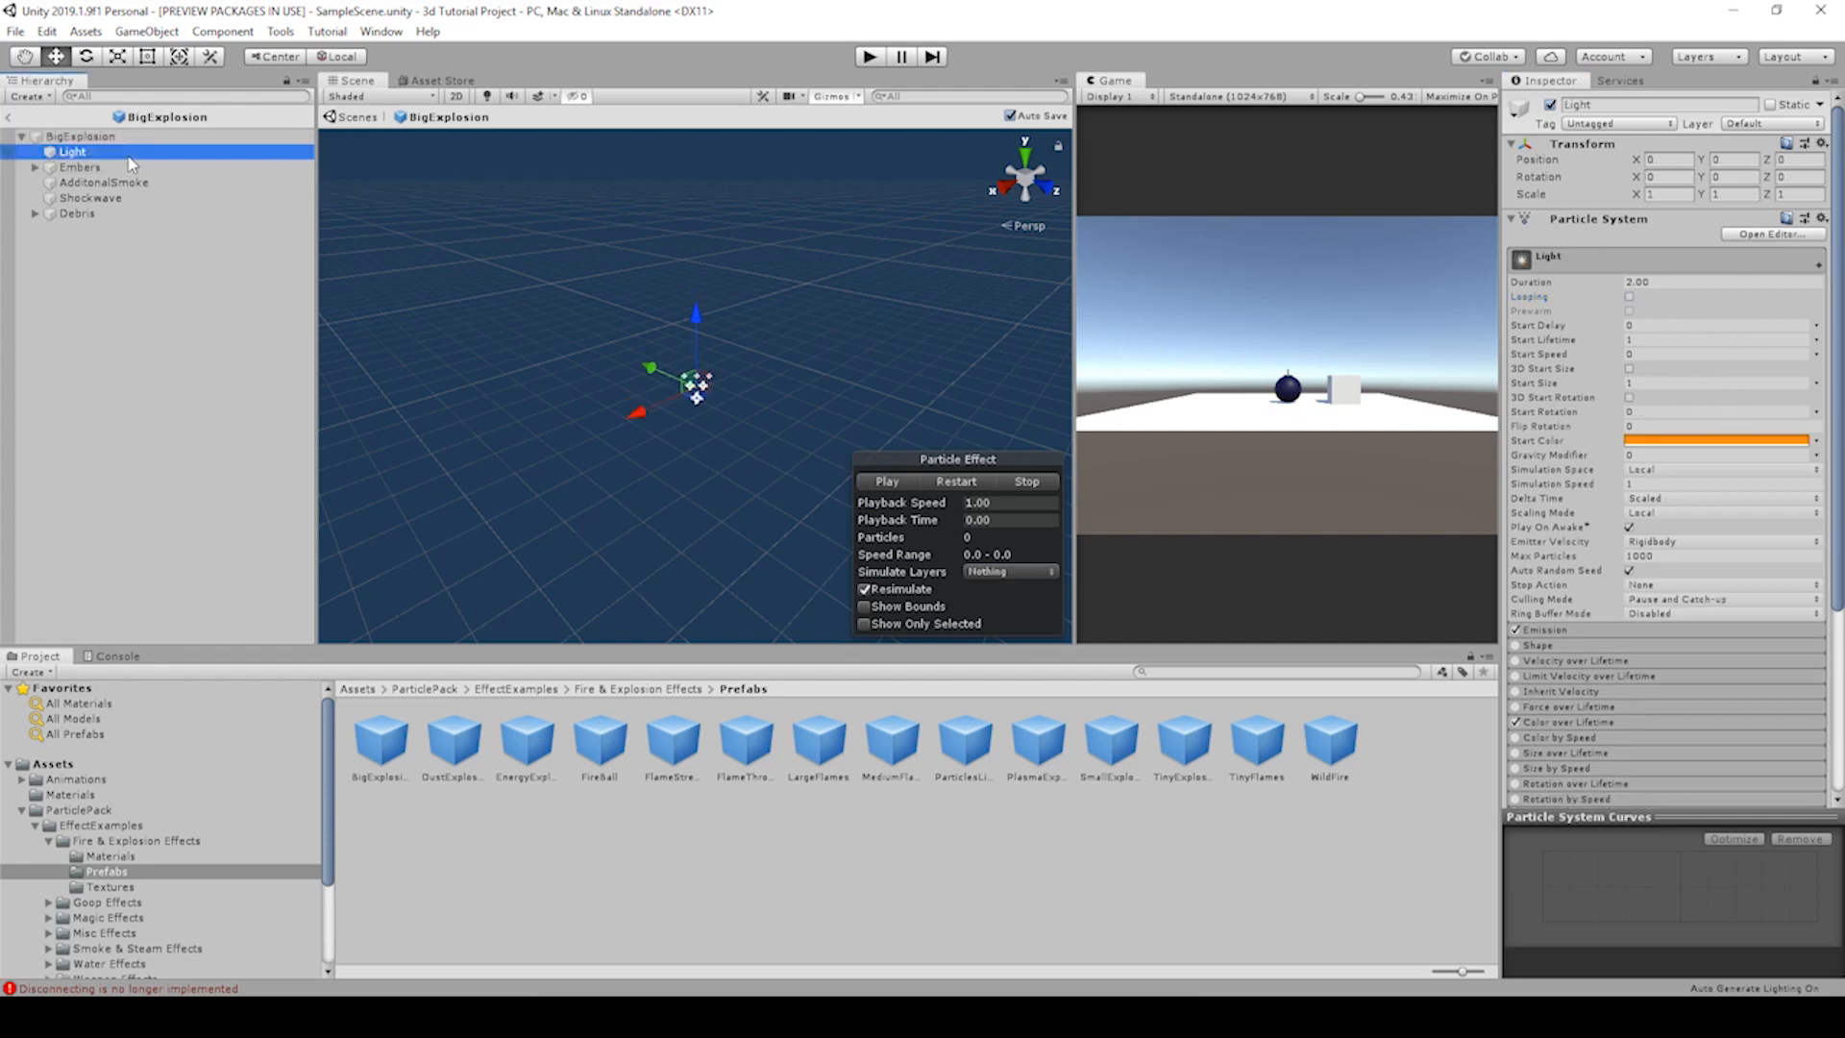
mouse_move(367, 161)
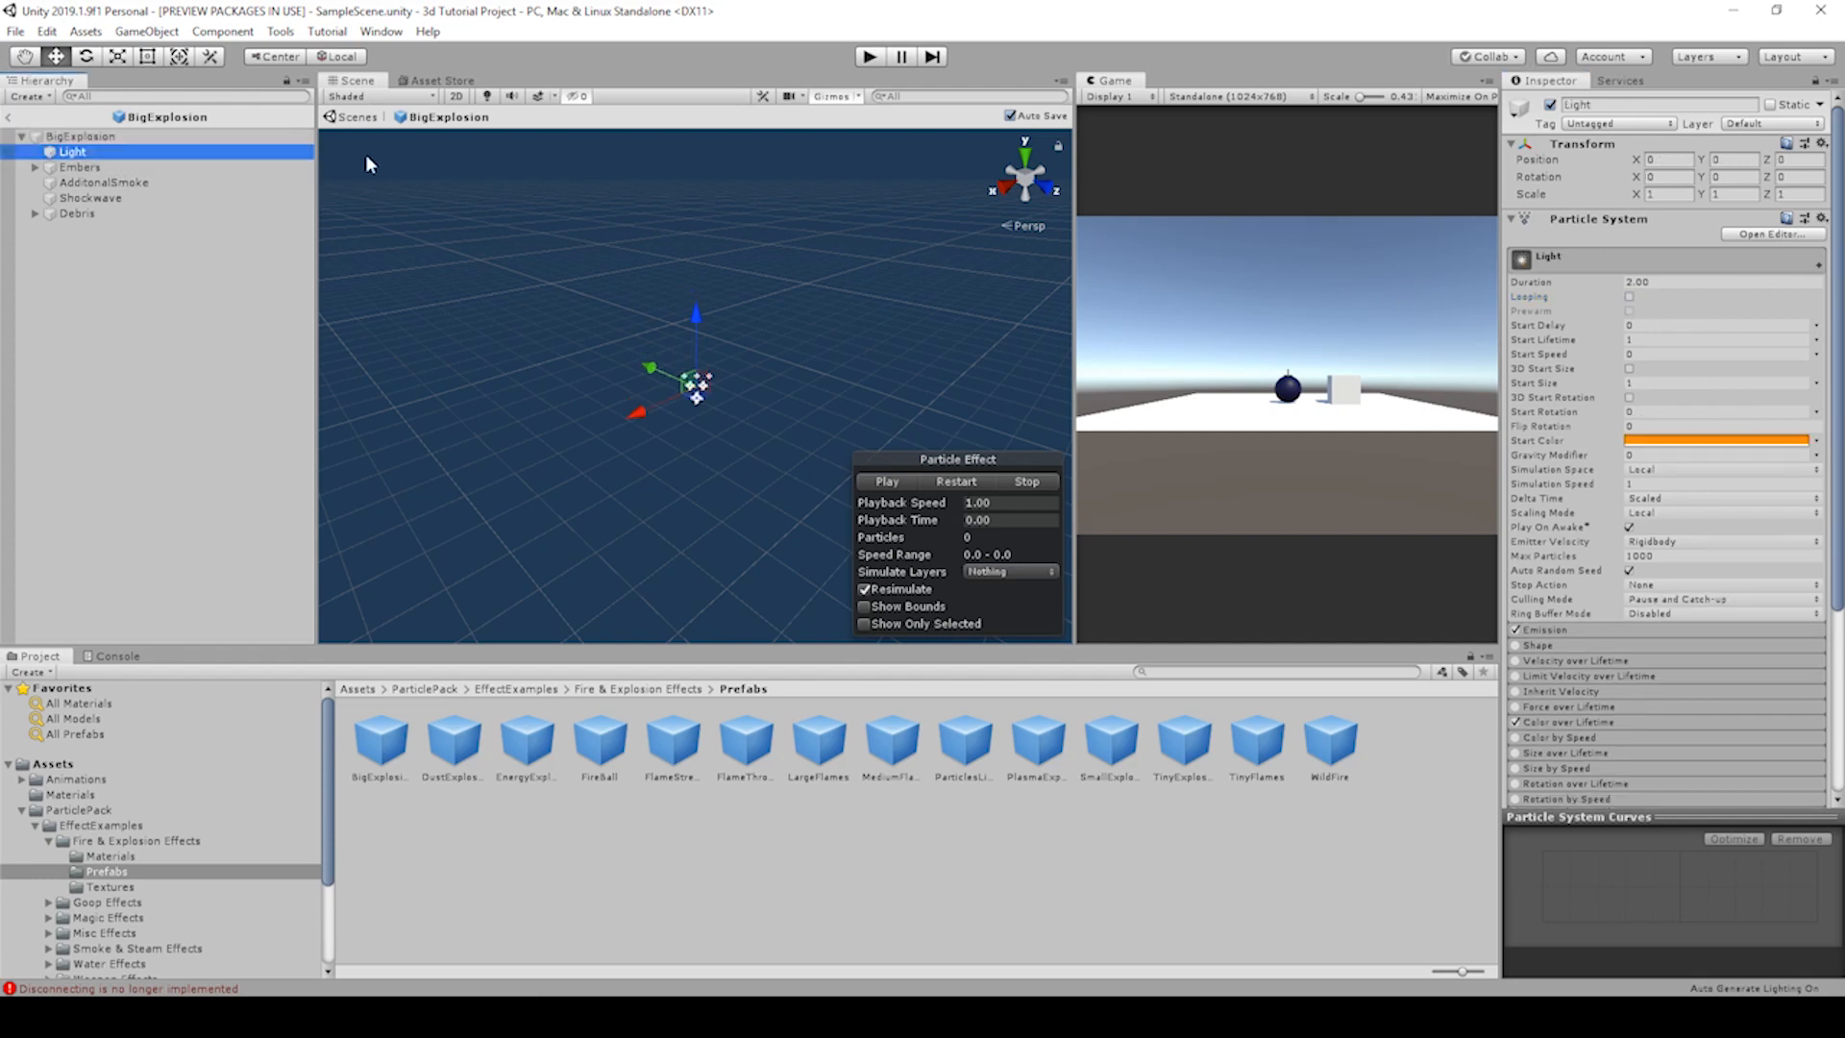
left_click(104, 183)
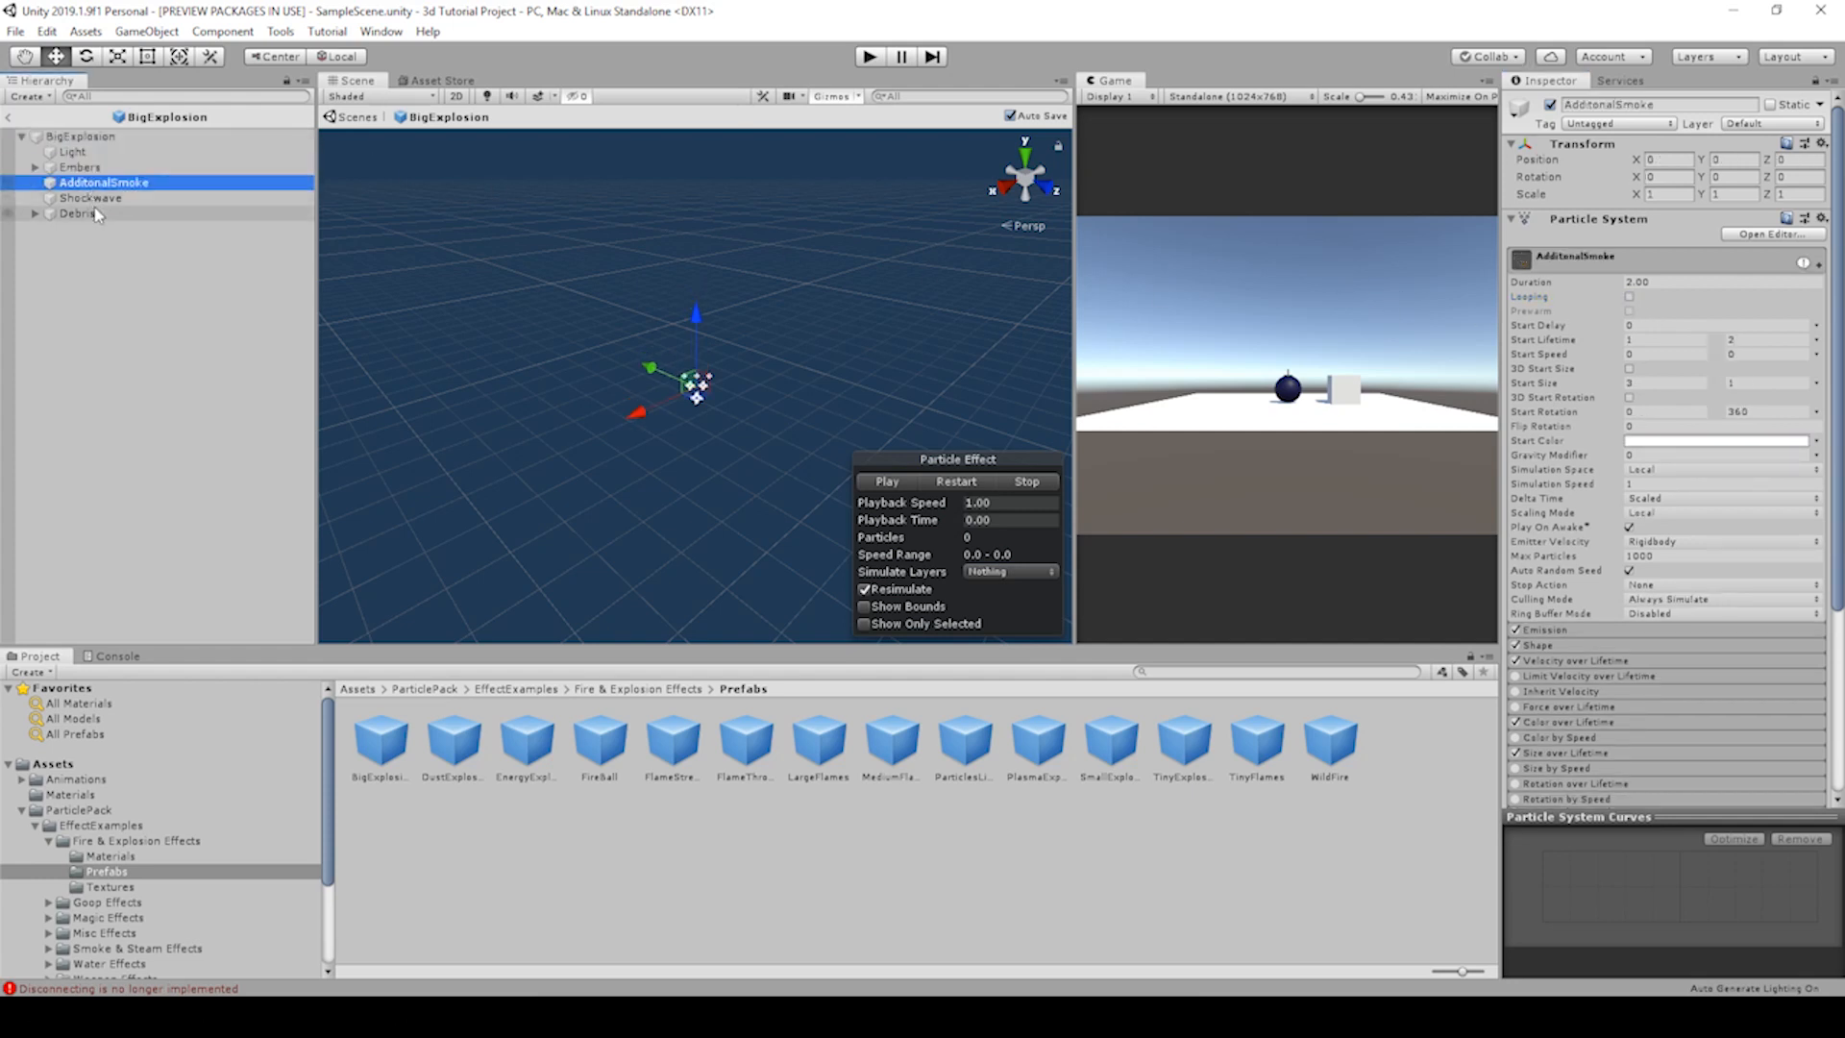
left_click(79, 213)
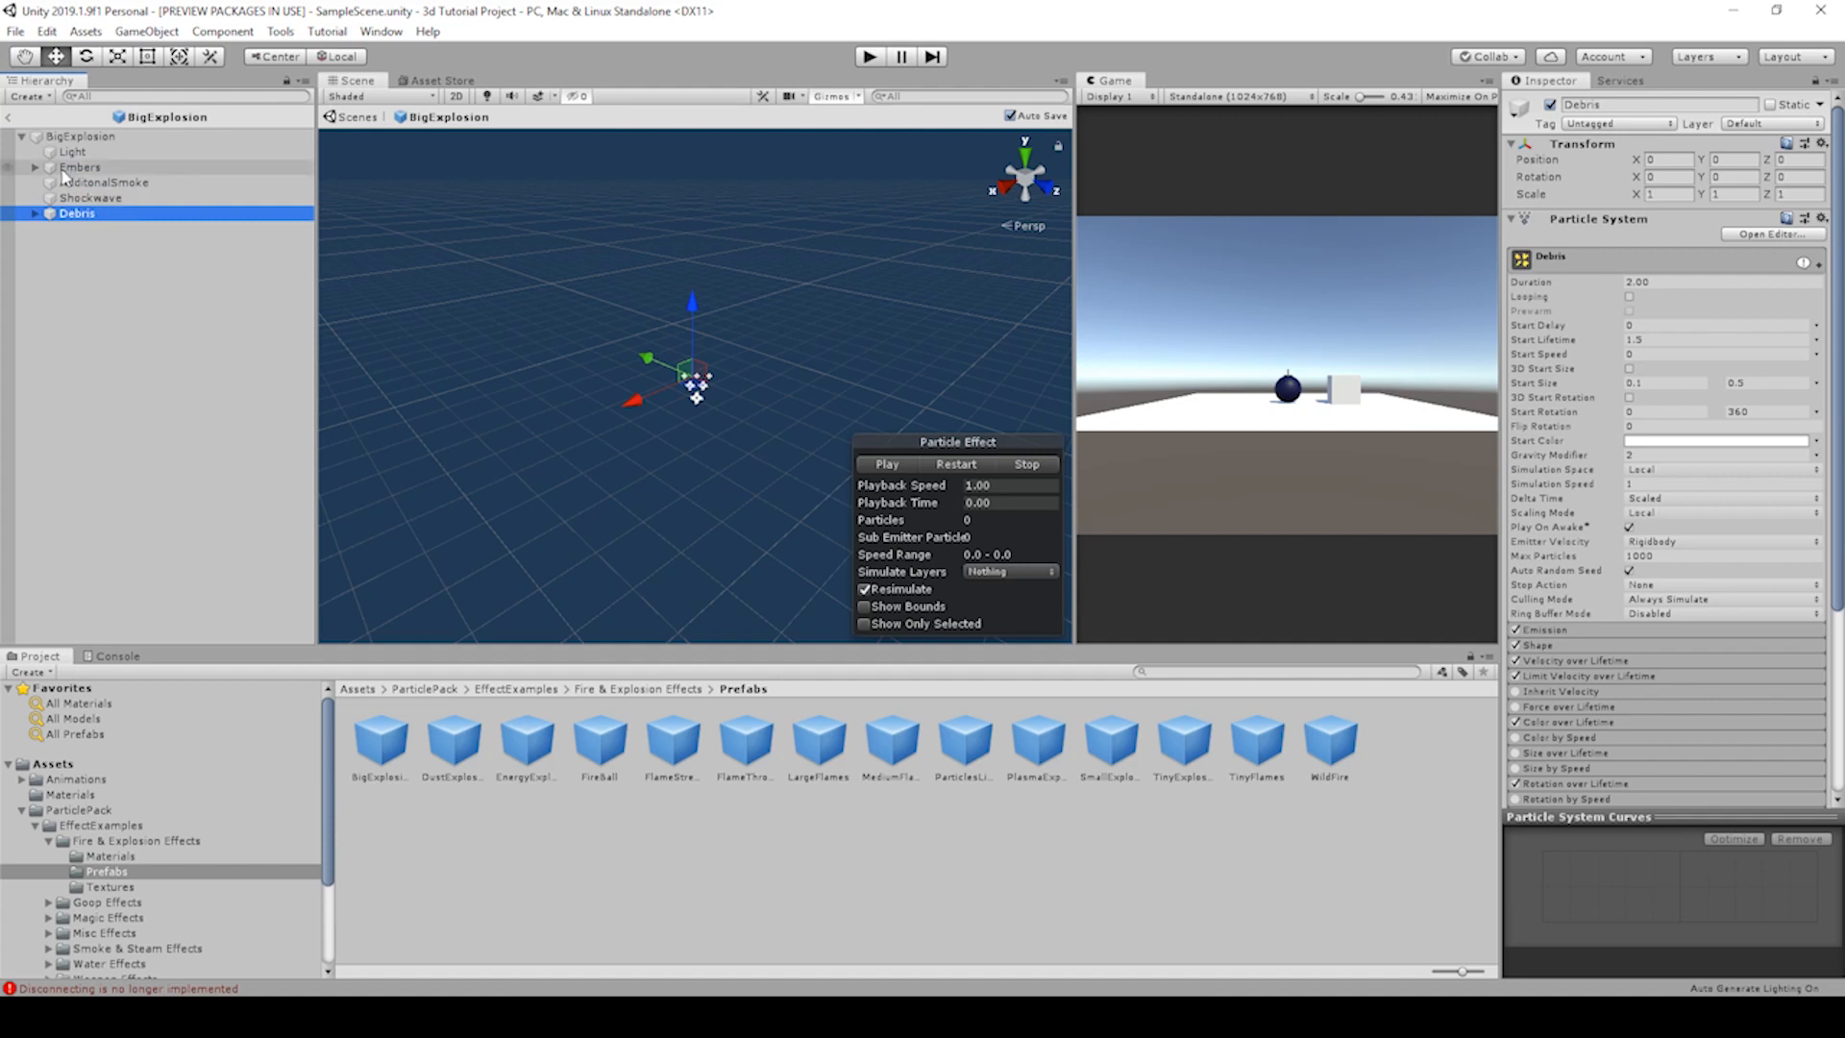
left_click(90, 198)
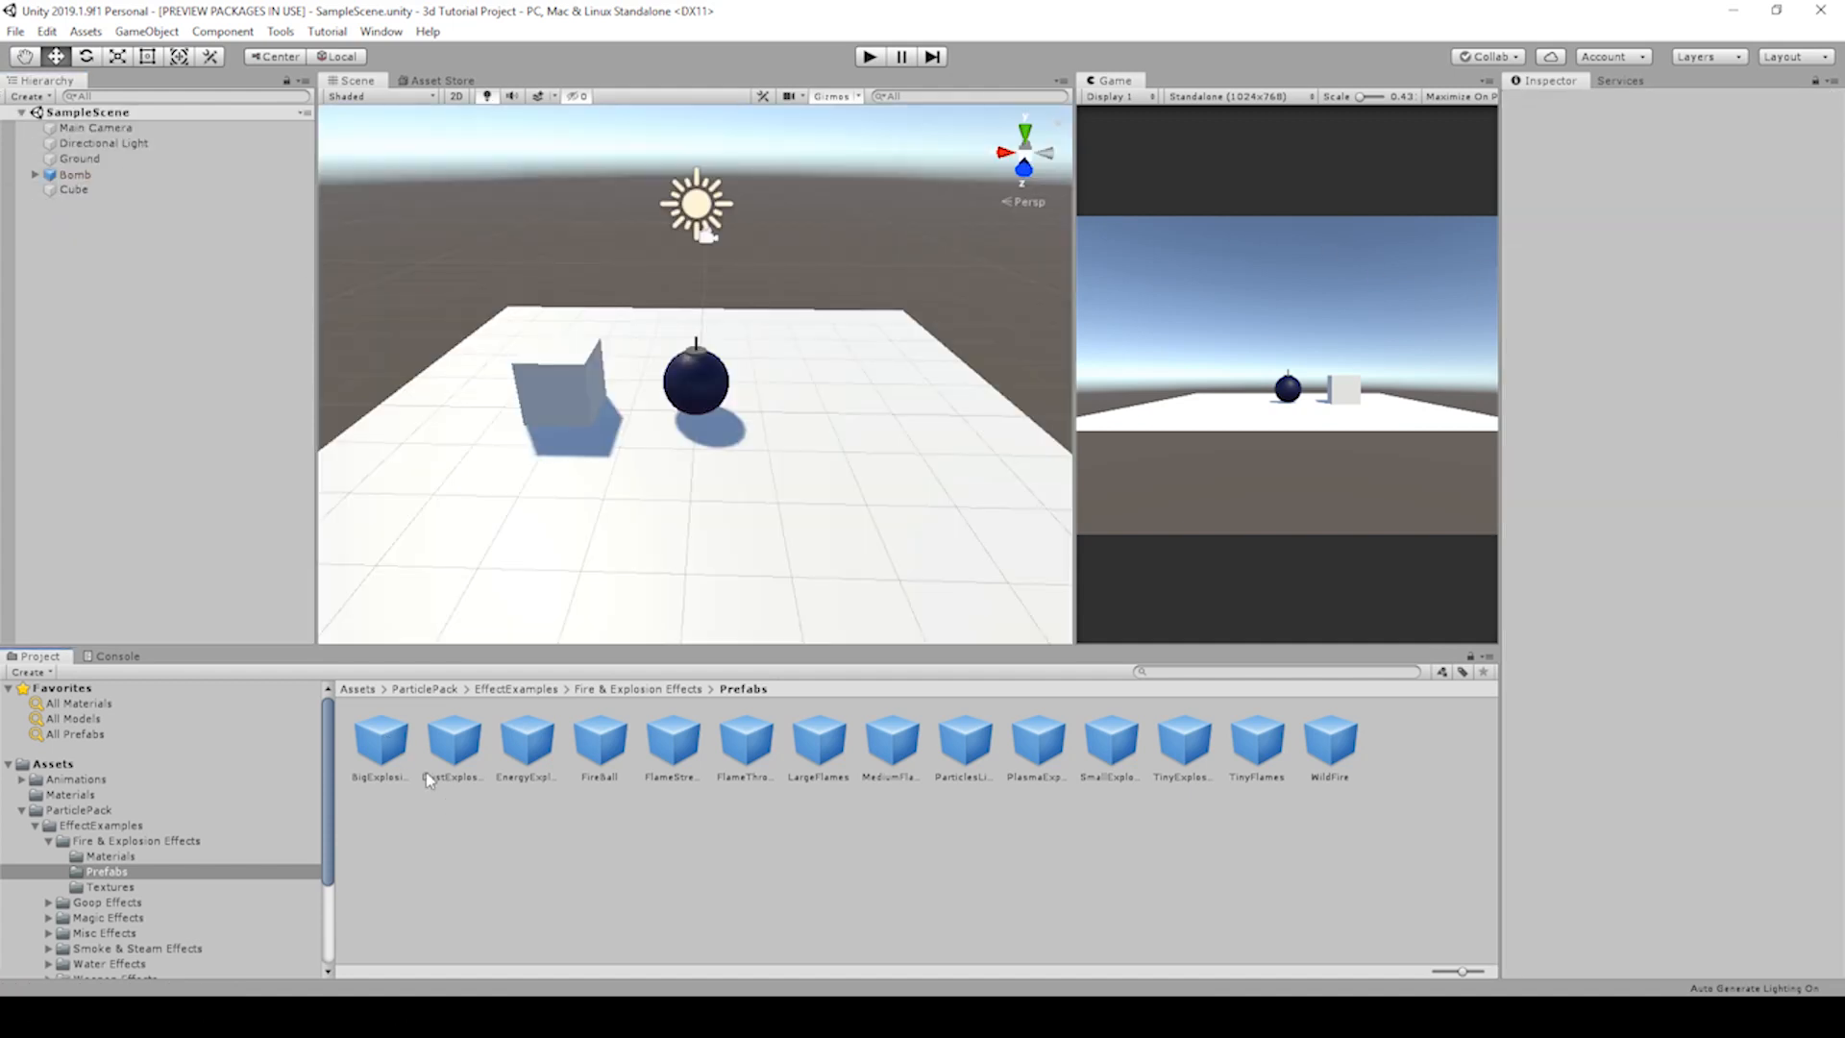
mouse_move(406, 781)
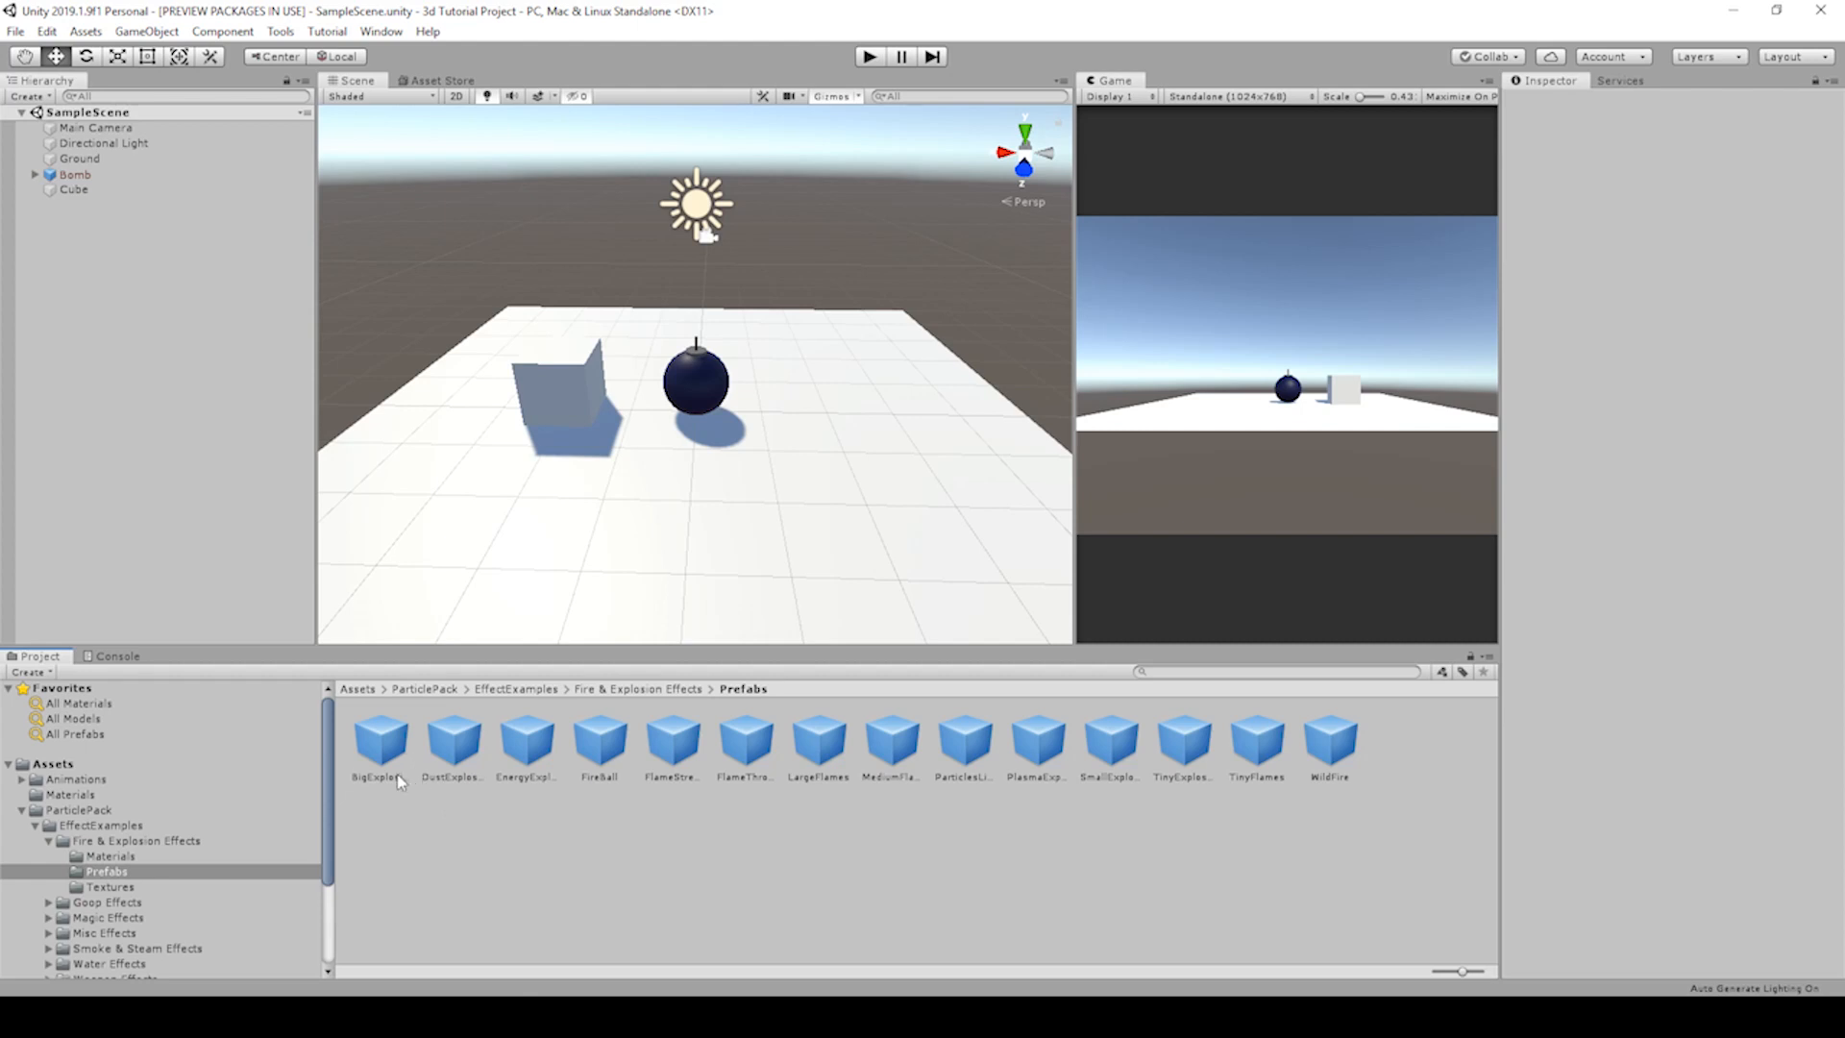
mouse_move(411, 344)
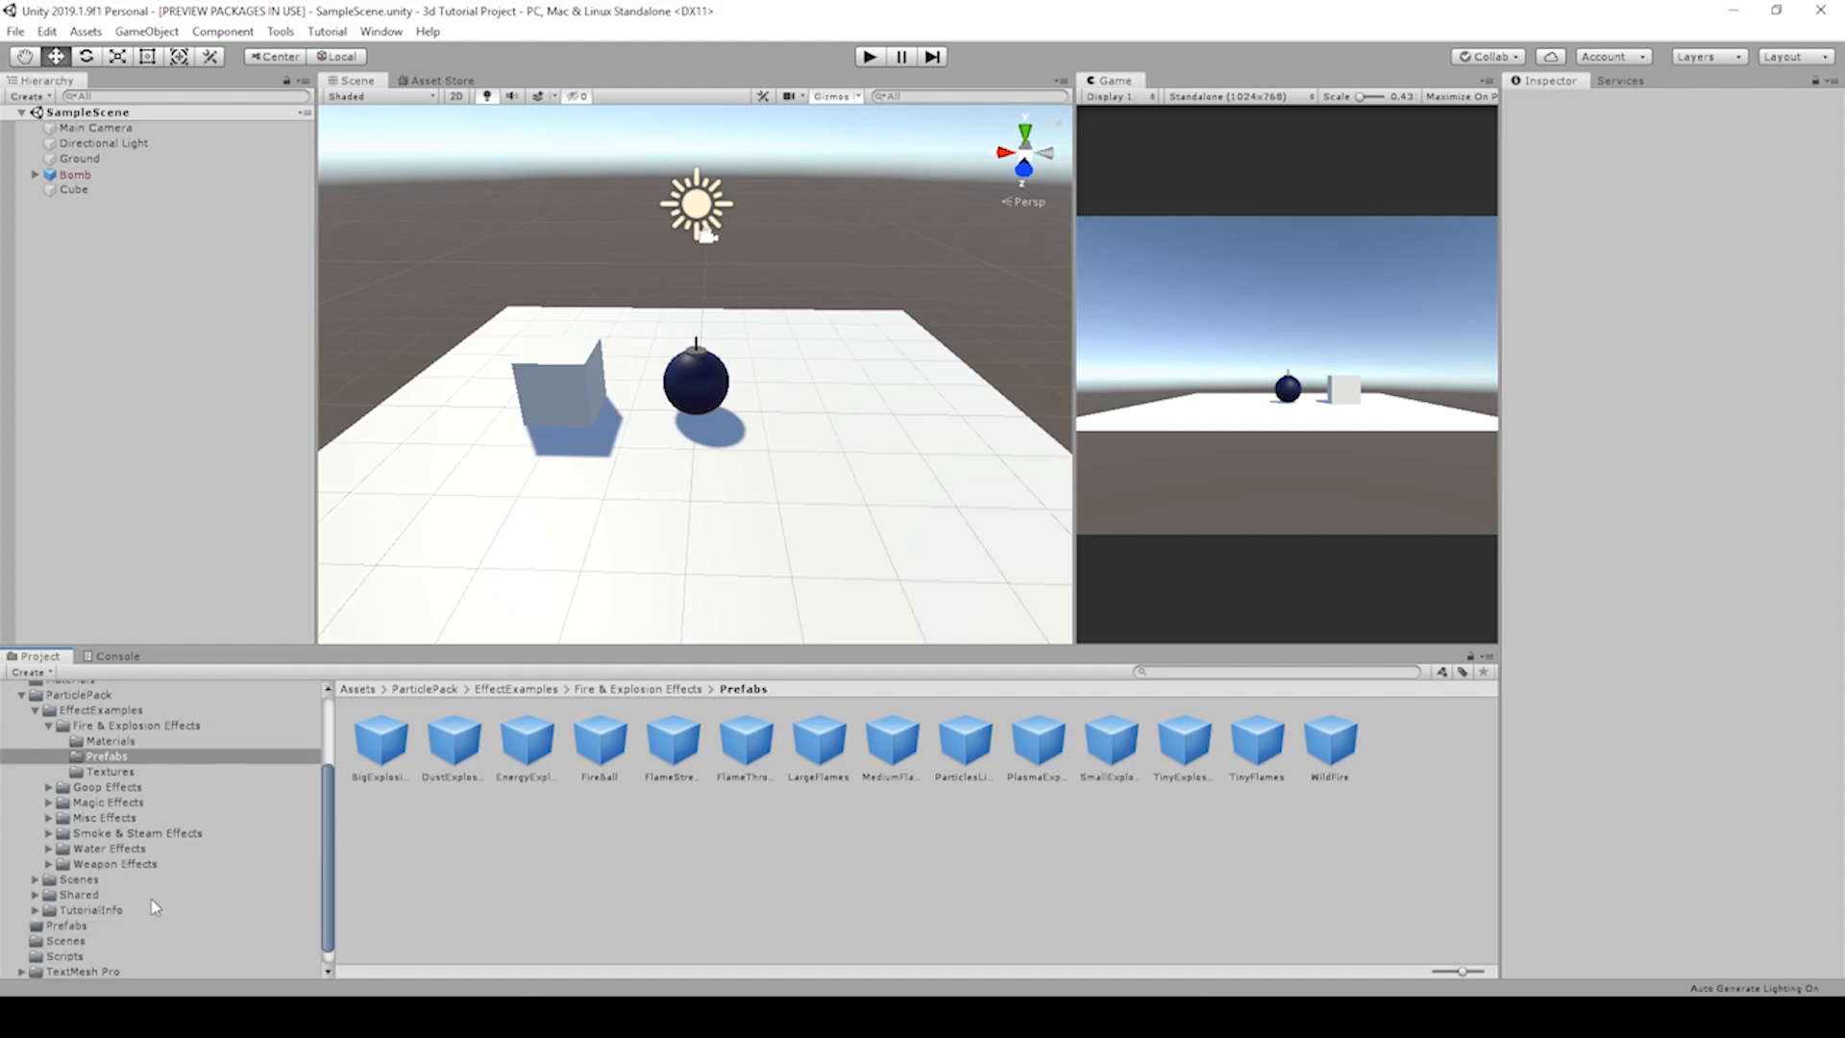
left_click(65, 956)
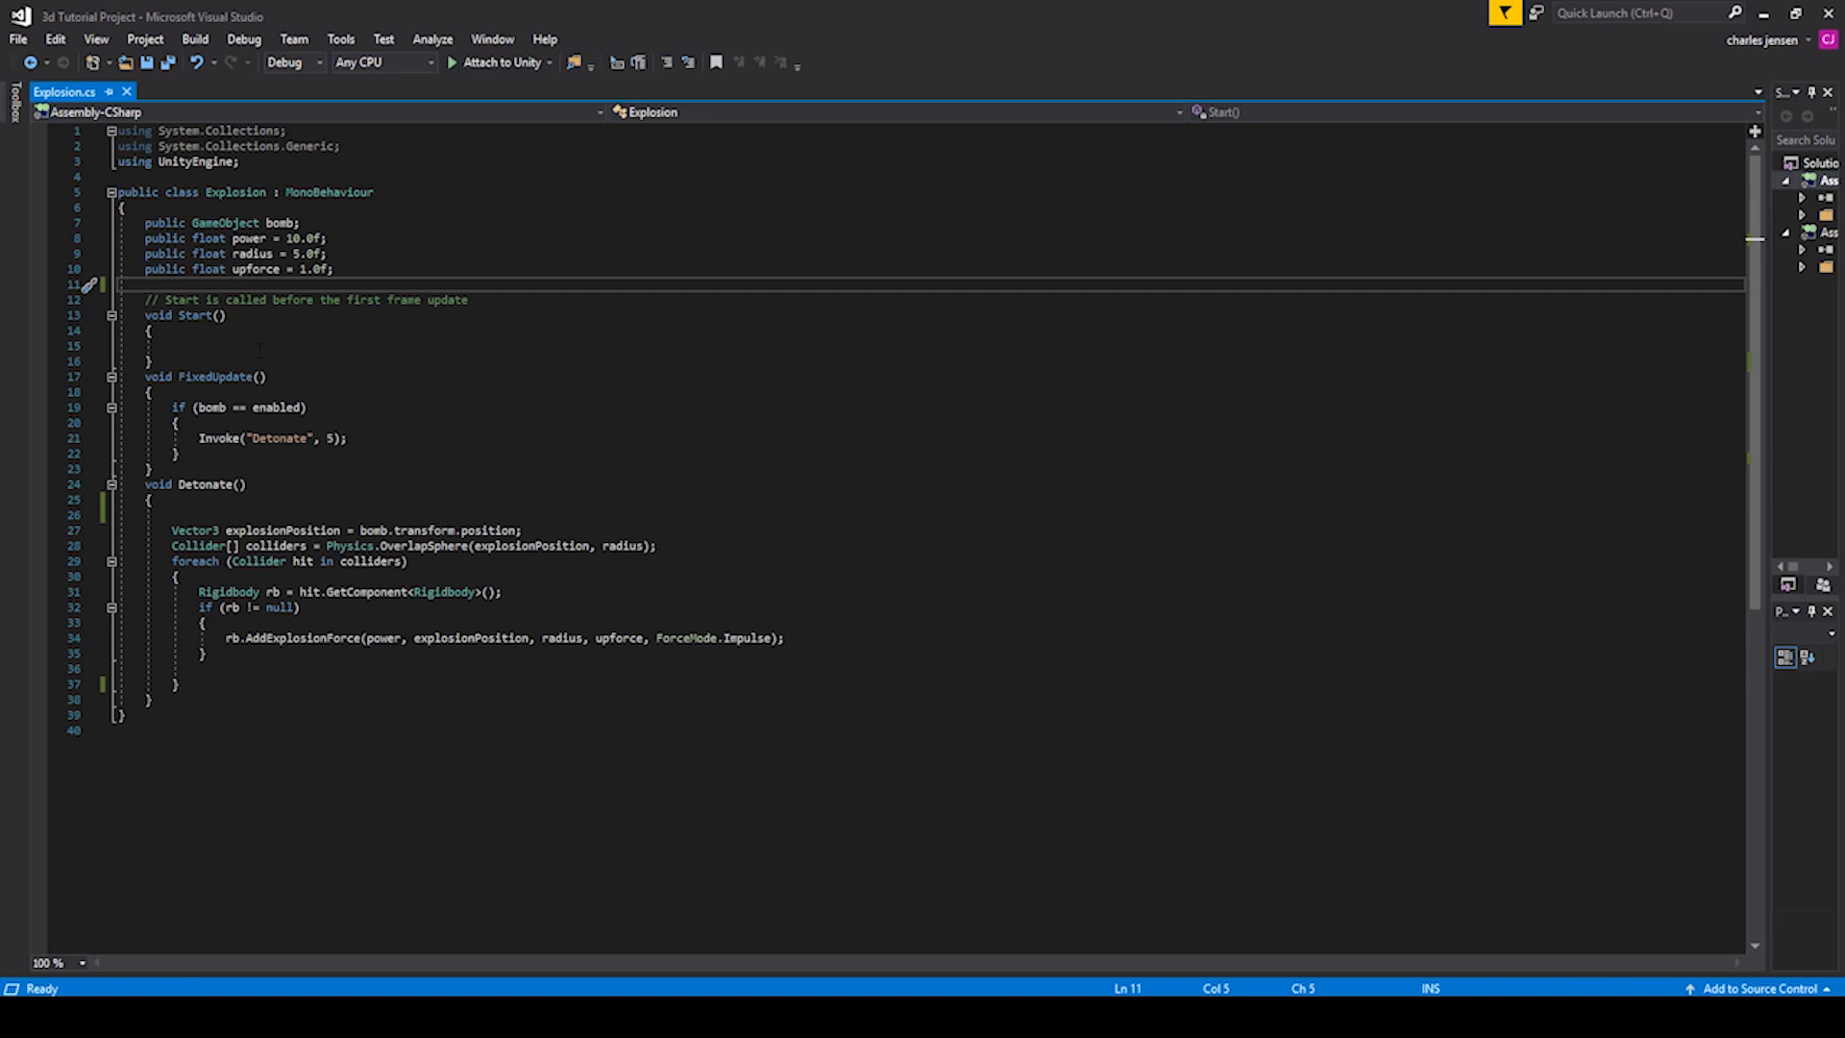
Step: Declare a public GameObject bigExplosionPrefab field in Explosion.cs
type("public GameObject")
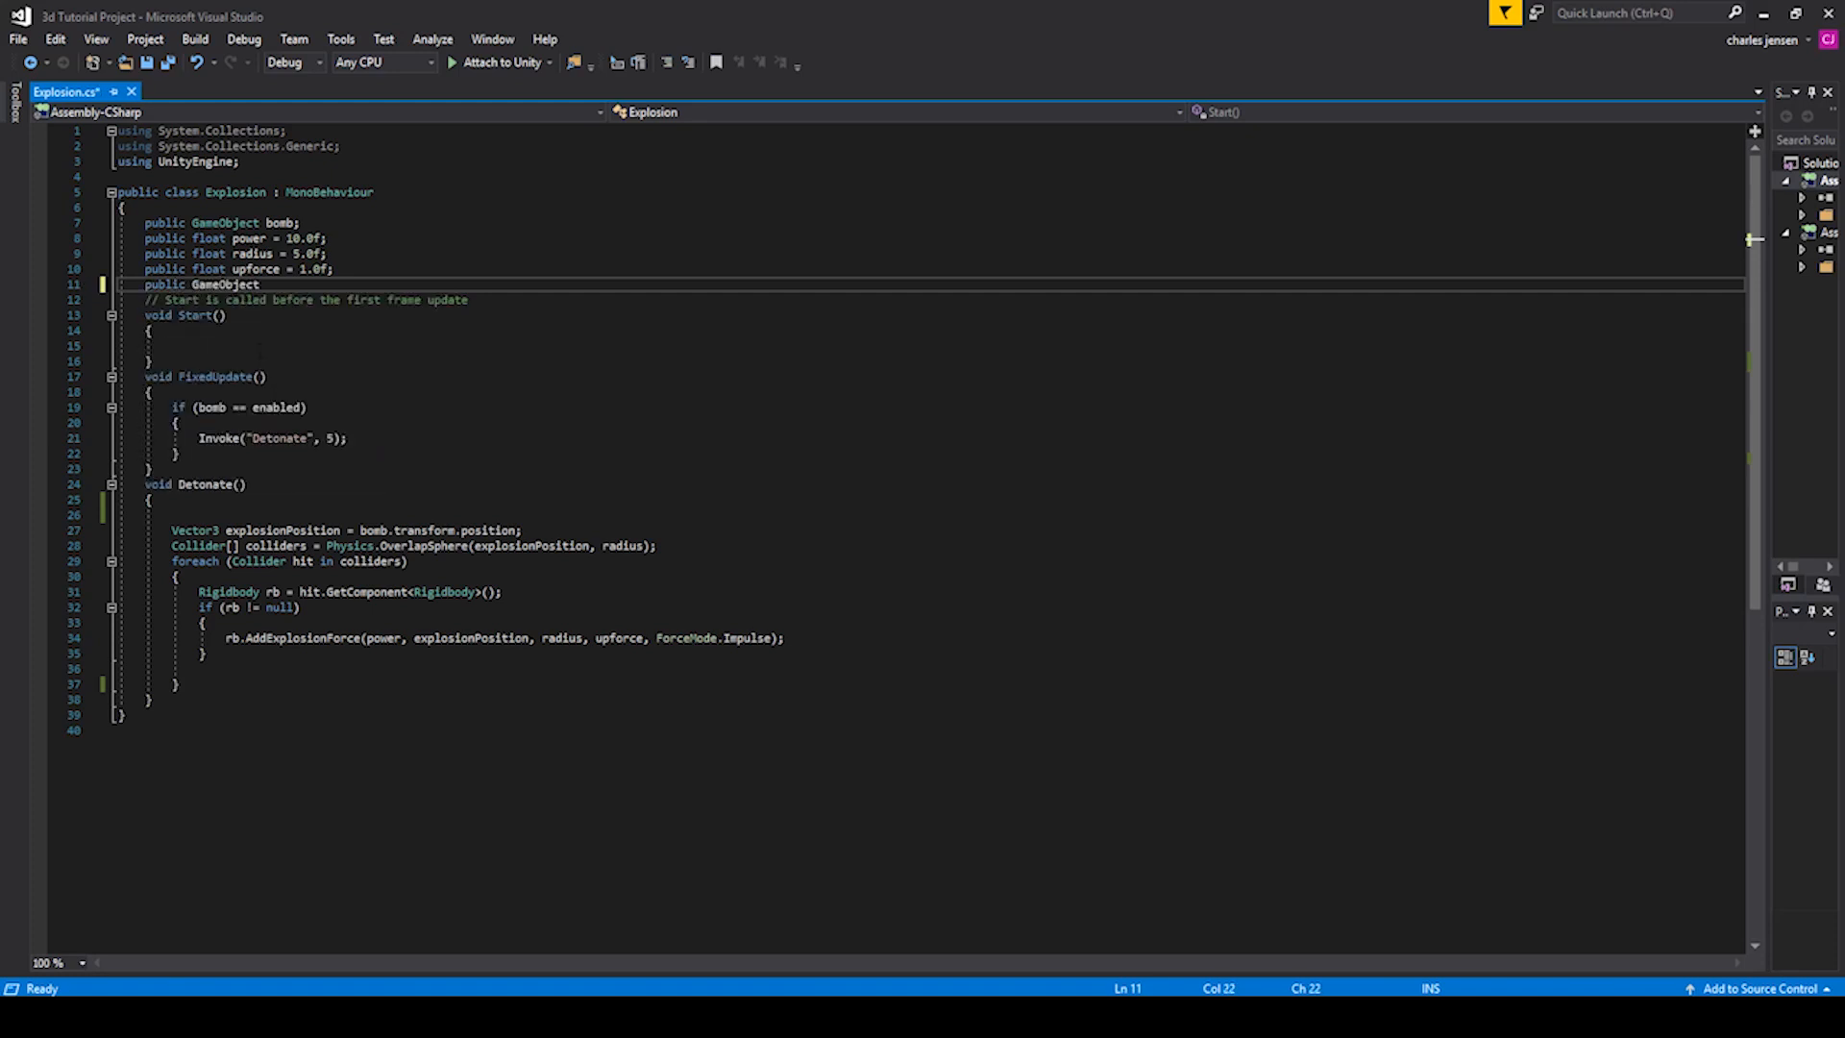
type("be")
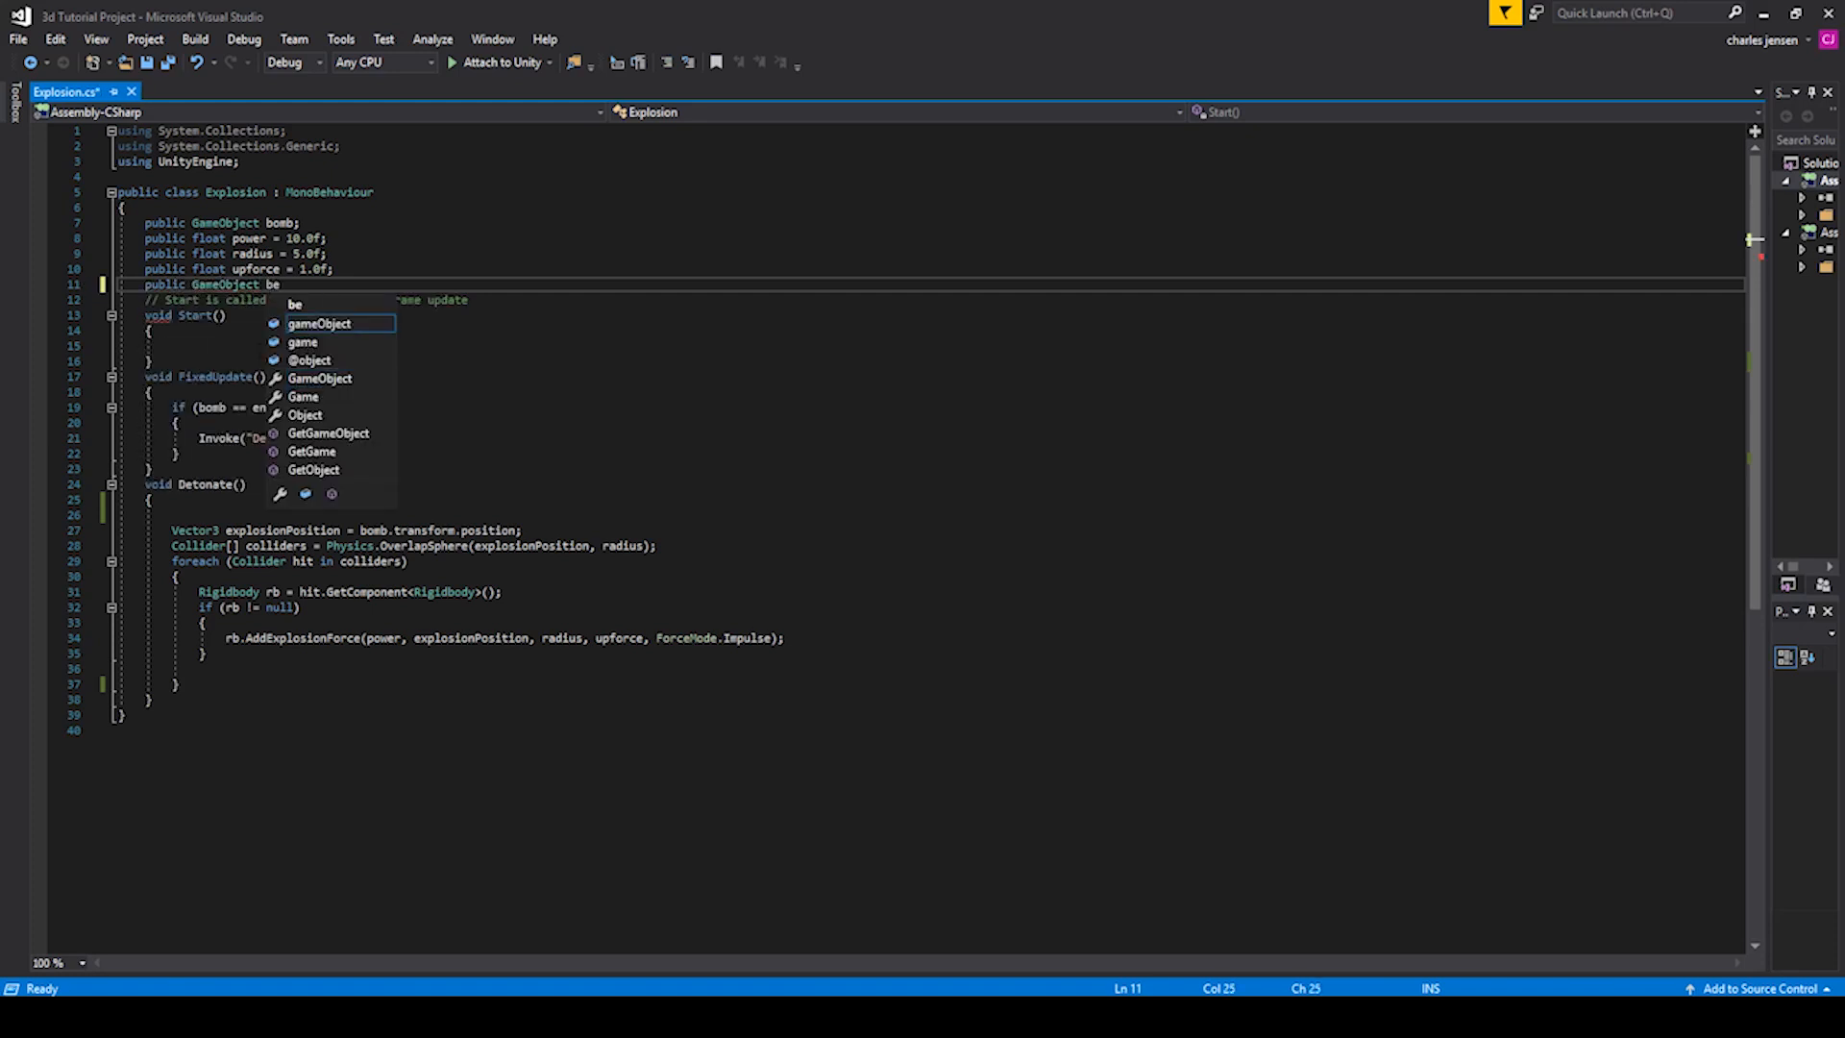
type("igExplosionPref")
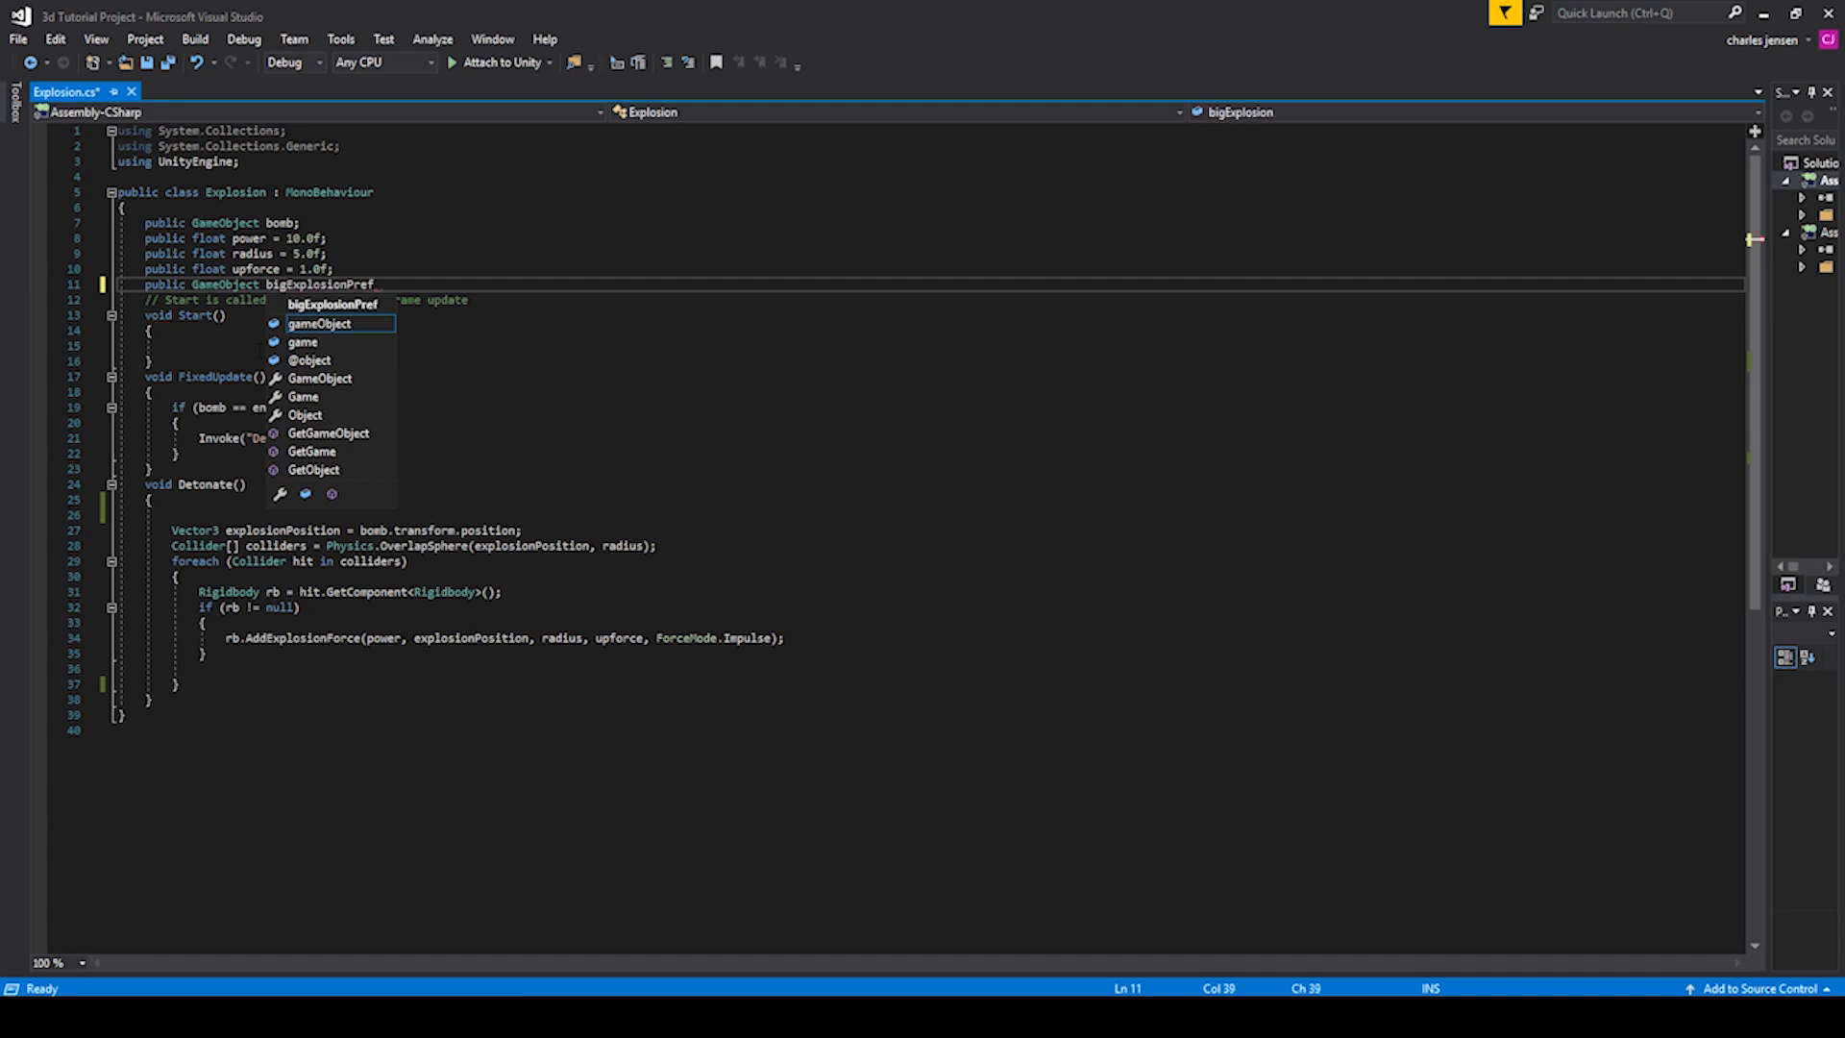
type("ab;")
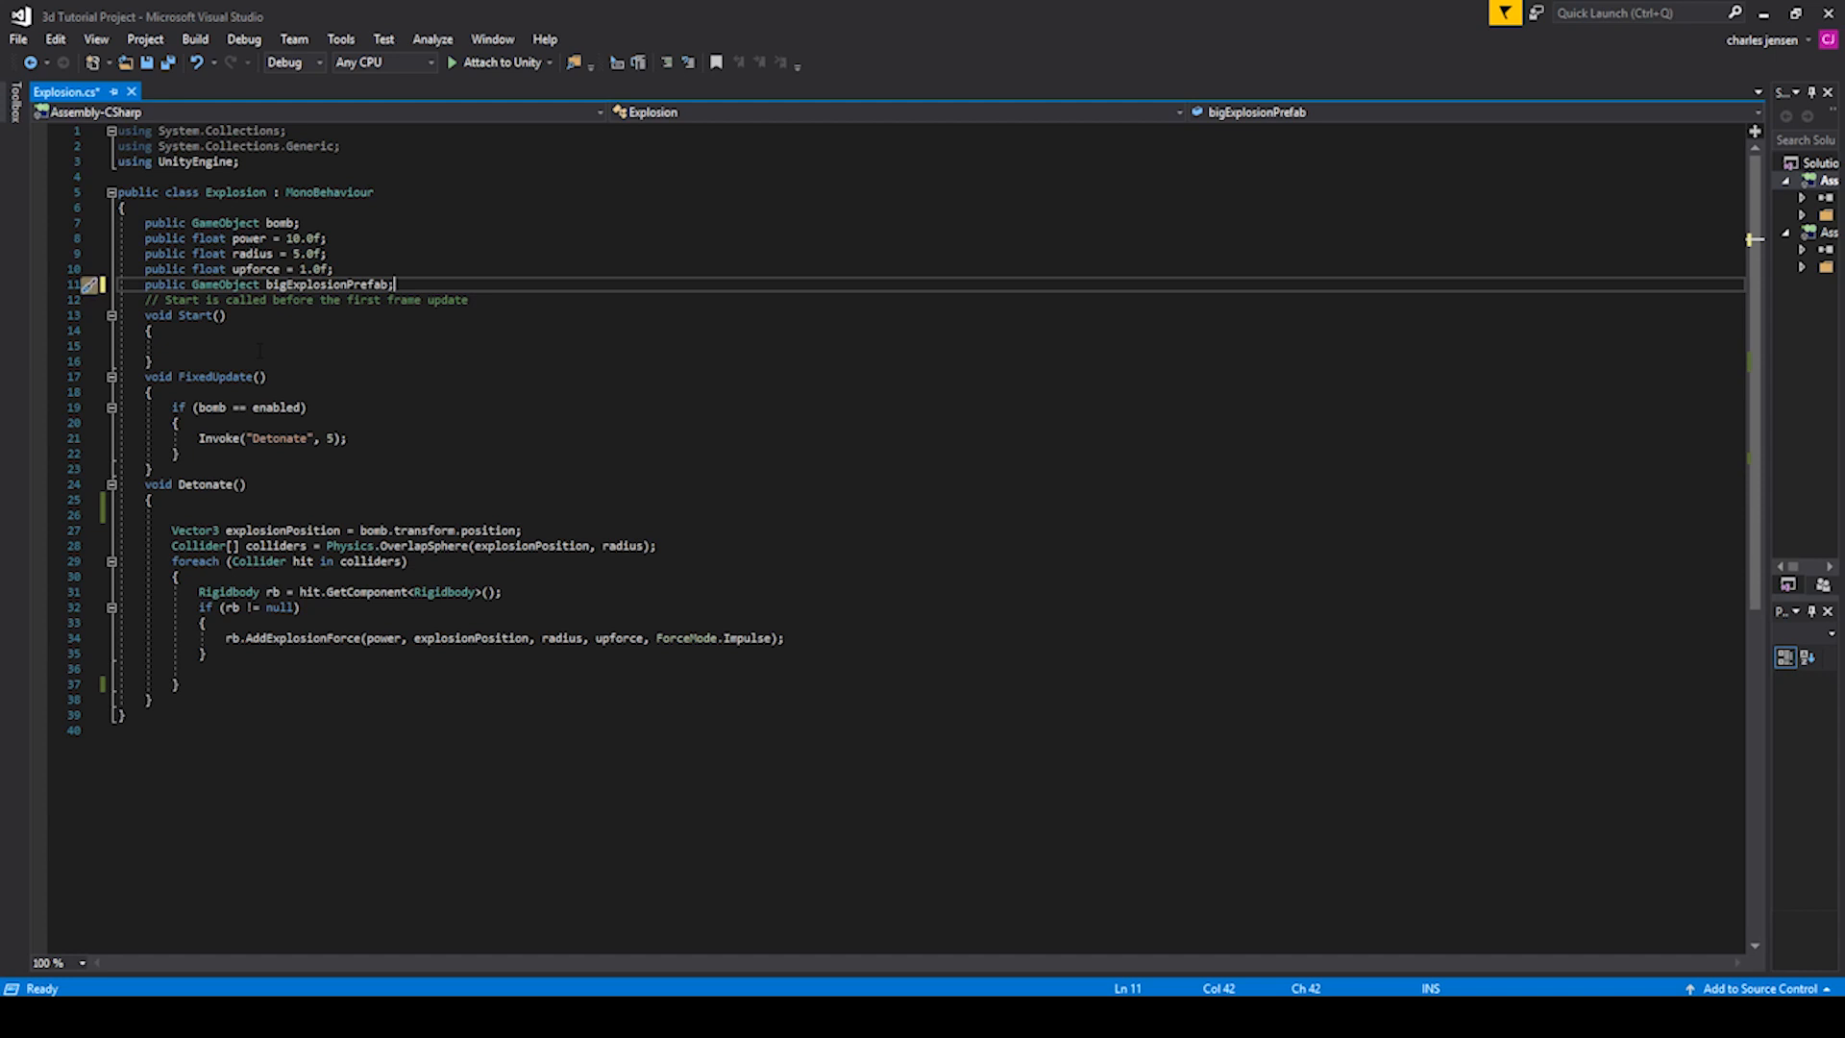
Step: Make Detonate instantiate bigExplosionPrefab at transform.position and transform.rotation
left_click(153, 500)
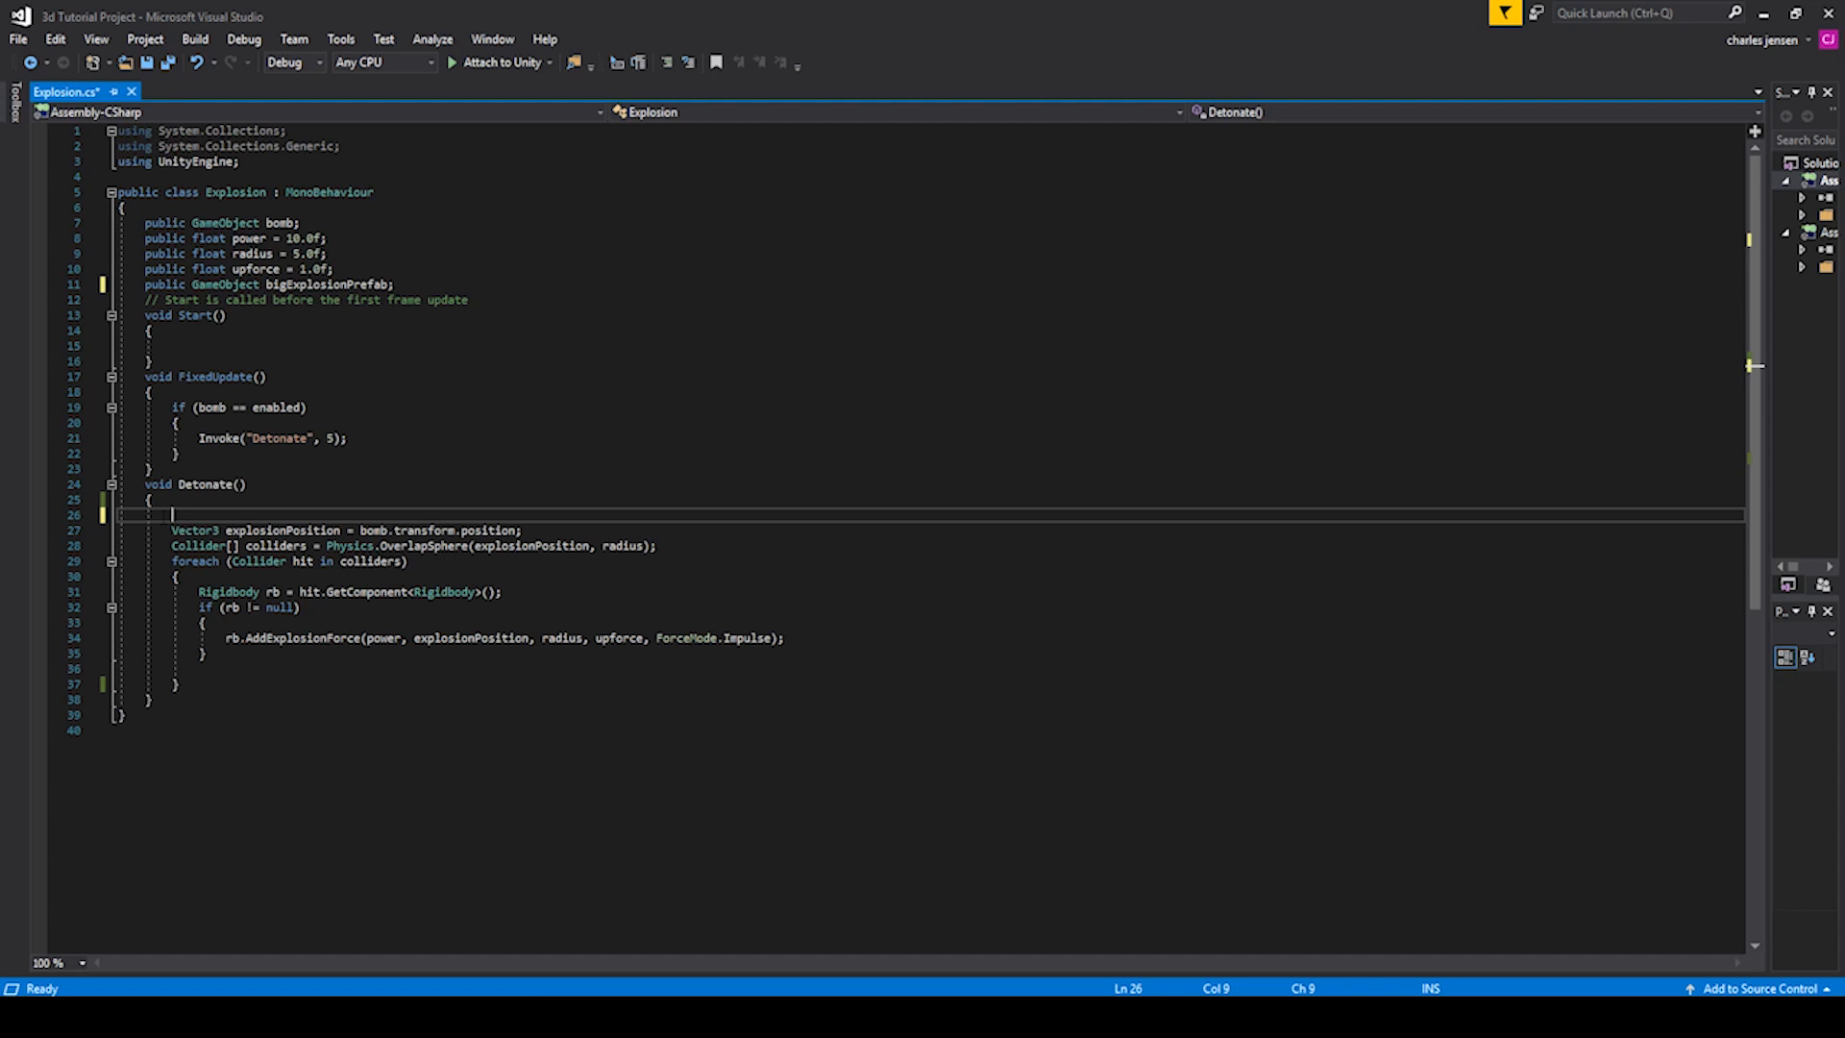
type("Instantiate(")
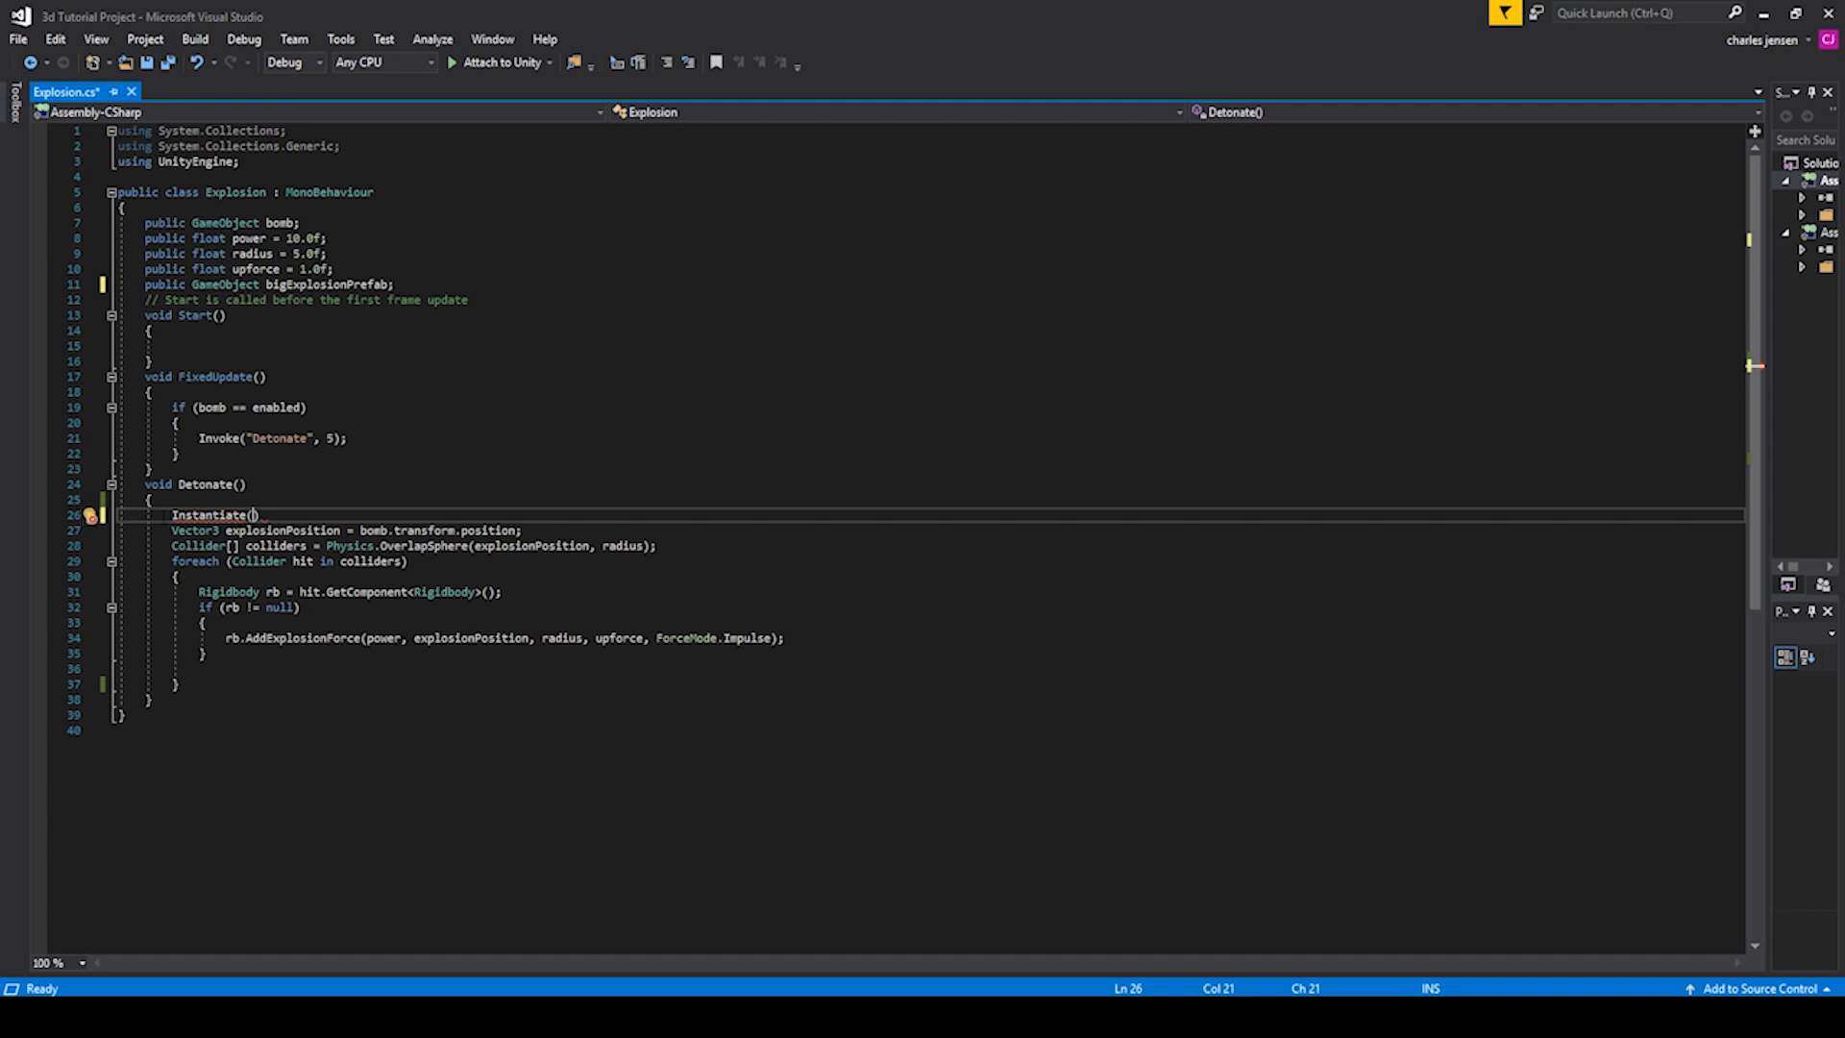
double_click(329, 285)
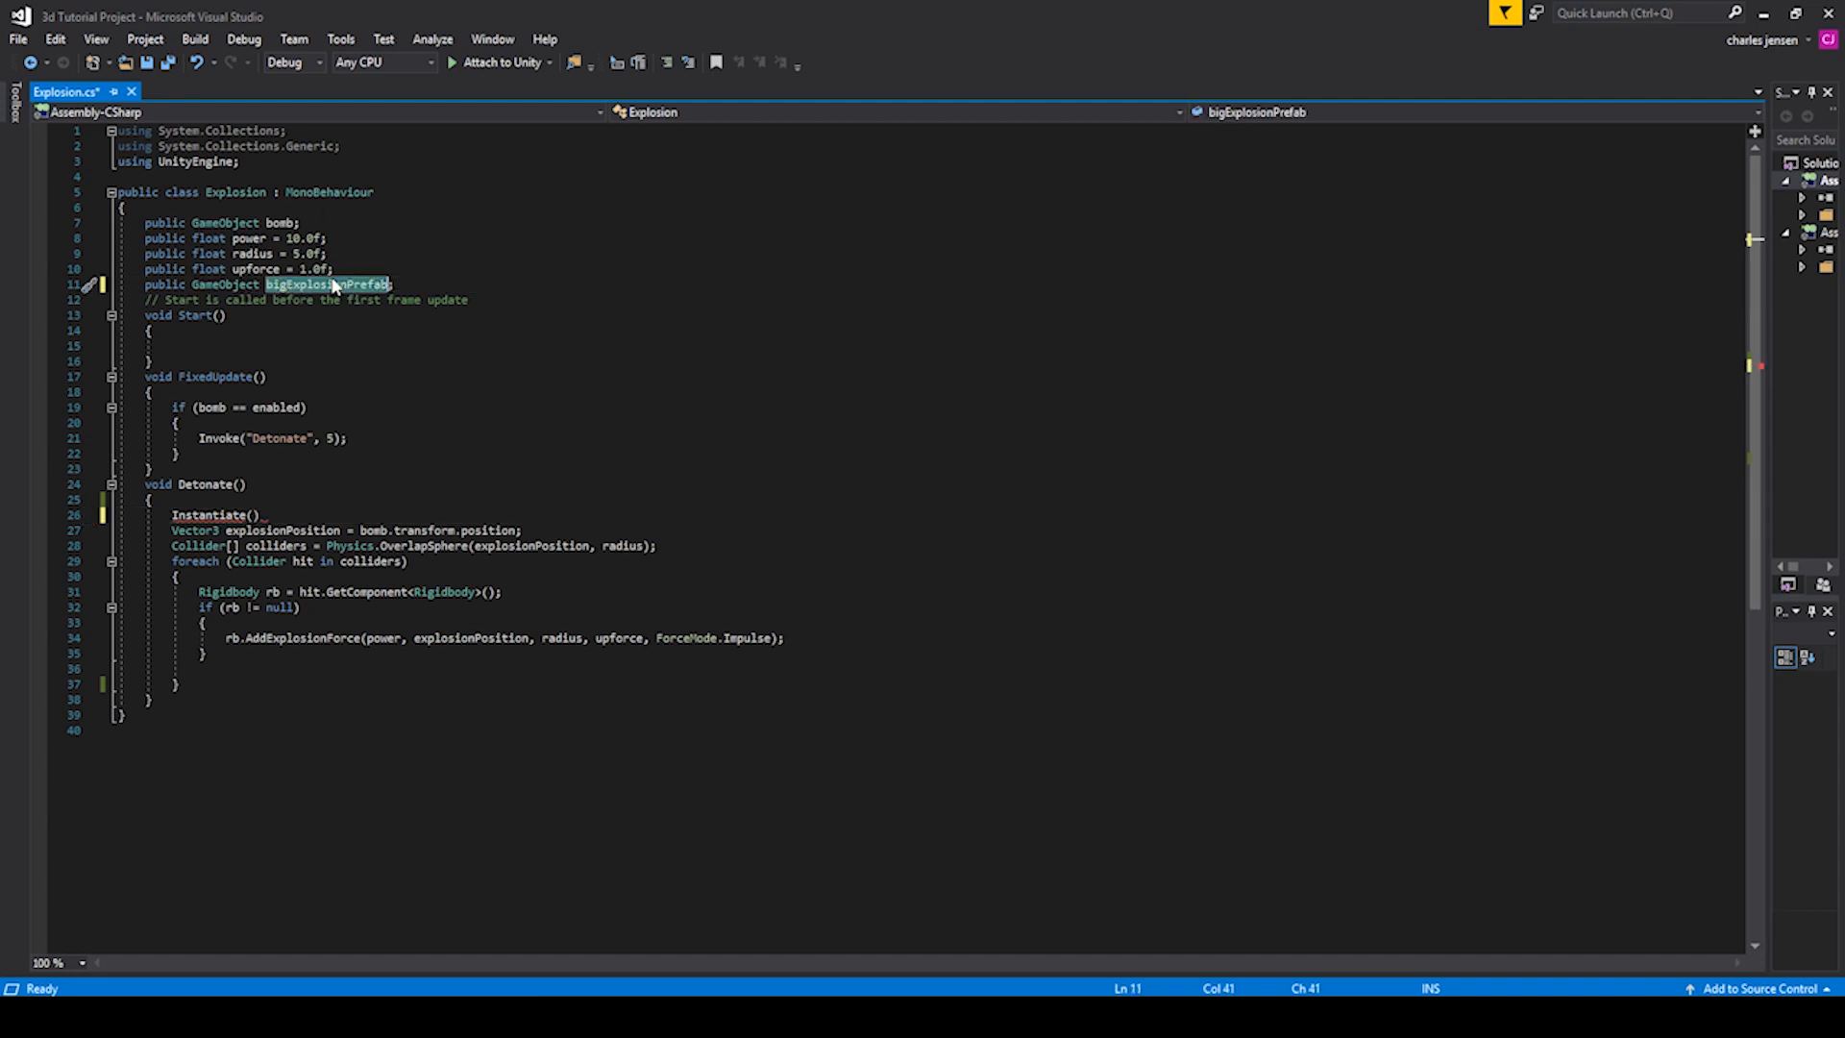
type("bigExplosionPrefab")
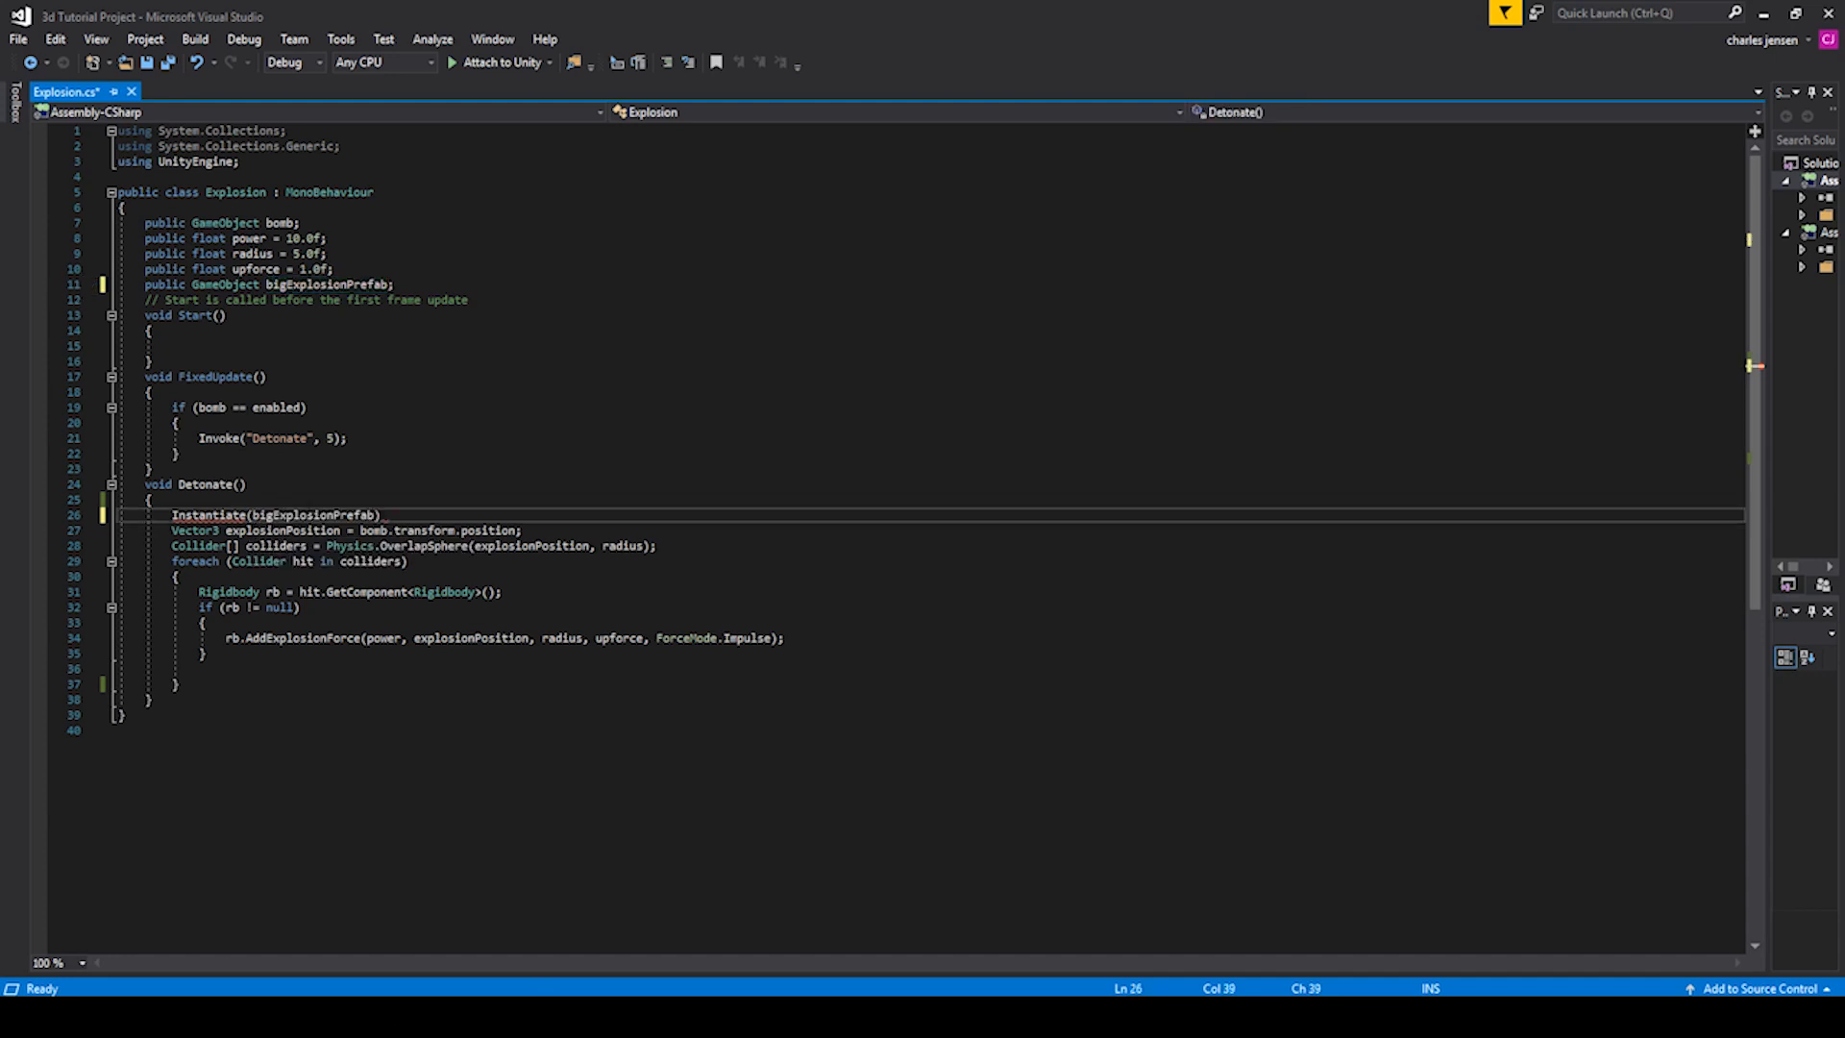
type(",")
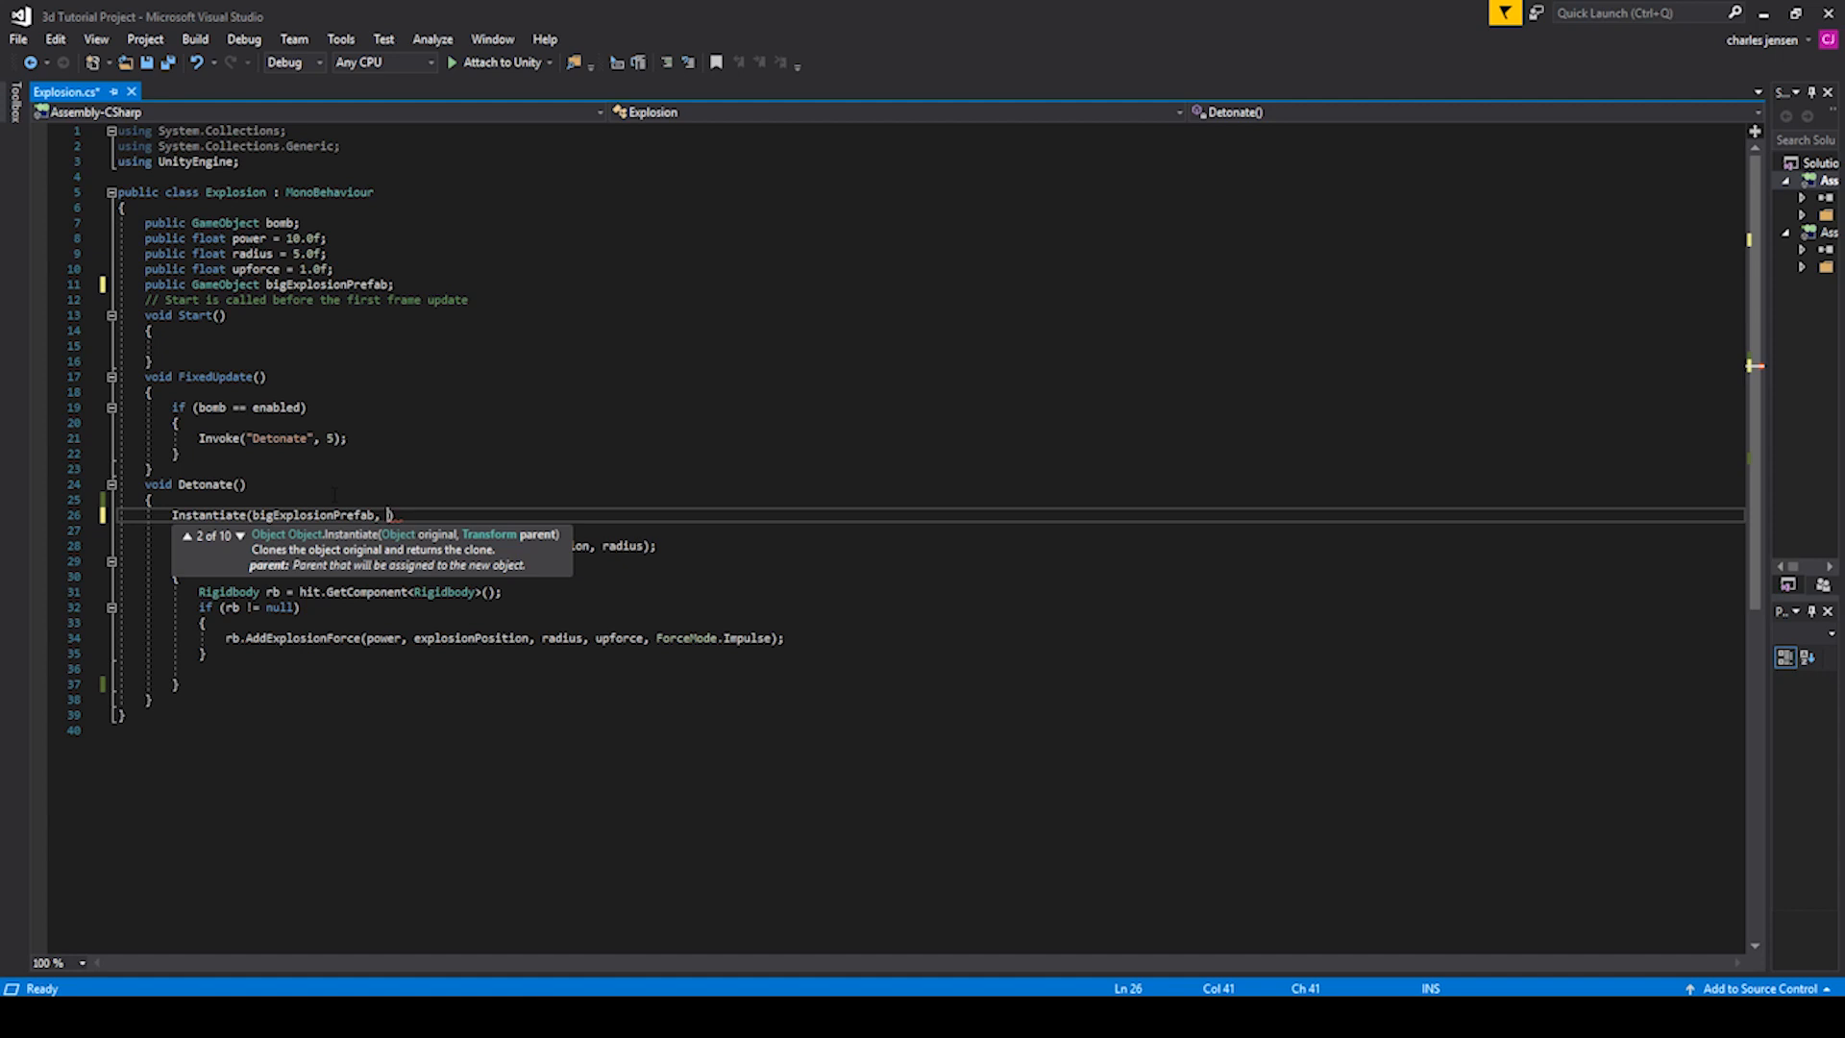
type("transform.position,")
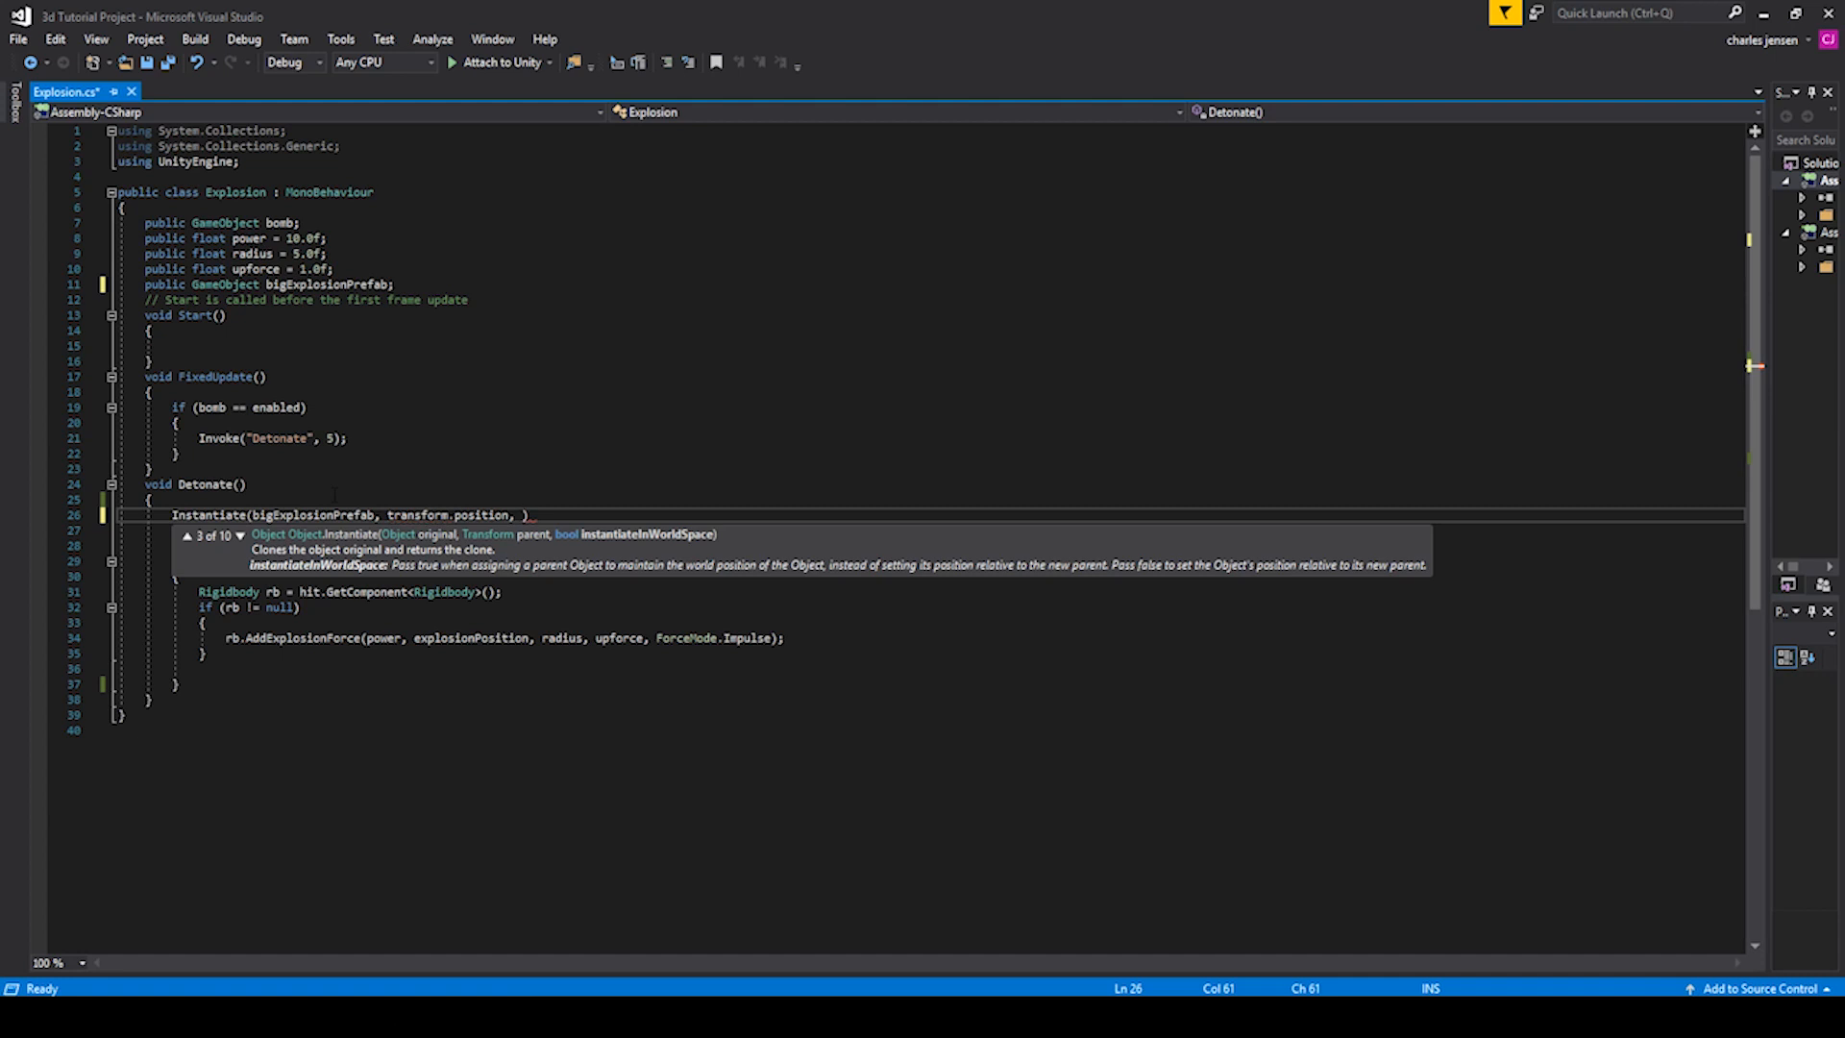
type("t")
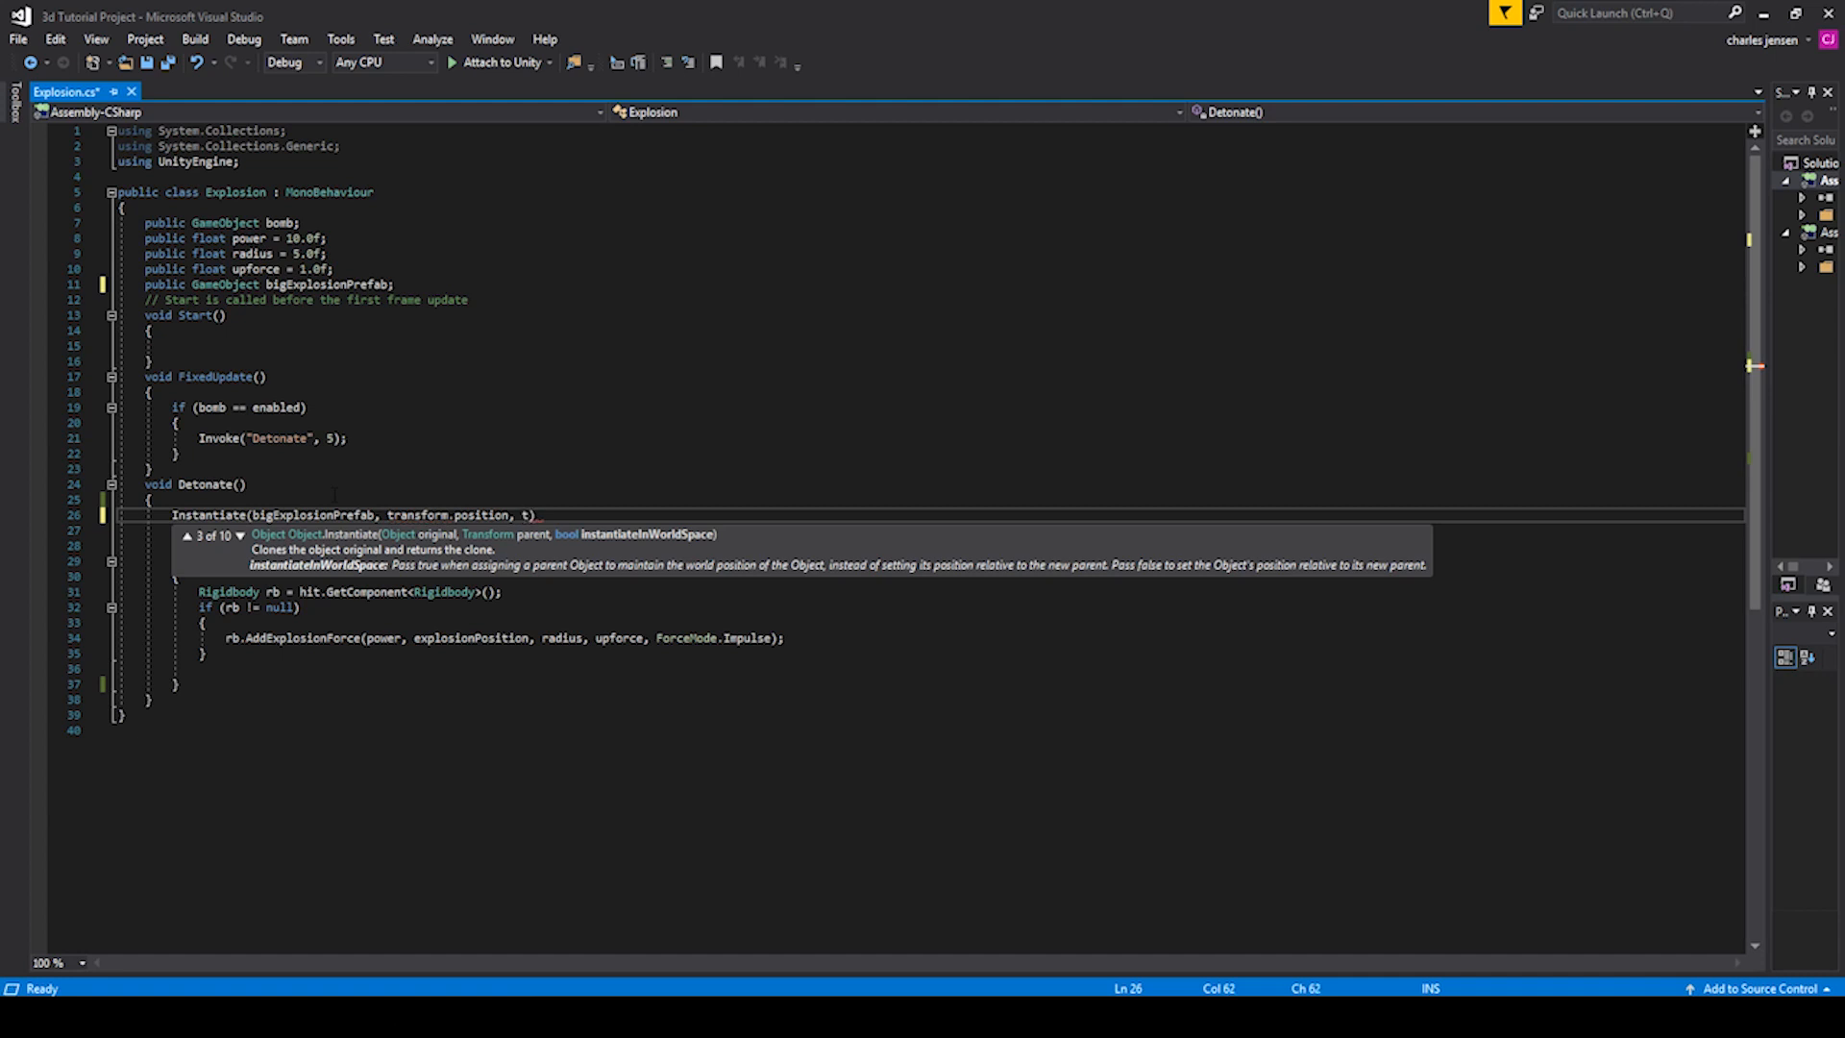
type("ransform.rotation")
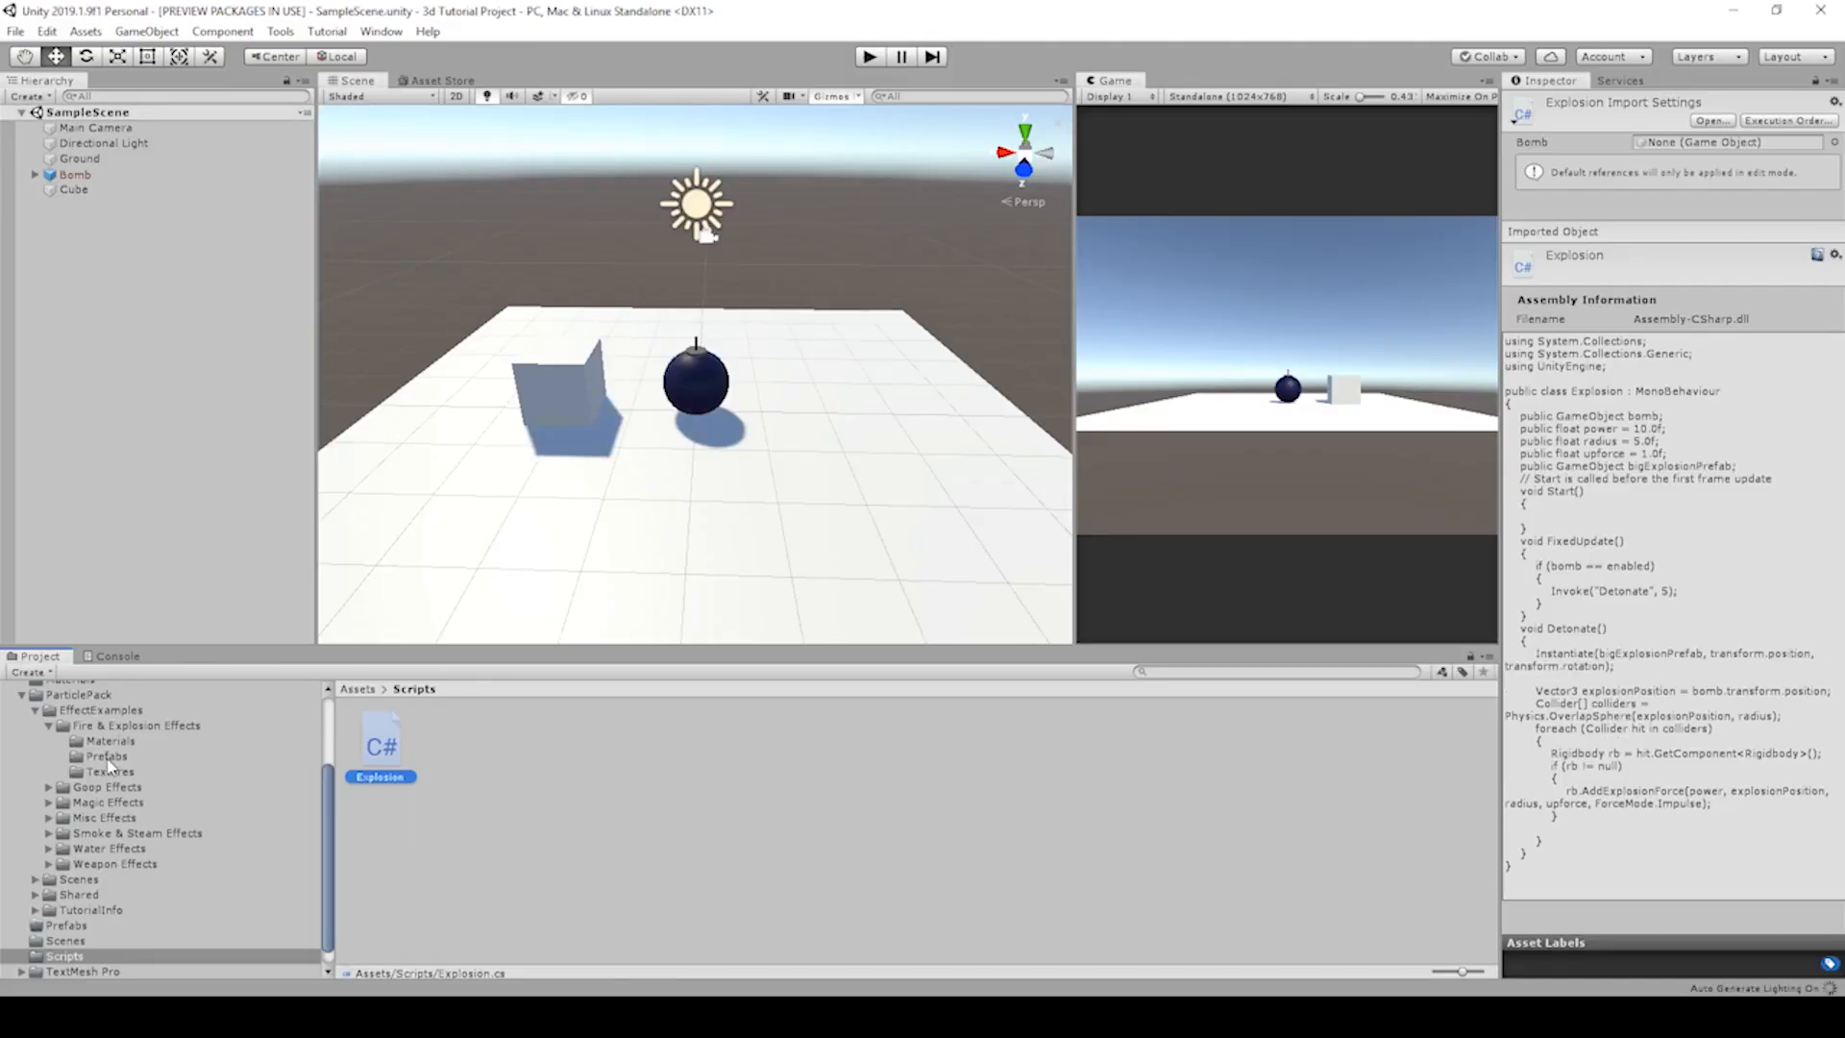
Step: Show the Fire & Explosion prefabs beside the Bomb's empty Big Explosion Prefab slot
left_click(107, 755)
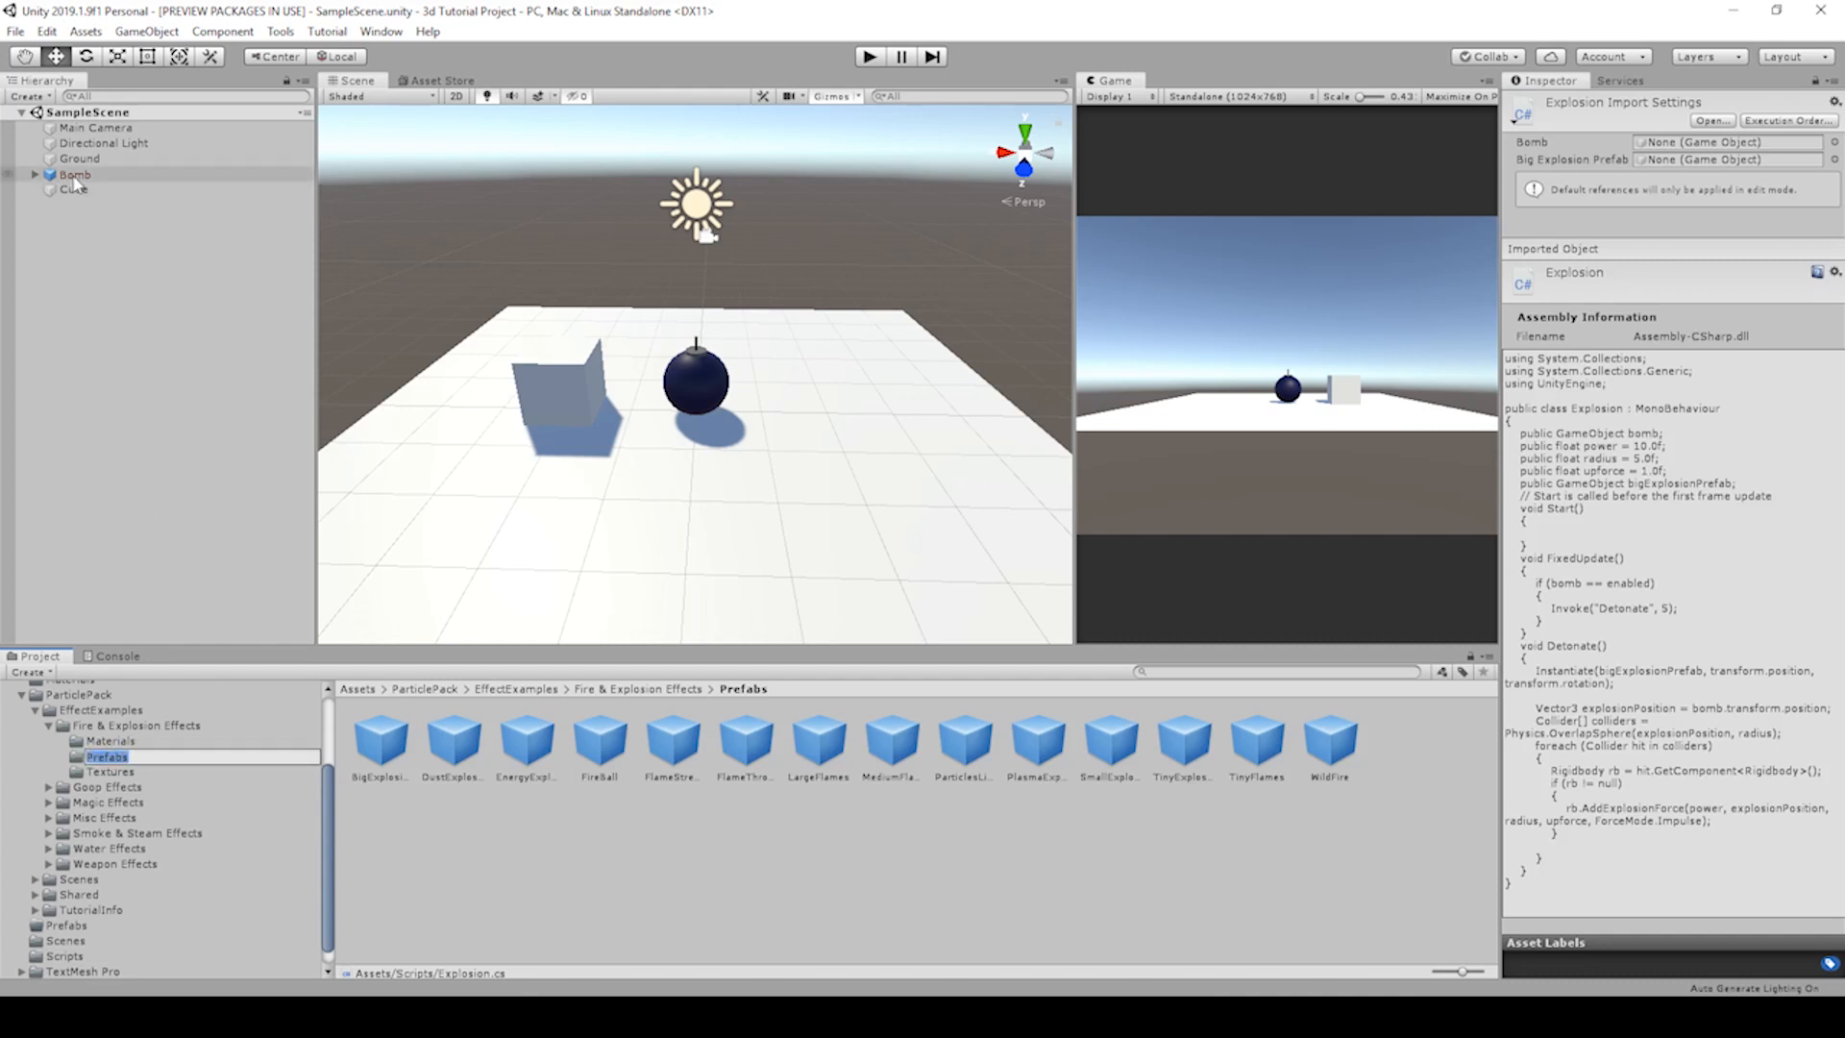
left_click(75, 175)
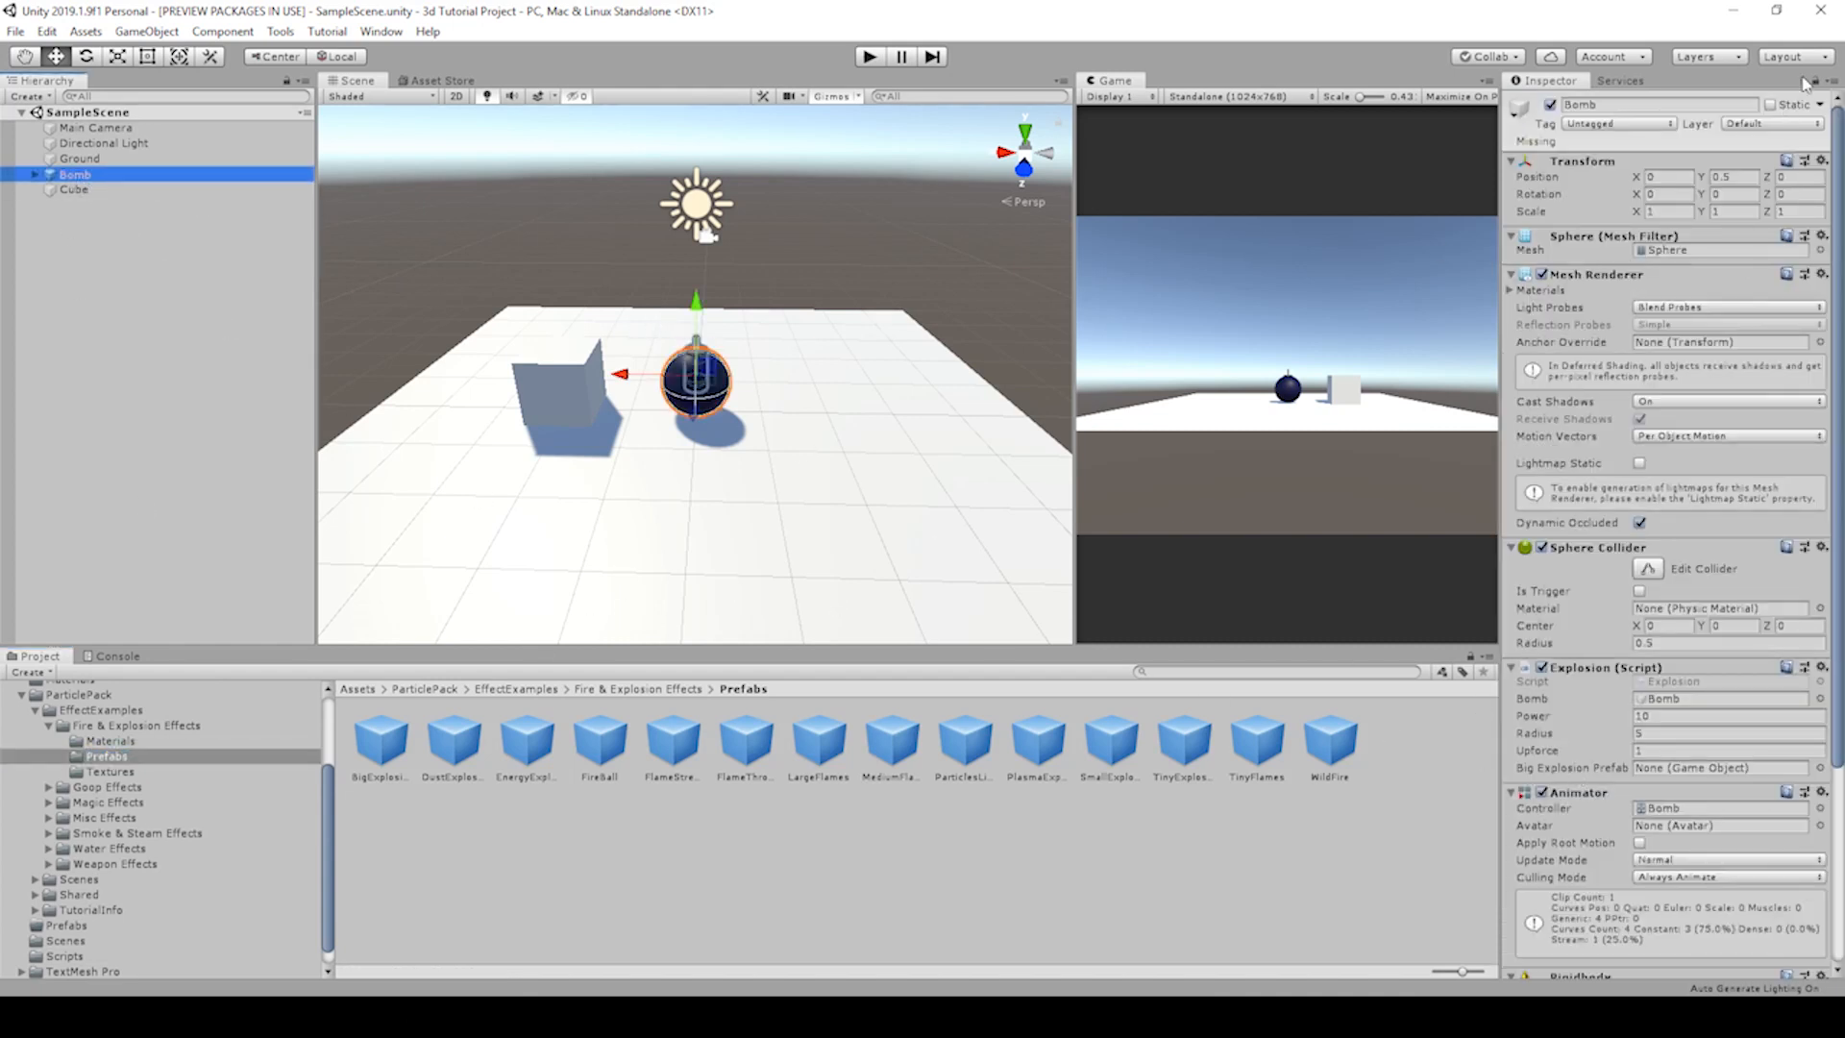
scroll("down", 3)
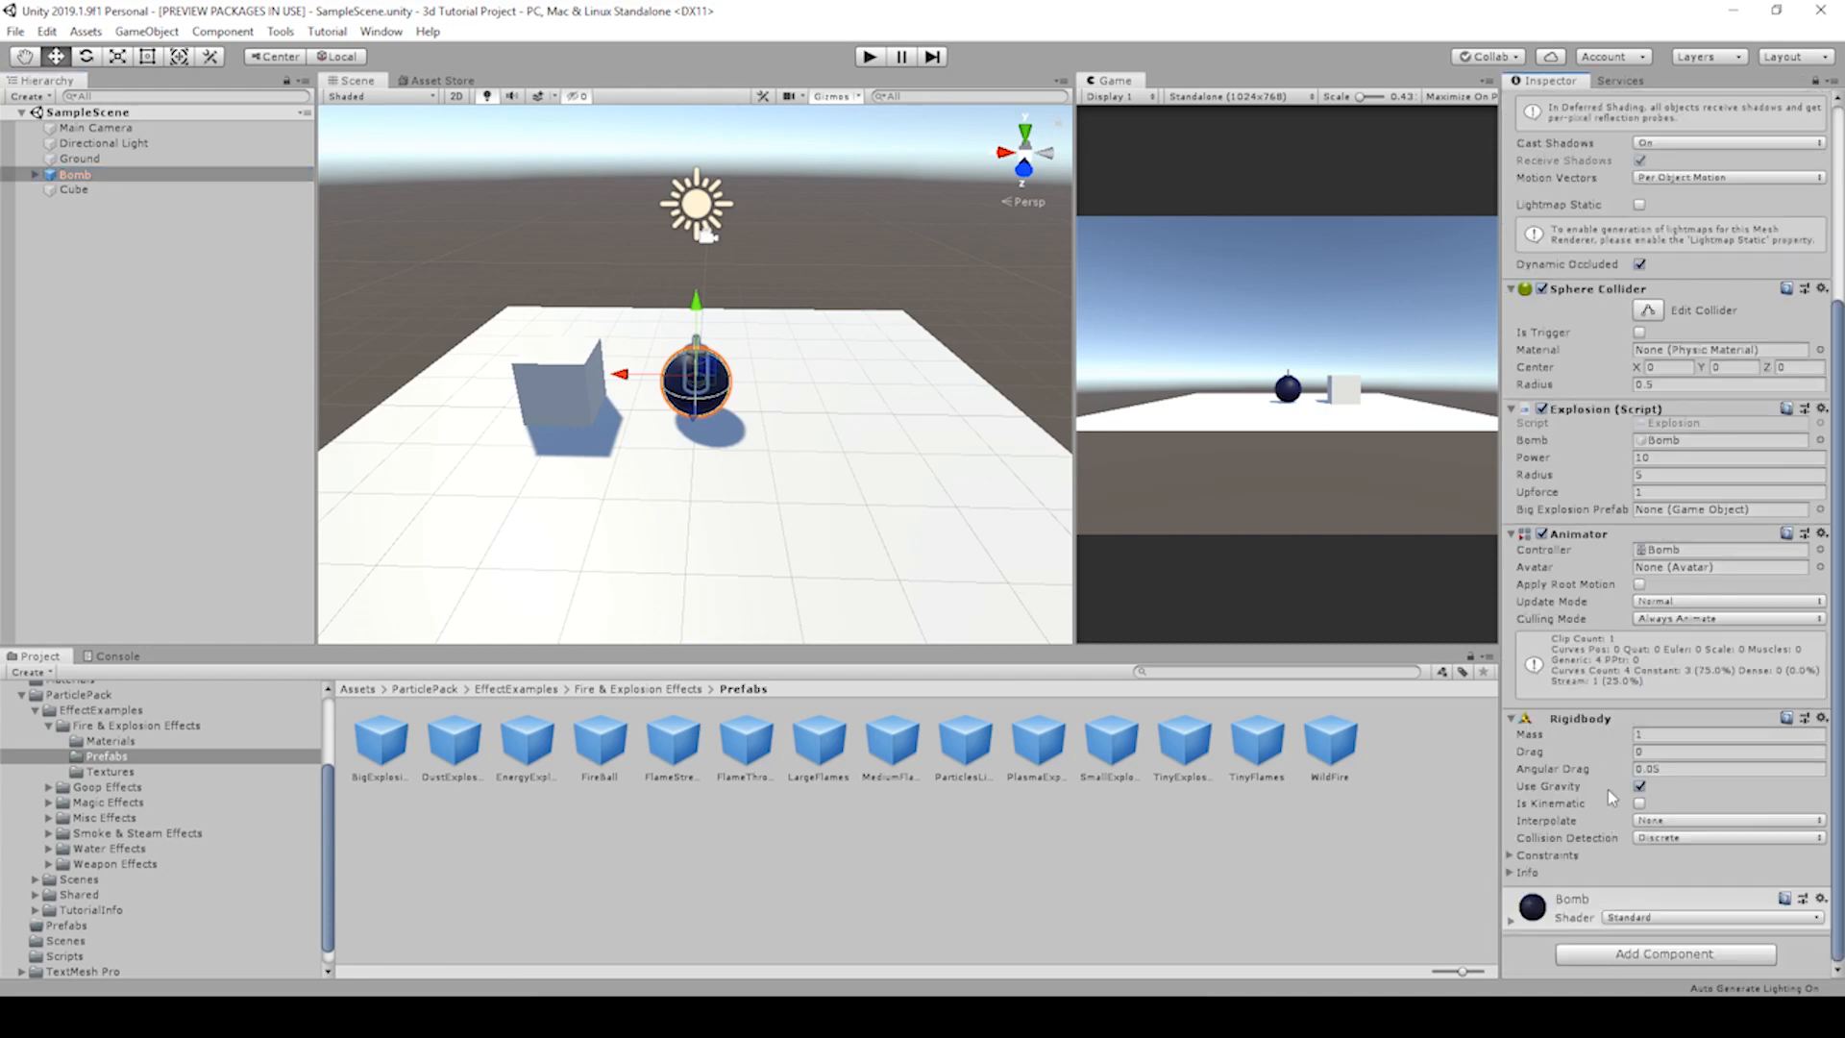
mouse_move(89, 779)
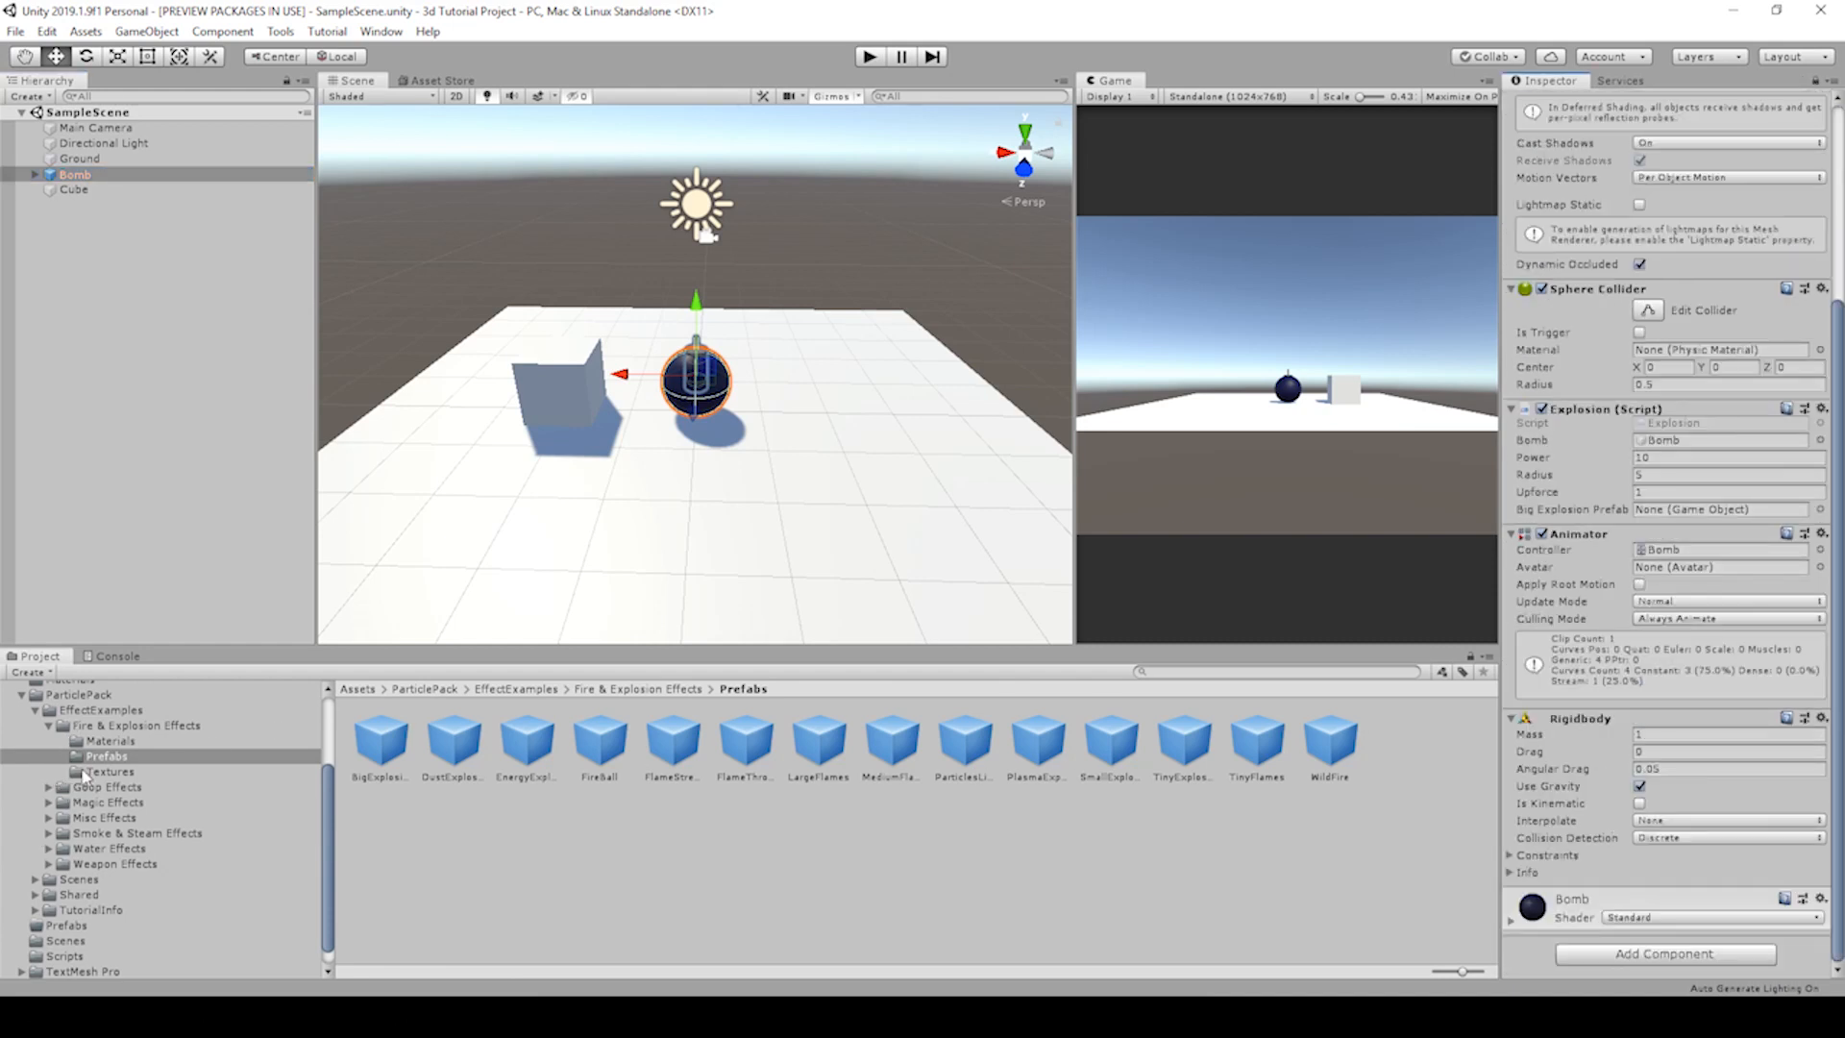
left_click(106, 755)
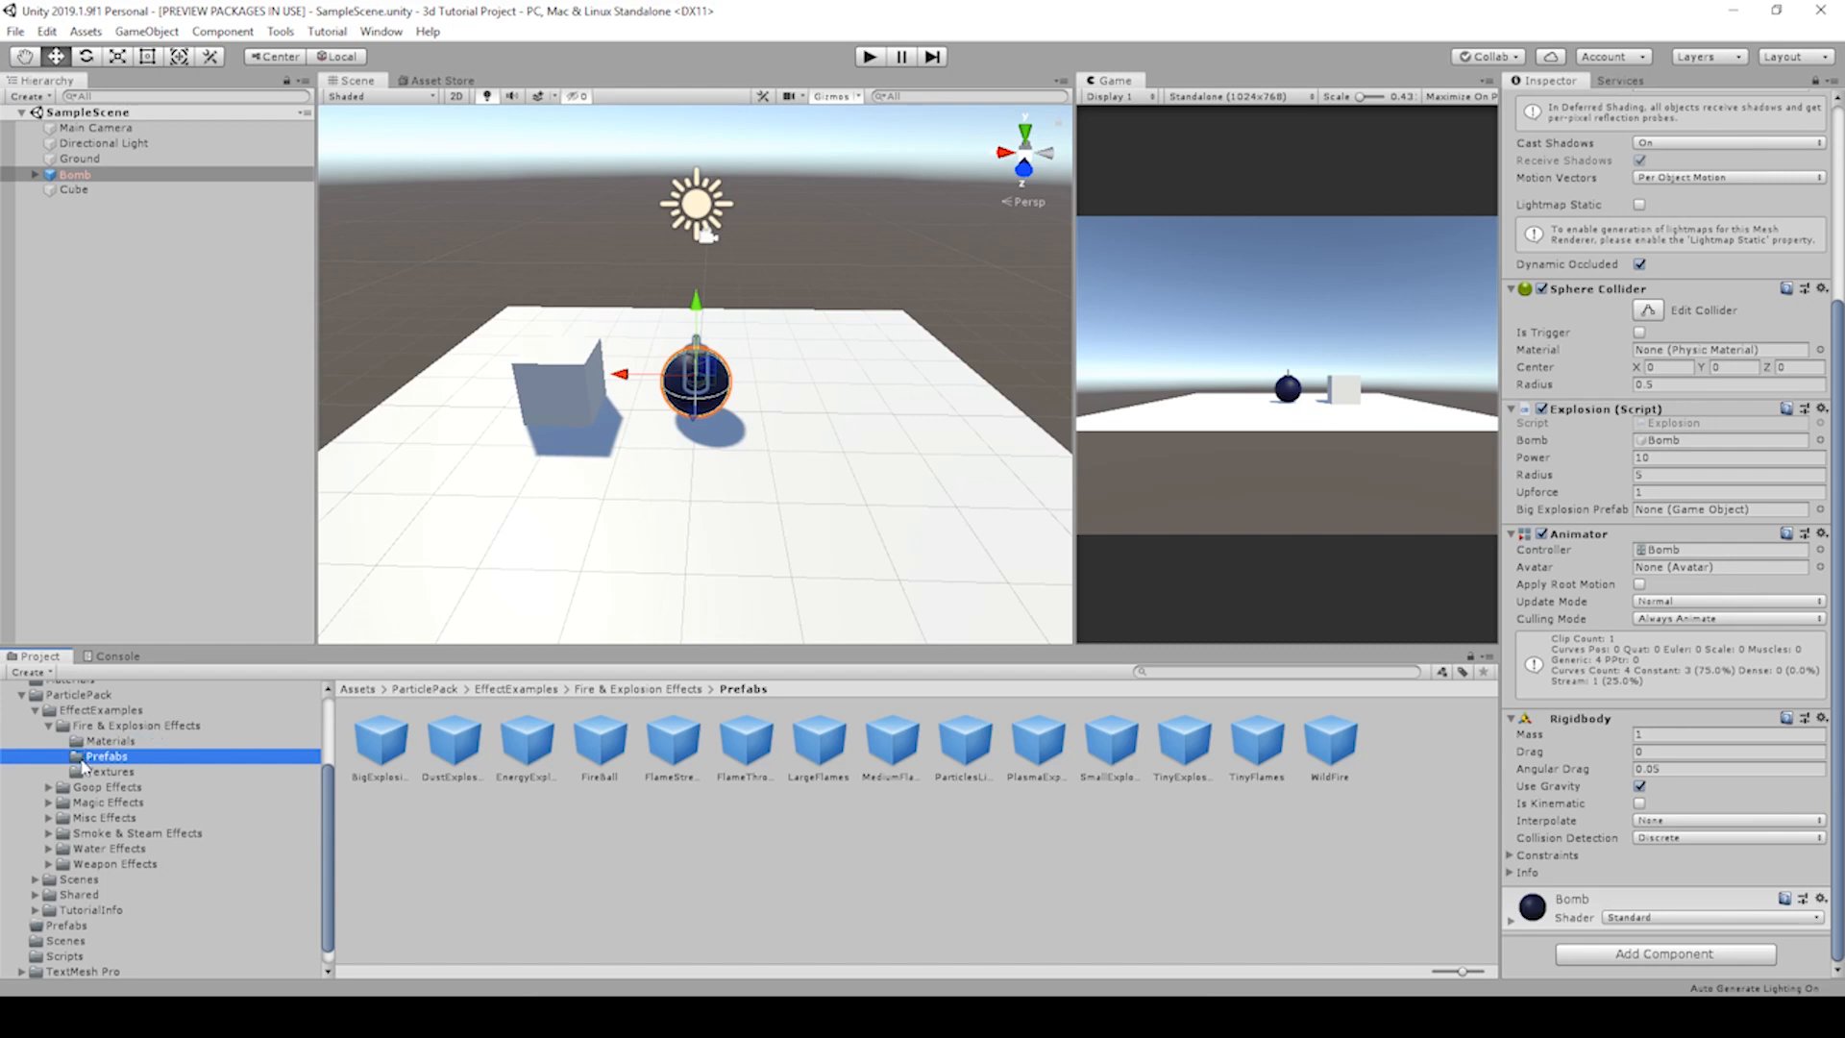
mouse_move(379, 757)
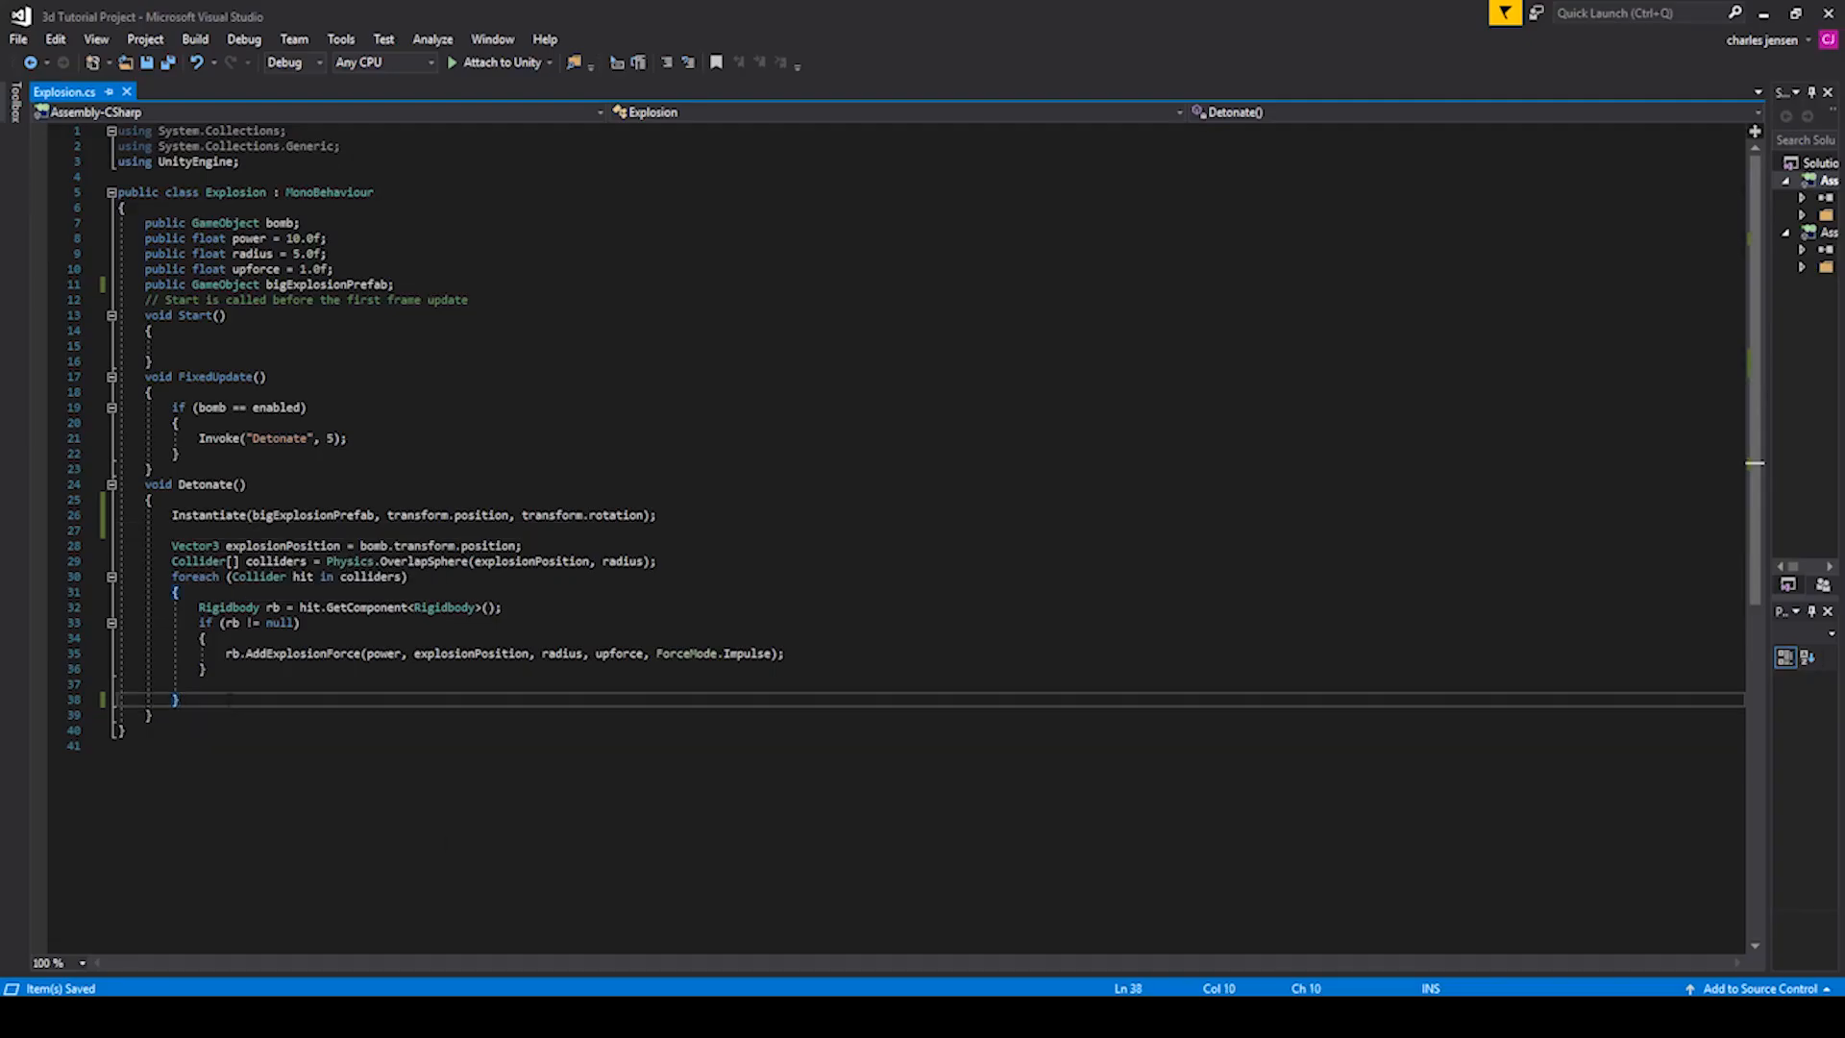
Step: Start a new line after Detonate's foreach block and begin typing 'des'
key("enter")
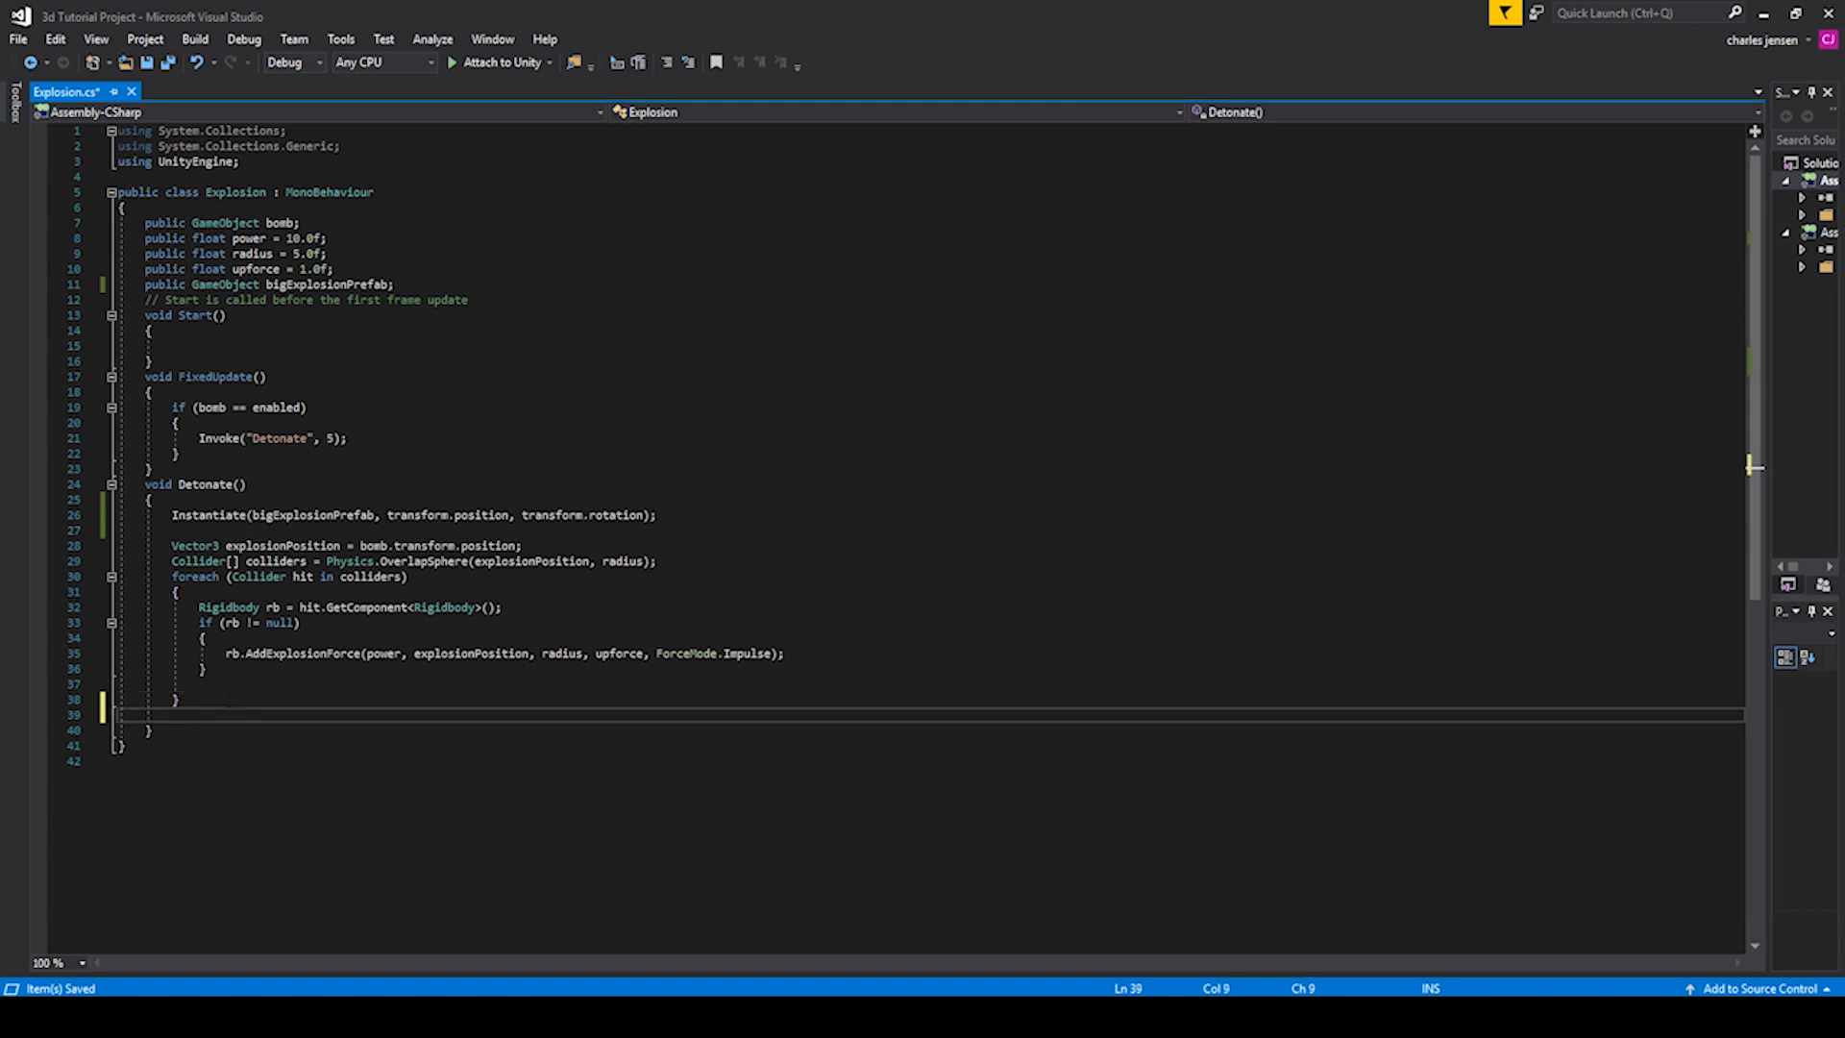
type("des")
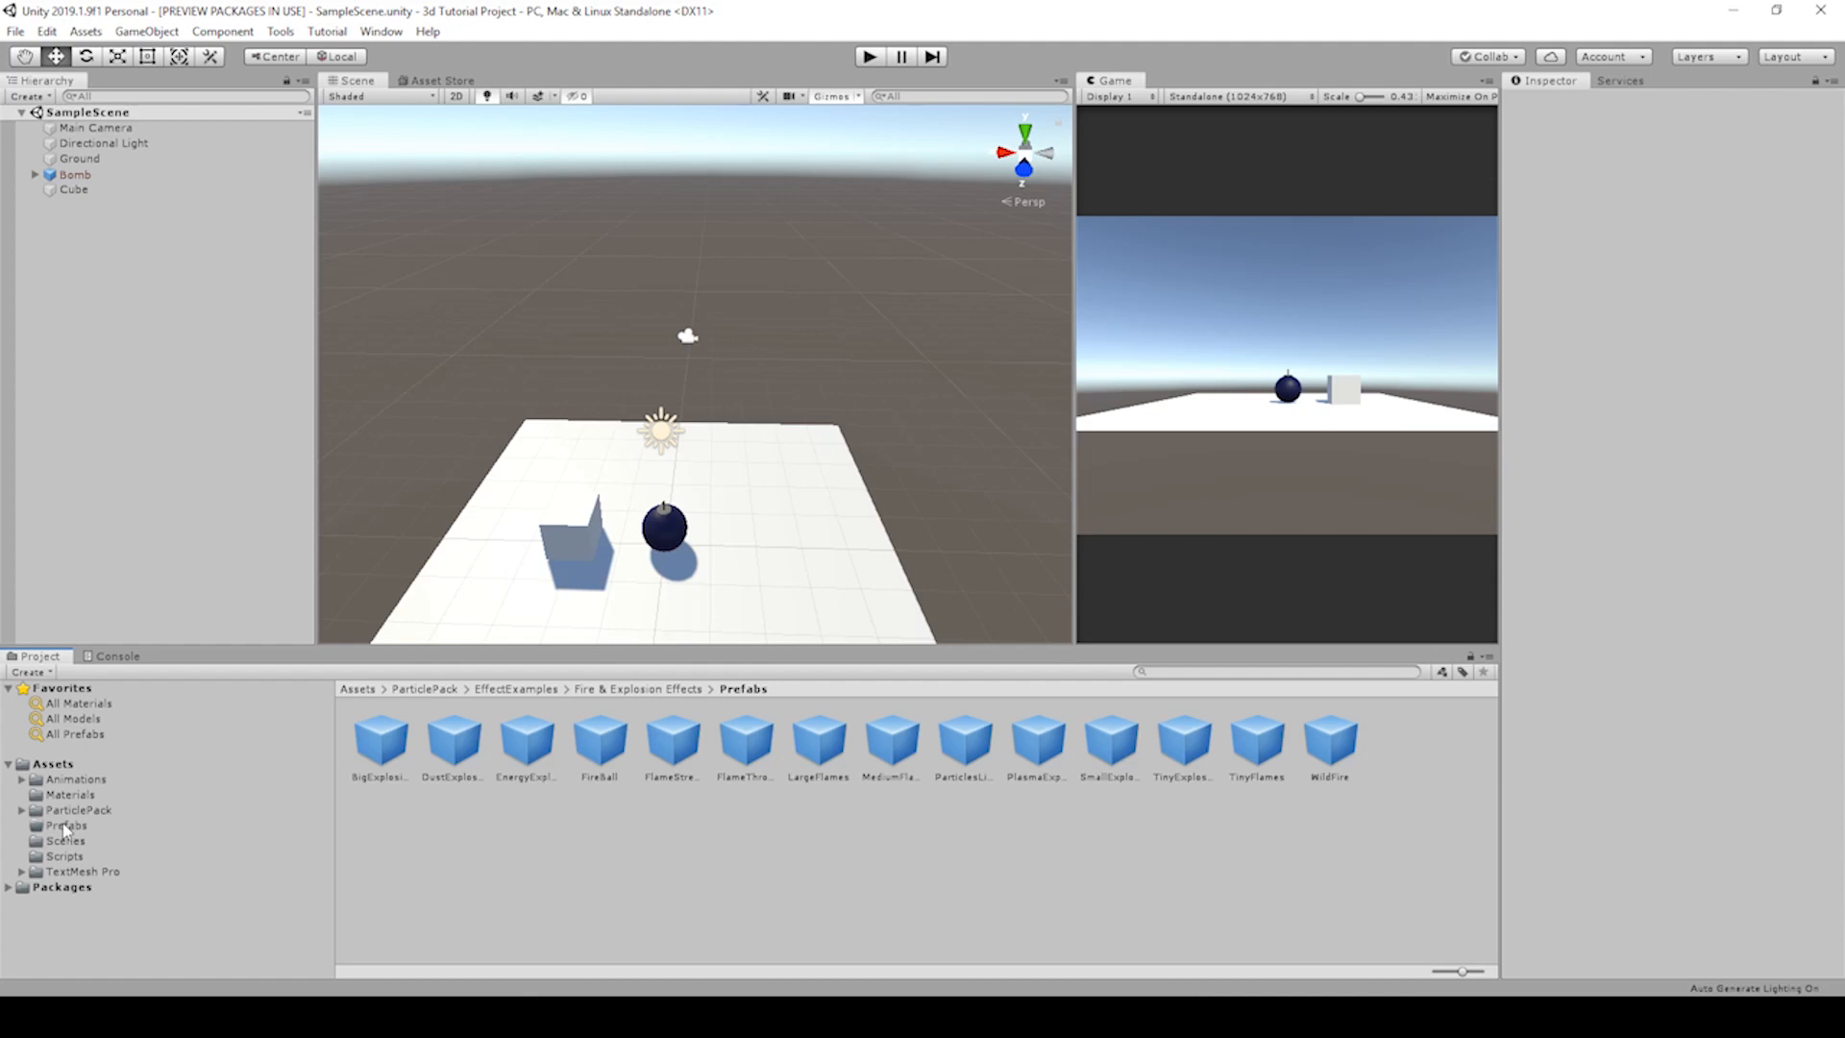
Step: Make a Bomb prefab in Prefabs, play-test to inspect a BigExplosion(Clone), then stop
left_click(66, 825)
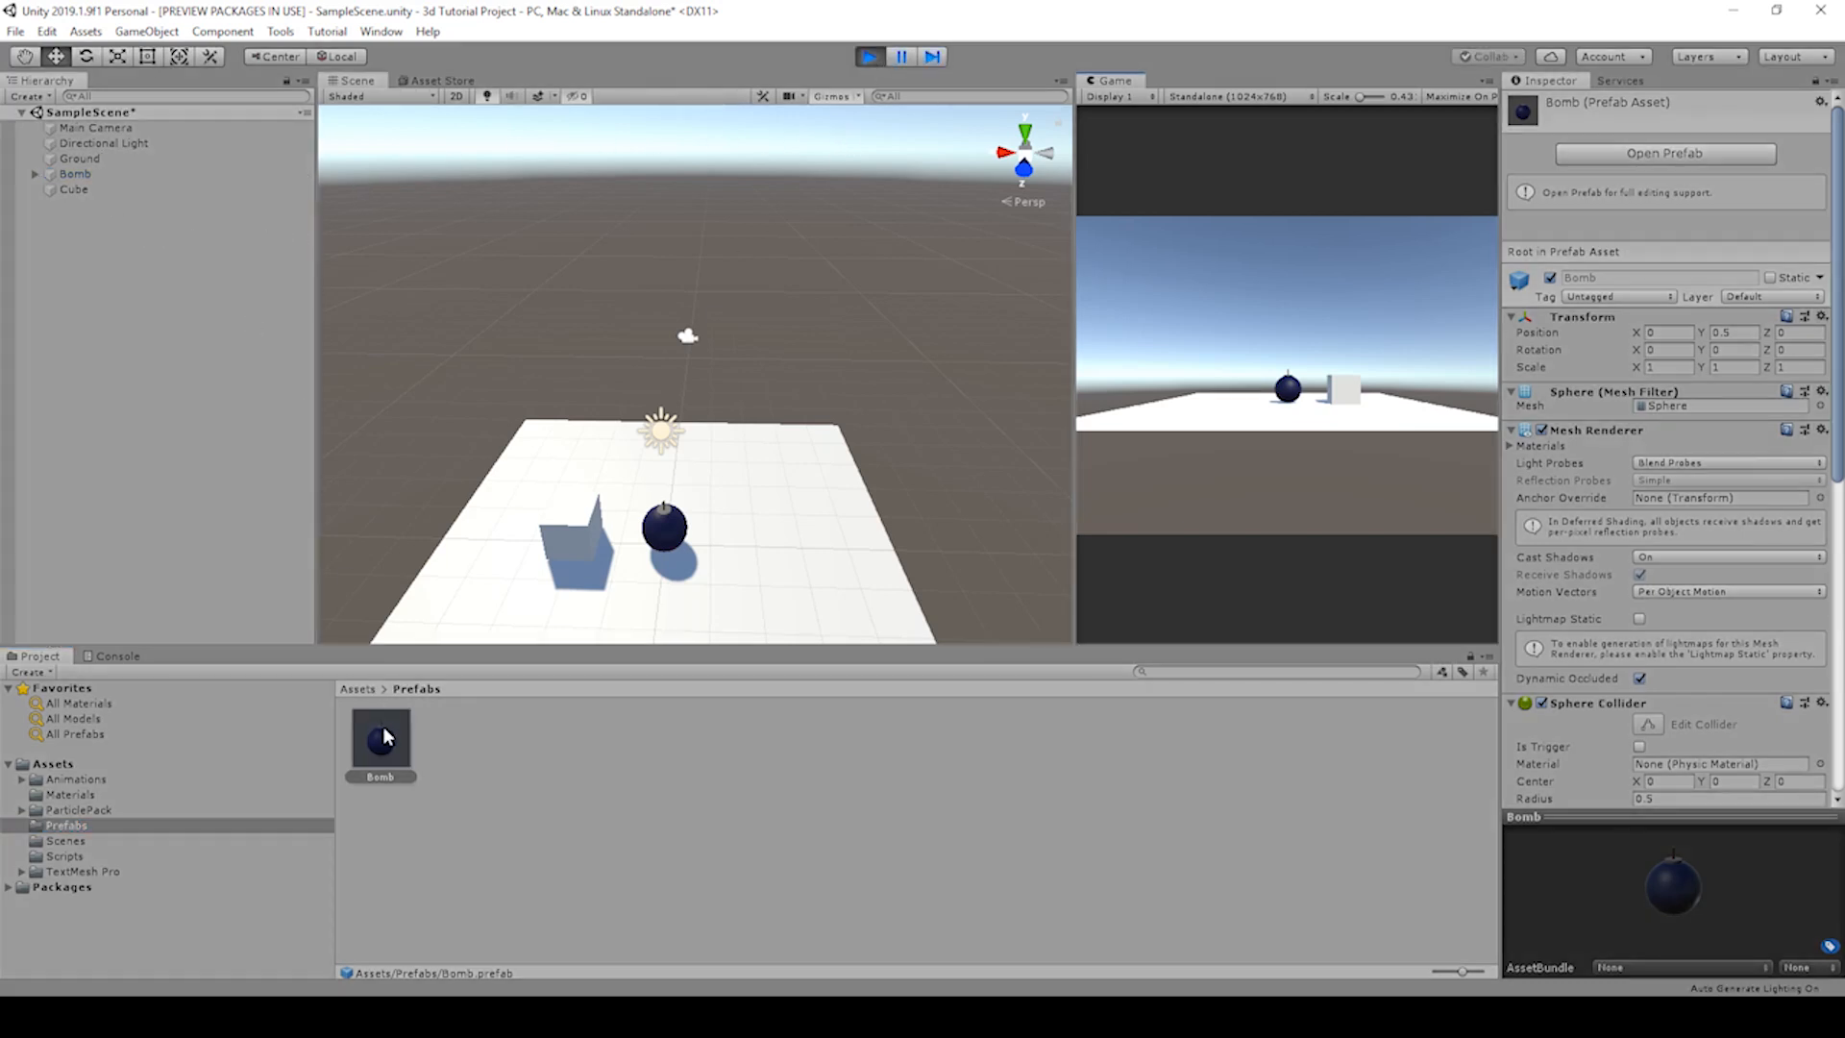
mouse_move(313, 602)
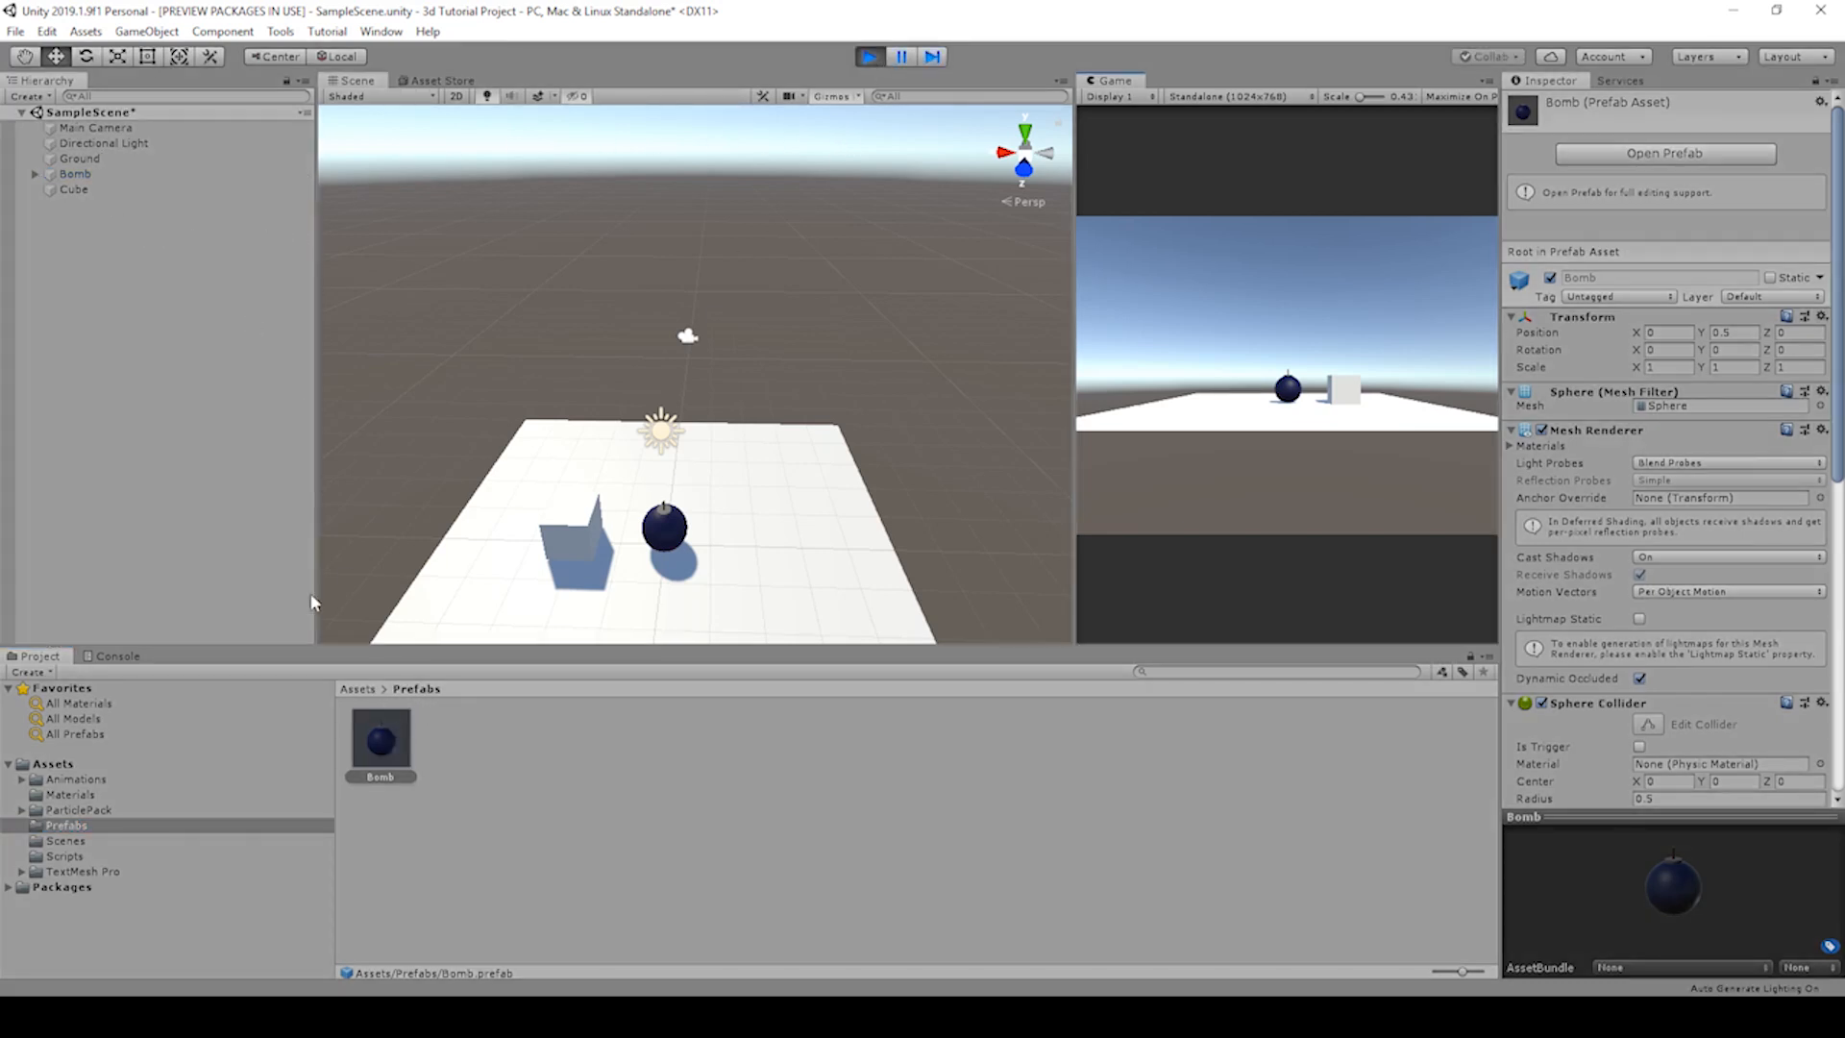
left_click_drag(381, 742, 554, 361)
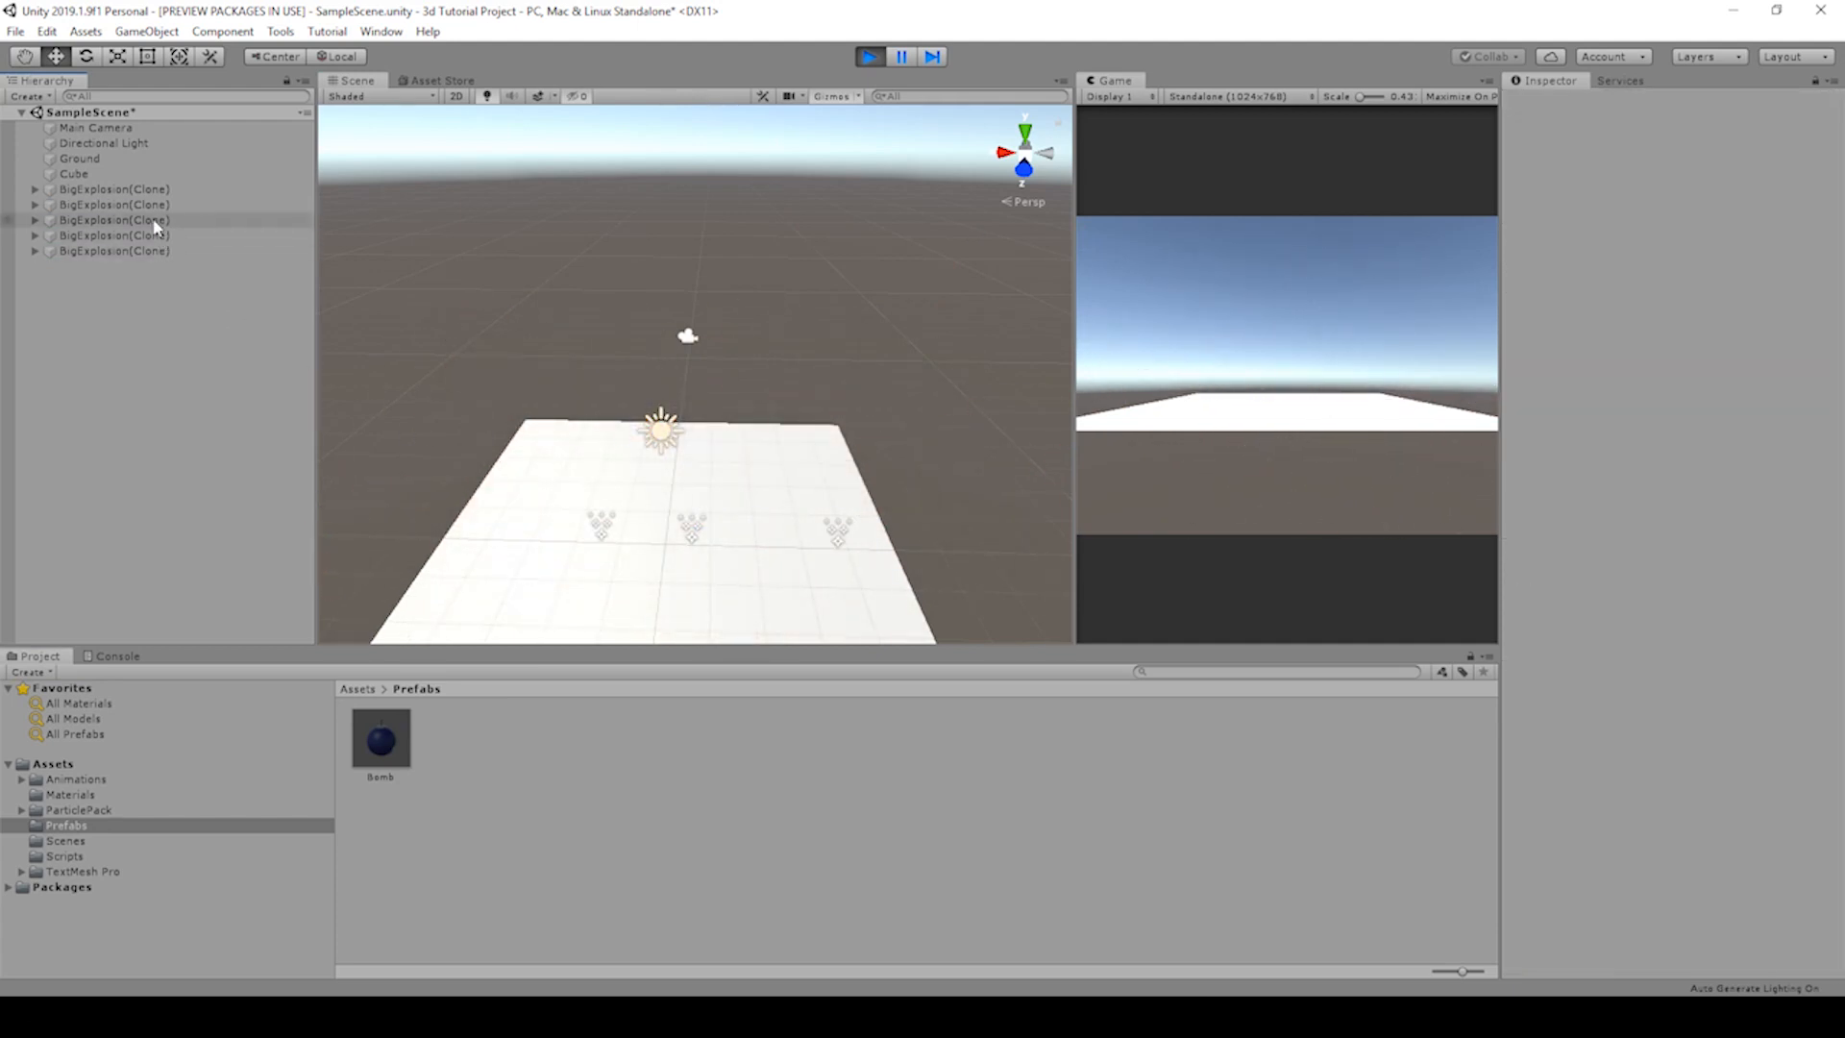
left_click(113, 203)
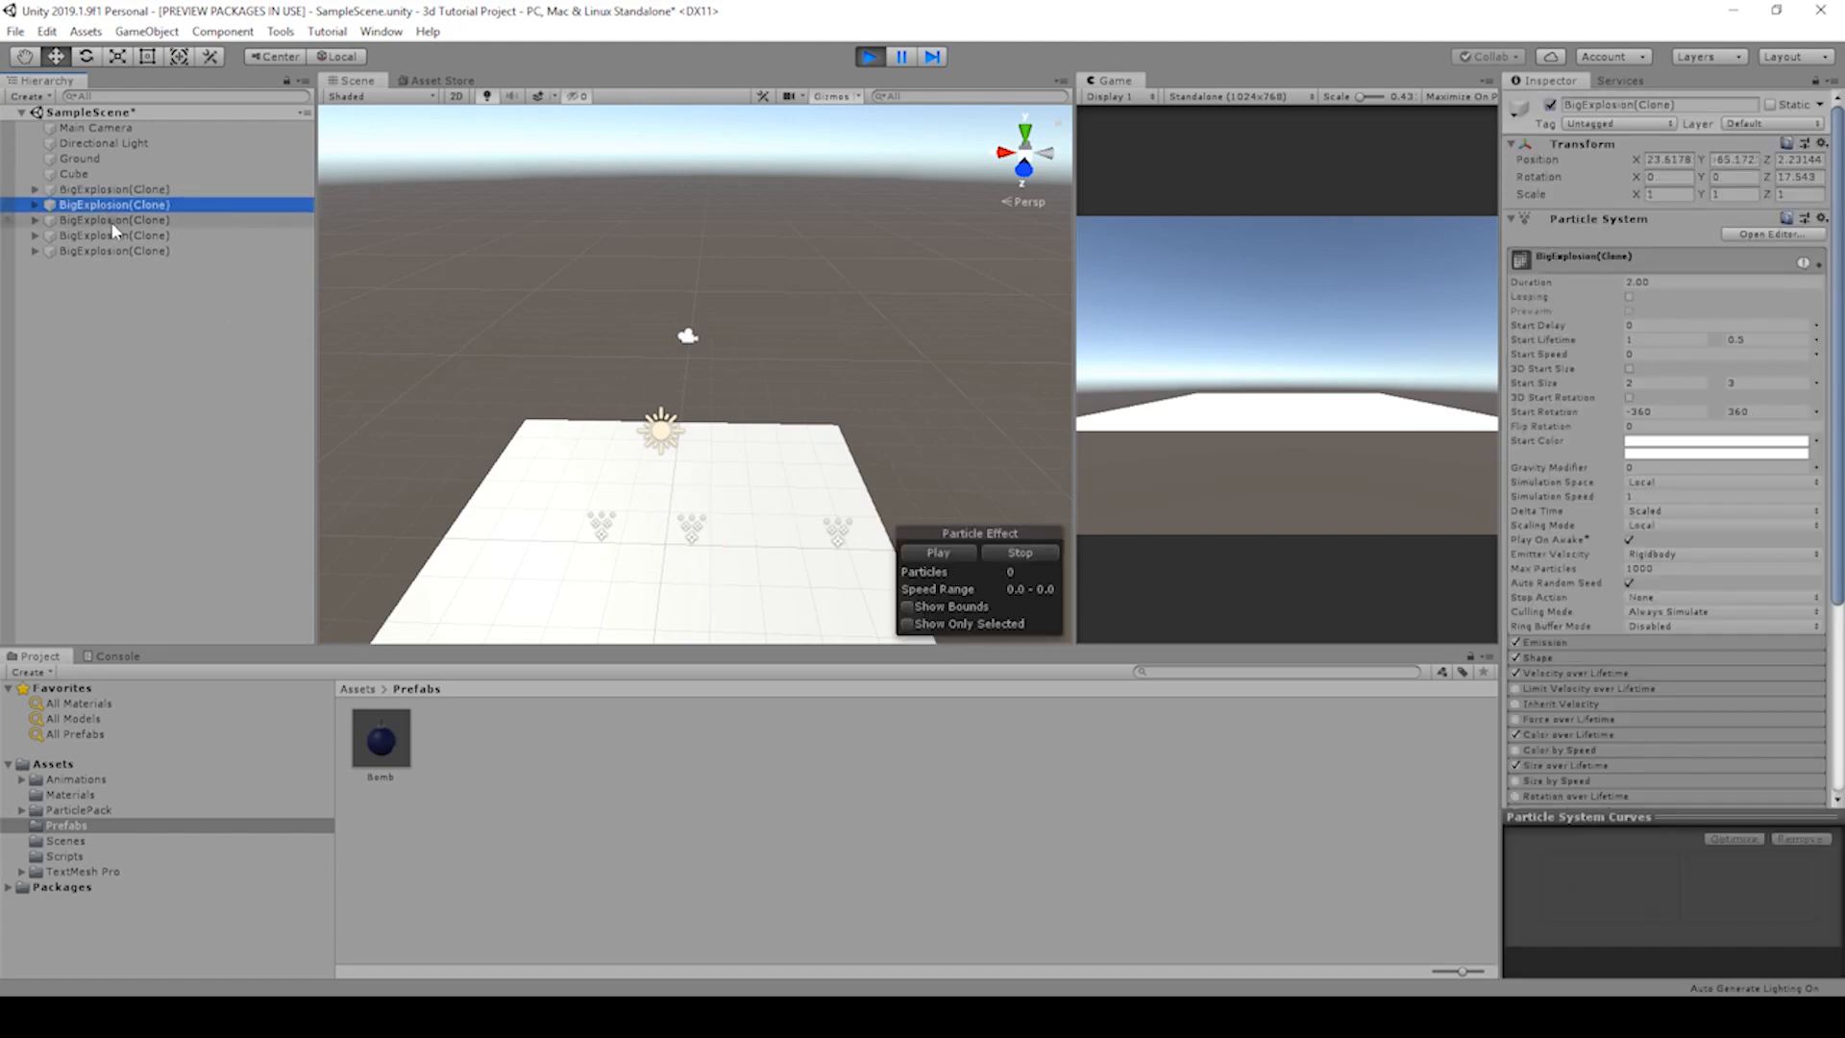
left_click(113, 250)
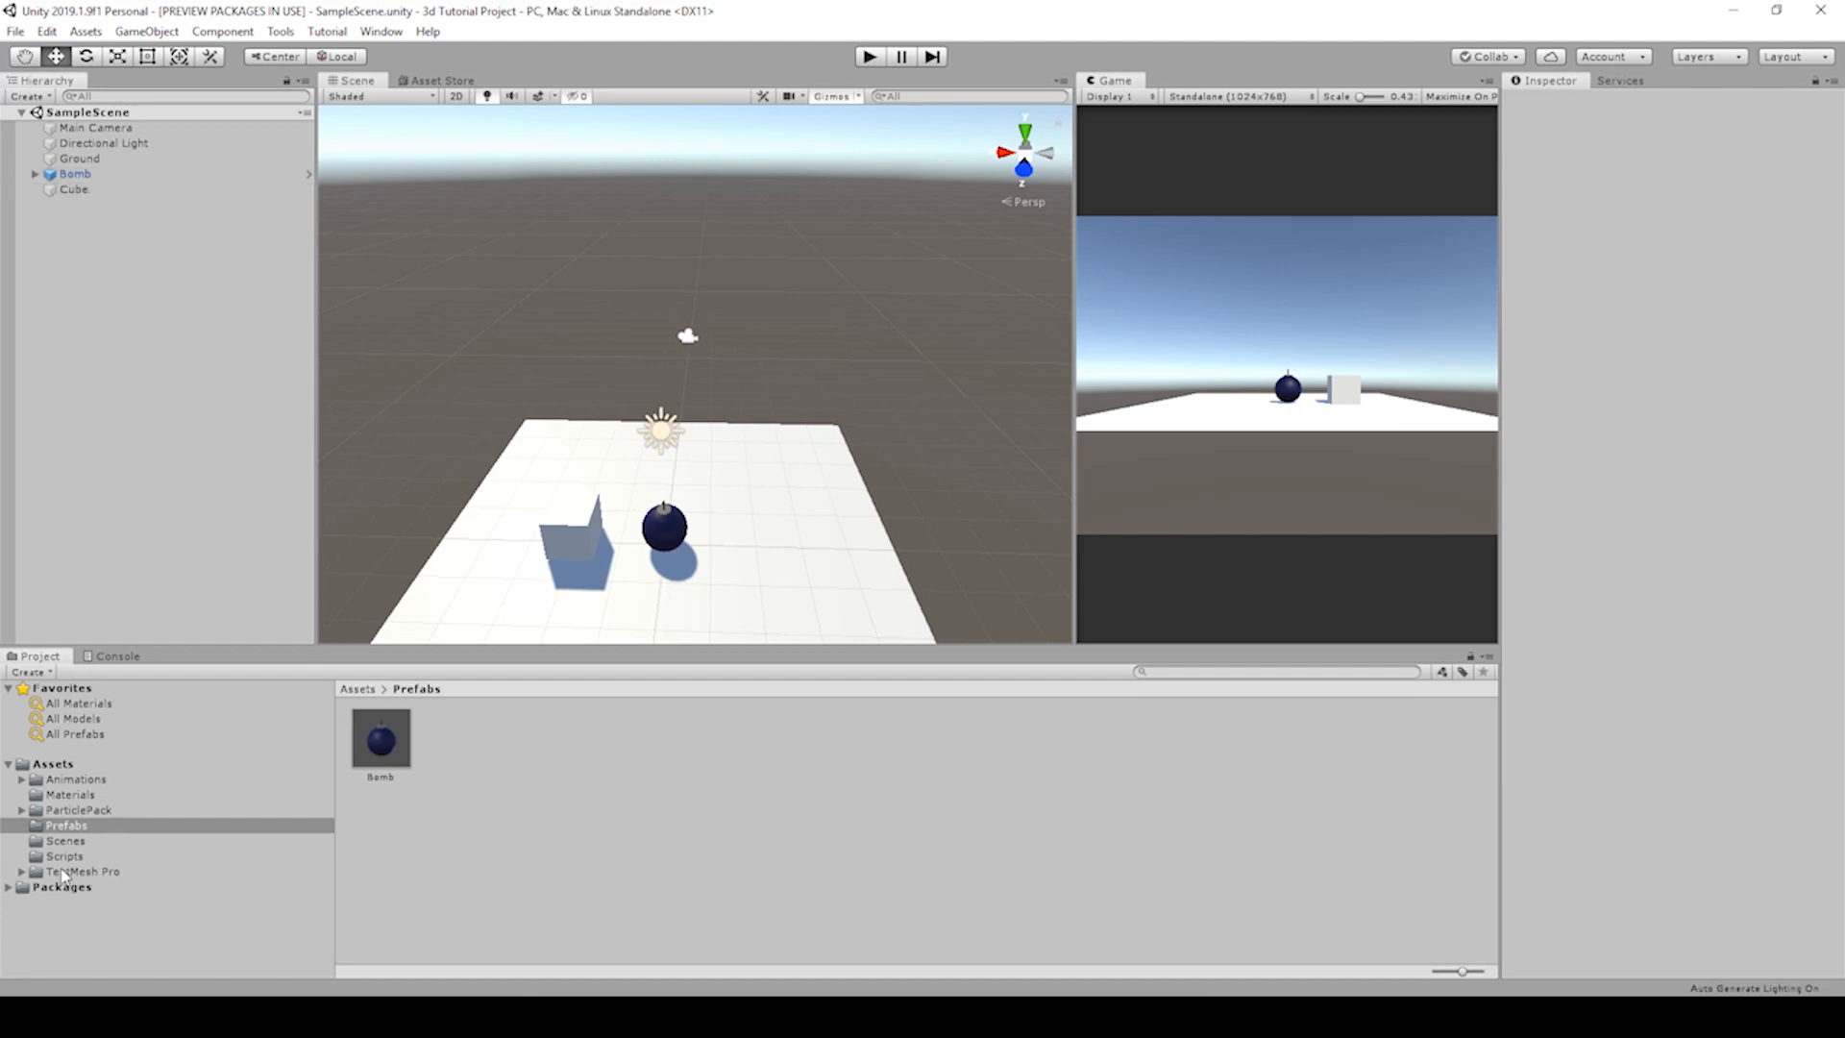
Step: Create a C# script named Destroy in Scripts and open it in Visual Studio
left_click(66, 856)
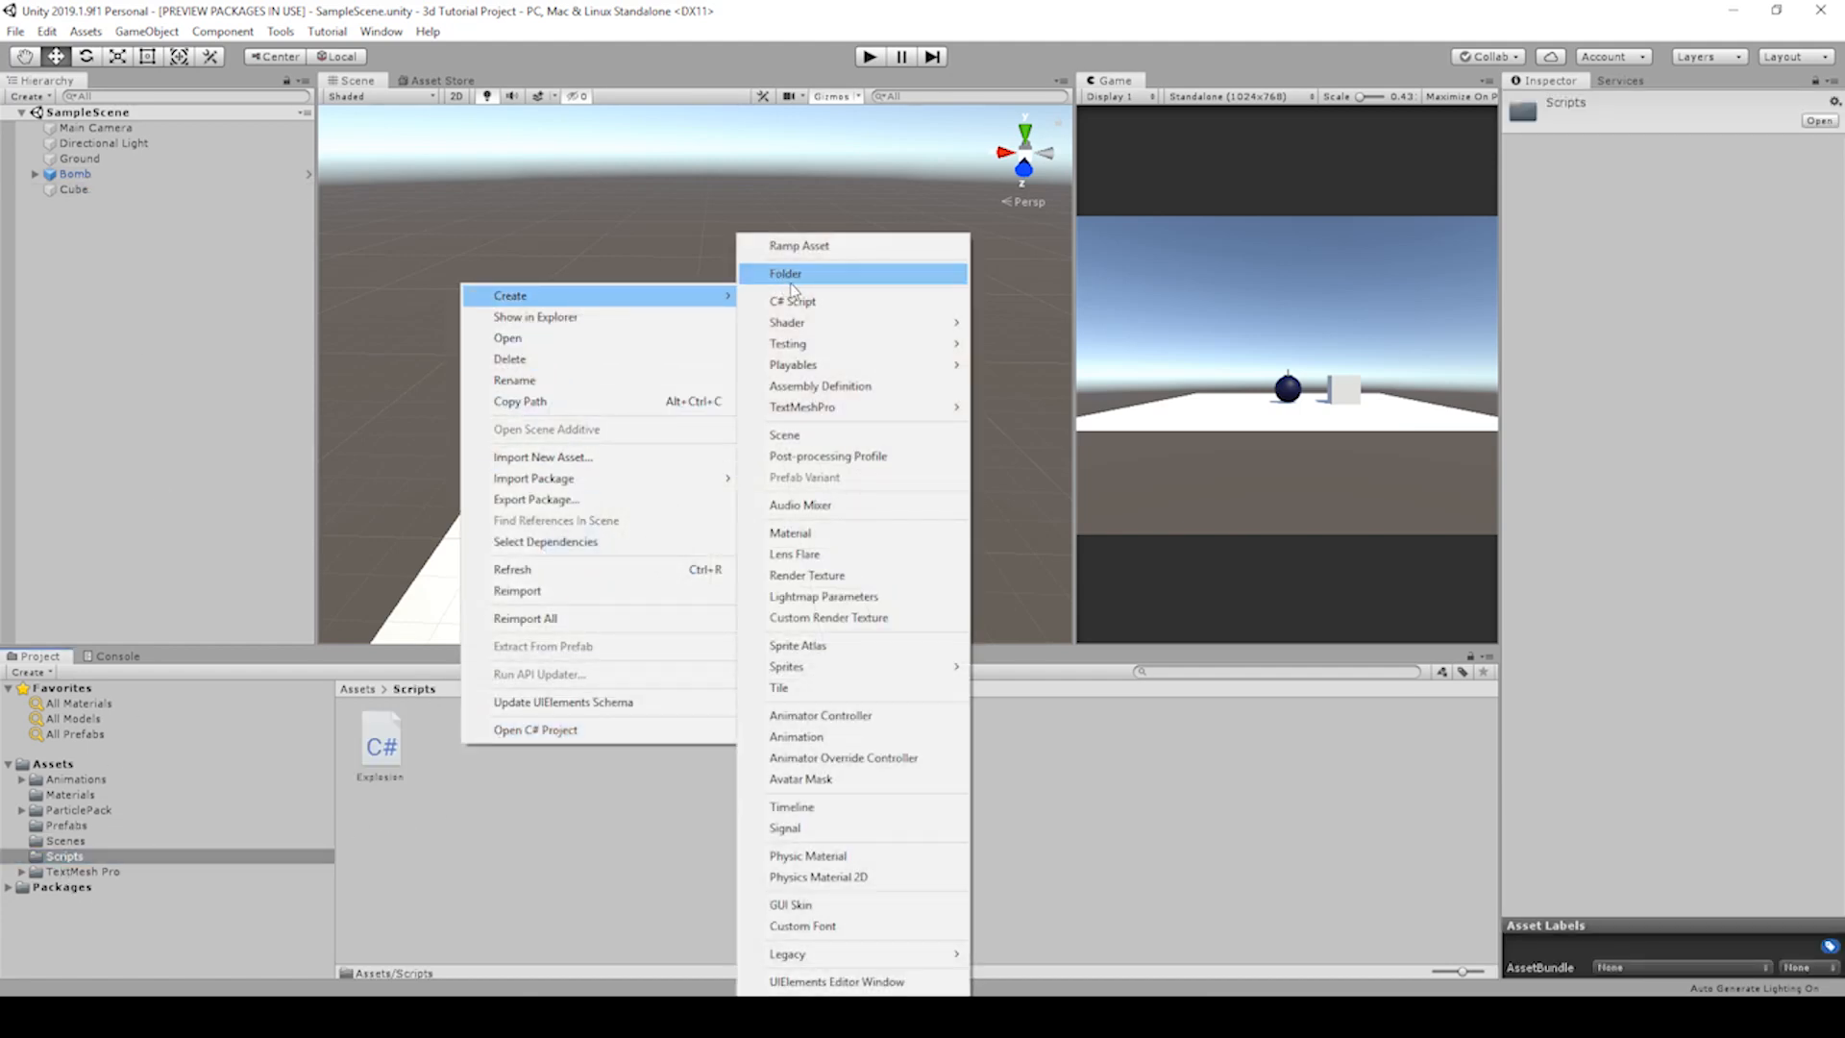
left_click(793, 302)
type("Destroy")
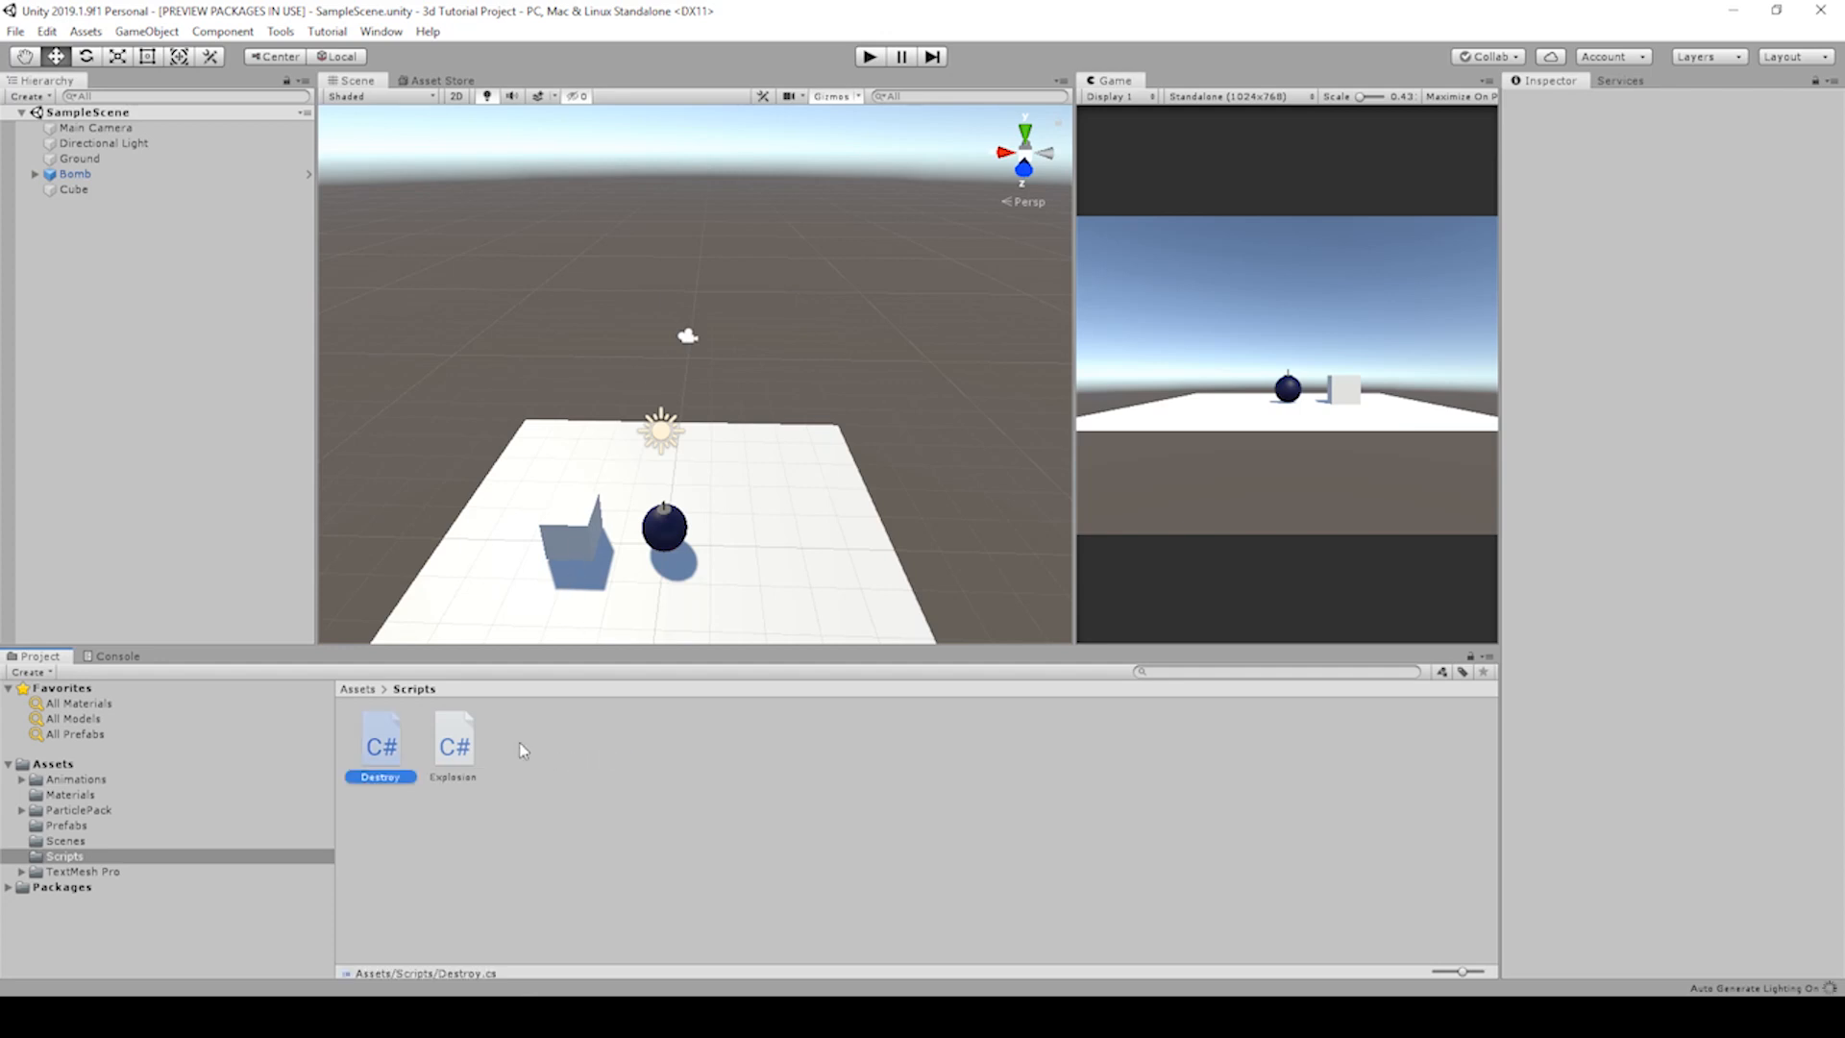
double_click(378, 738)
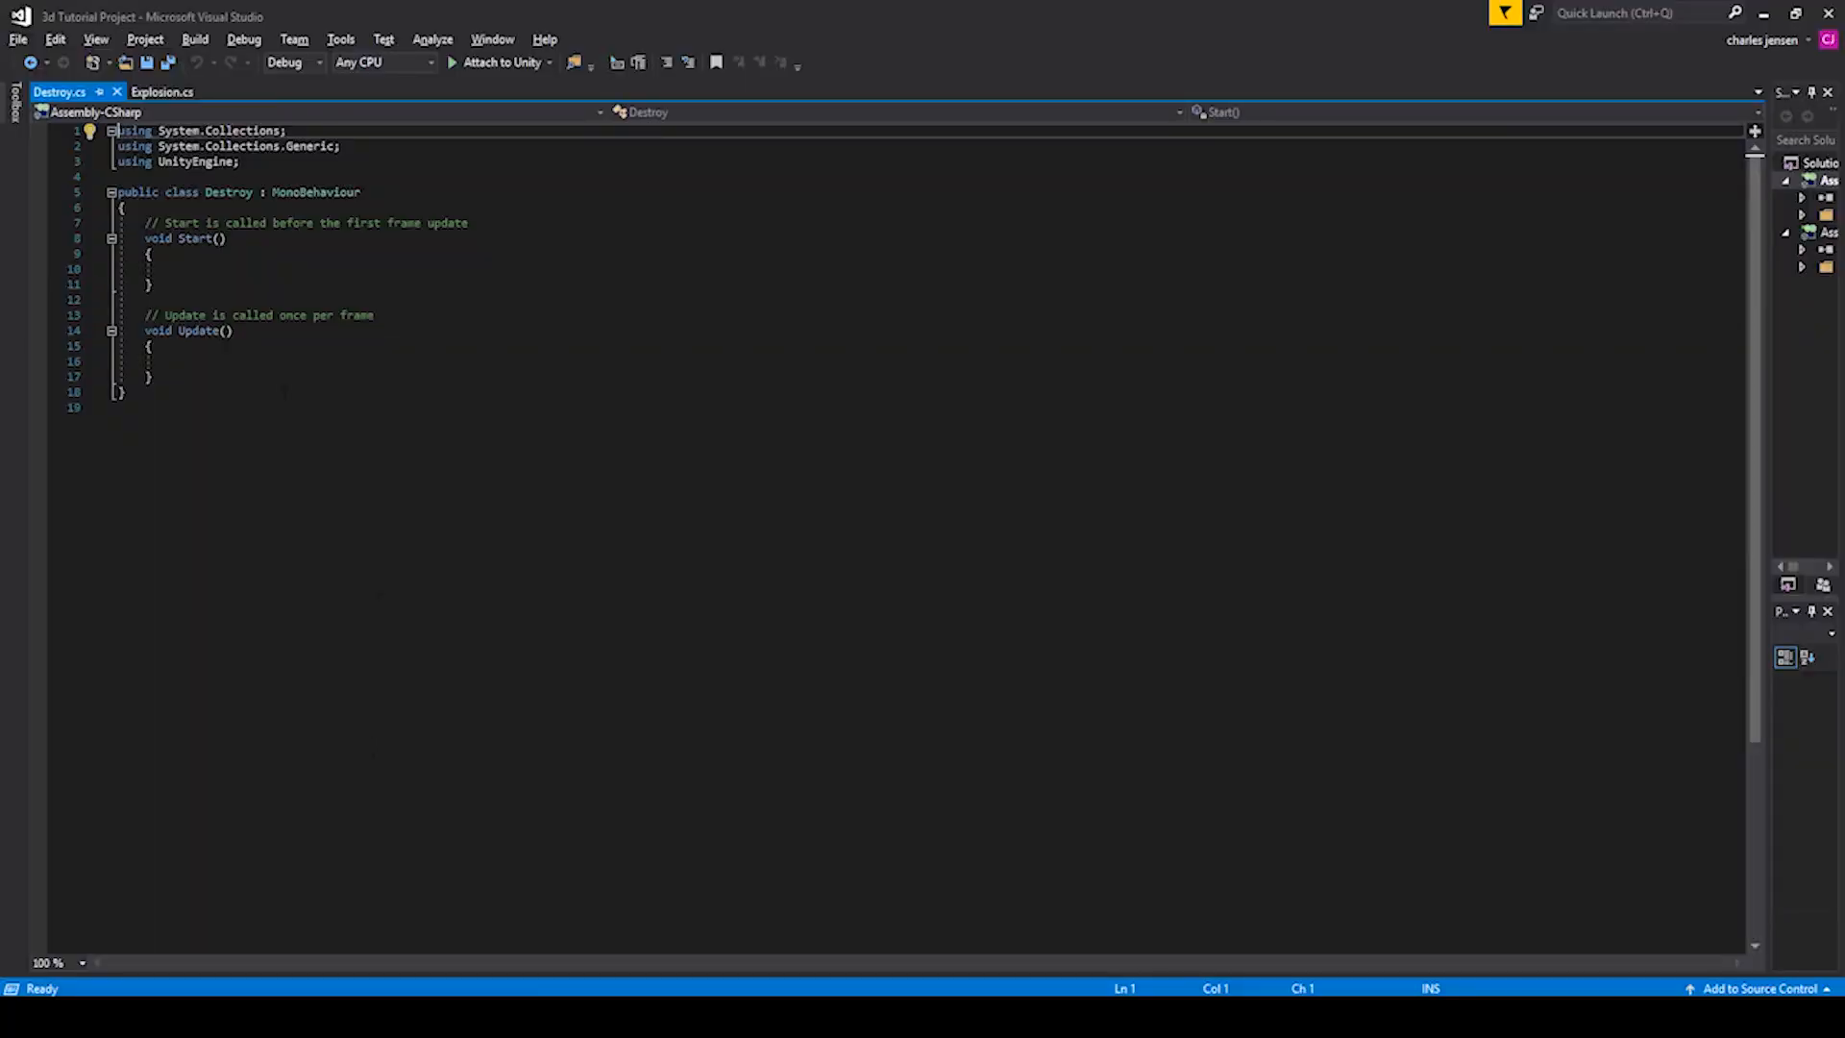
Step: Write Destroy(gameObject, 5.0f); in Start() and save Destroy.cs
left_click(173, 269)
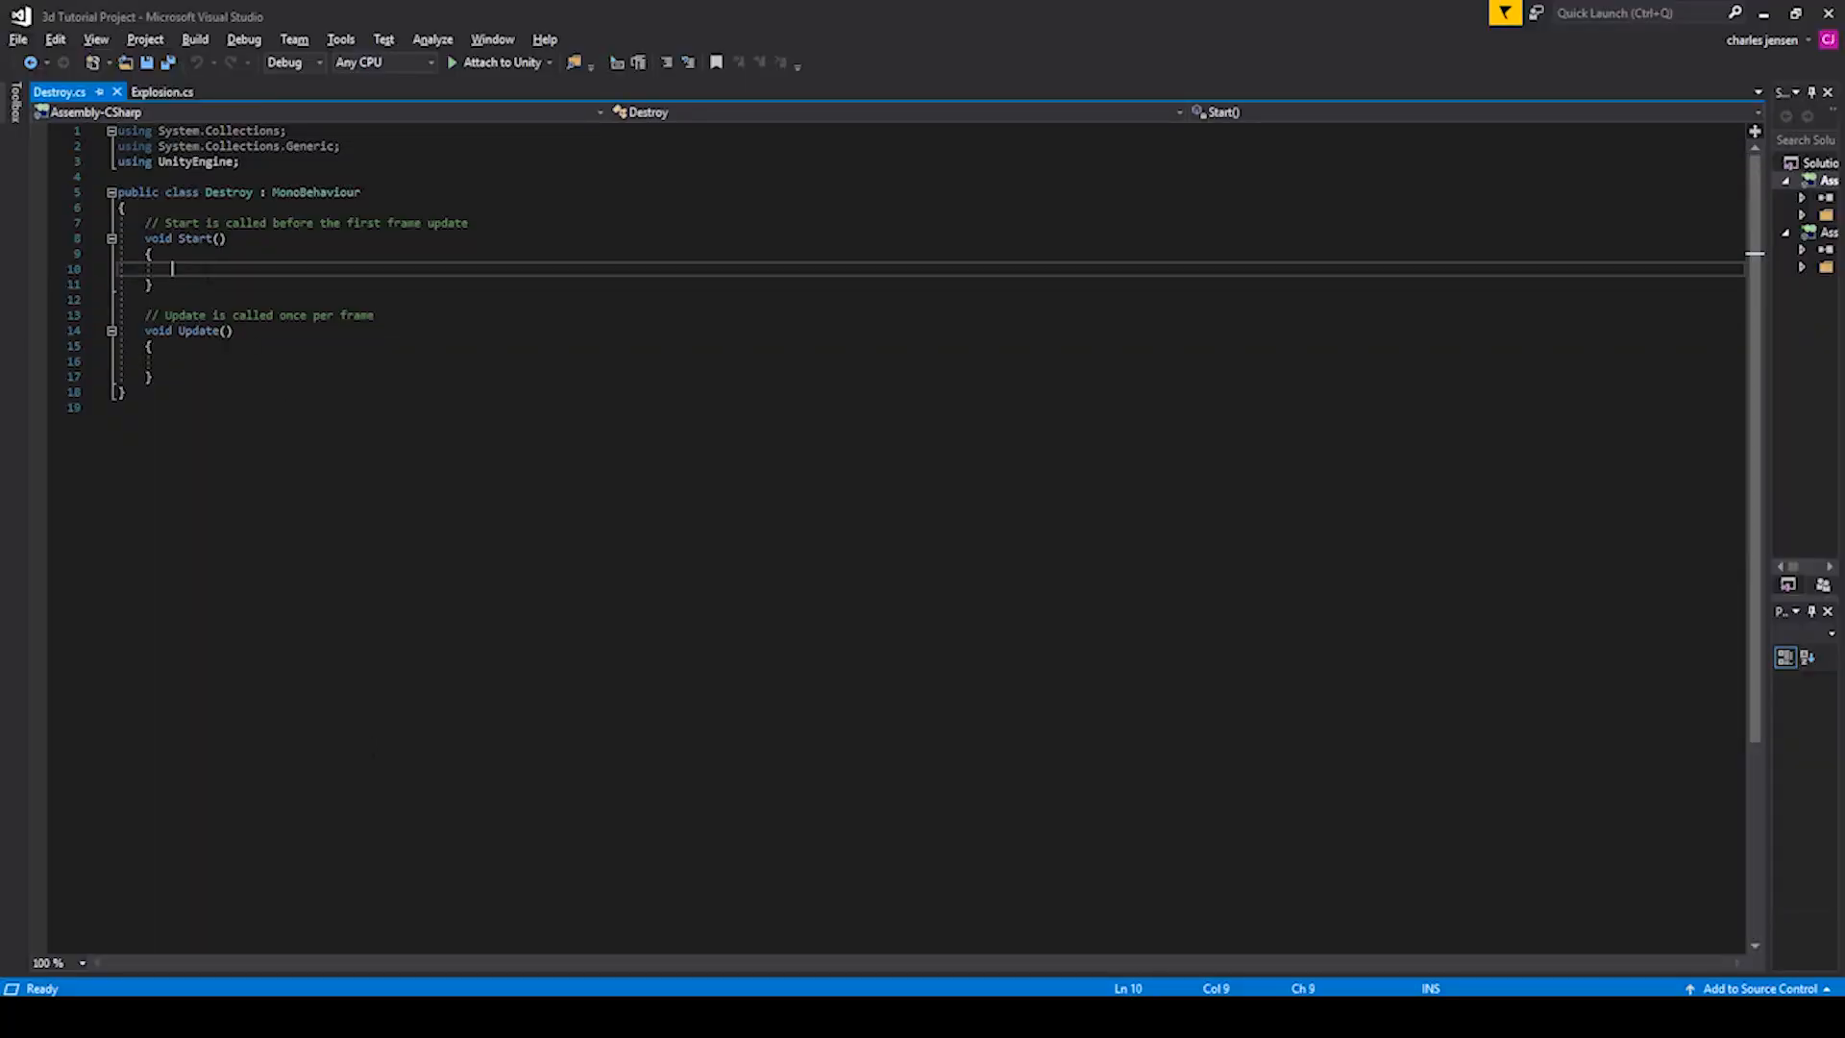
type("des")
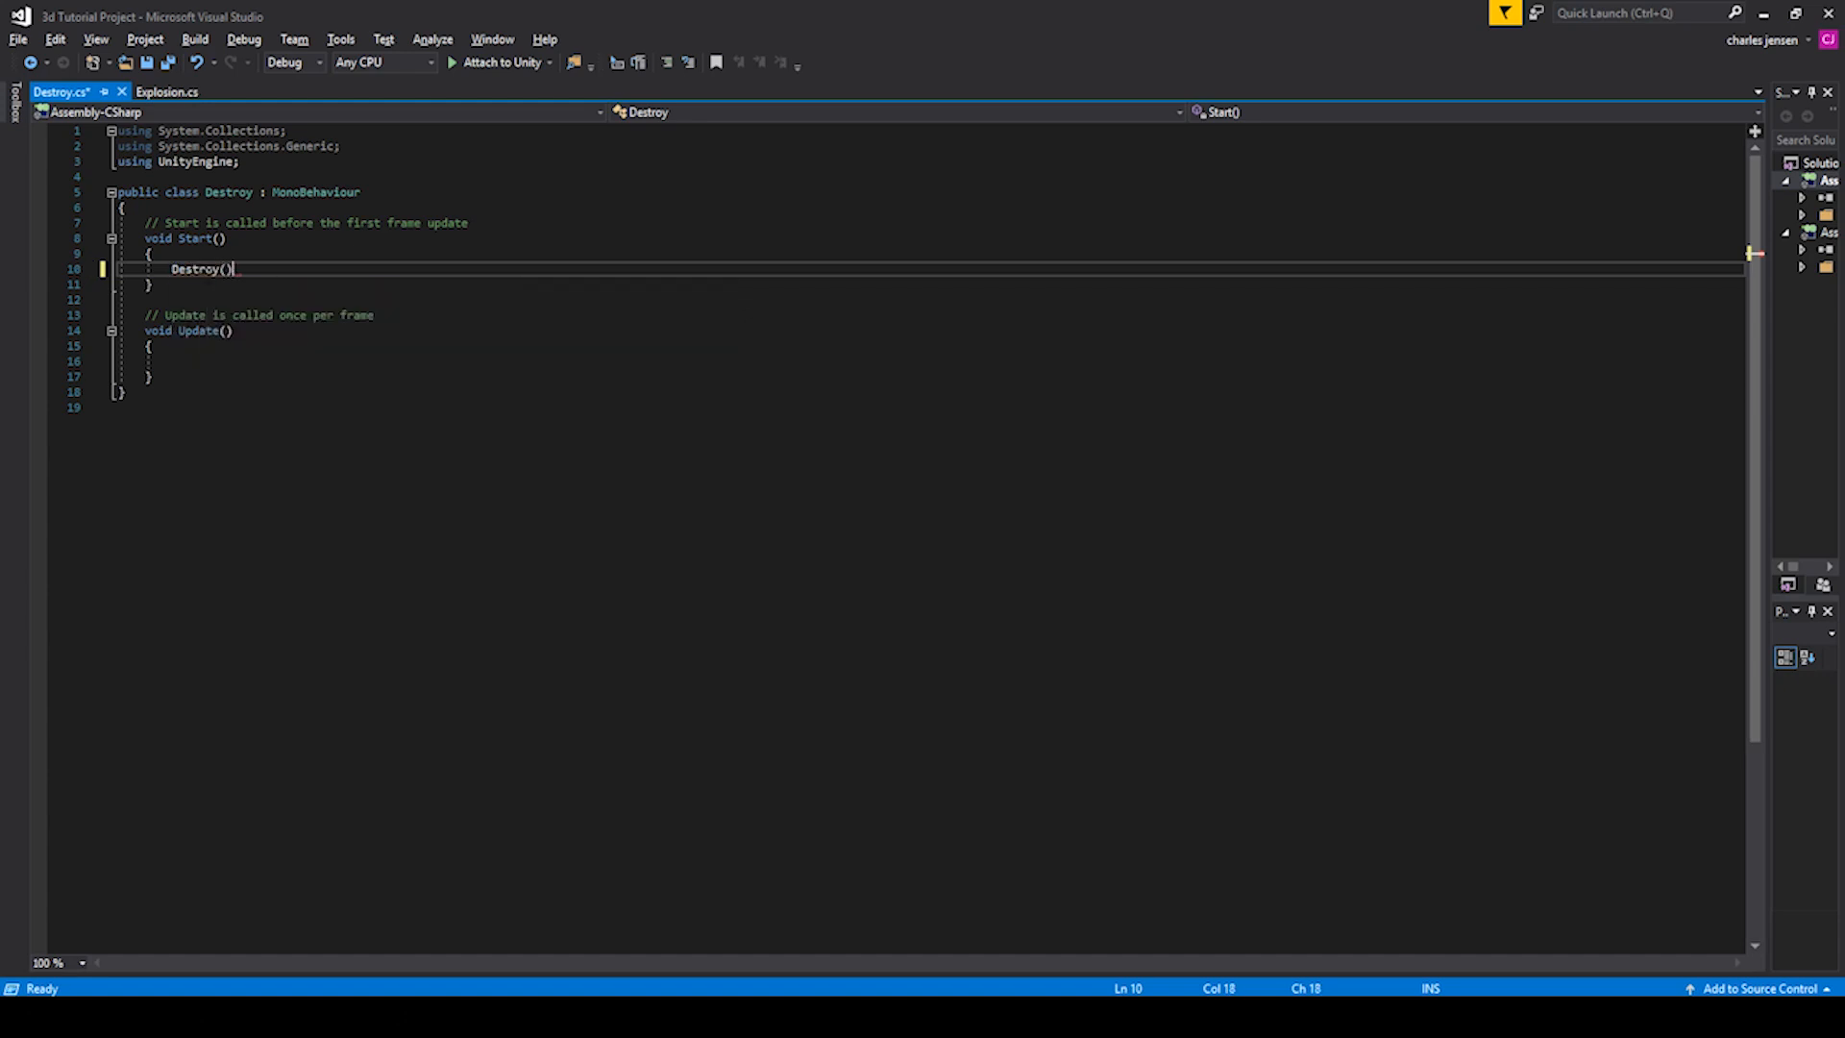
type("gameObject,")
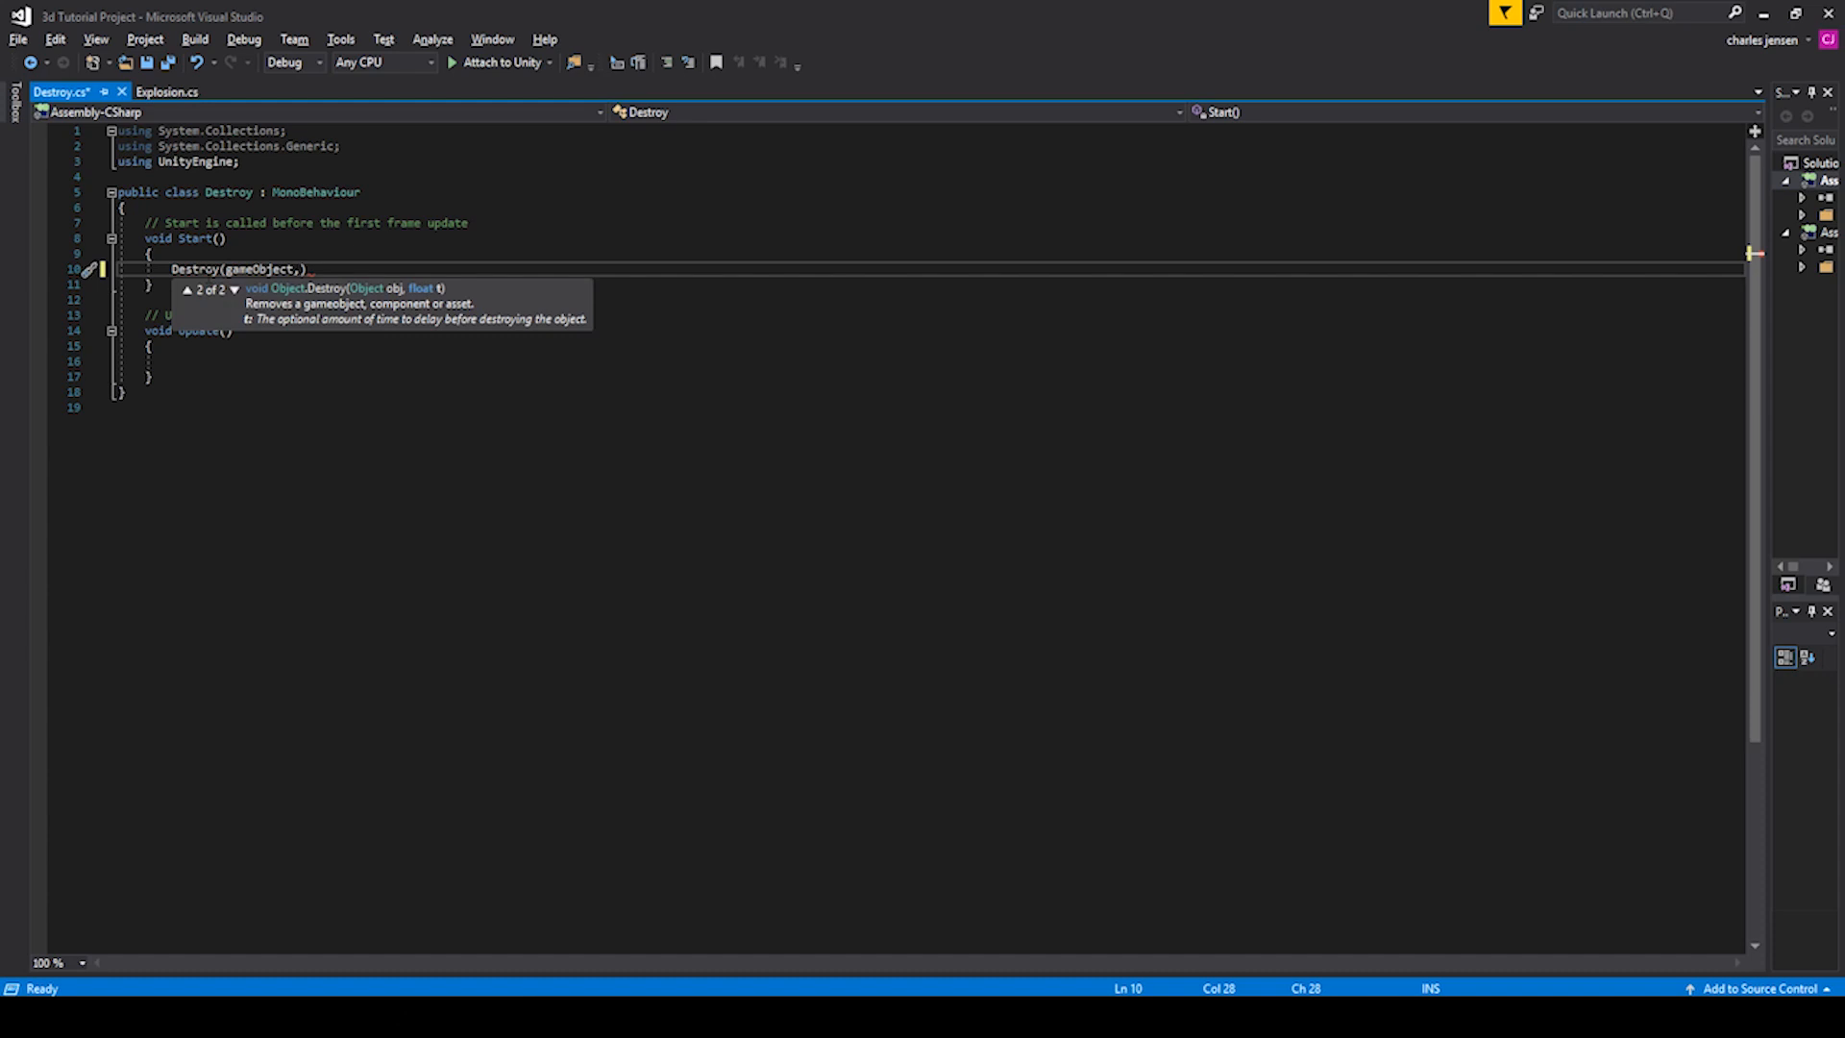
type("\" \"")
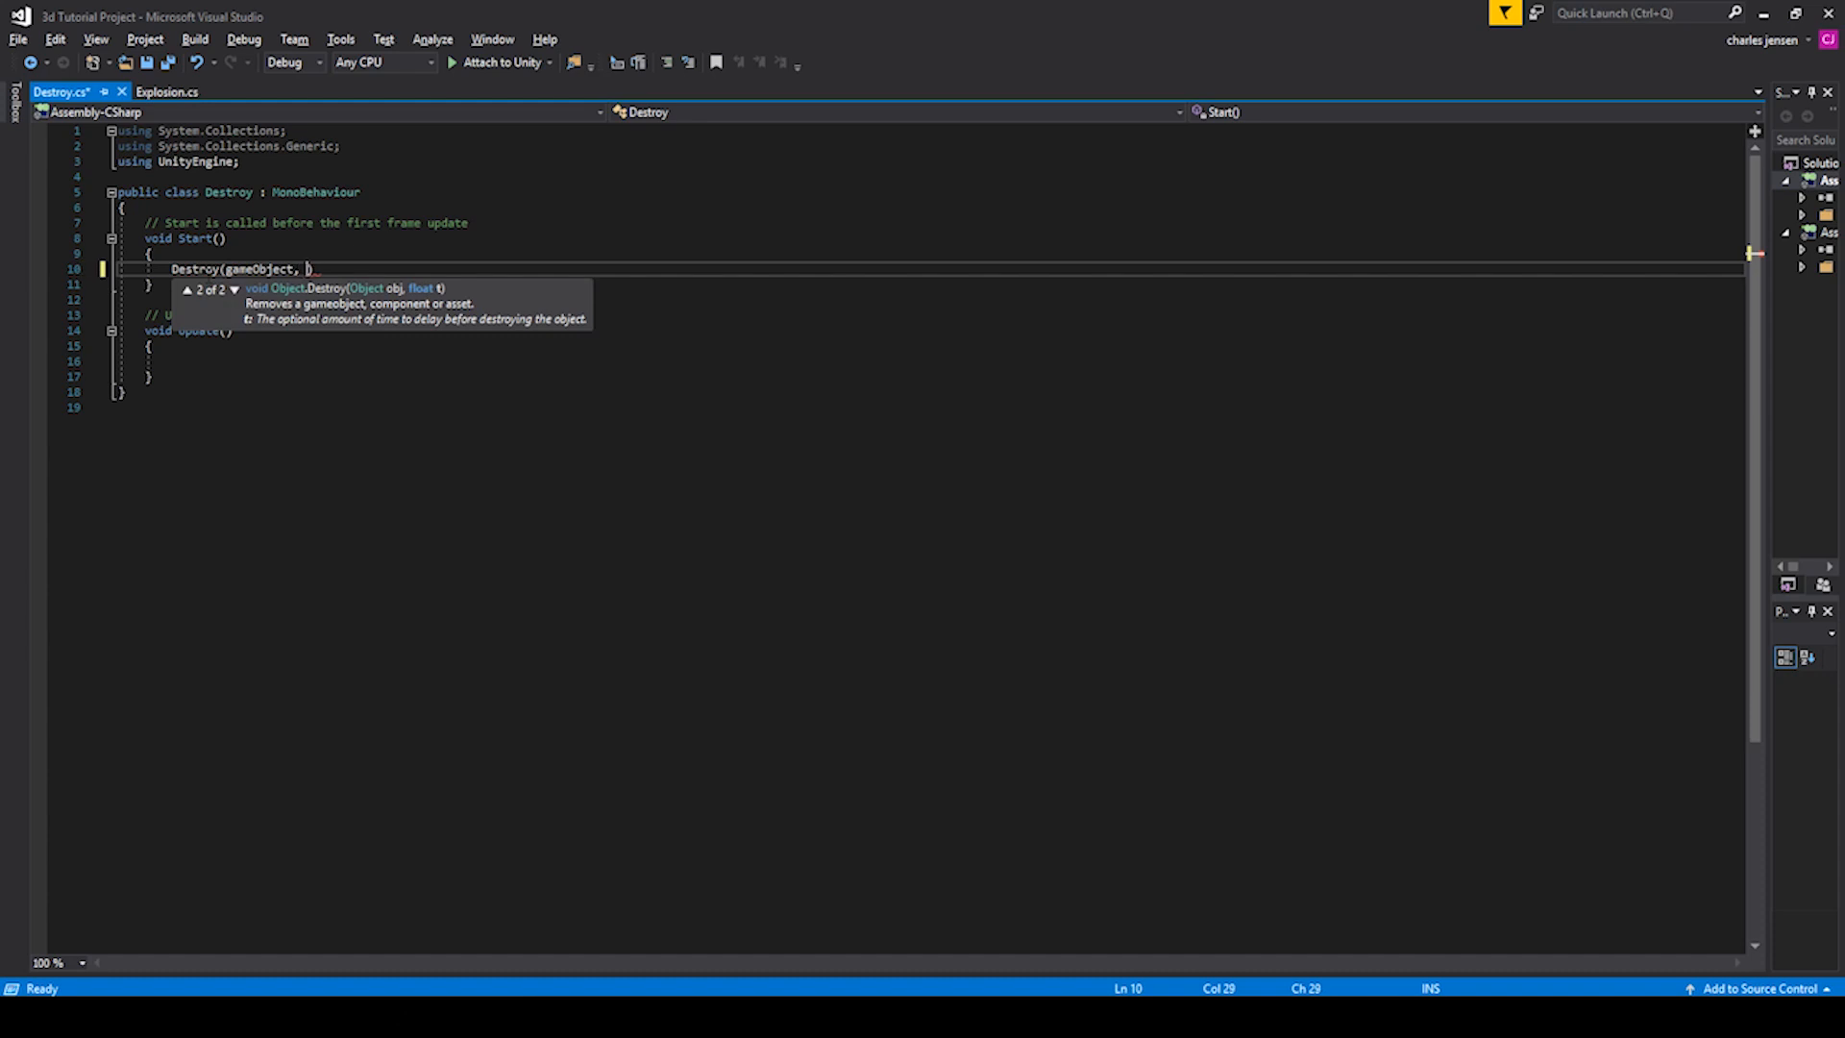
type("5.0f")
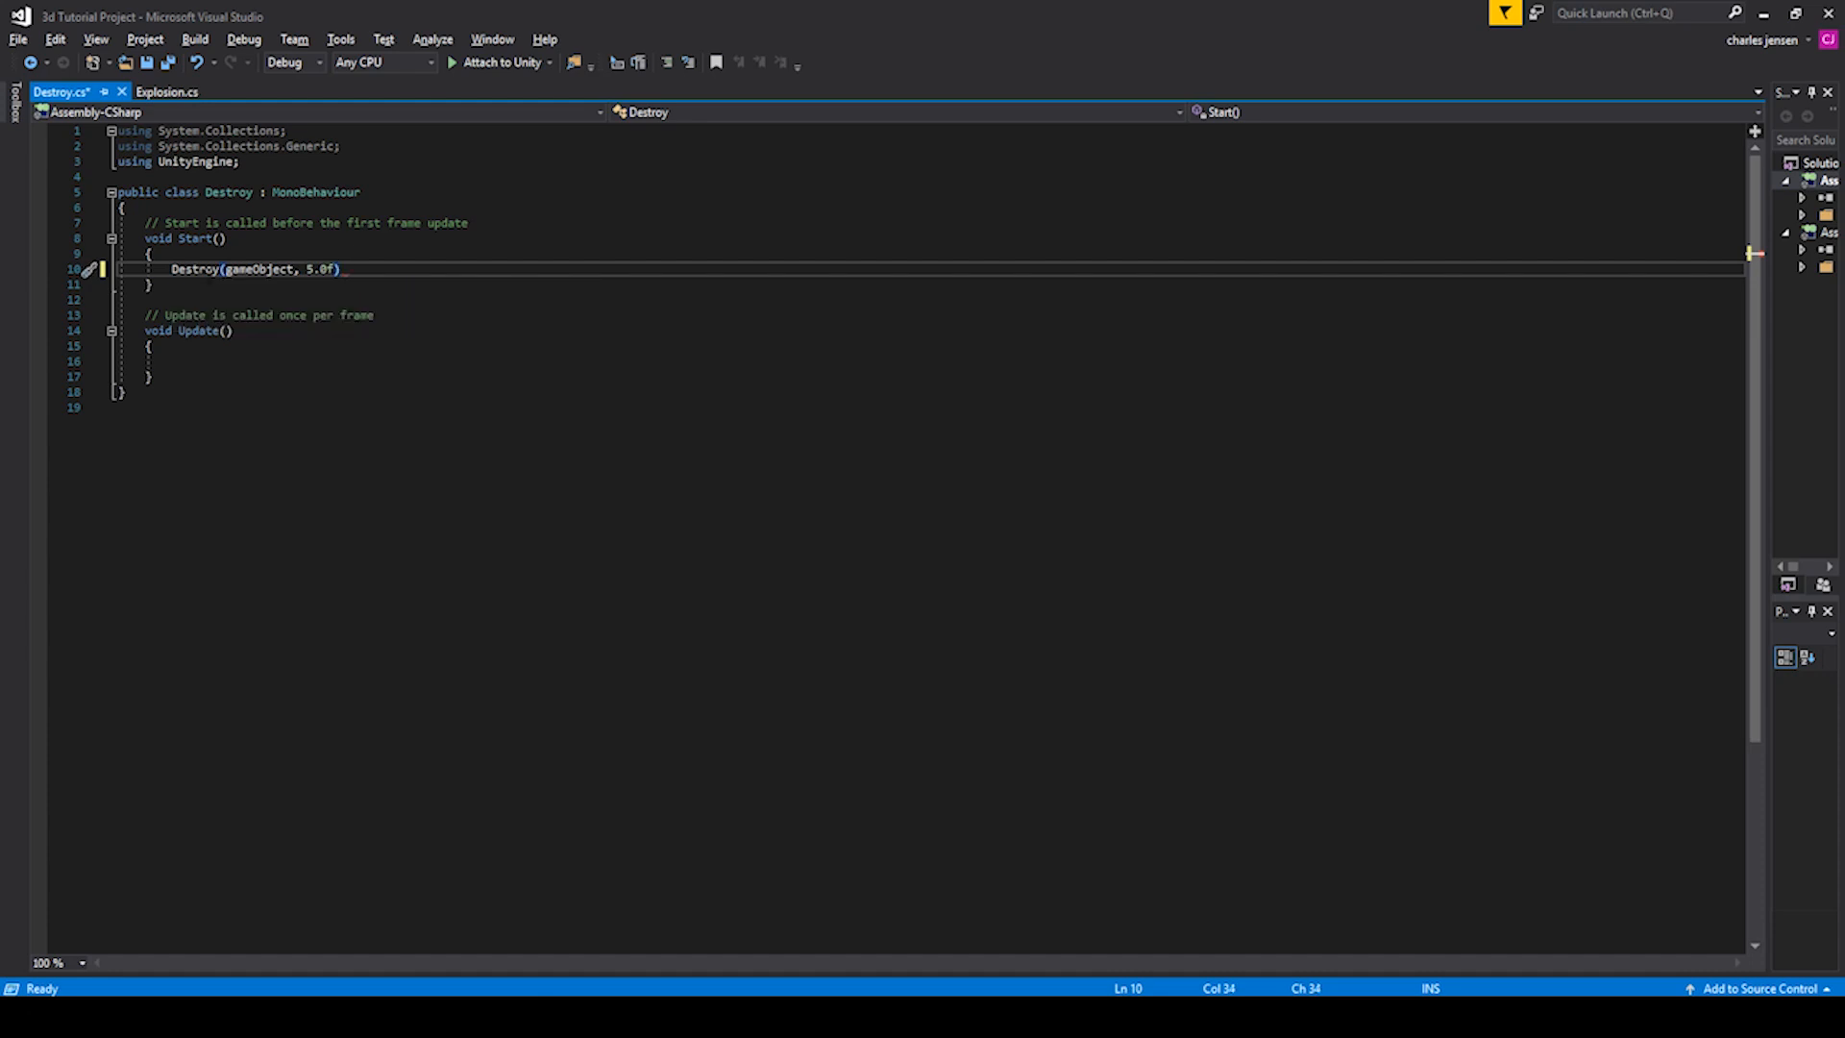
type(";")
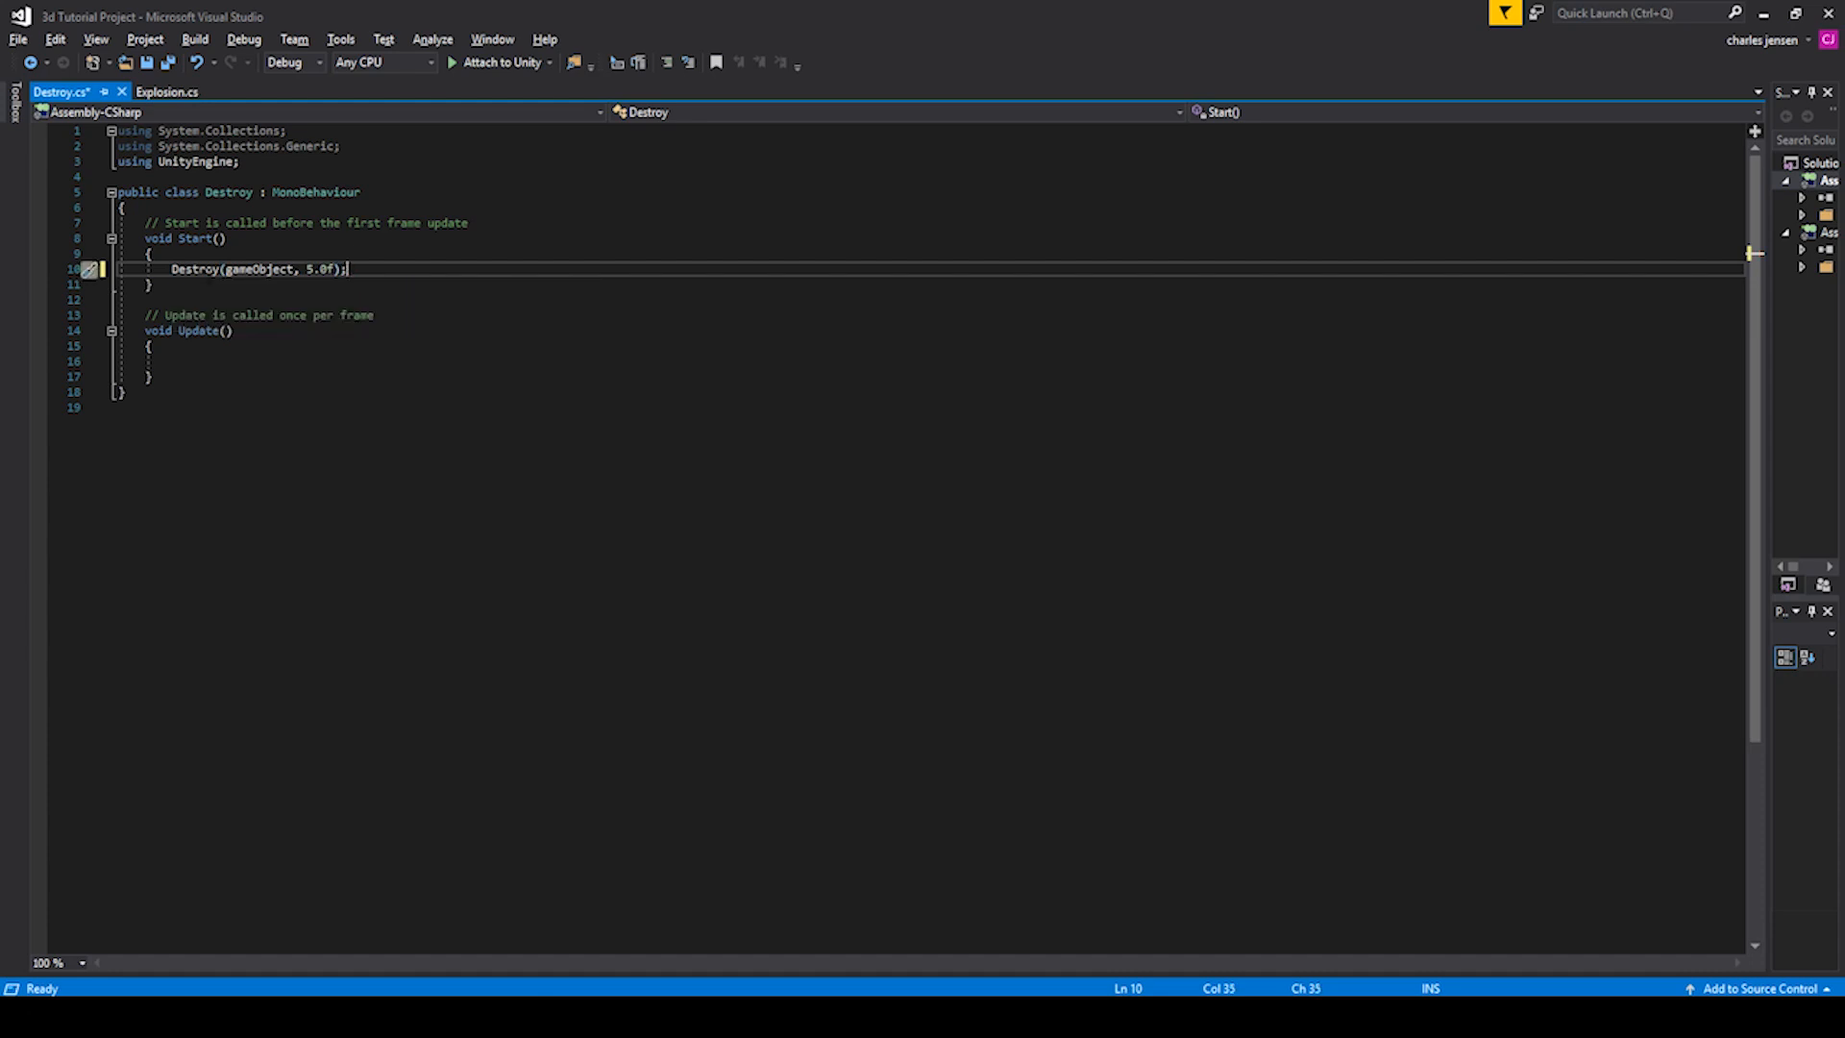
key("ctrl+s")
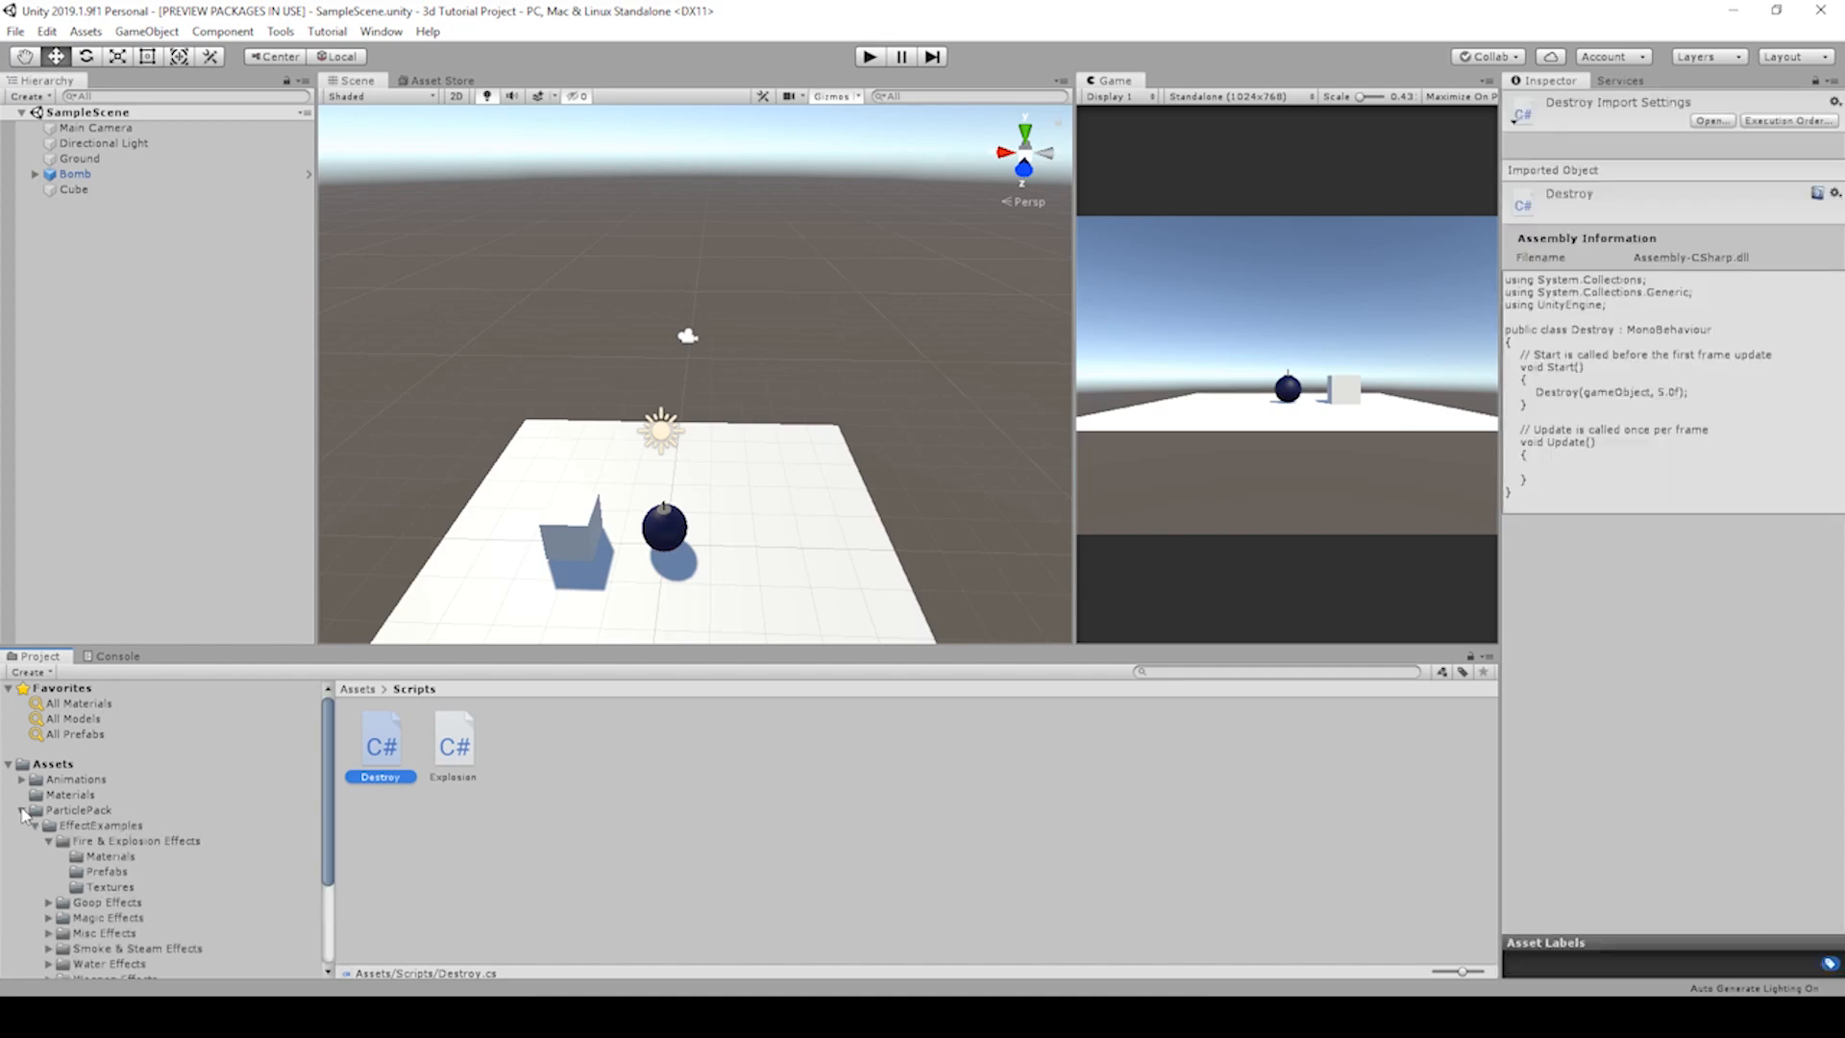
Step: Enter the BigExplosion prefab in ParticlePack's Fire & Explosion Effects, then return to the scene and start Play
left_click(108, 871)
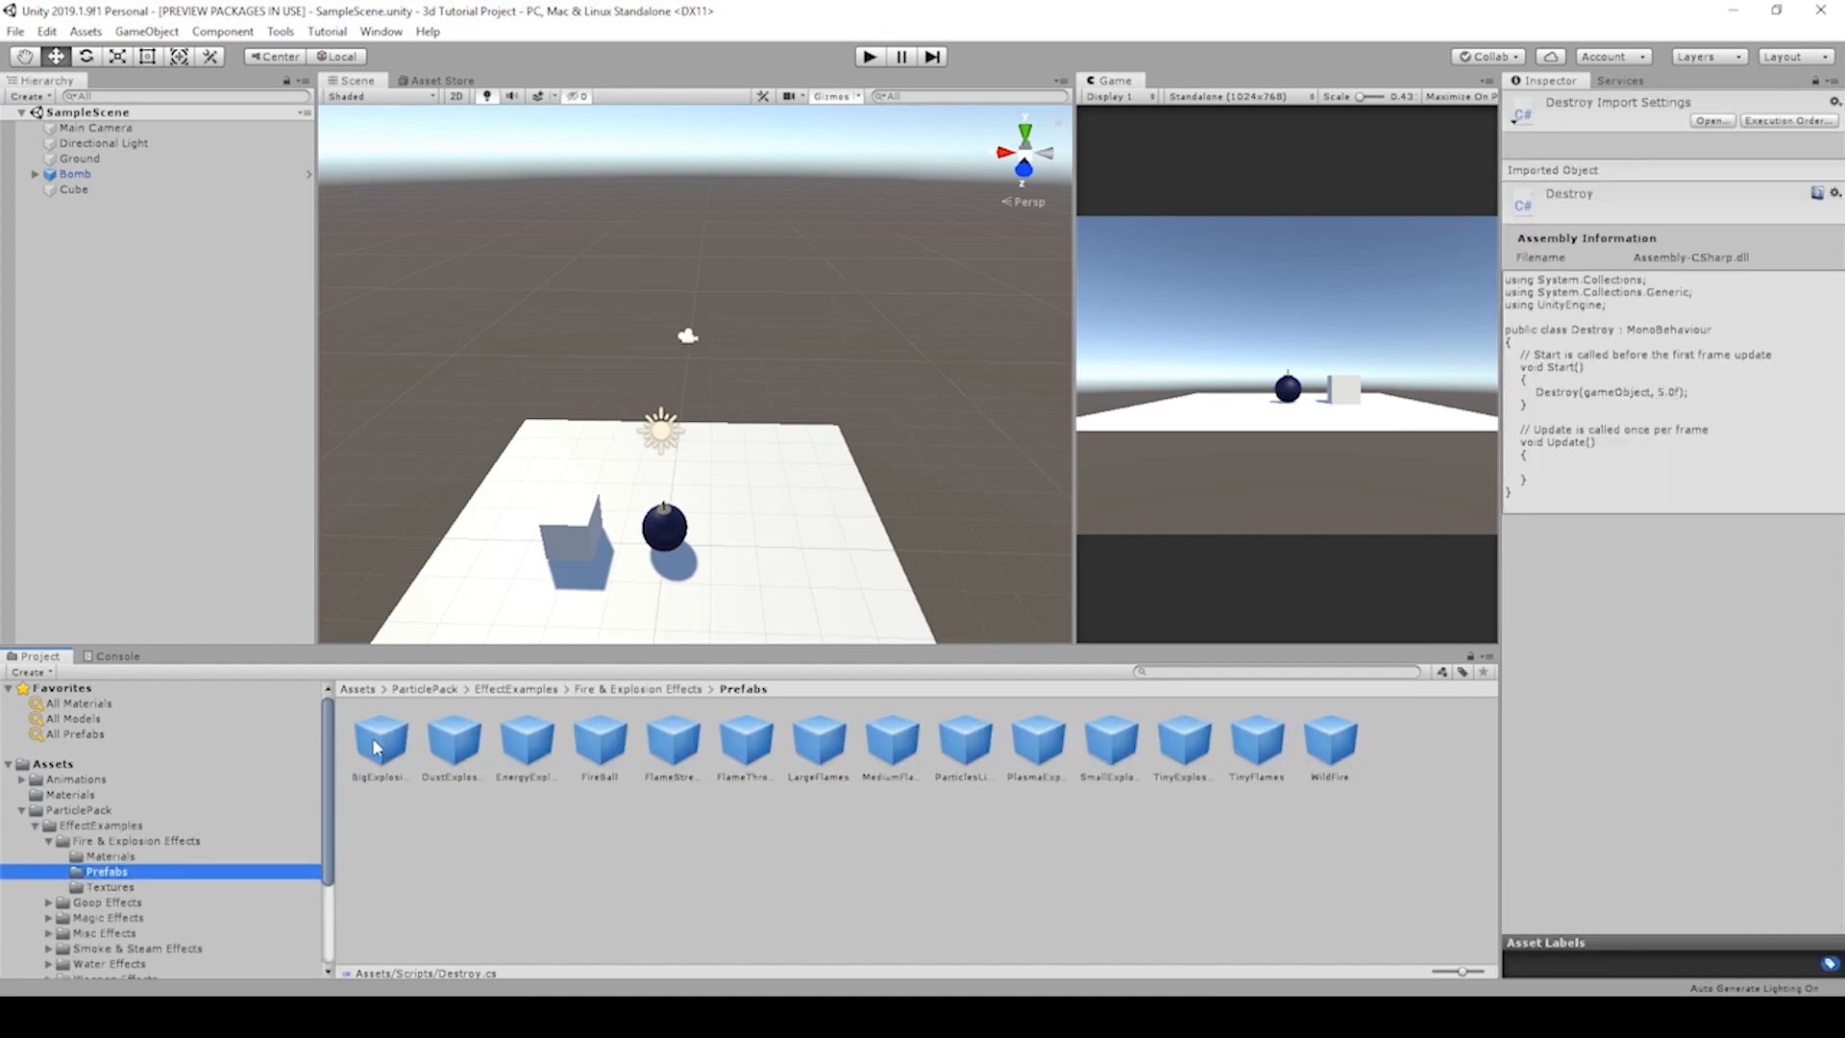
double_click(376, 738)
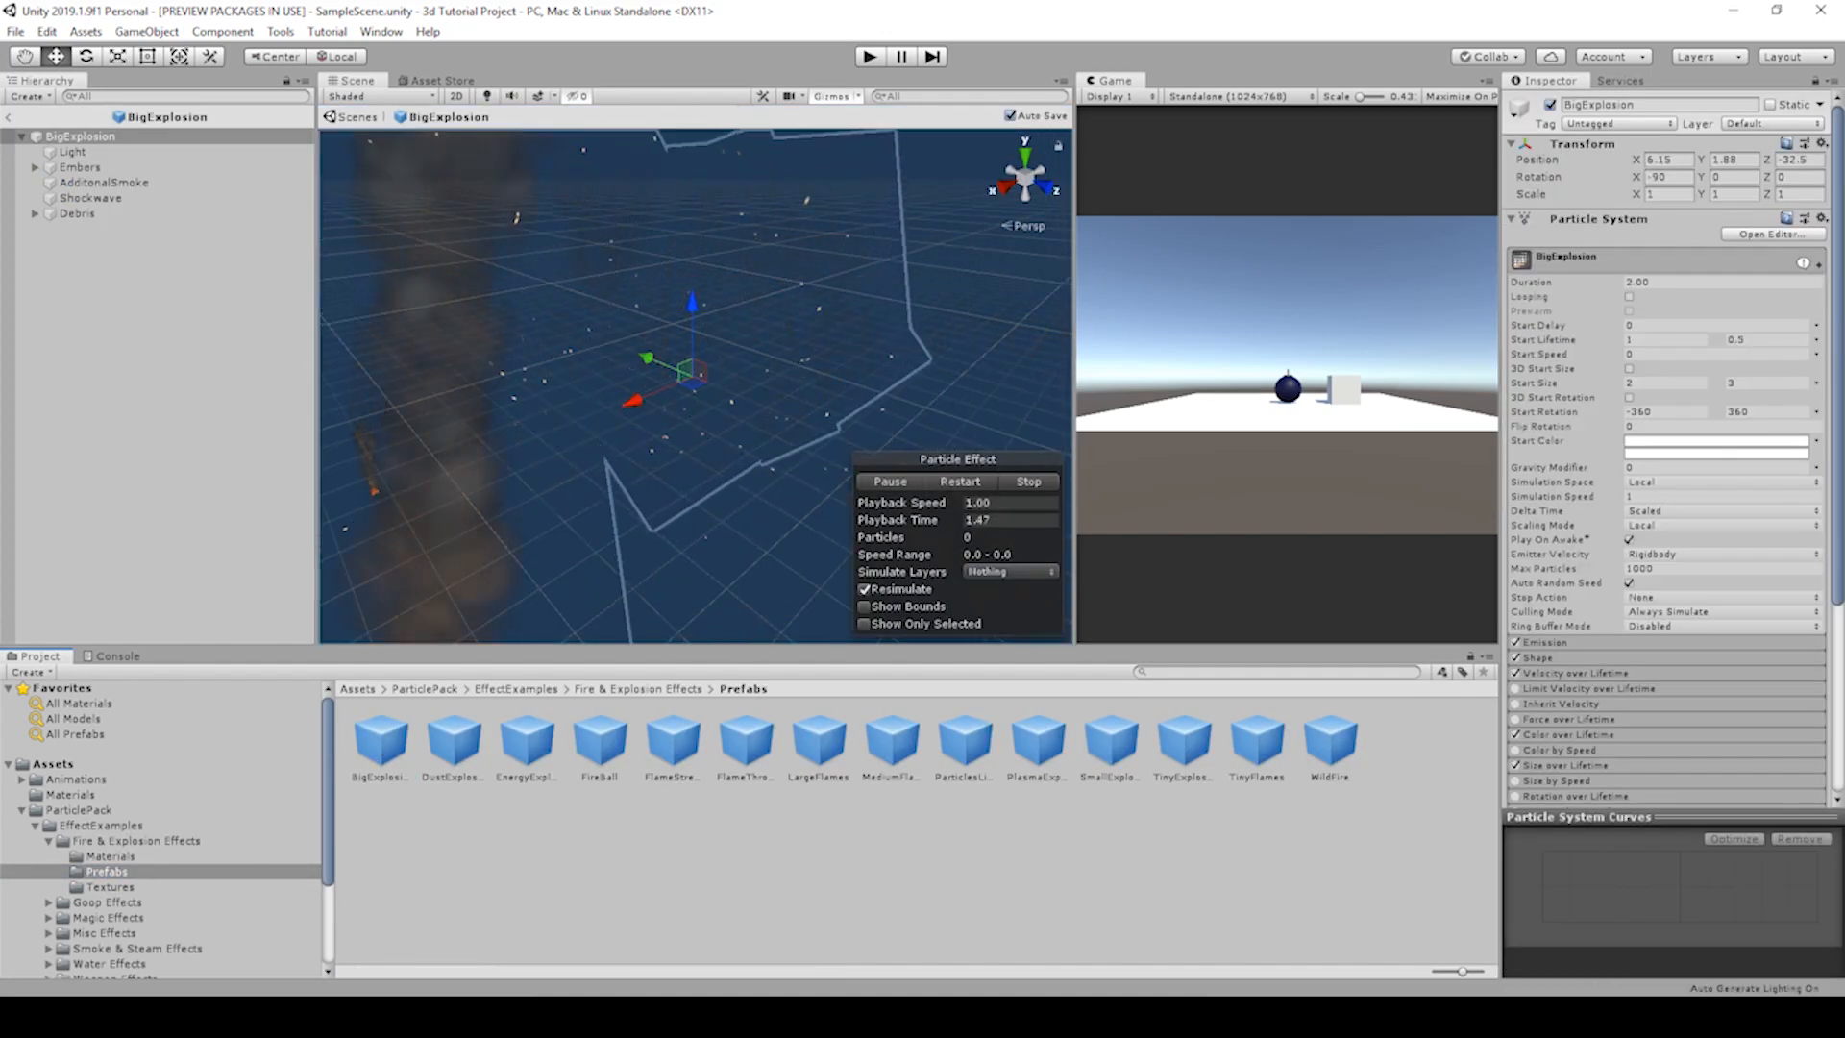
left_click(888, 480)
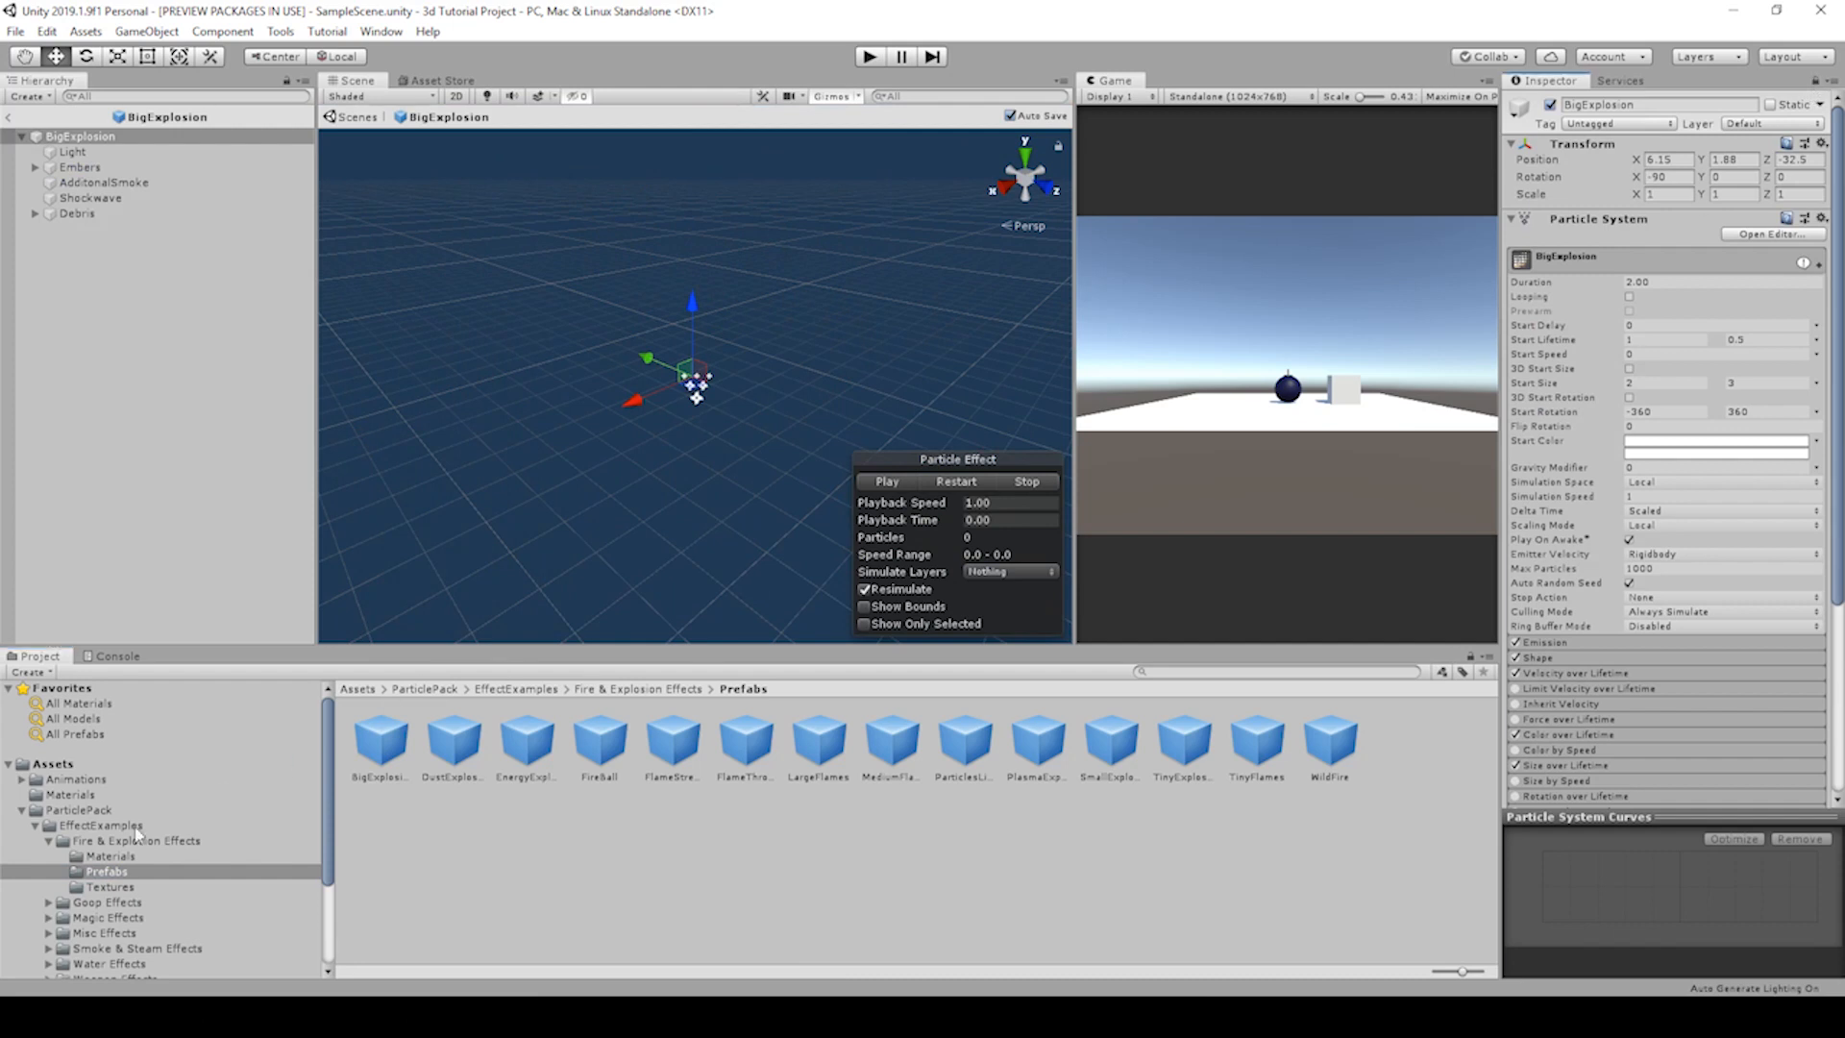
left_click(65, 938)
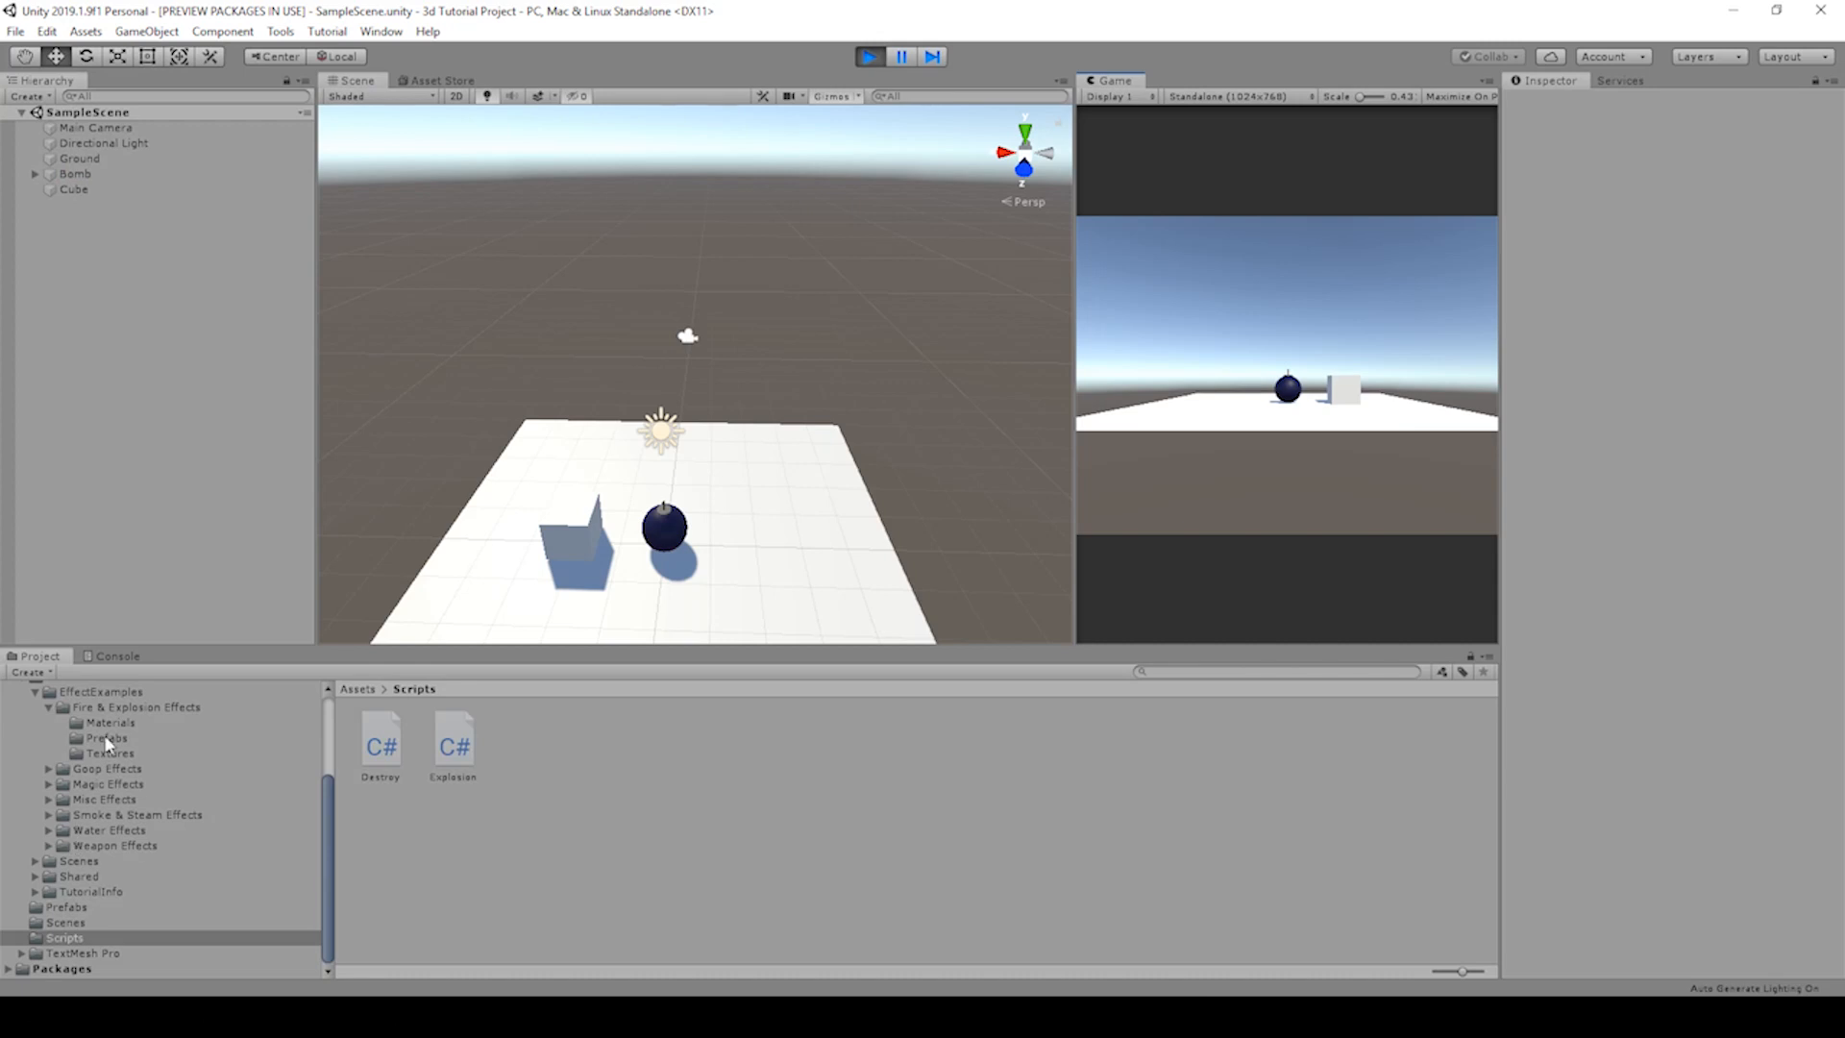
Step: Watch BigExplosion(Clone) appear in the Hierarchy as the bomb detonates, then stop the play test
left_click(106, 905)
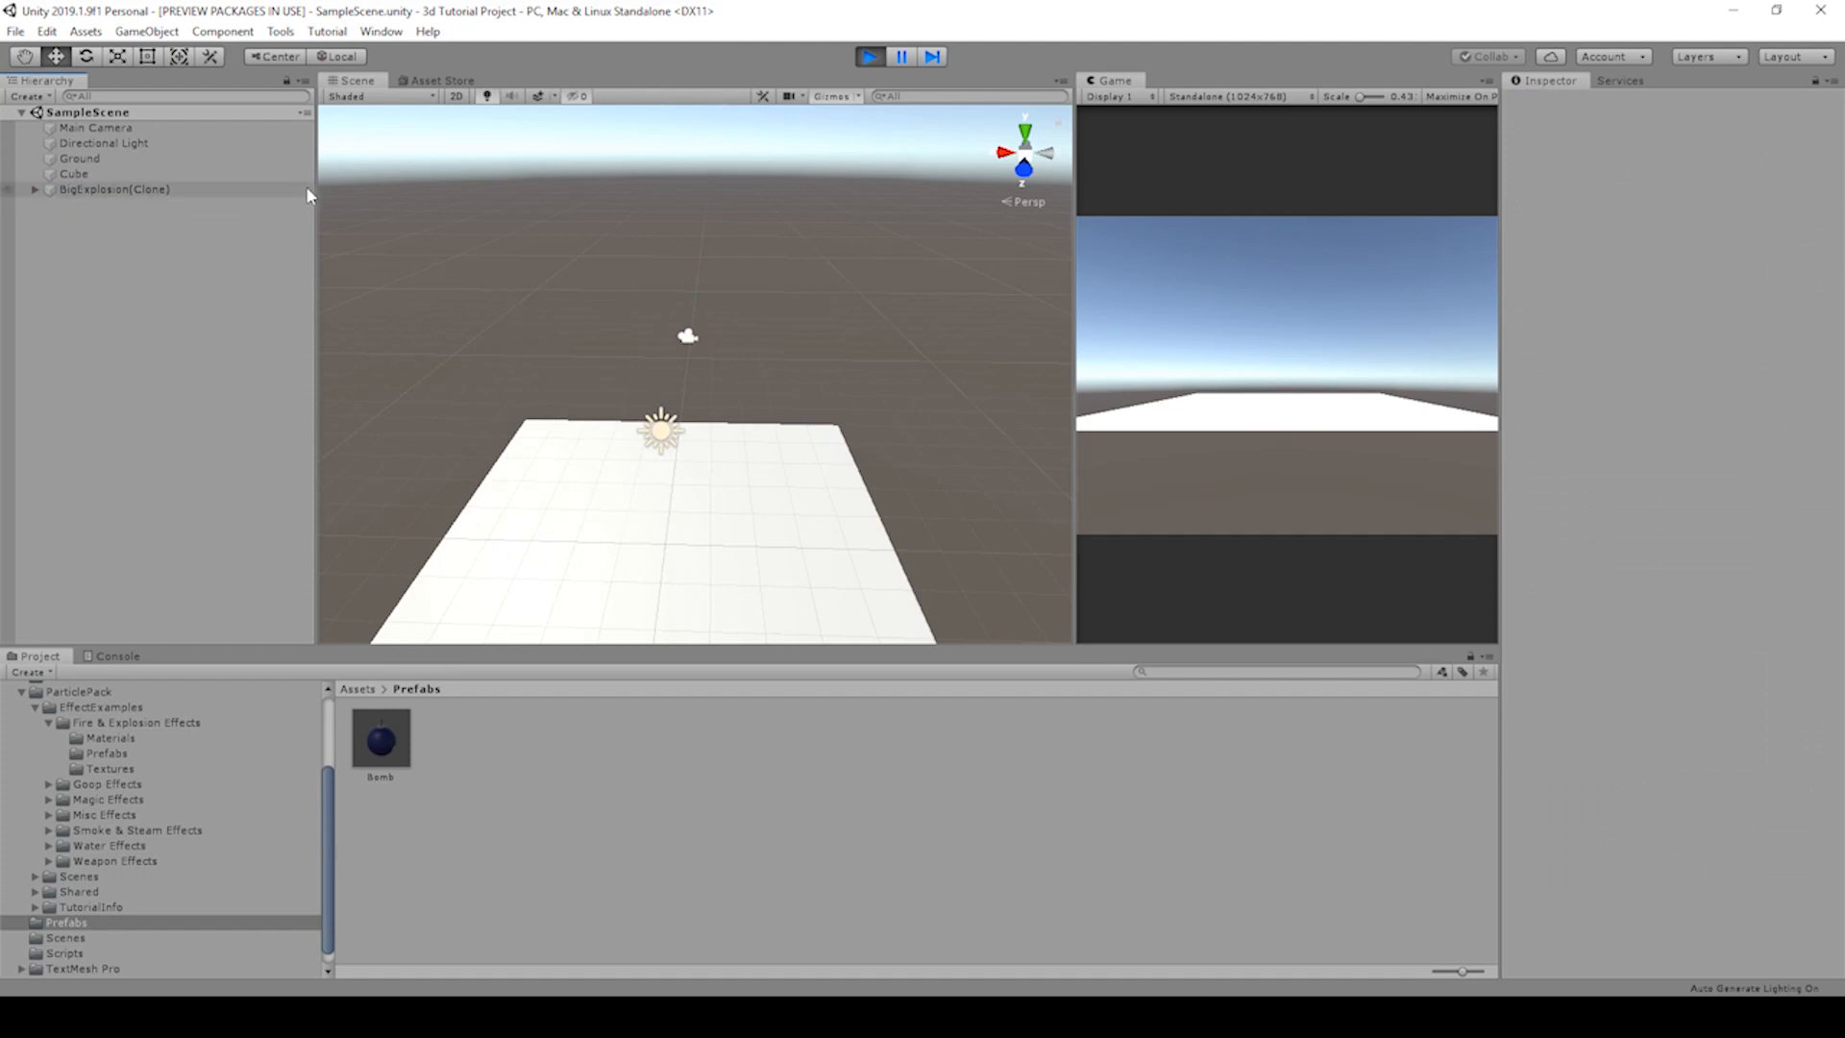
left_click(869, 55)
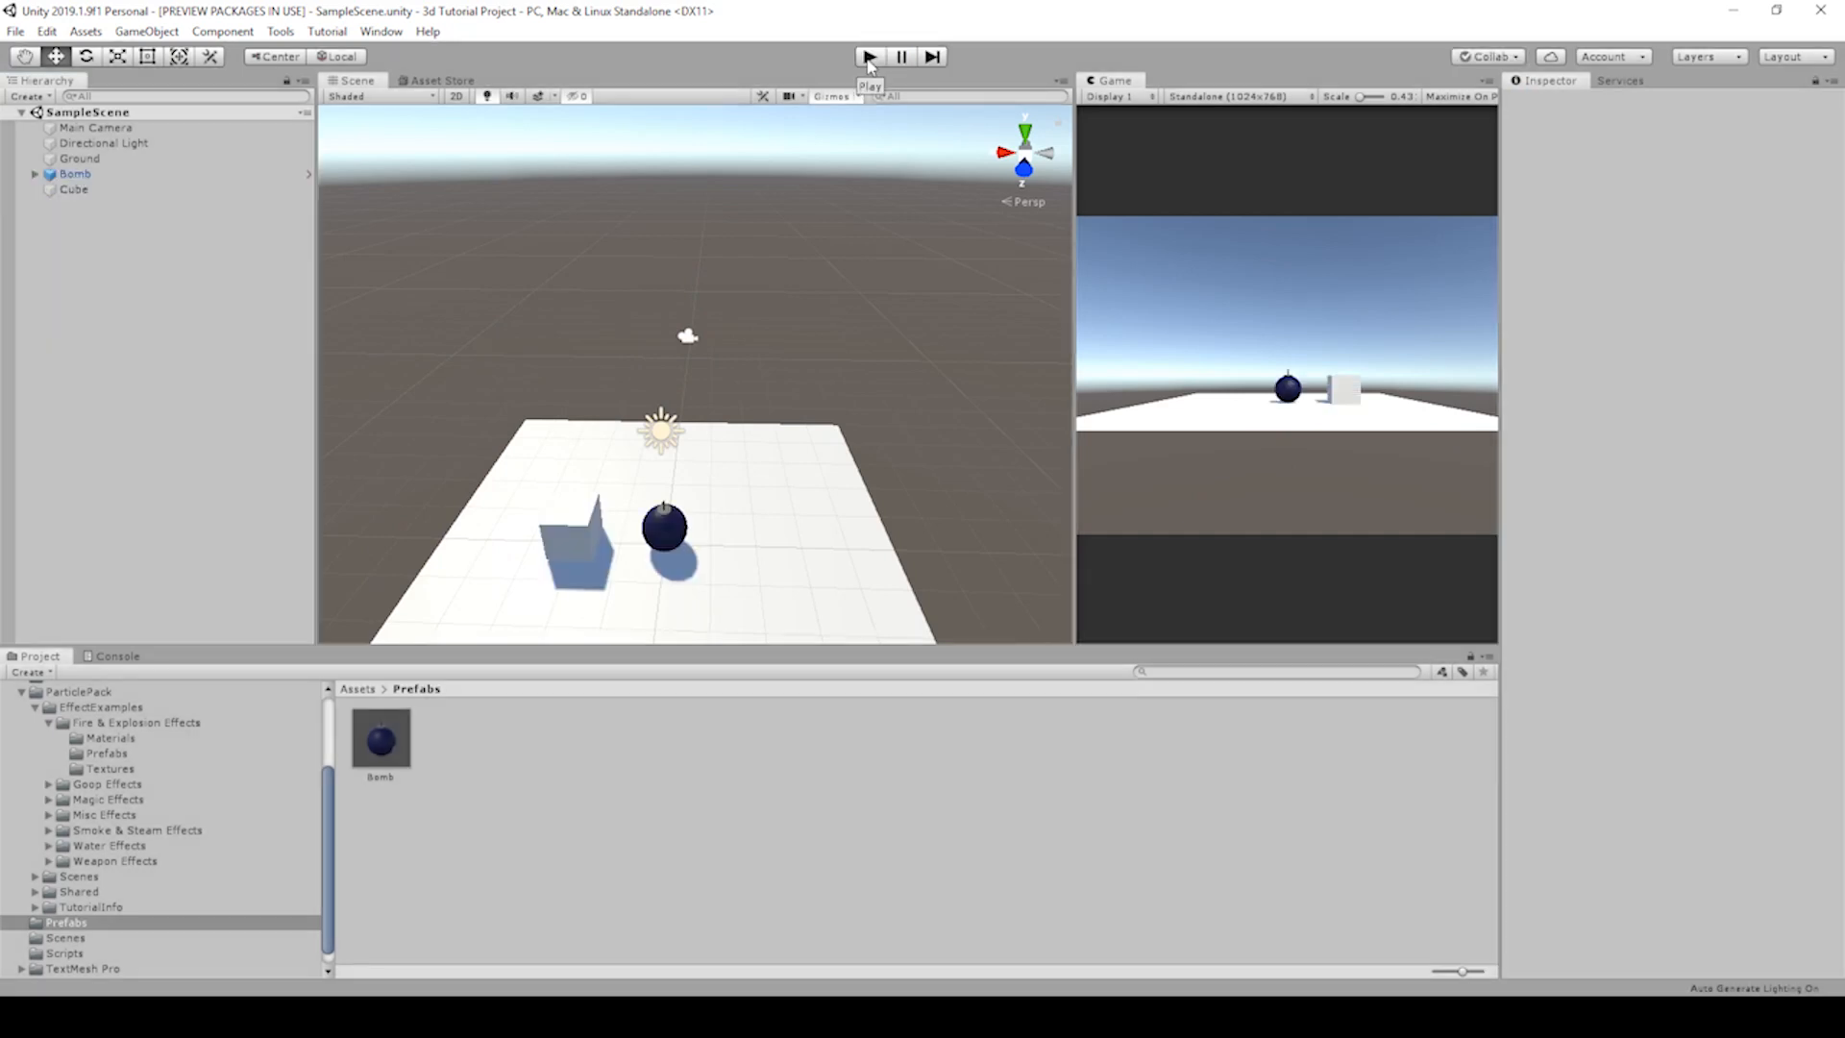